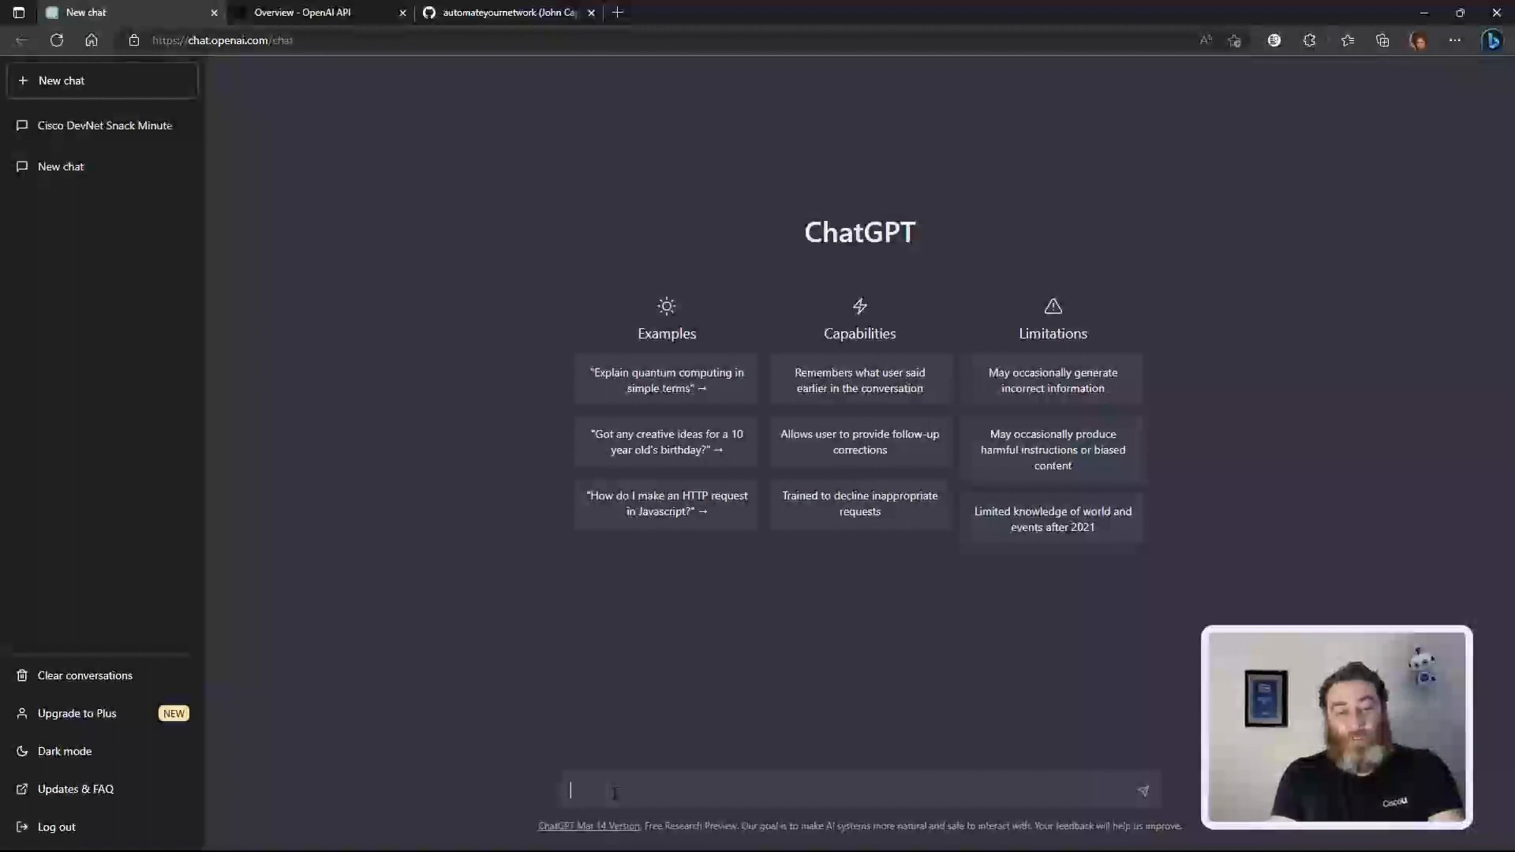
# Step: Ask ChatGPT 'What is CiscoU' and receive a reply requesting more context
pyautogui.write('What is')
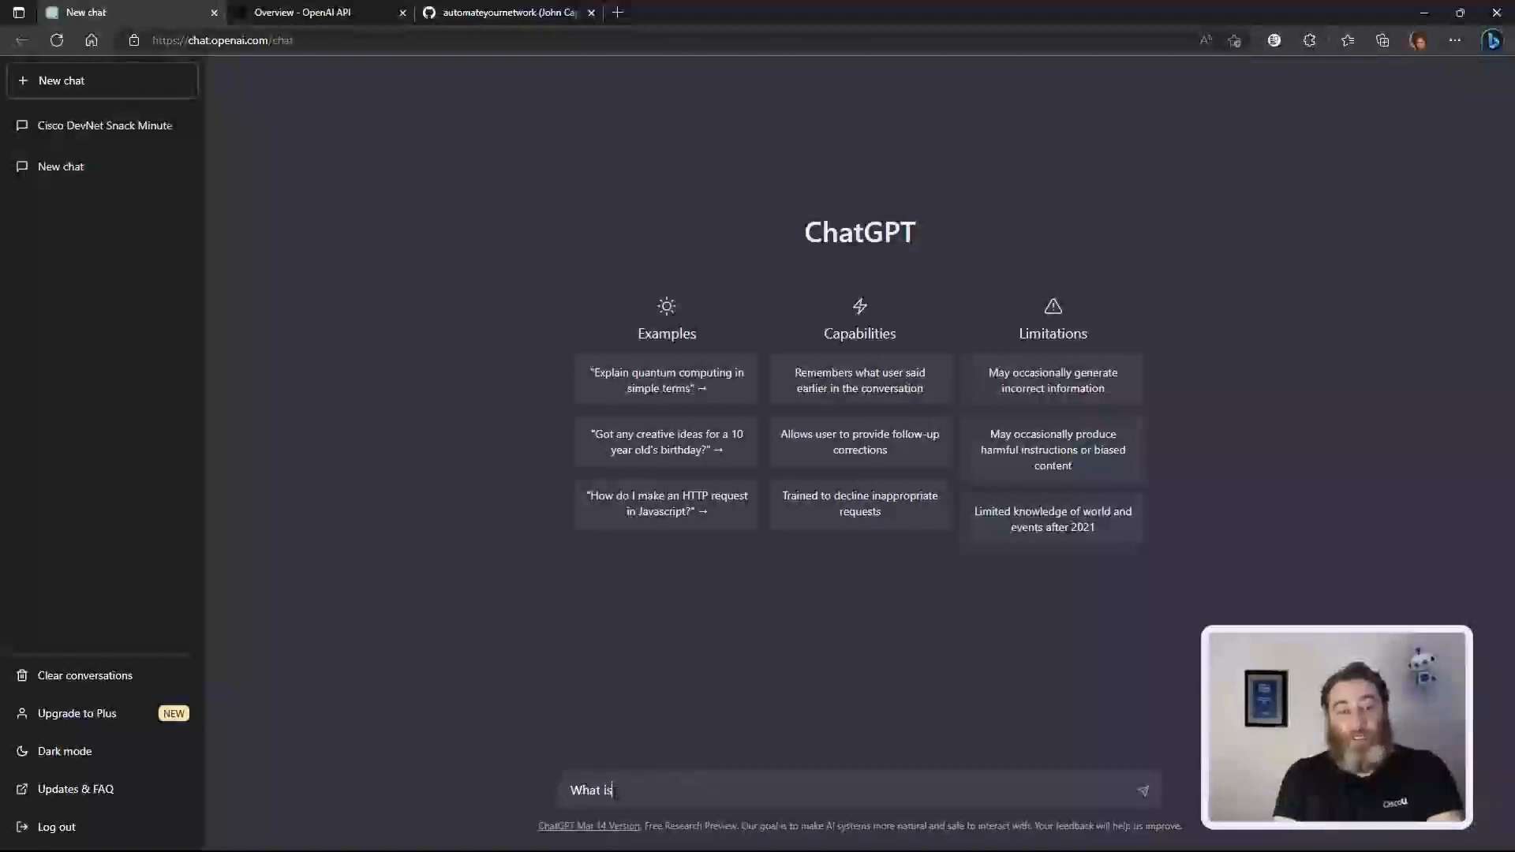
pyautogui.press('Enter')
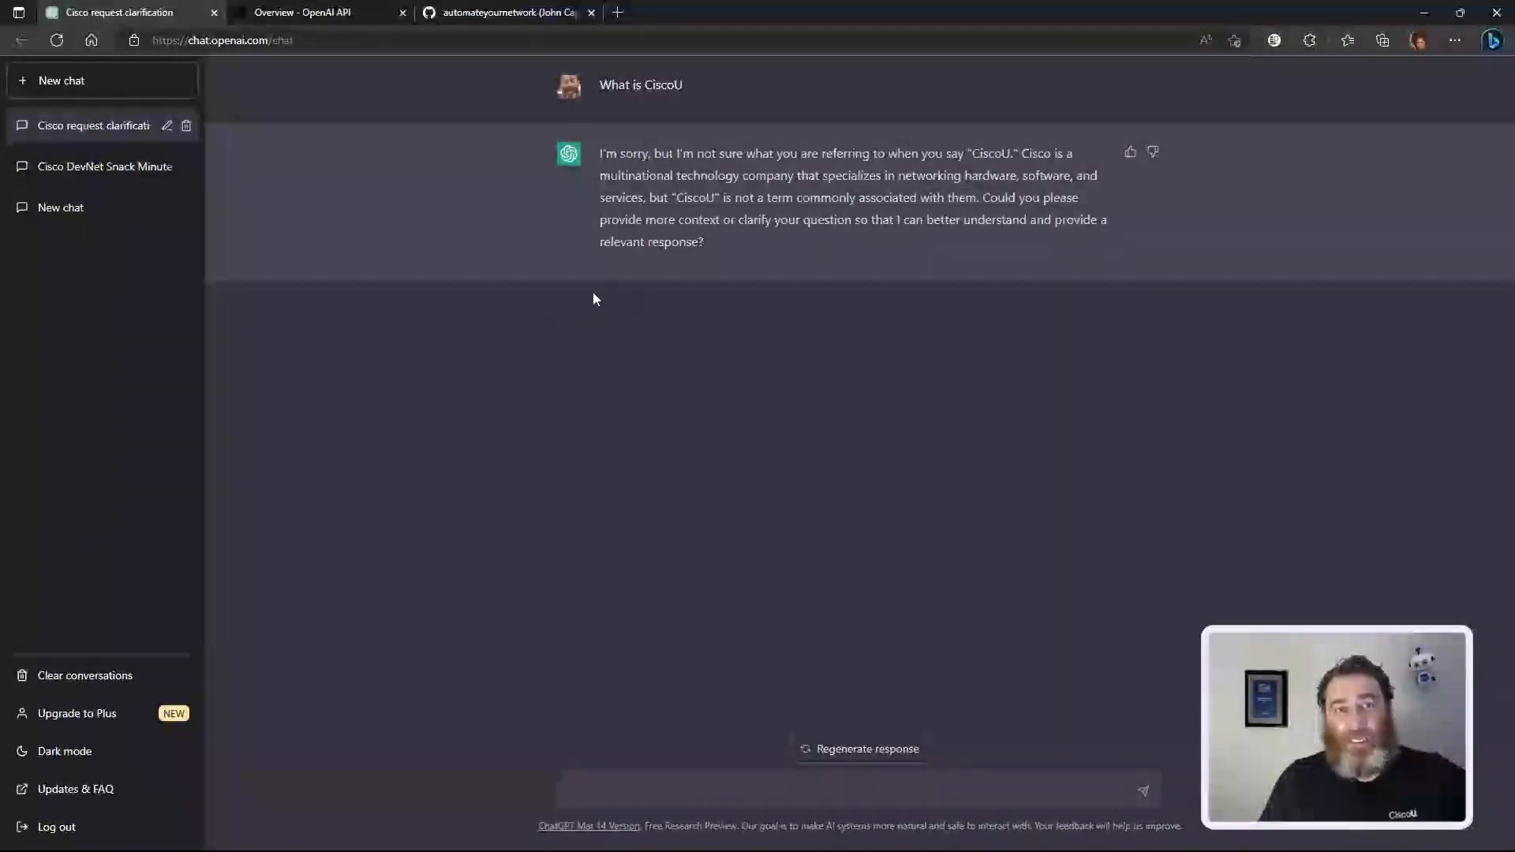
pyautogui.moveTo(628, 458)
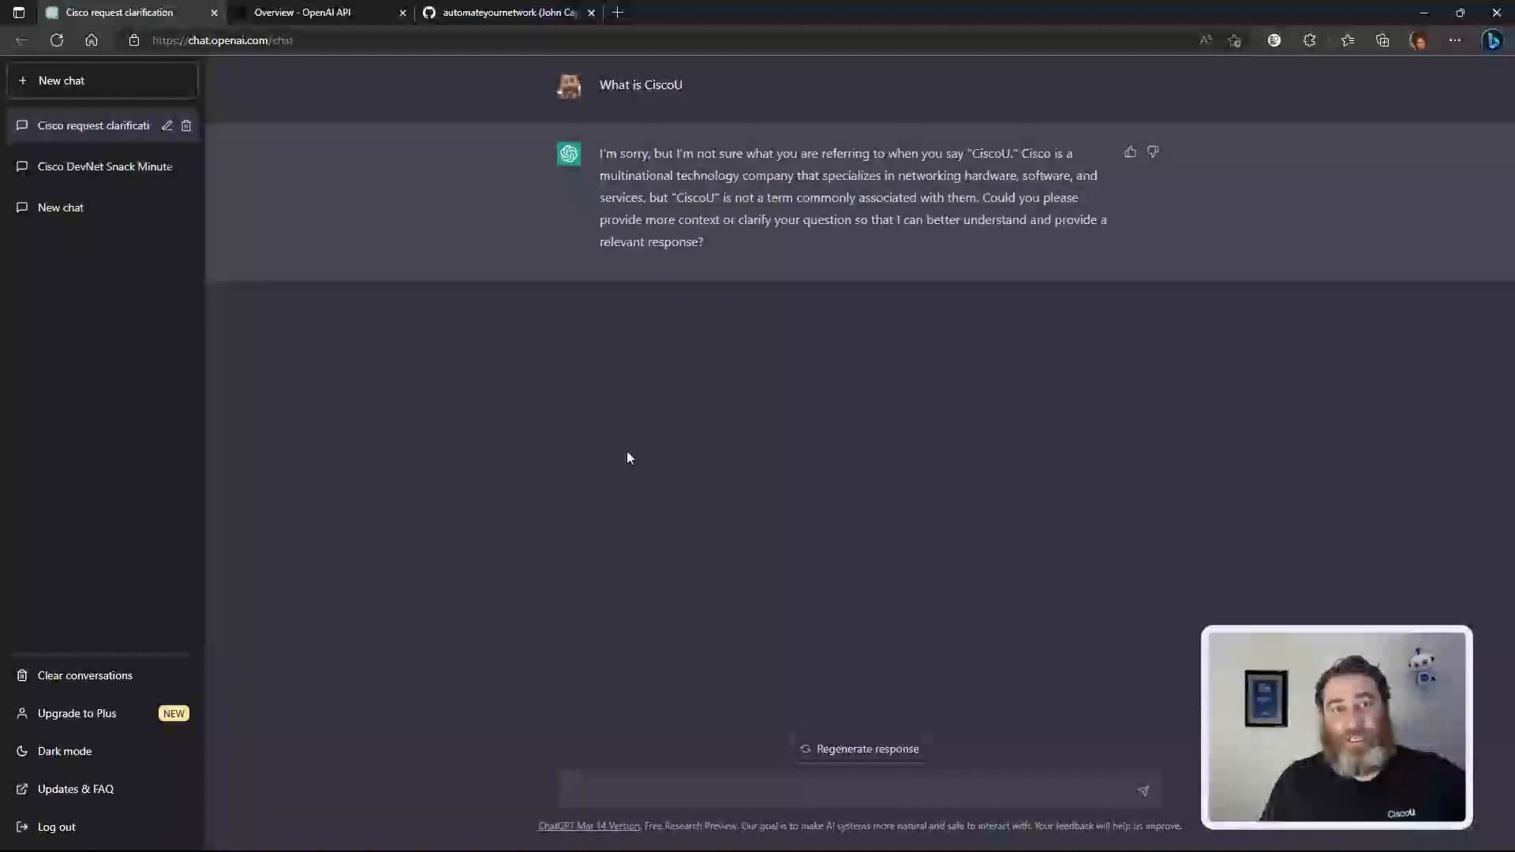
pyautogui.moveTo(414, 208)
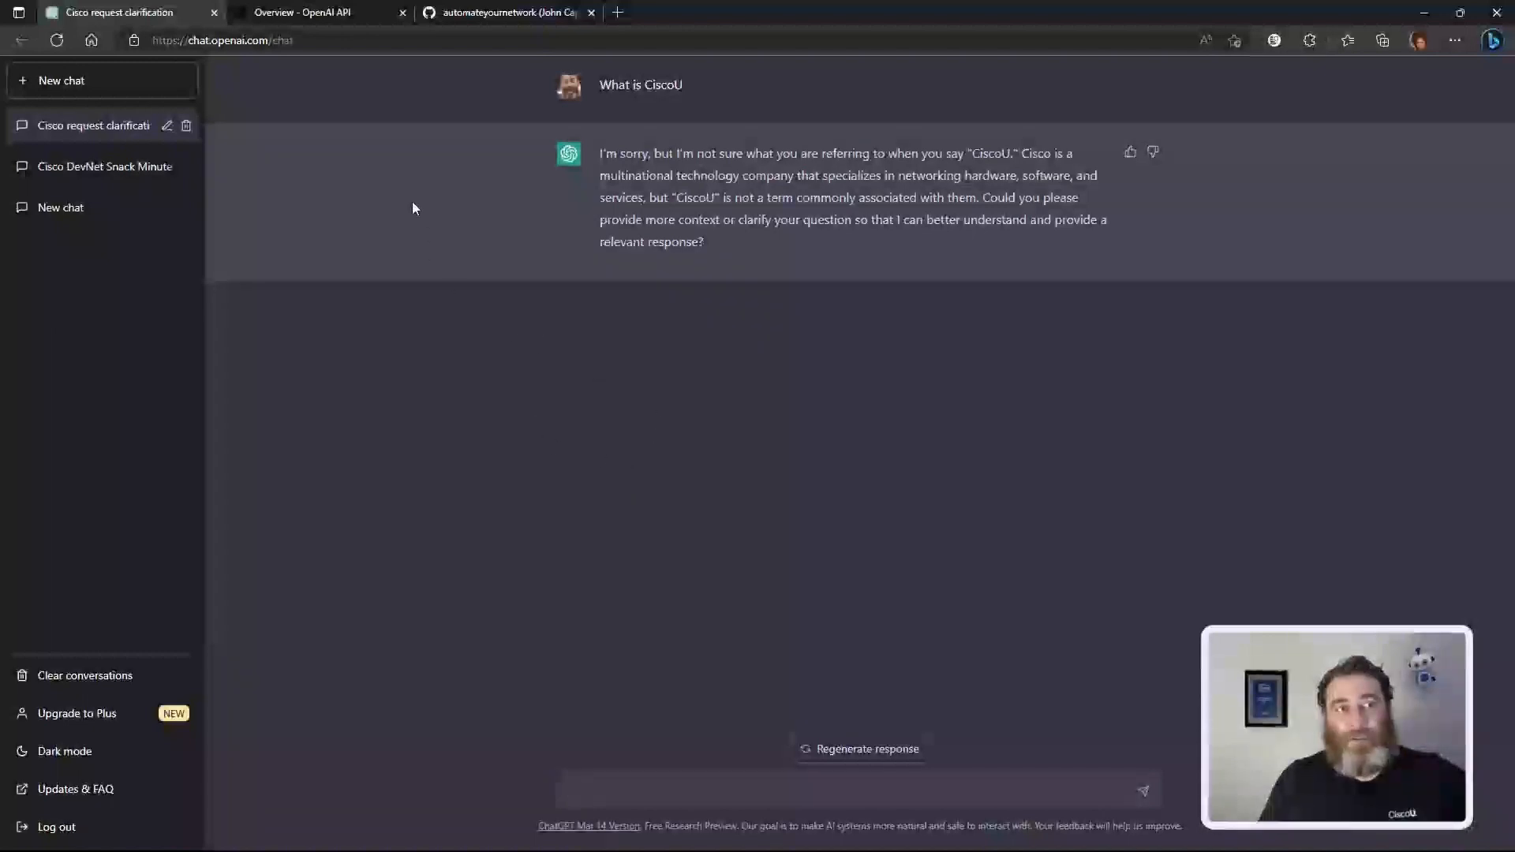
pyautogui.moveTo(214, 12)
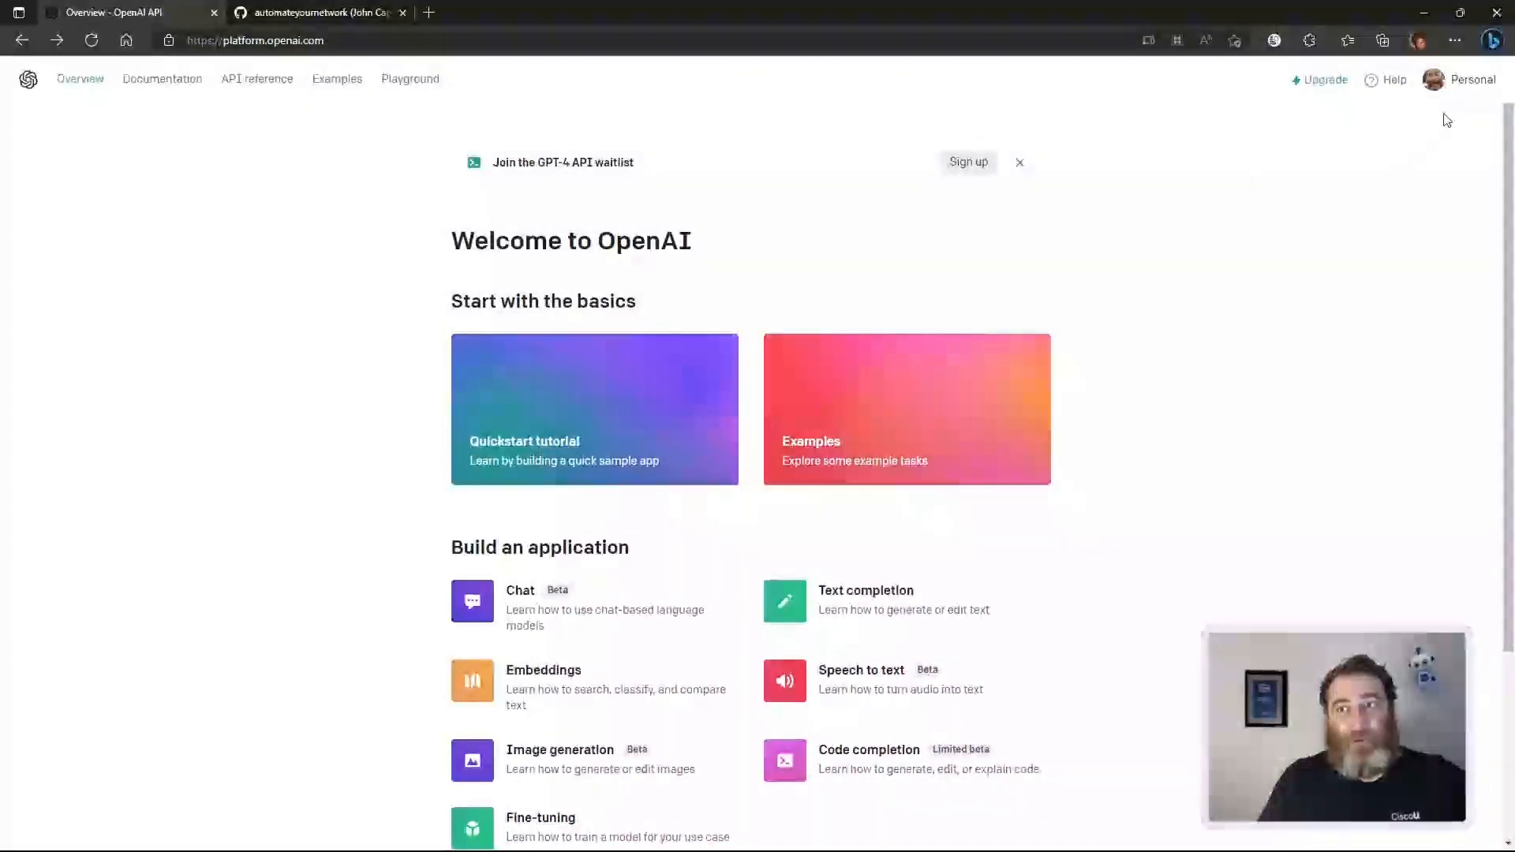
# Step: From the Personal account menu, go to the View API keys page
pyautogui.click(1471, 79)
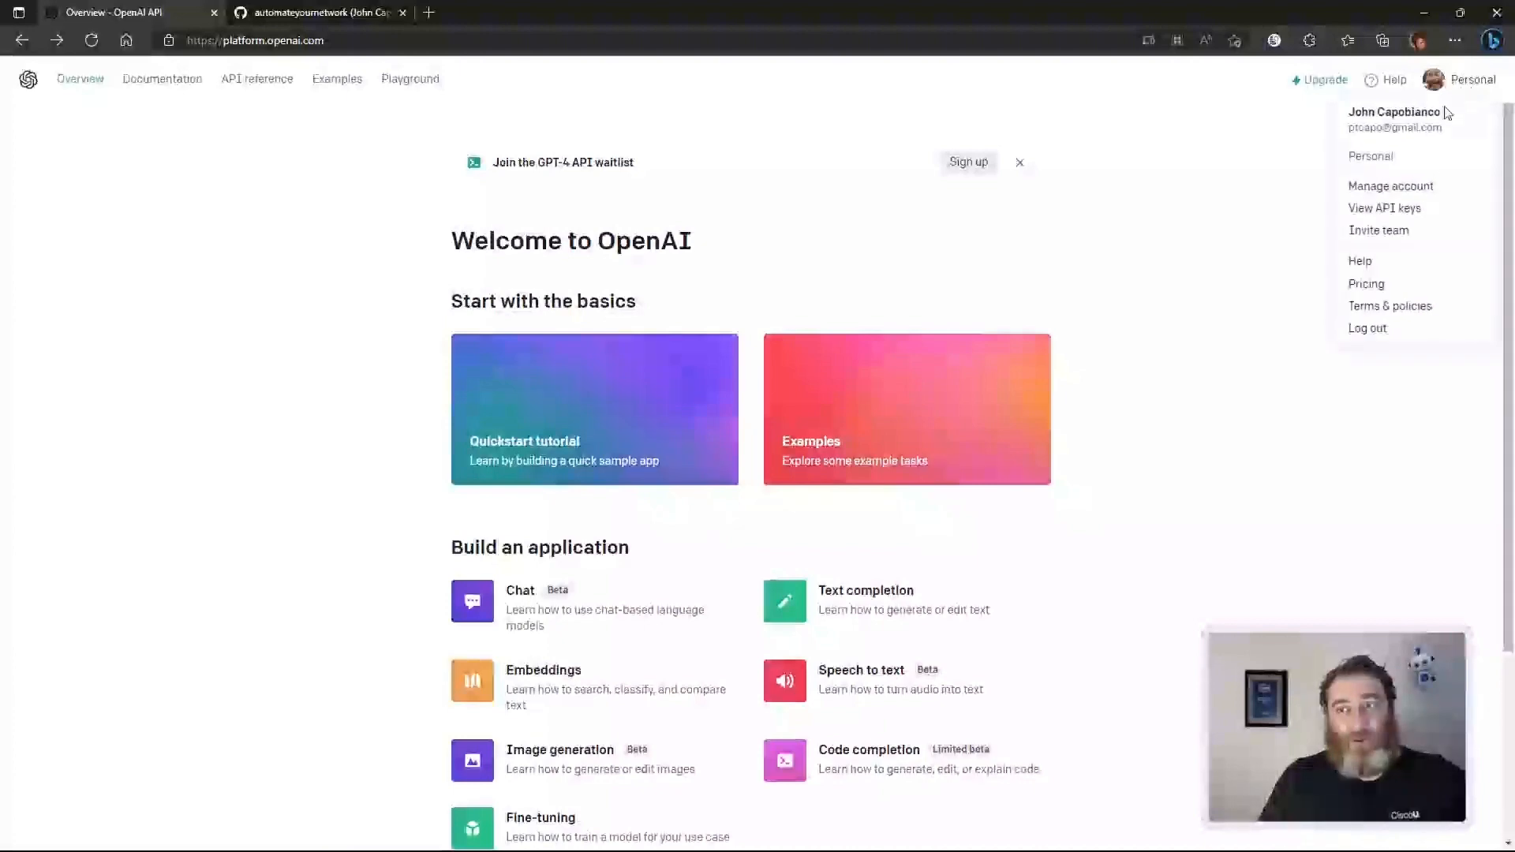
pyautogui.moveTo(1385, 212)
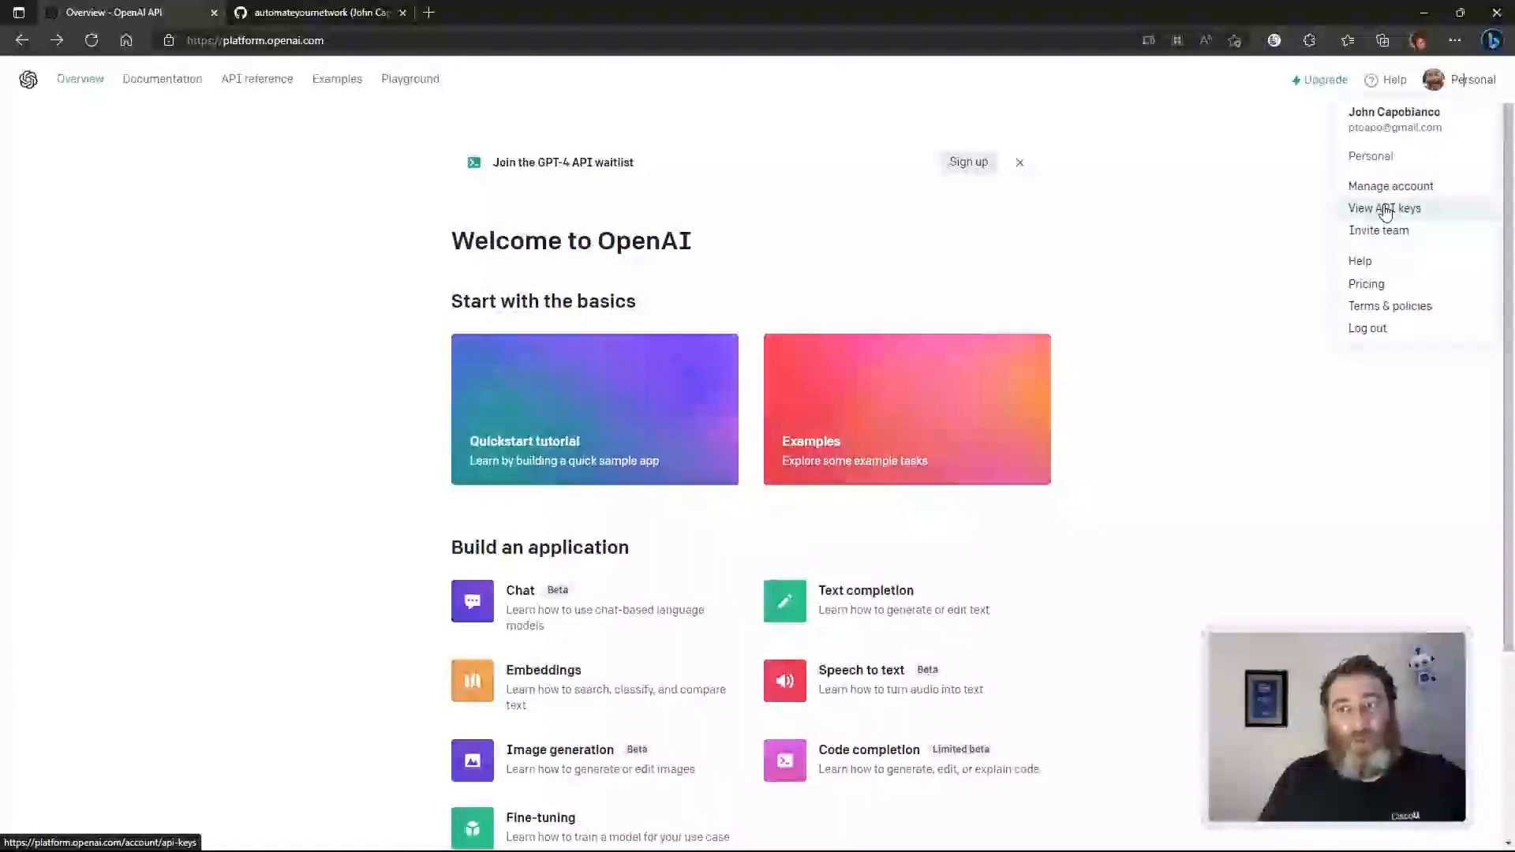
pyautogui.click(1386, 208)
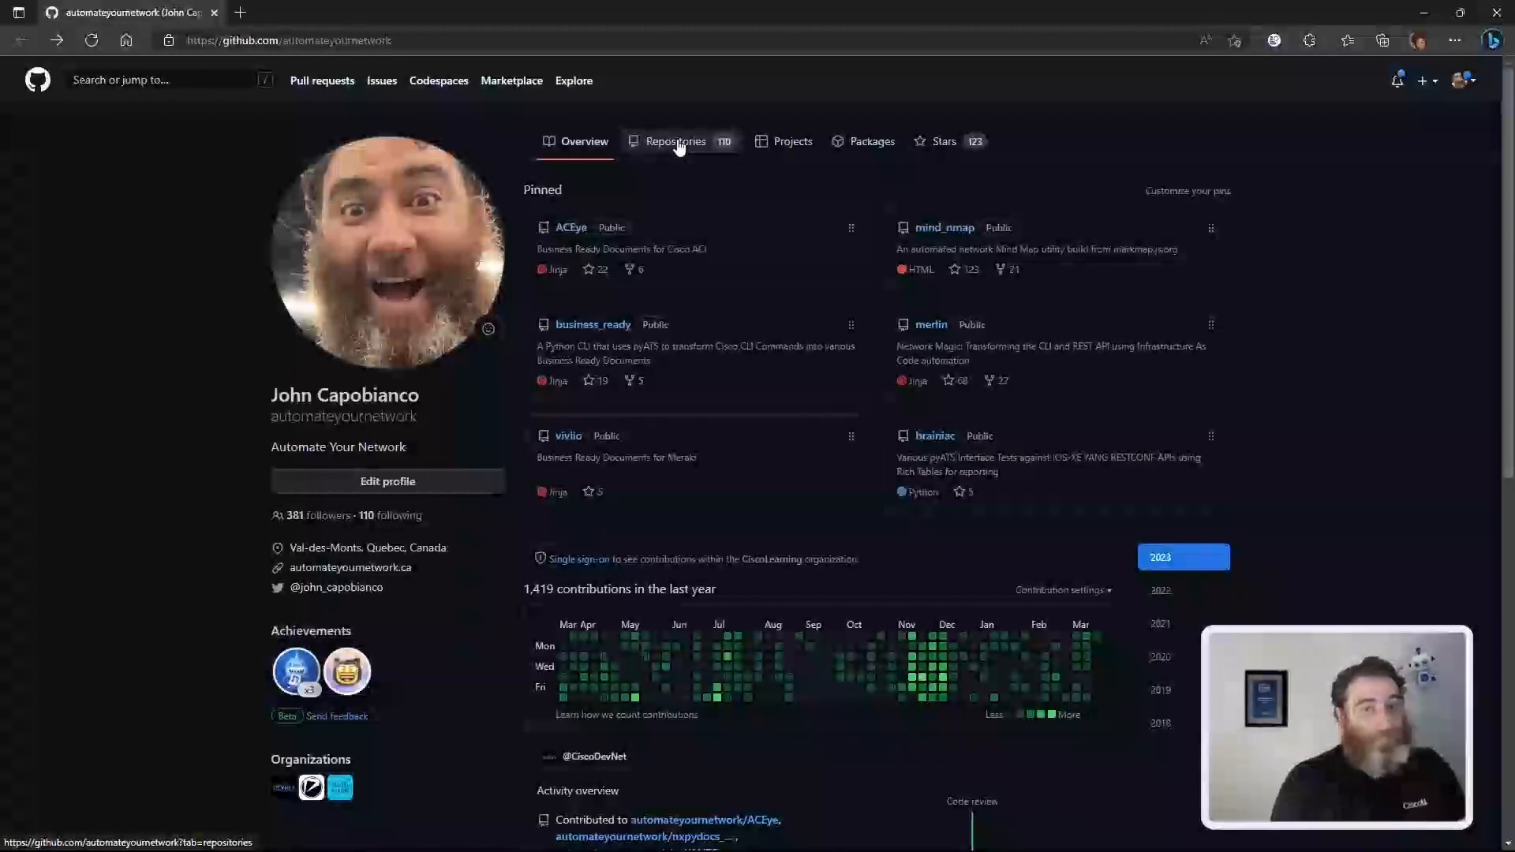
# Step: Start a new repository named CodingWithCapo_Episode01 described as creating a chatGPT client
pyautogui.click(675, 142)
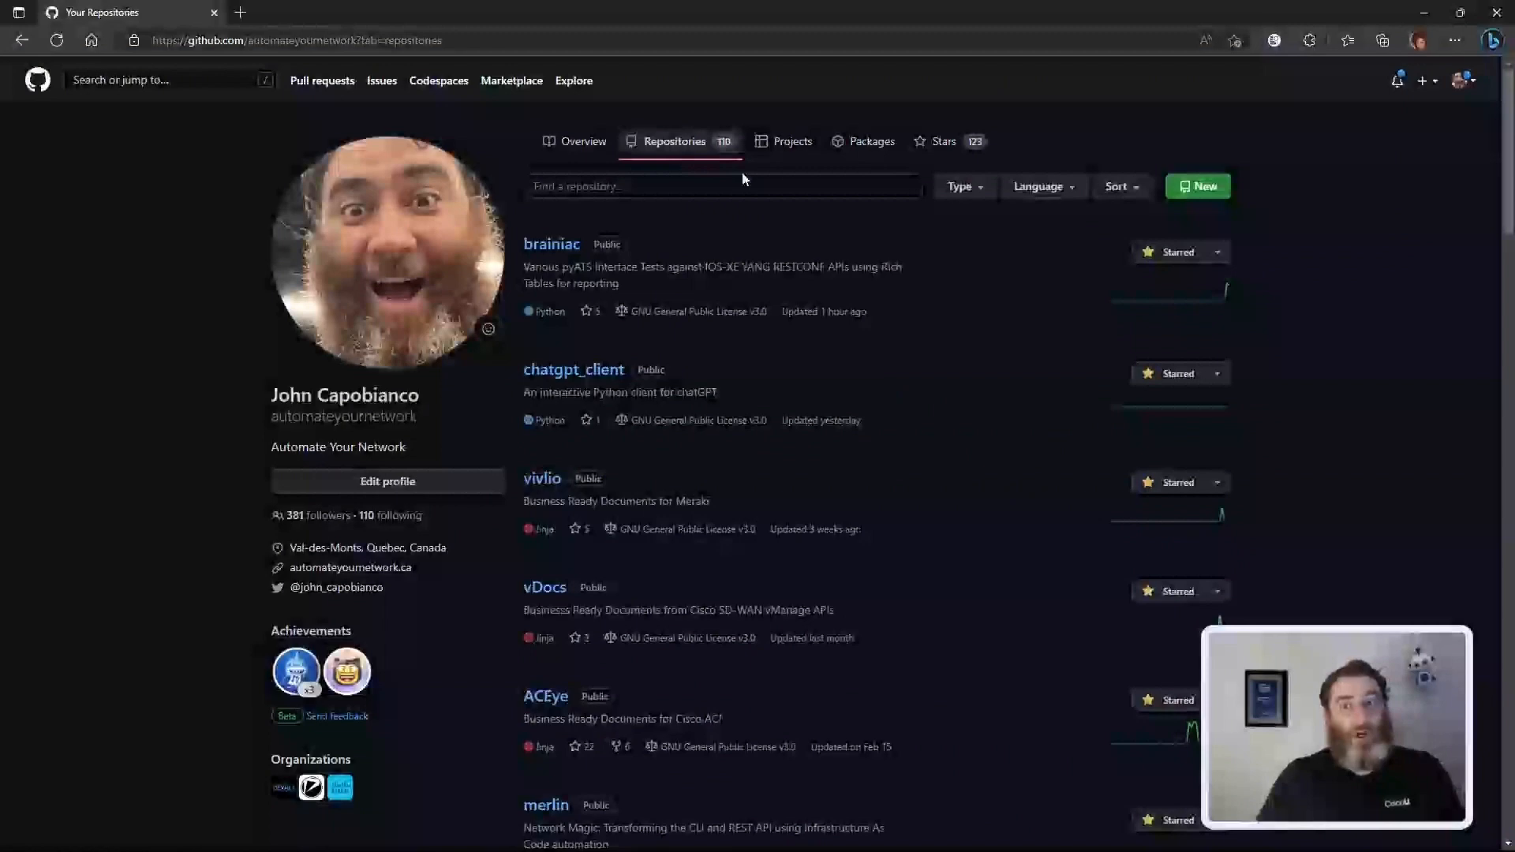
pyautogui.click(1196, 187)
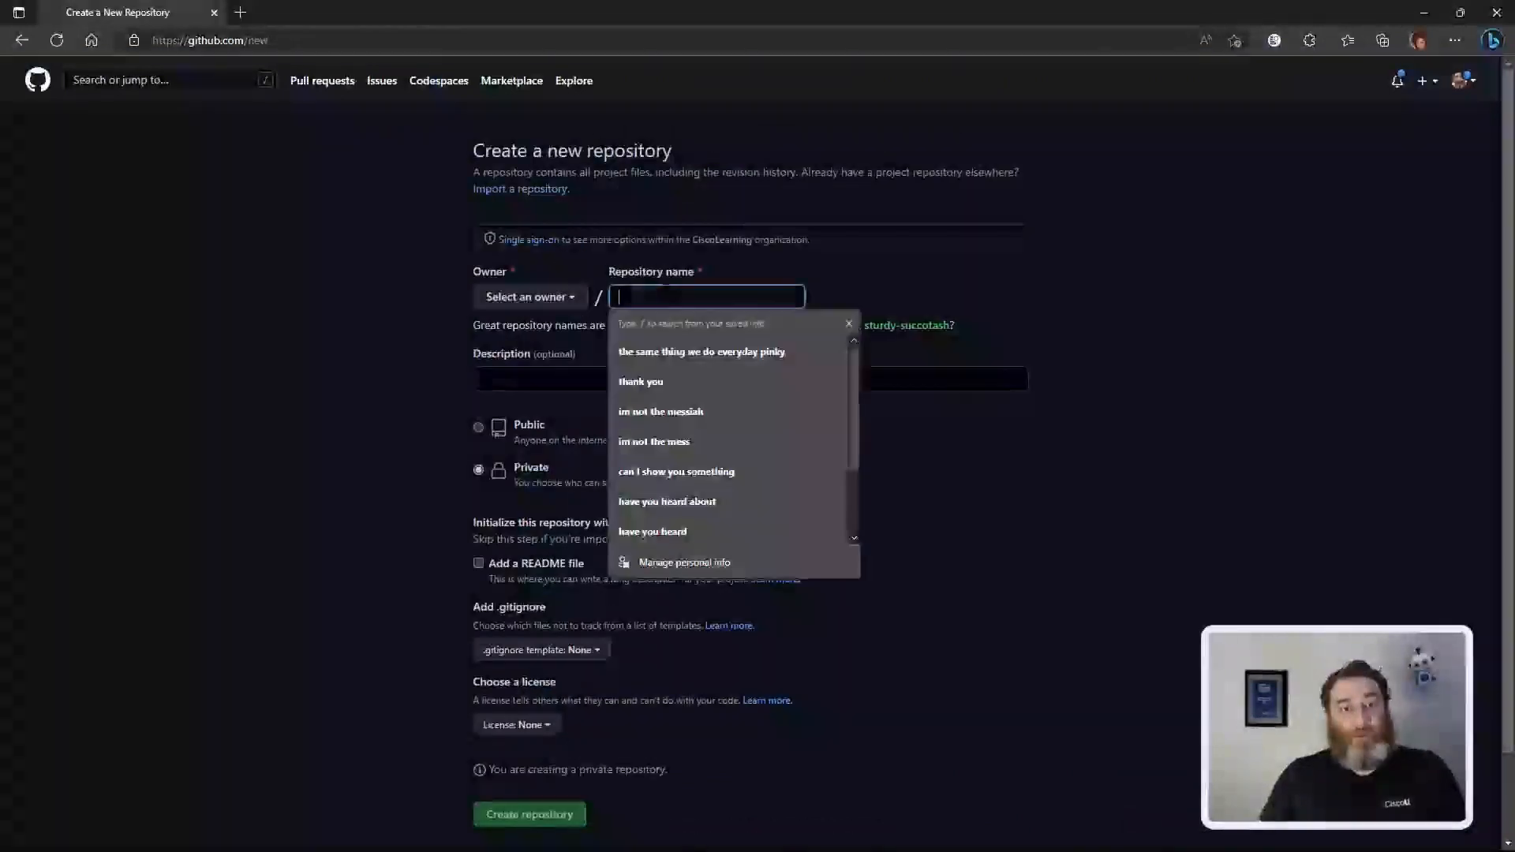
pyautogui.write('CodingWith')
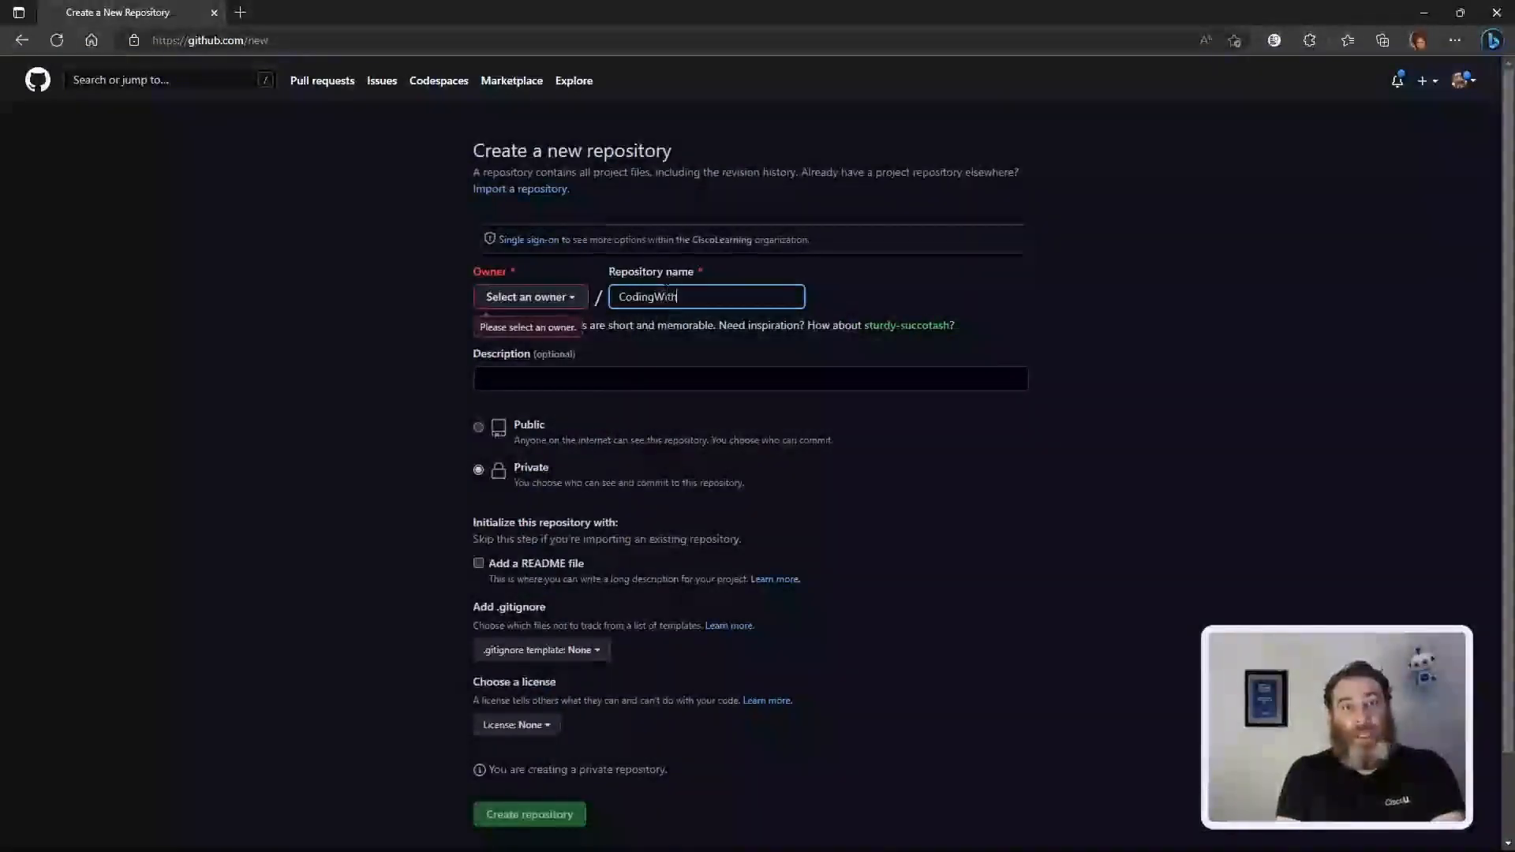
pyautogui.write('Capo_t')
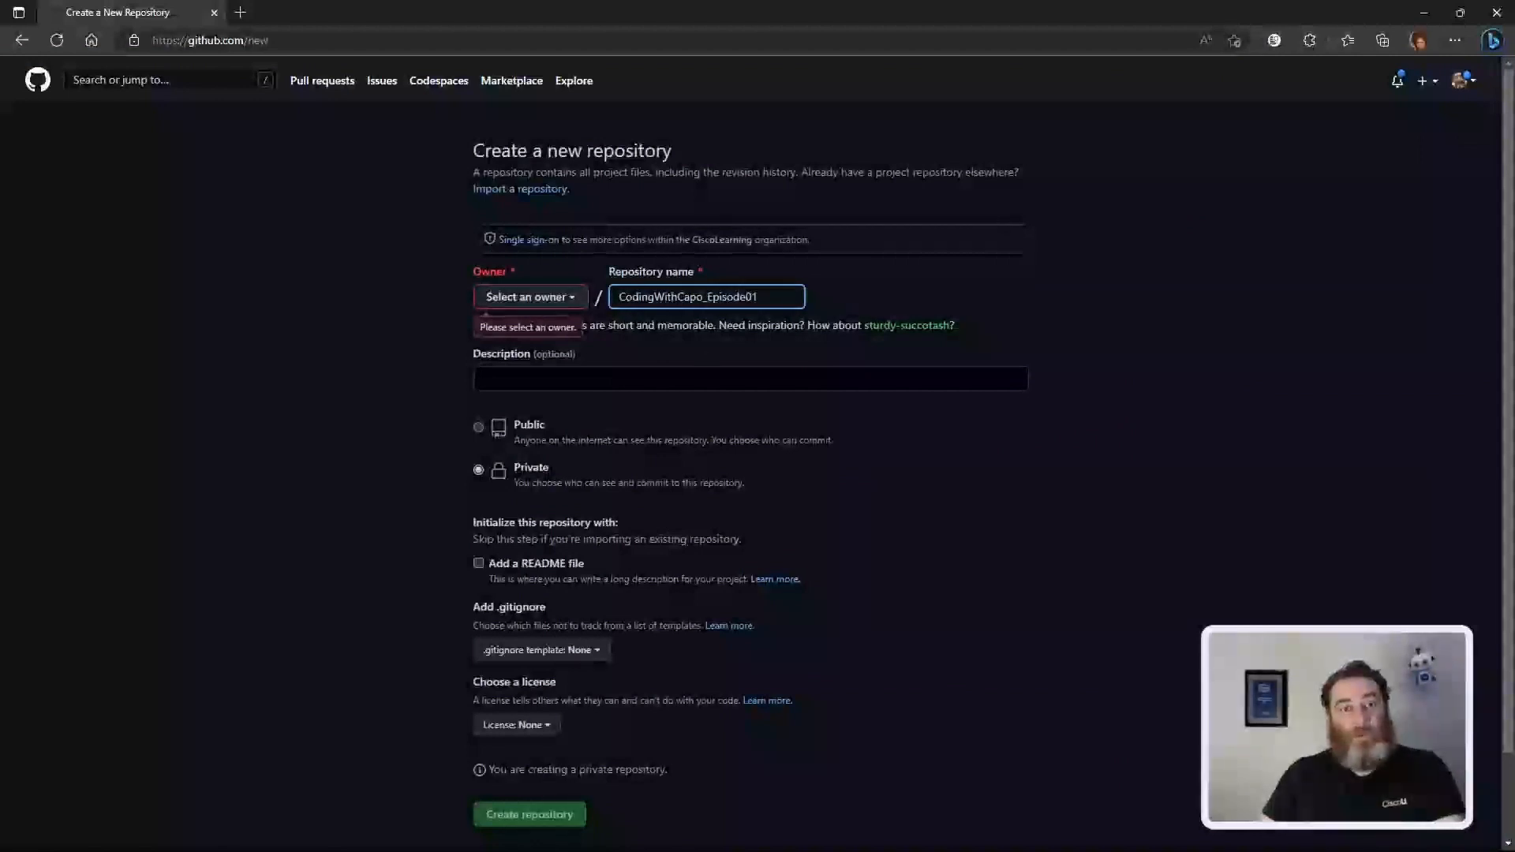
pyautogui.click(750, 379)
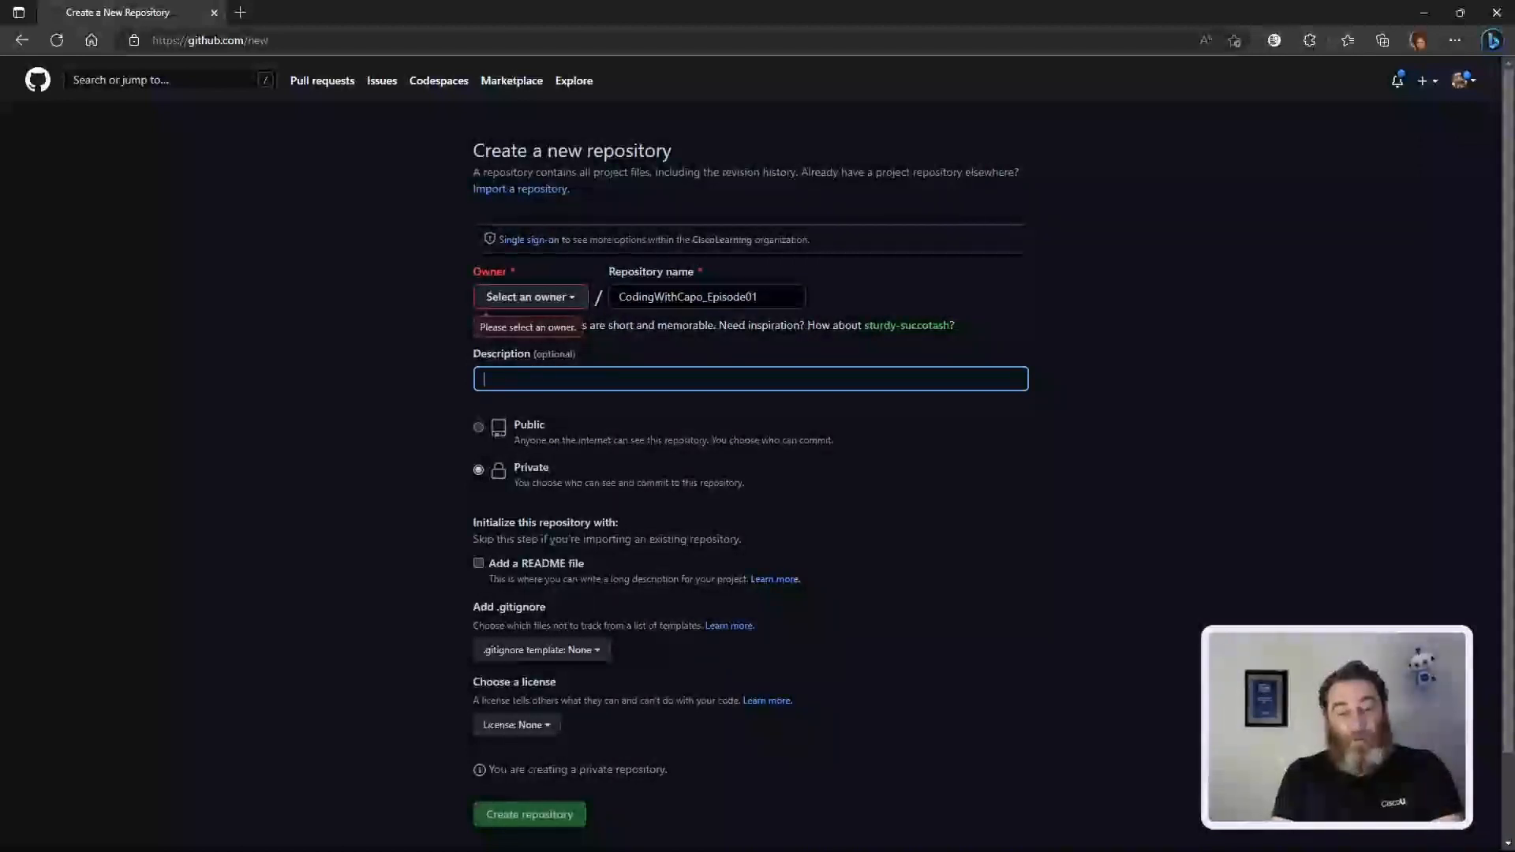
pyautogui.write('Creating')
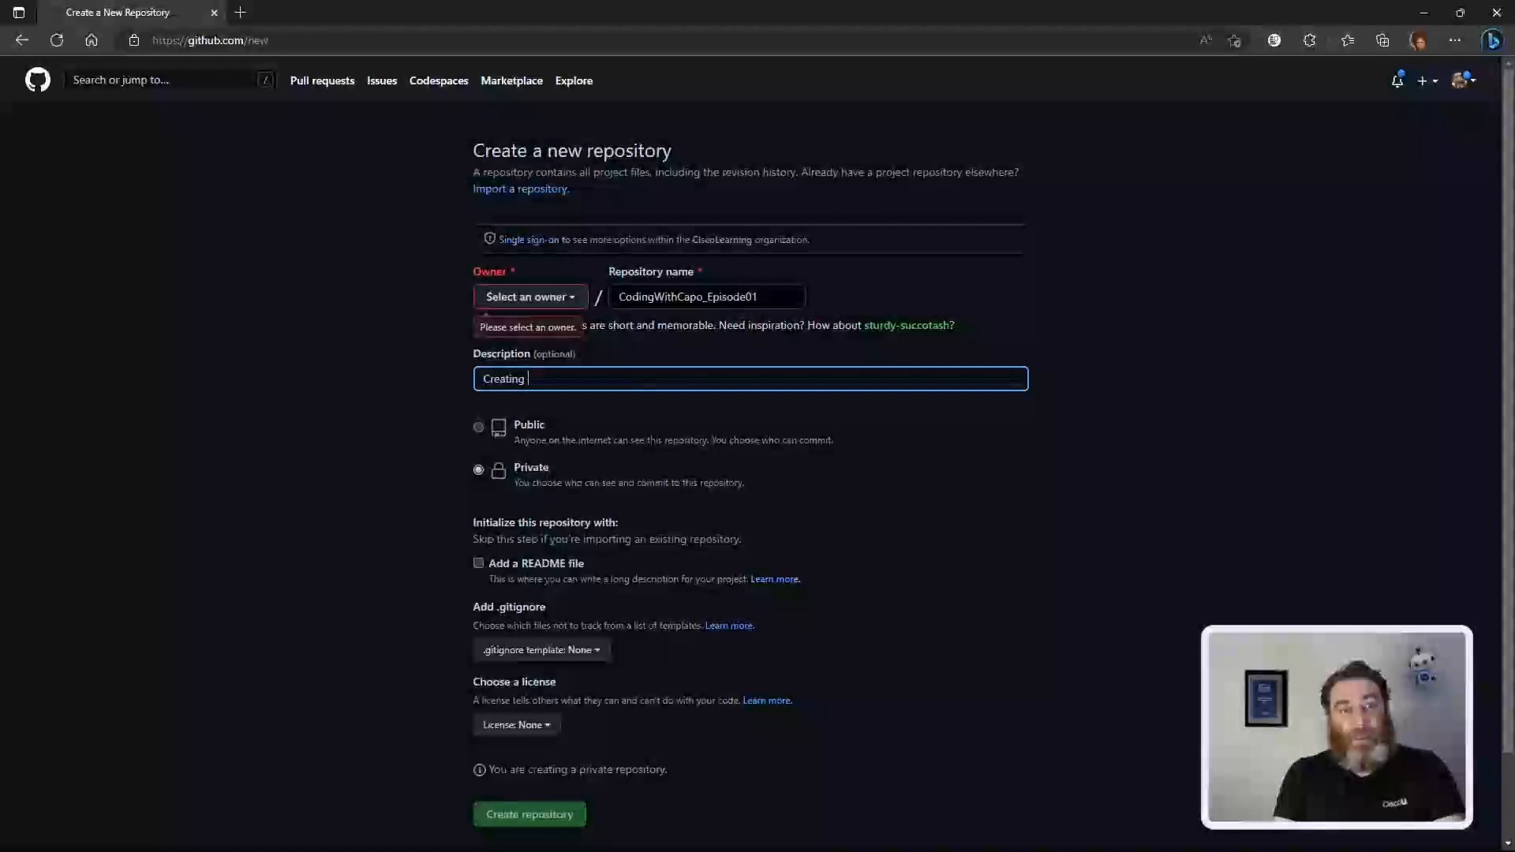
pyautogui.write('a chatGPT client with Python')
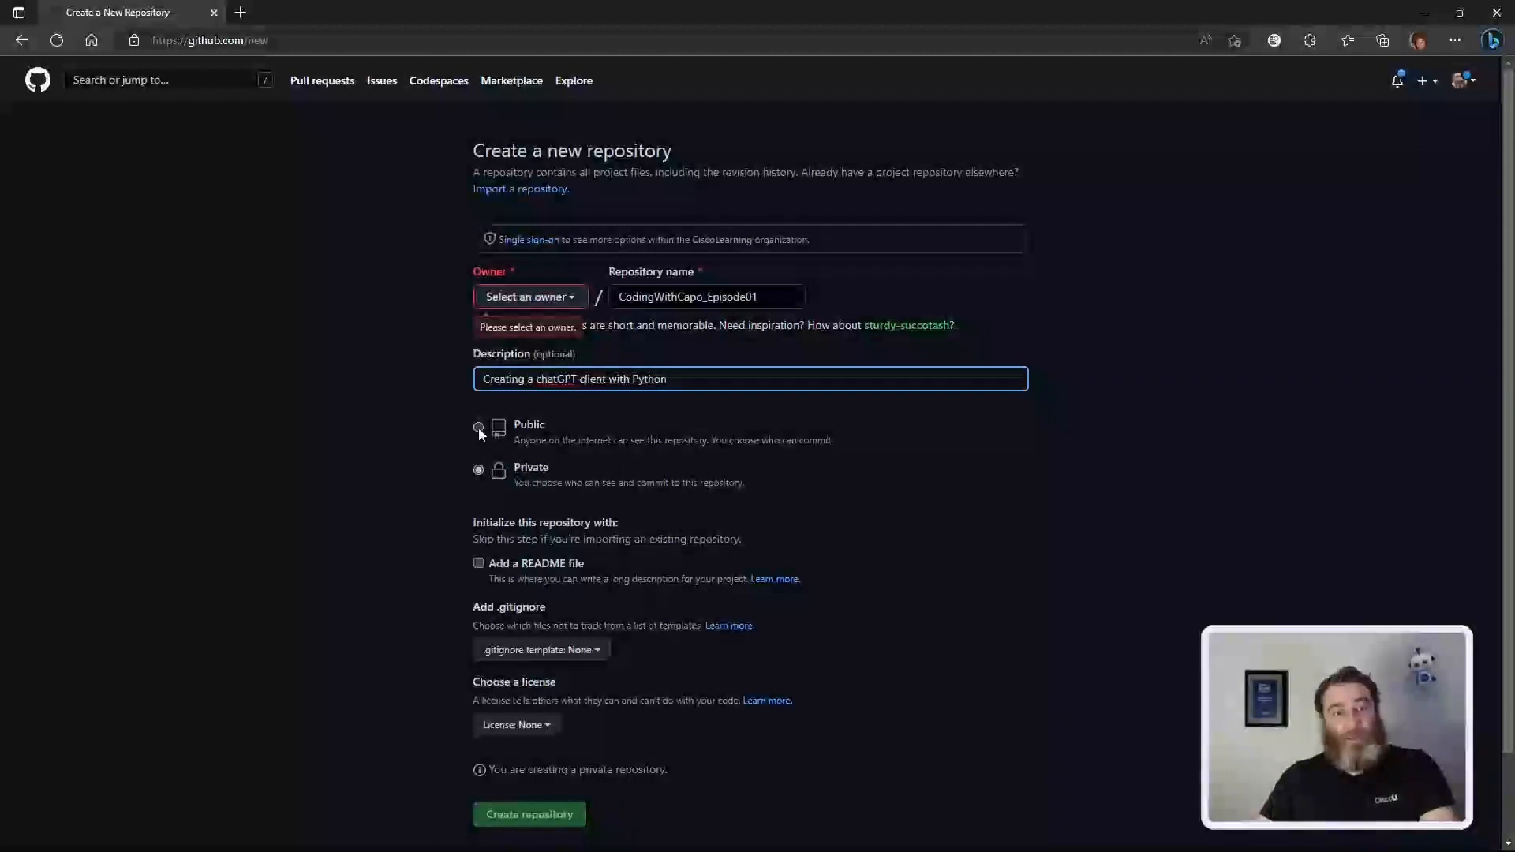
# Step: Make it public with GNU GPL v3.0 under the personal account and create the repository
pyautogui.click(478, 428)
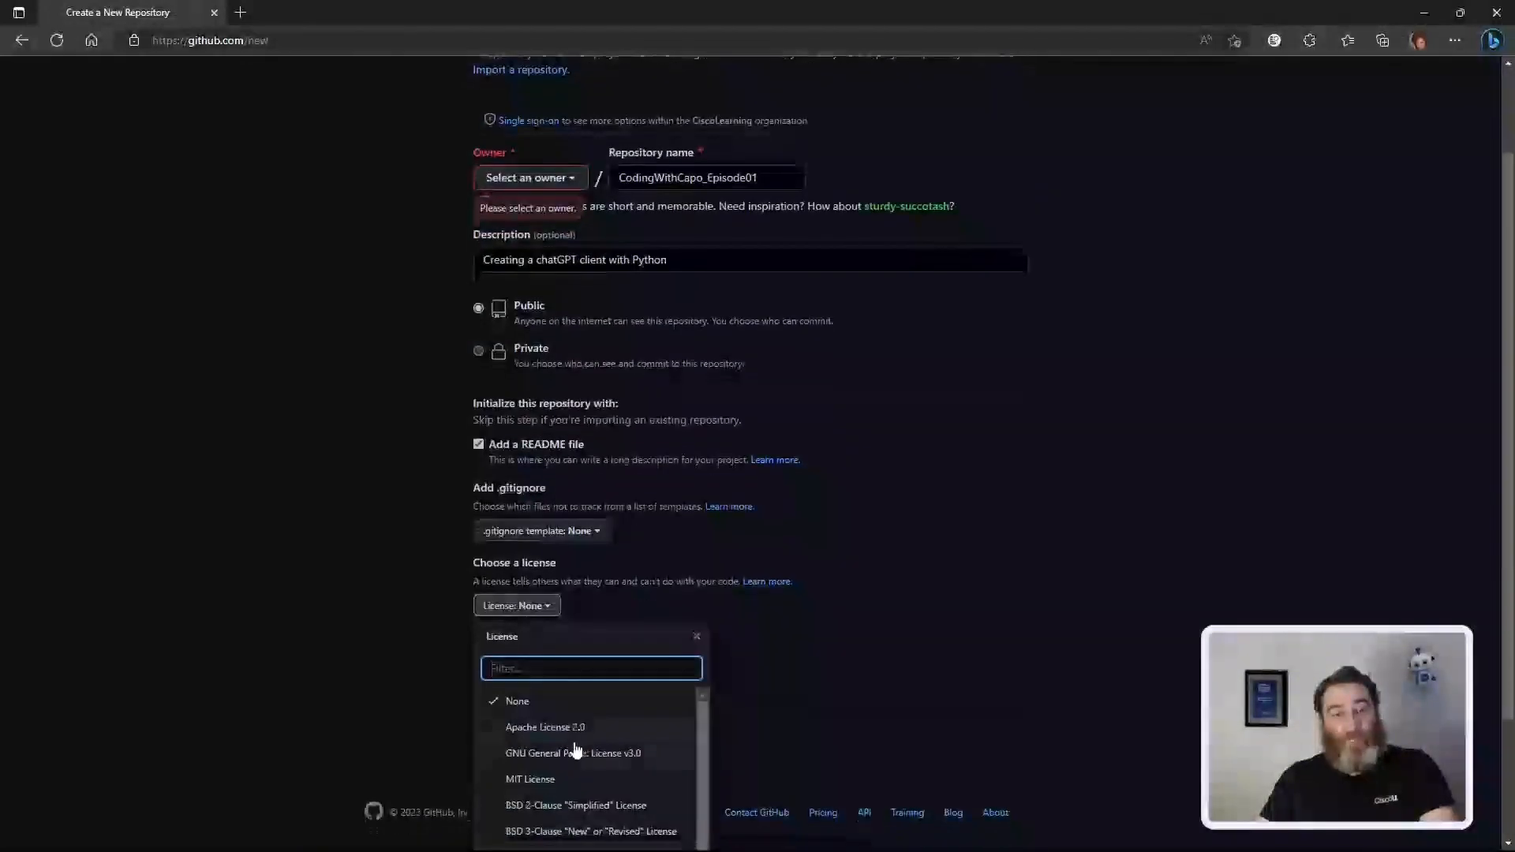
pyautogui.click(570, 752)
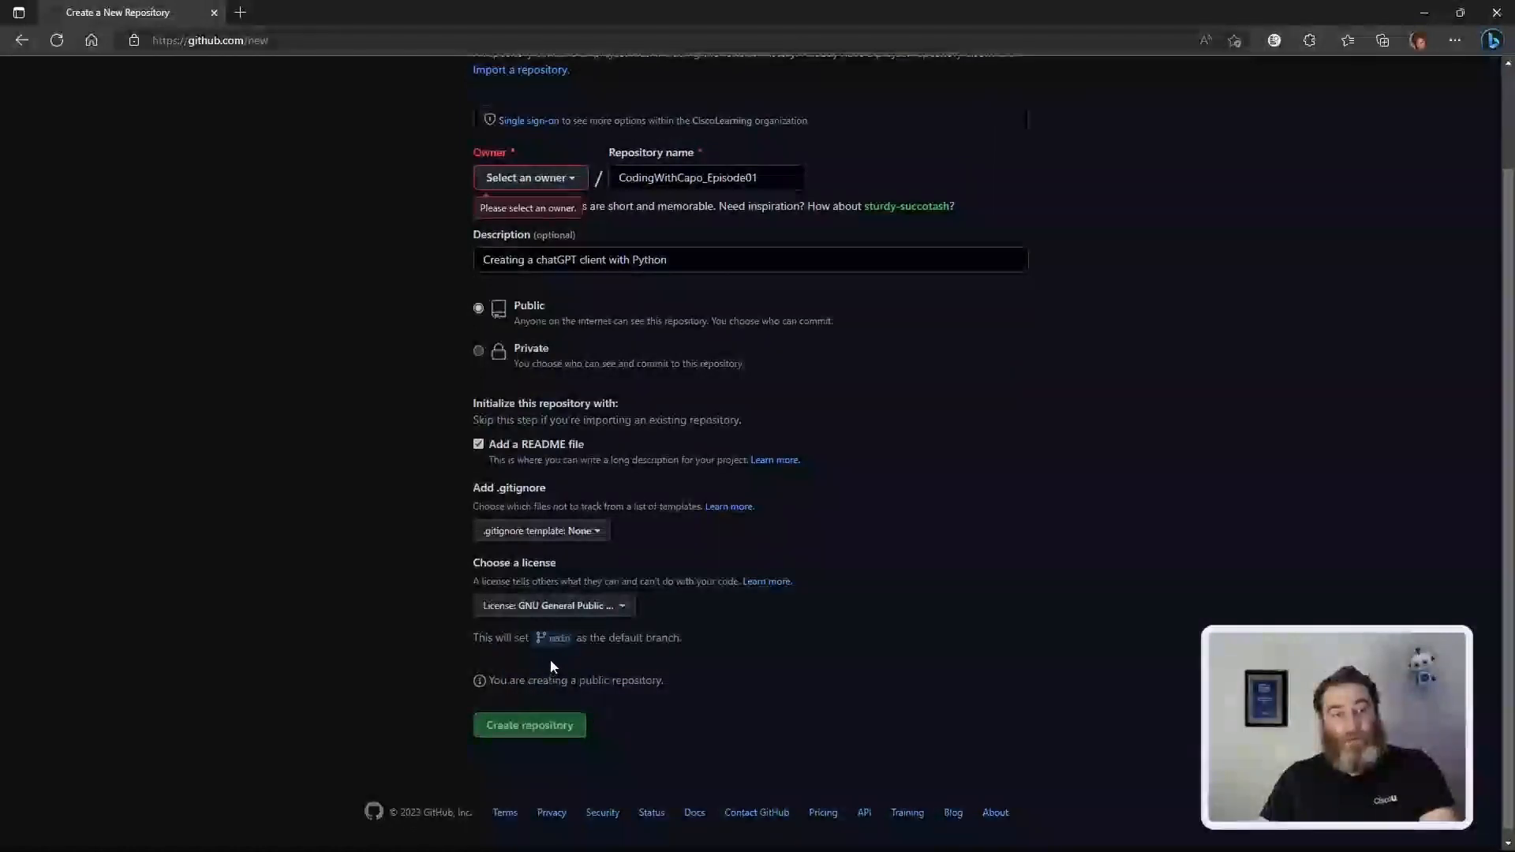
pyautogui.click(552, 606)
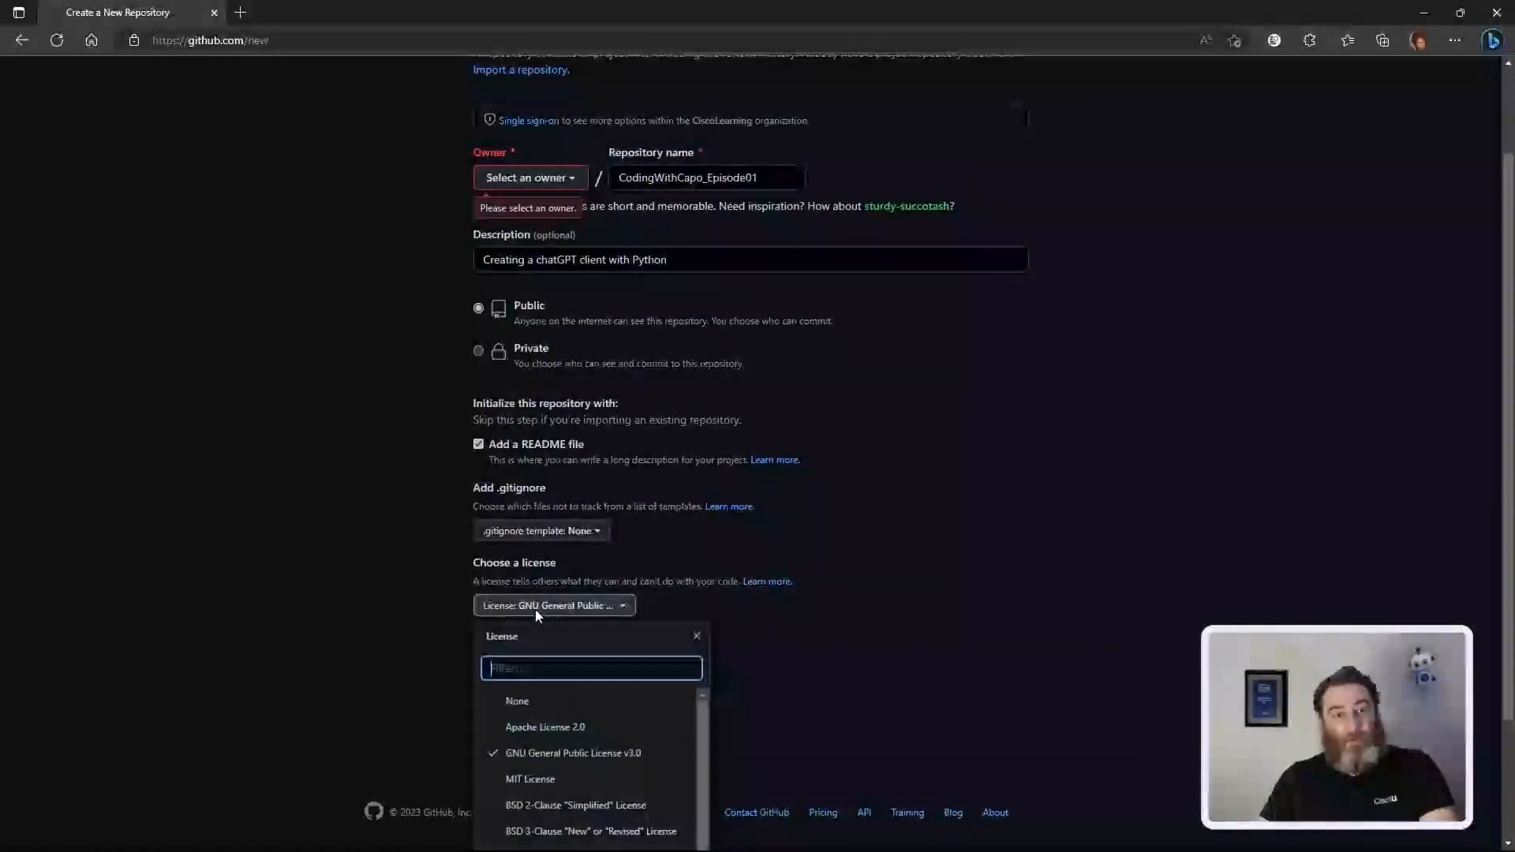
pyautogui.click(567, 752)
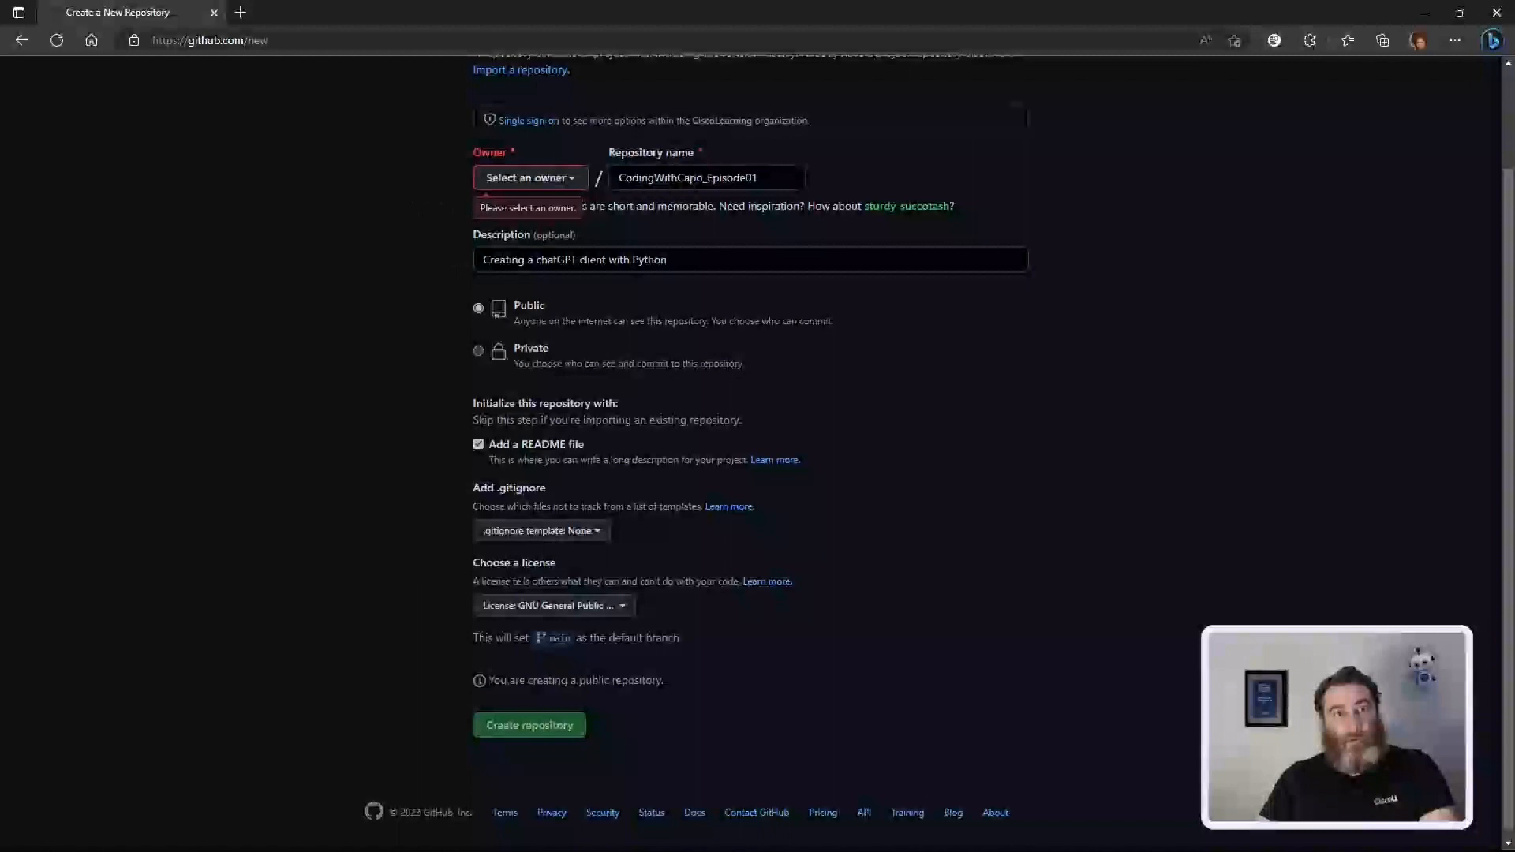
pyautogui.click(531, 177)
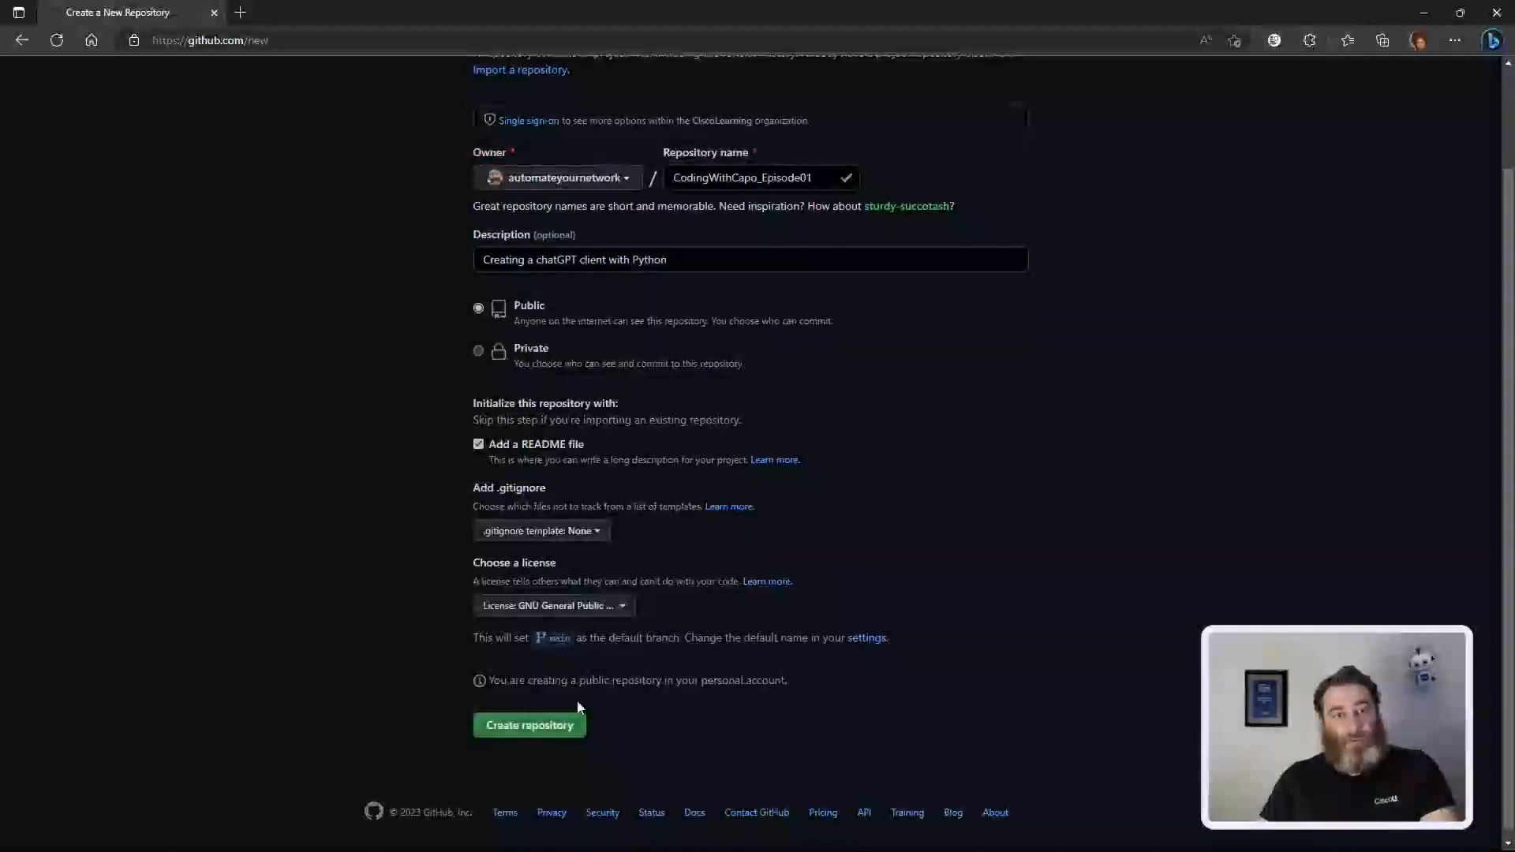
pyautogui.click(530, 724)
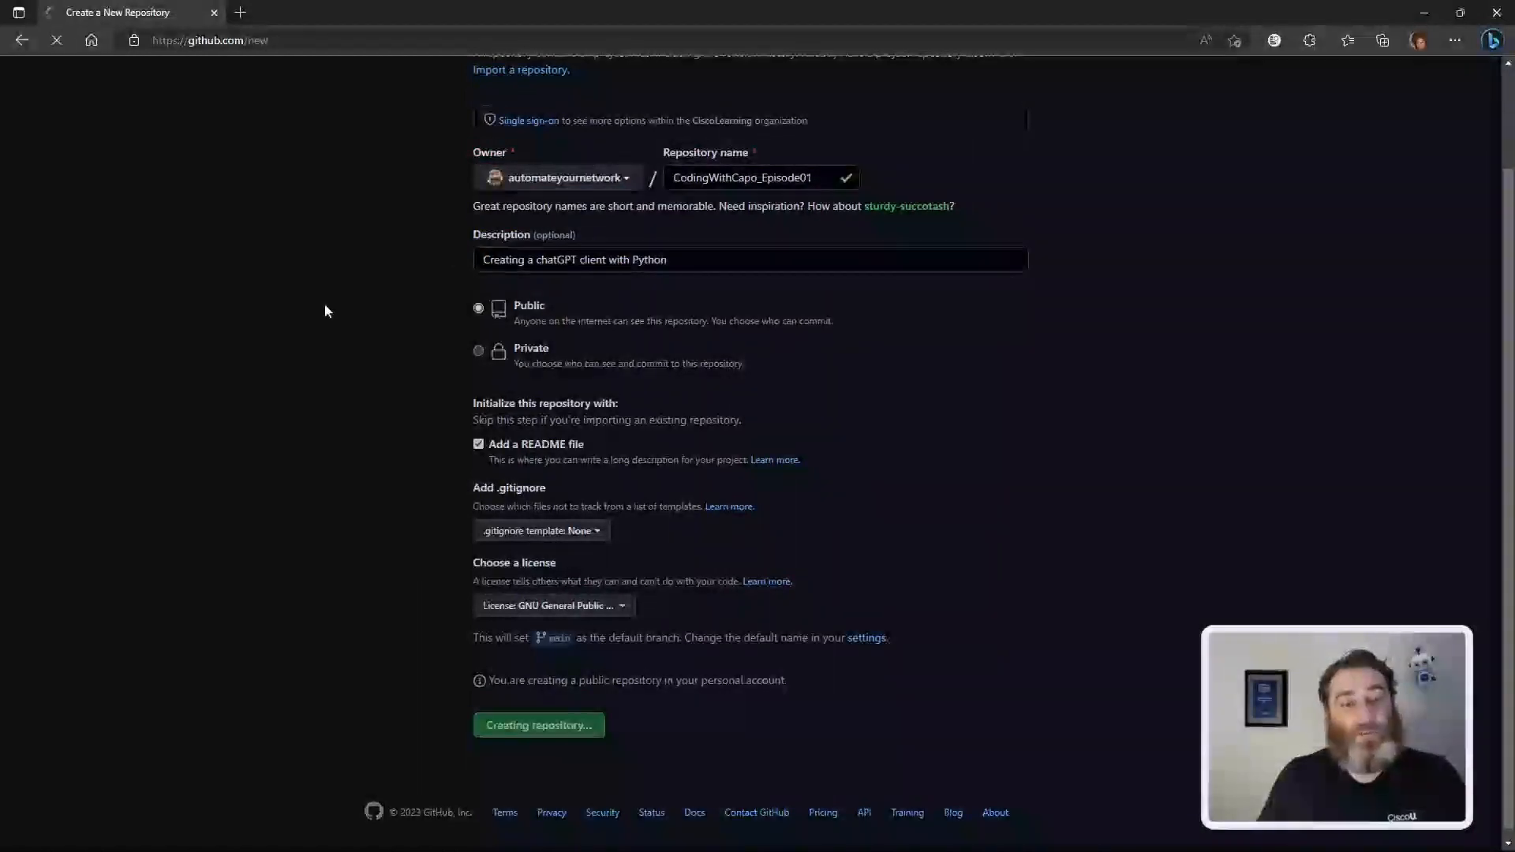
pyautogui.click(539, 724)
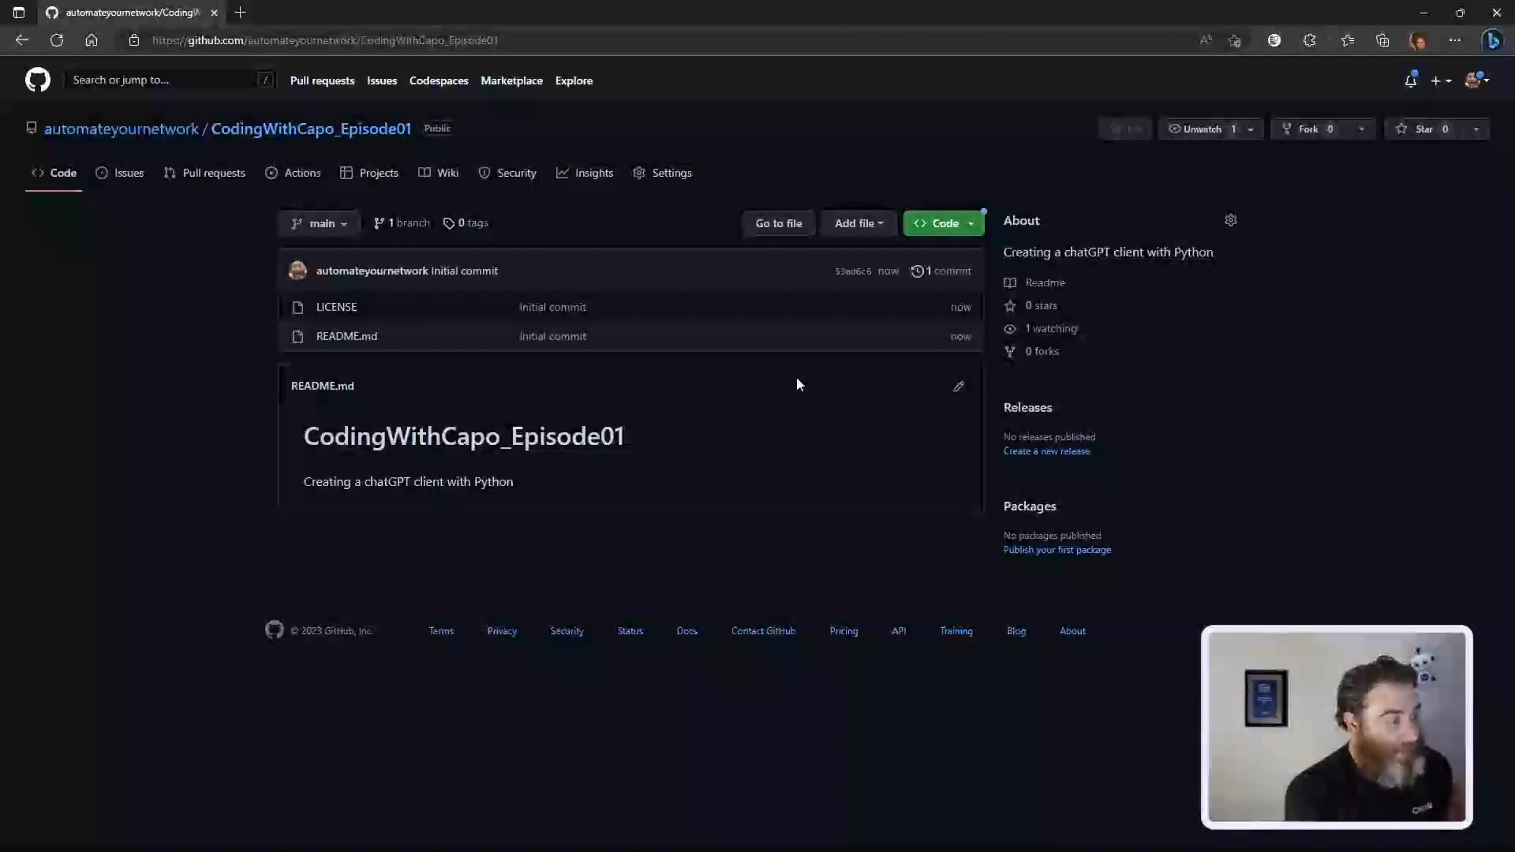
pyautogui.moveTo(808, 309)
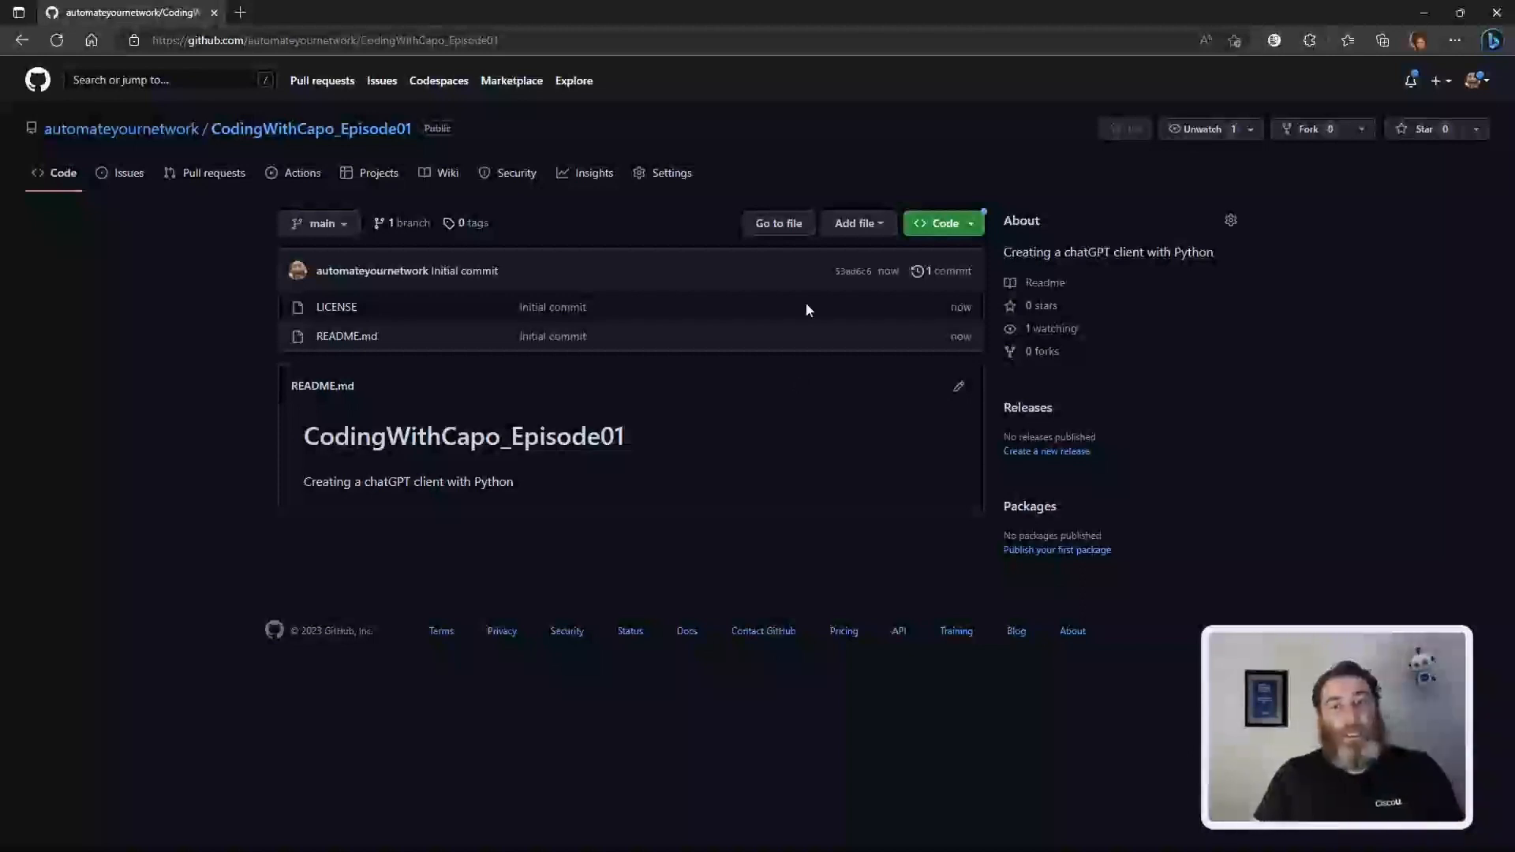
# Step: Copy the repository's HTTPS clone URL from the Code menu
pyautogui.click(943, 224)
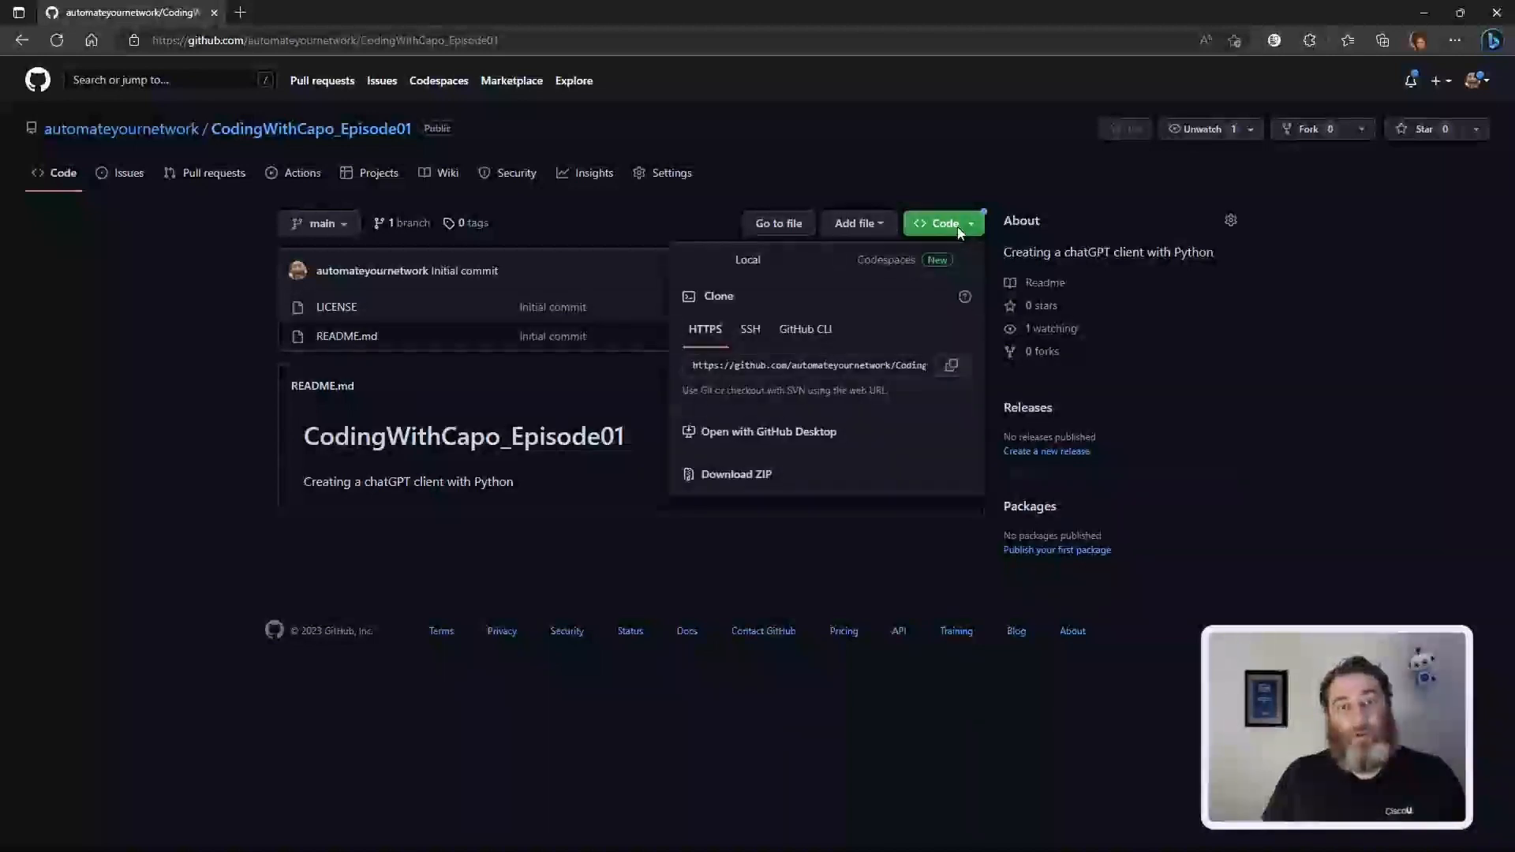
pyautogui.click(952, 366)
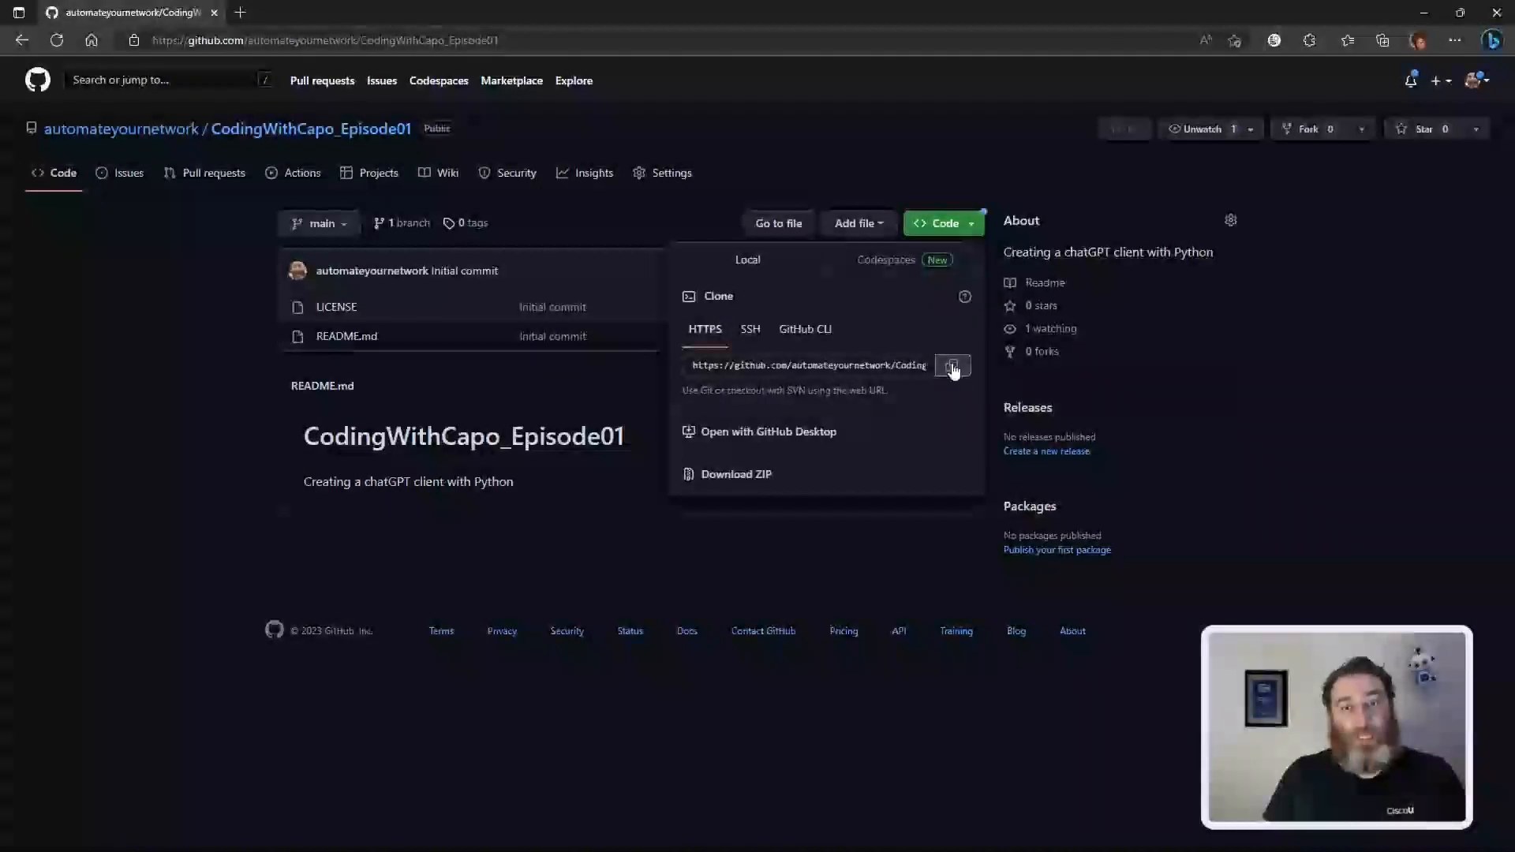
pyautogui.click(951, 366)
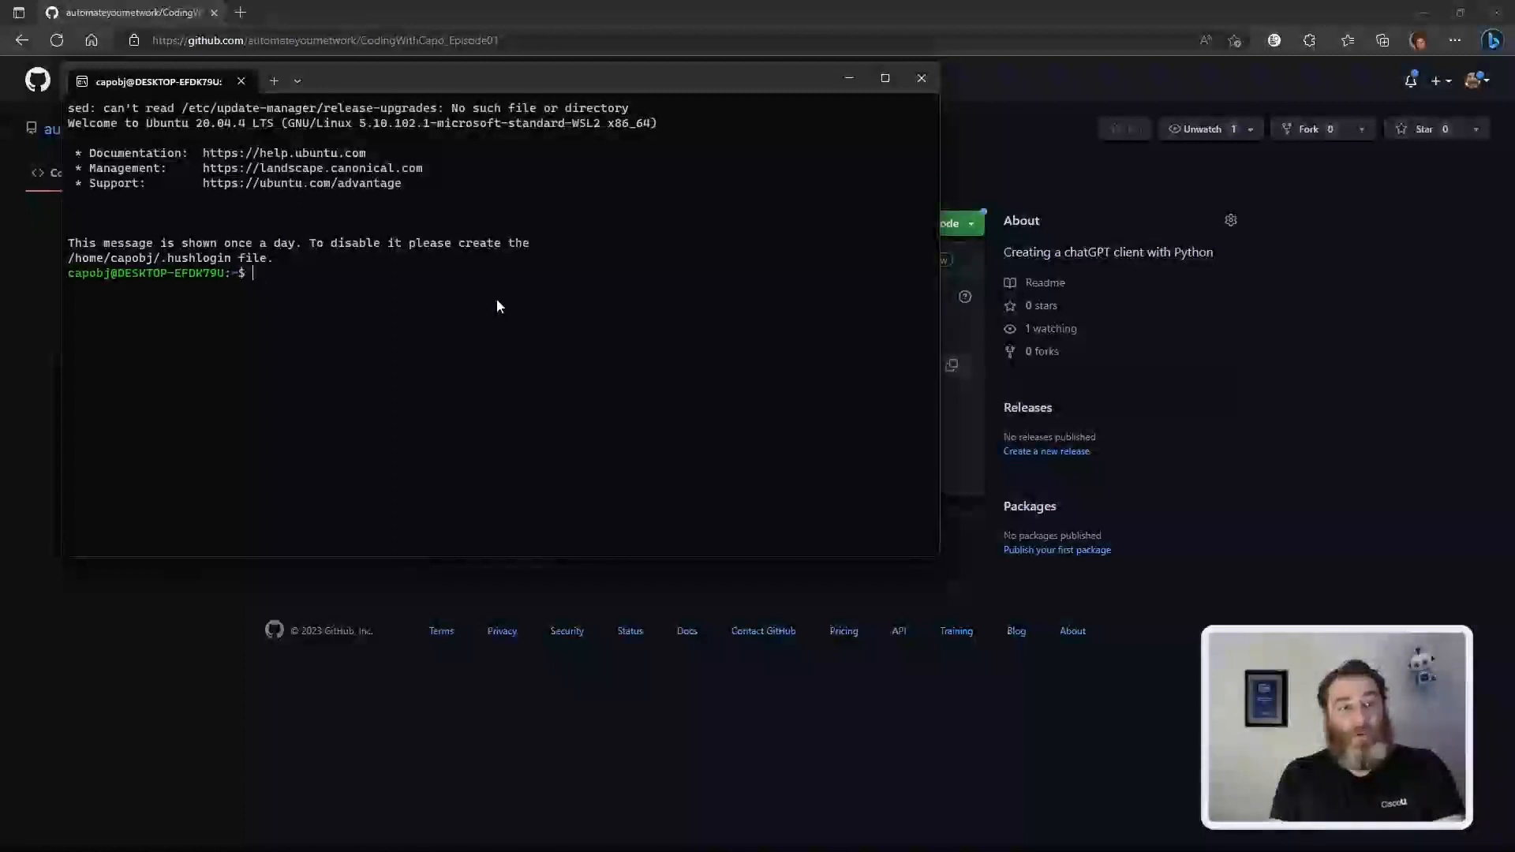
# Step: Clone the repository, cd into CodingWithCapo_Episode01 and launch VS Code with 'code .'
pyautogui.write('git clone https://github.com/automateyournetwork/CodingWithCapo_Episode01.git')
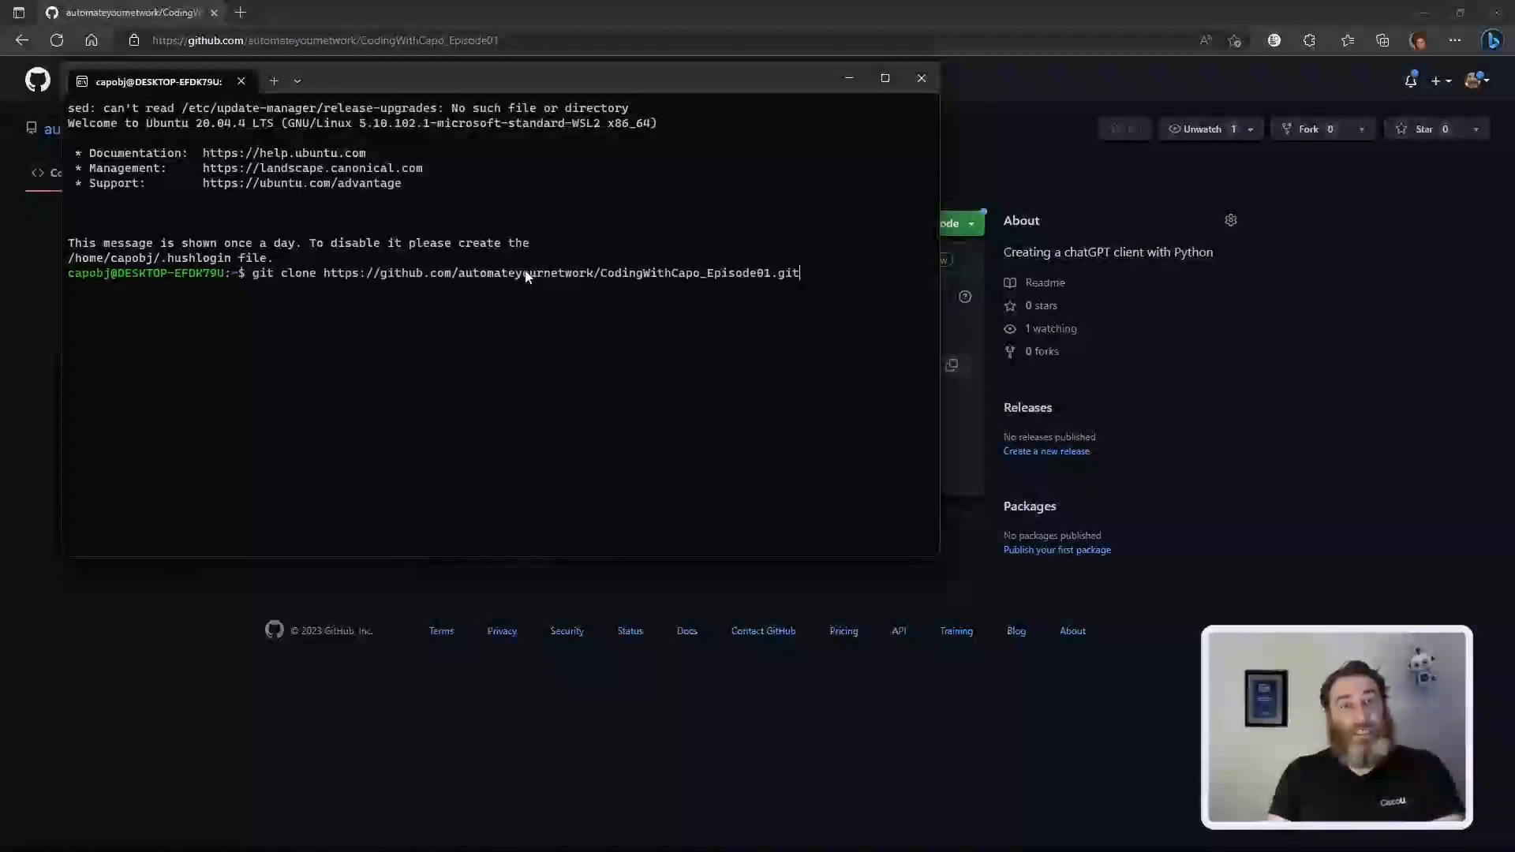
pyautogui.press('Enter')
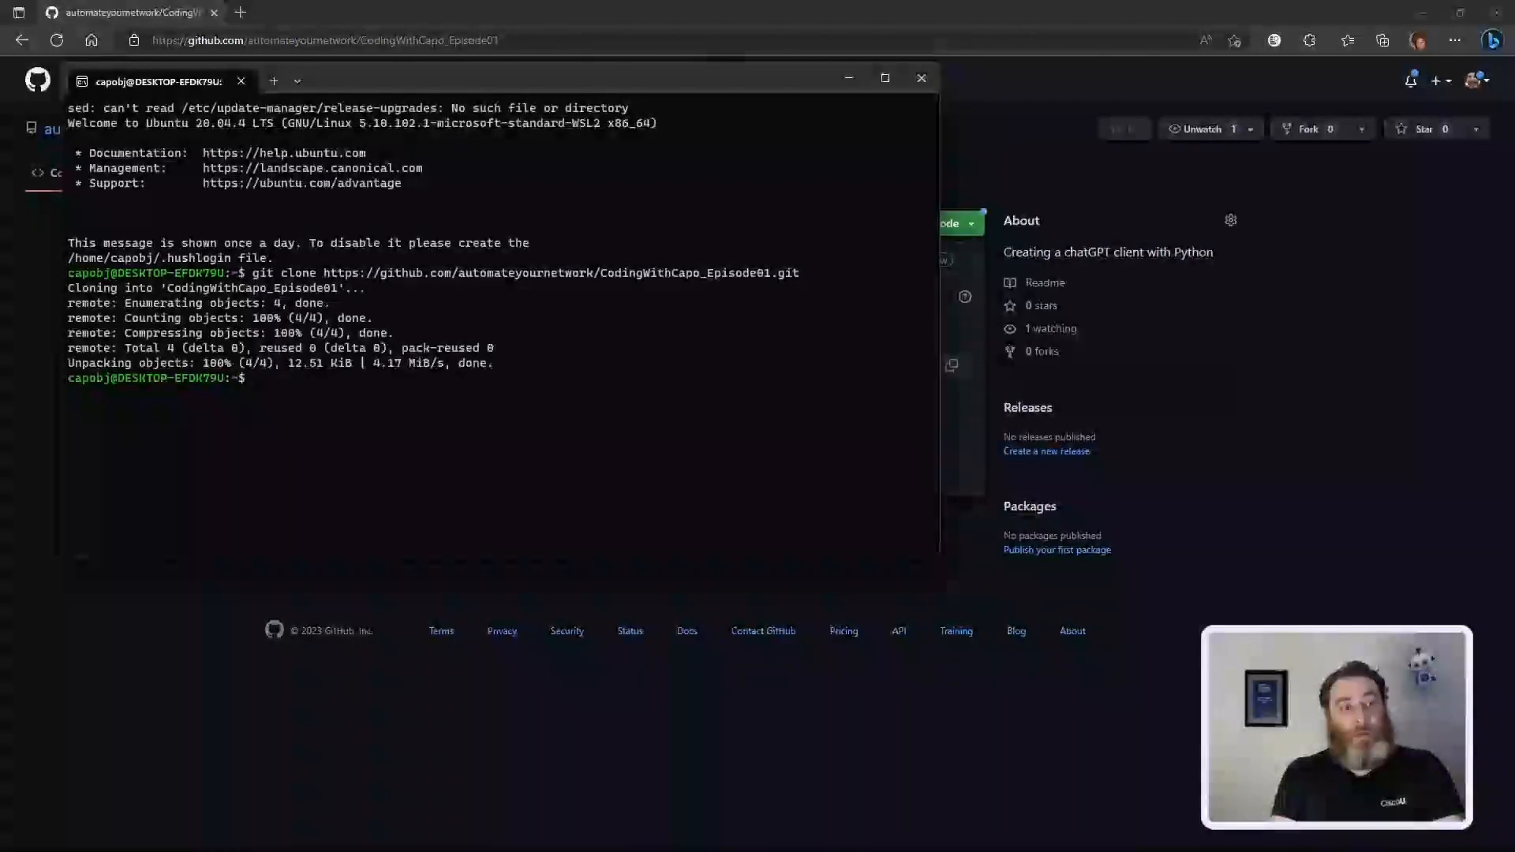
pyautogui.write('cd')
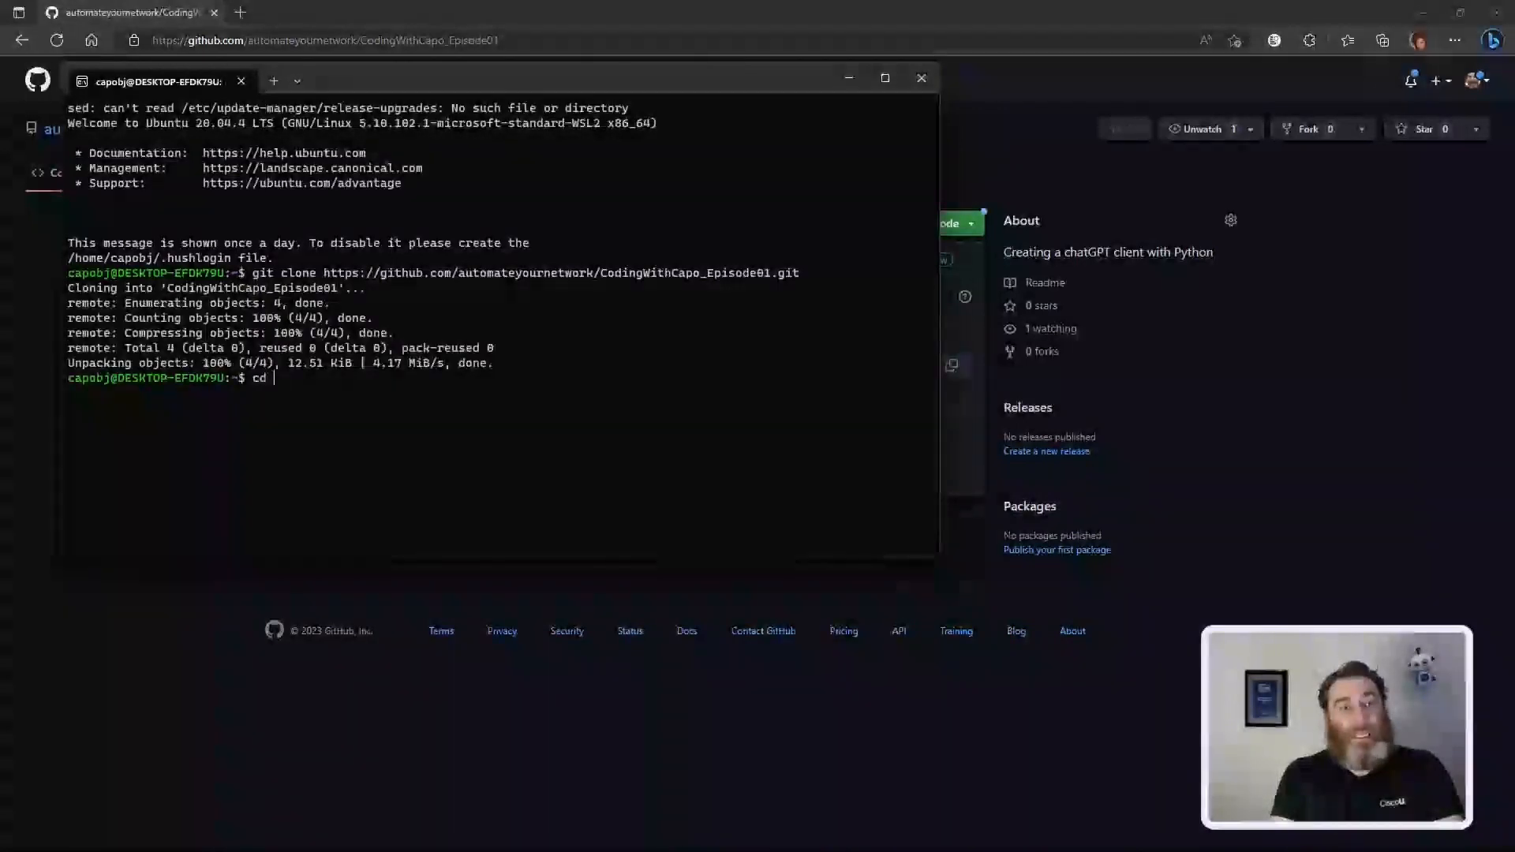
pyautogui.write('CodingWithCapo_Episode01/')
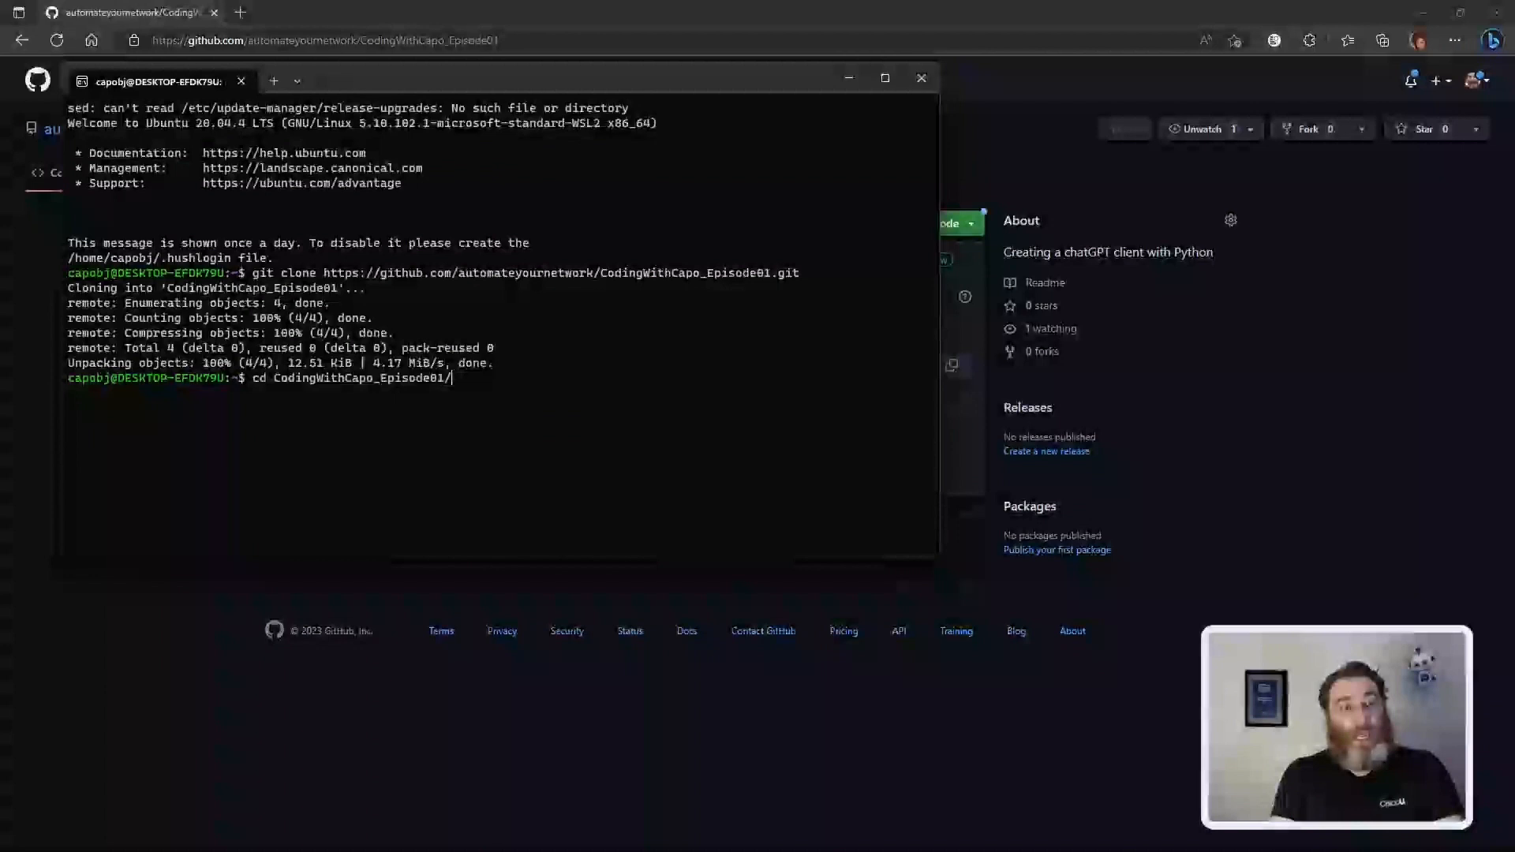
pyautogui.write('code')
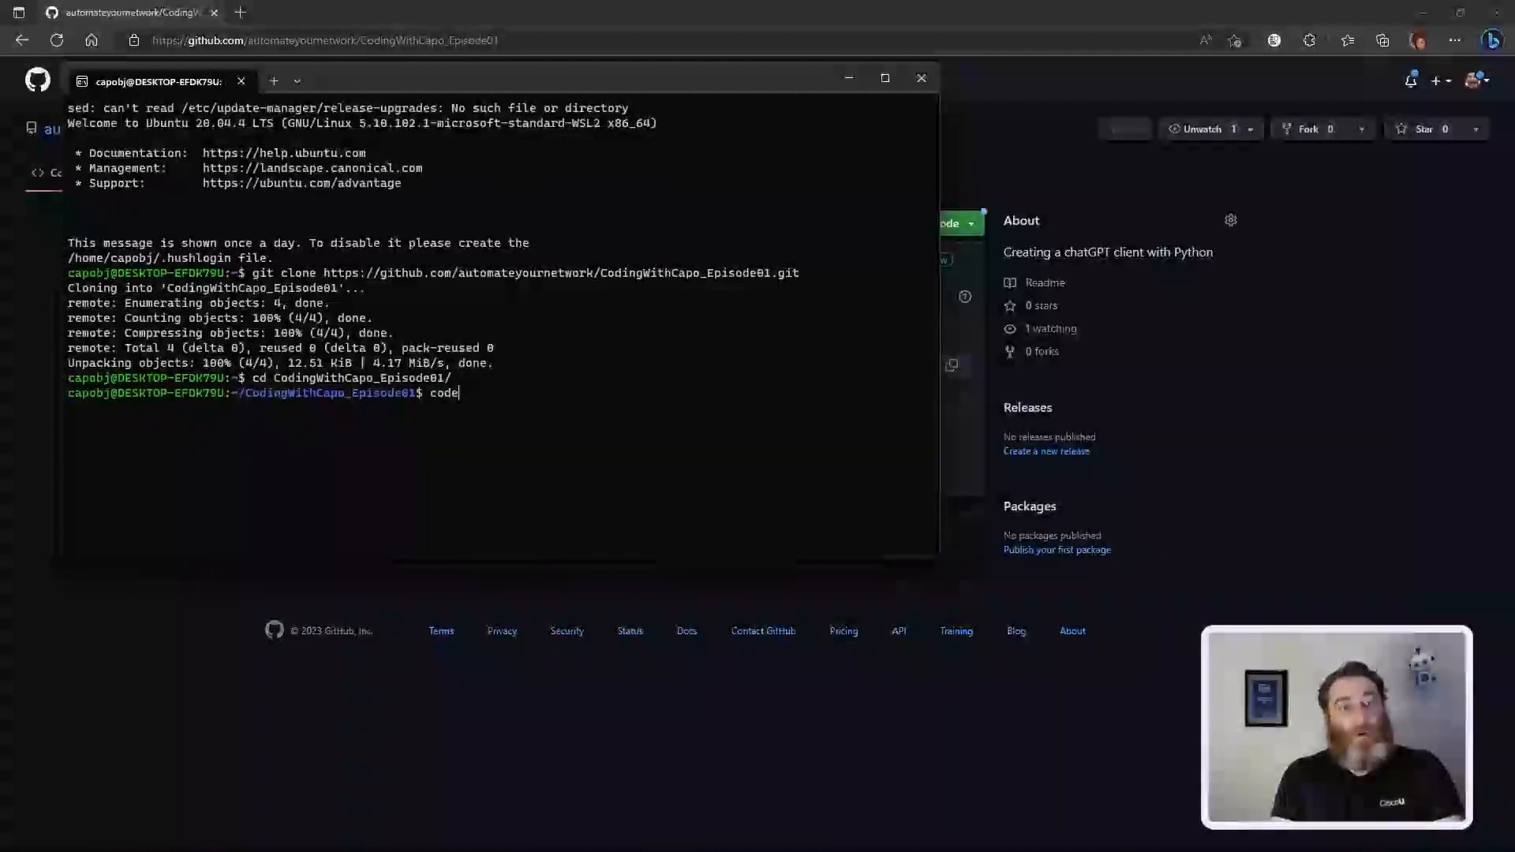
pyautogui.write('.')
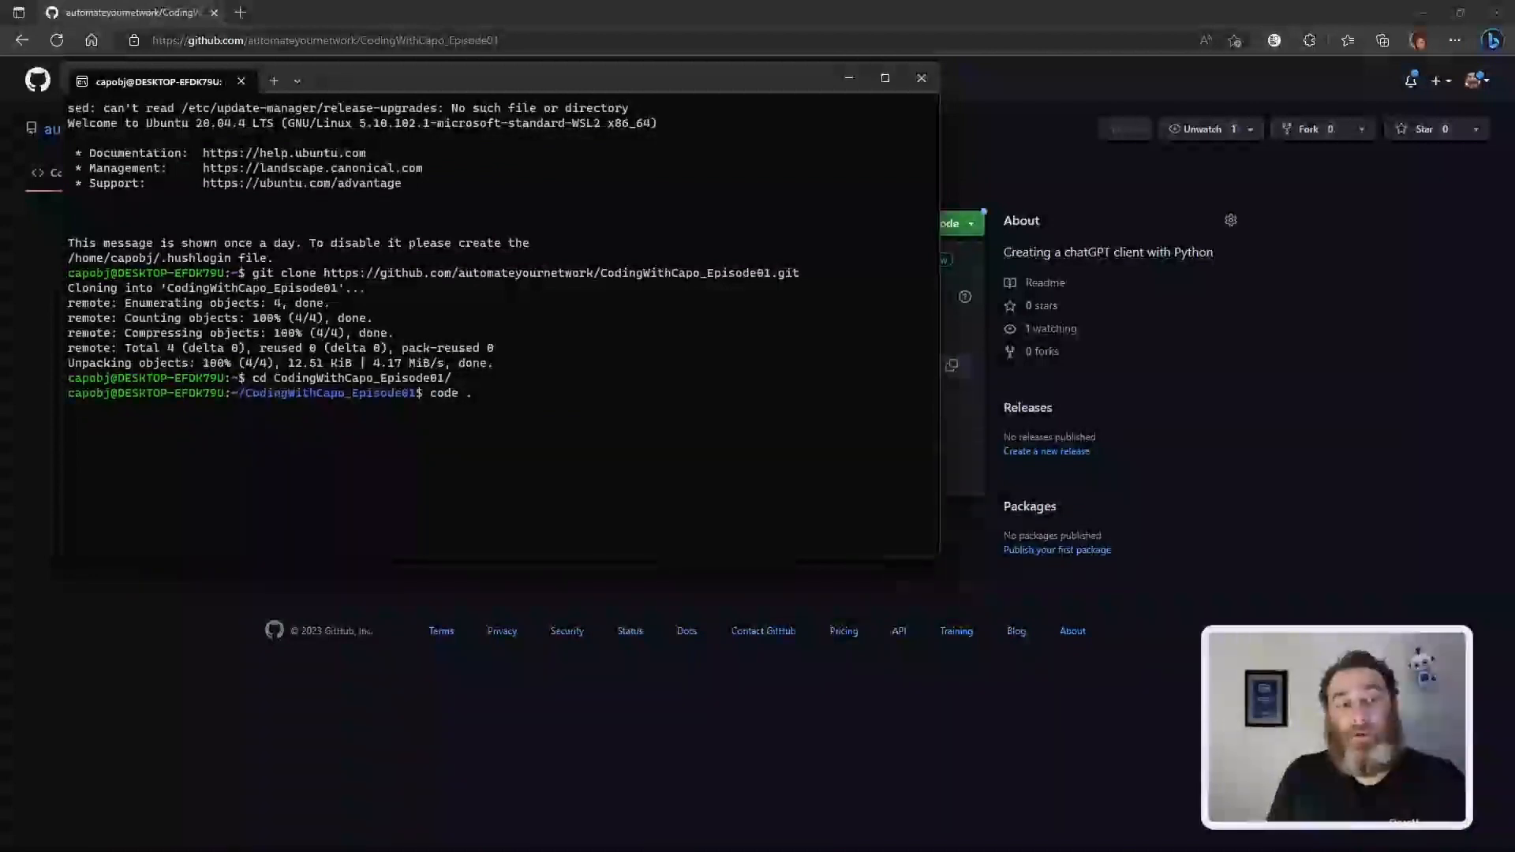
pyautogui.press('Enter')
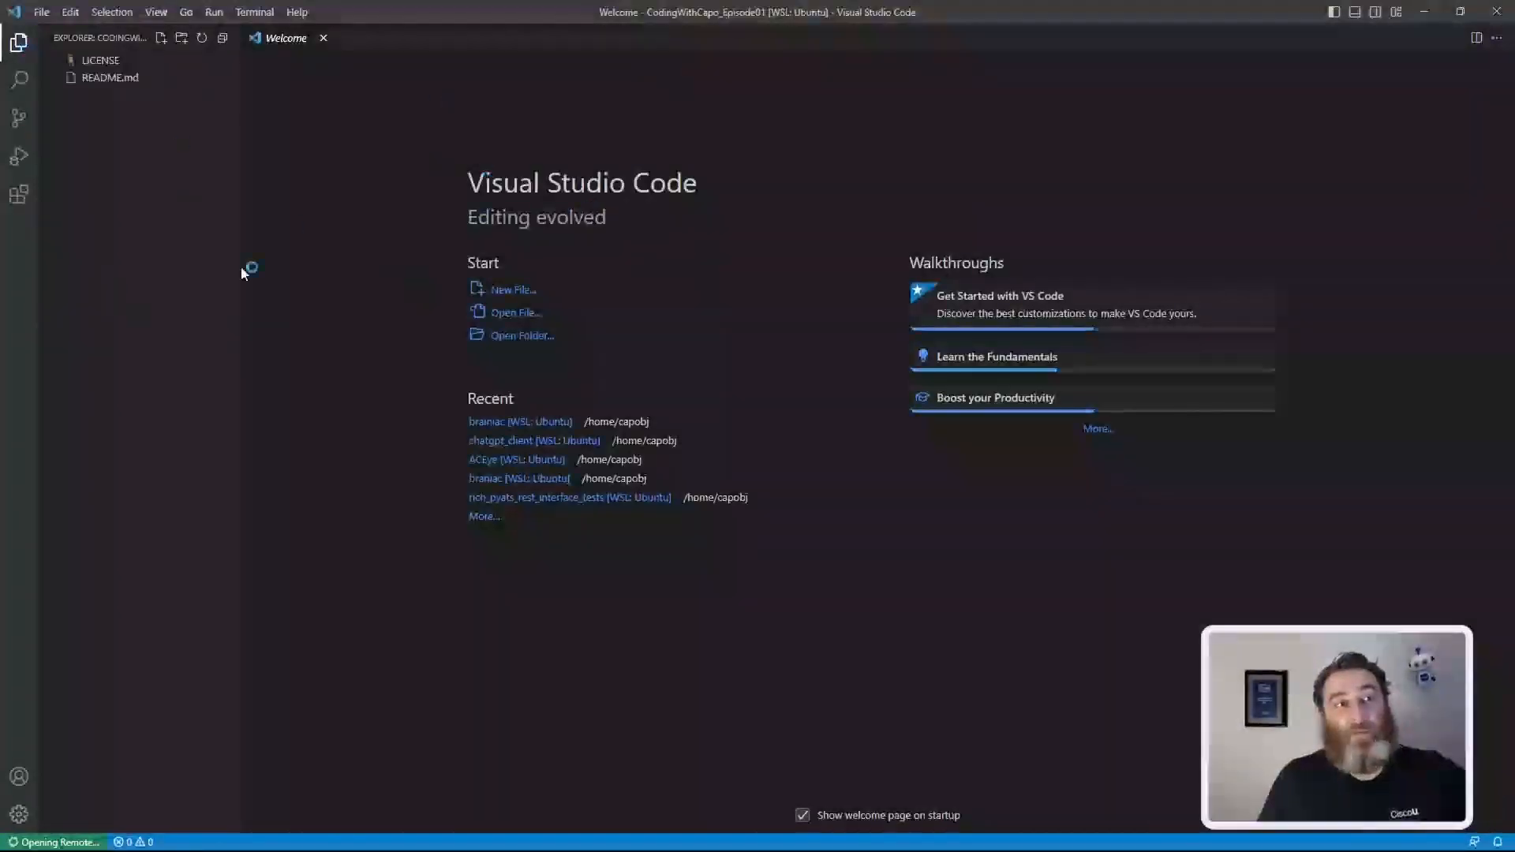
# Step: Close the Welcome tab, browse the menus and reach the Terminal menu from the overflow
pyautogui.doubleClick(107, 79)
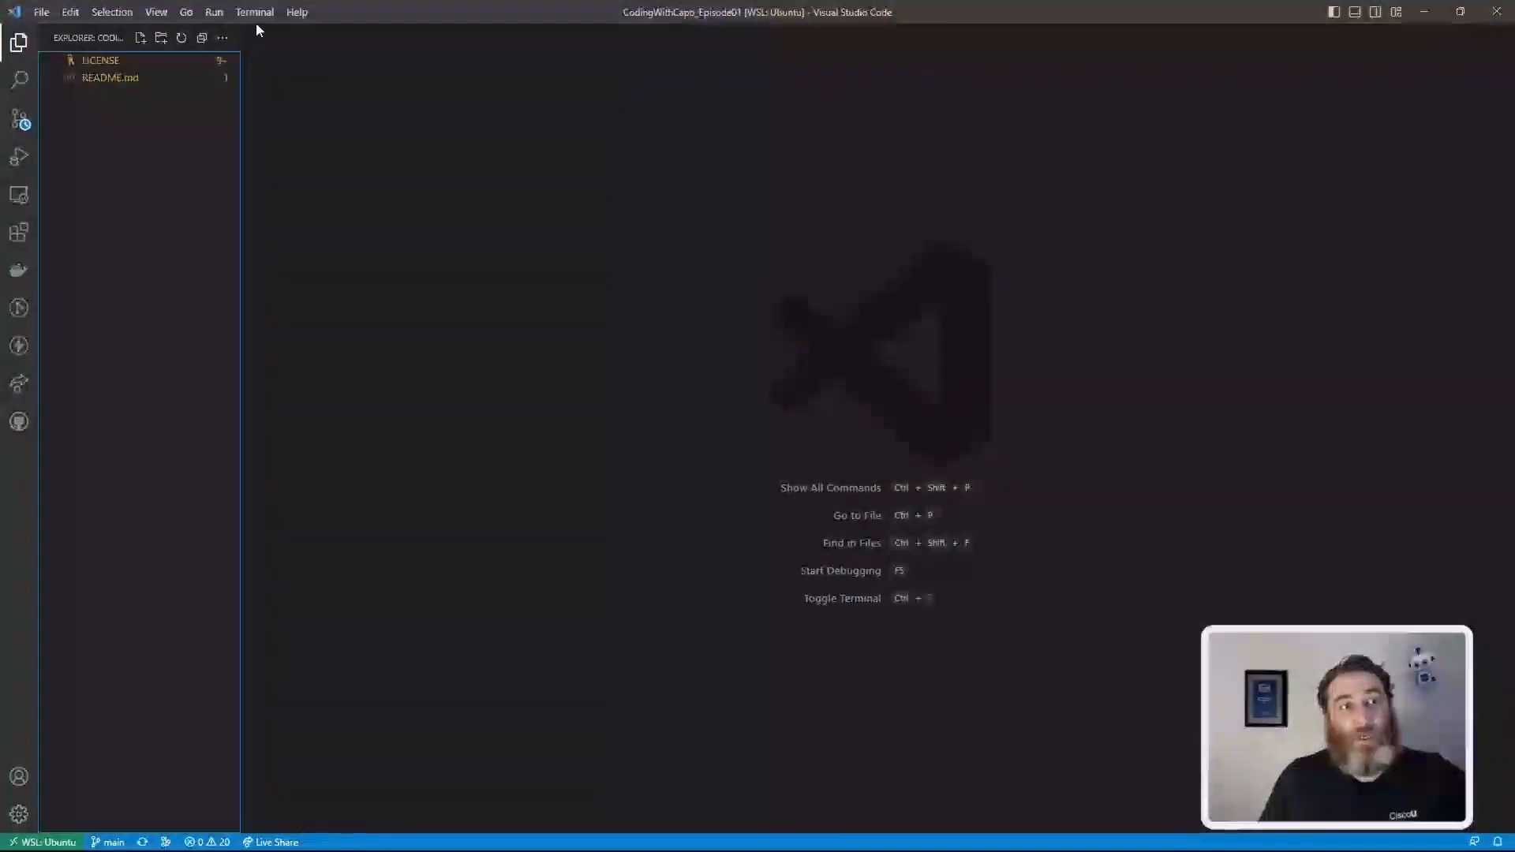
pyautogui.click(154, 12)
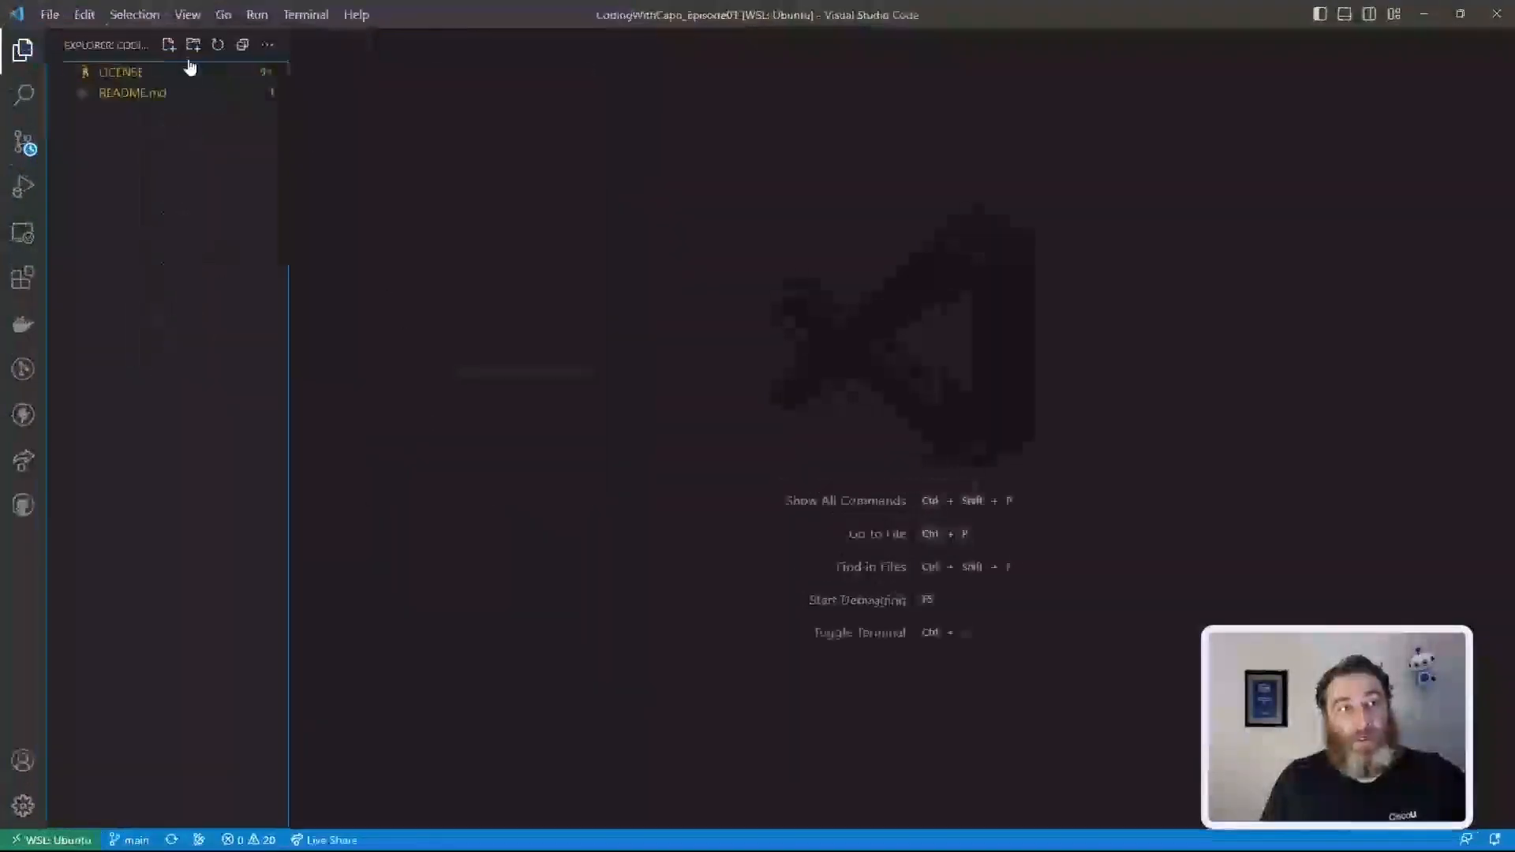
pyautogui.click(186, 14)
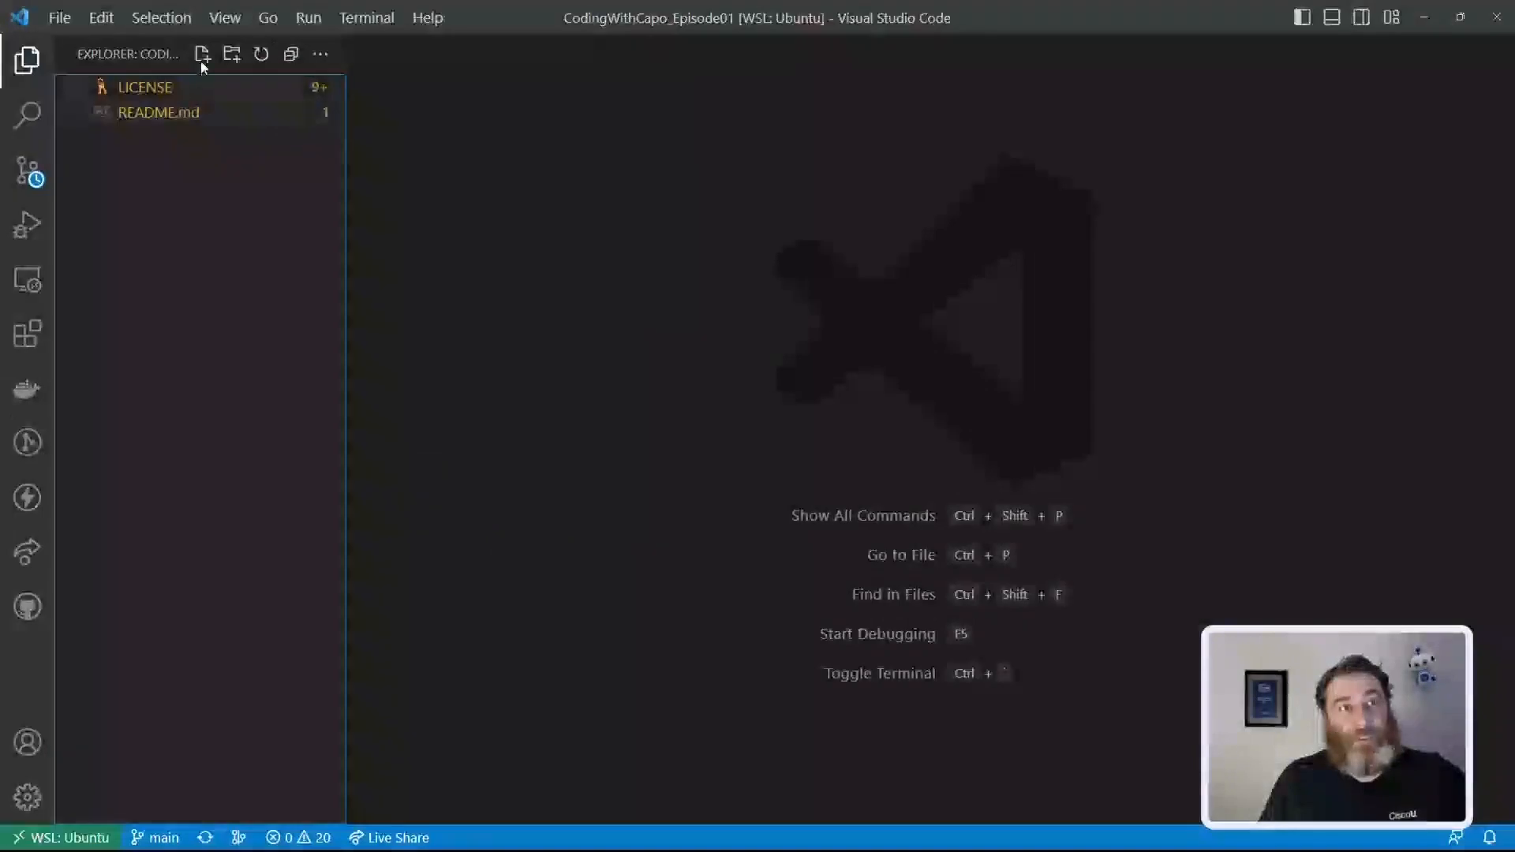
pyautogui.click(224, 18)
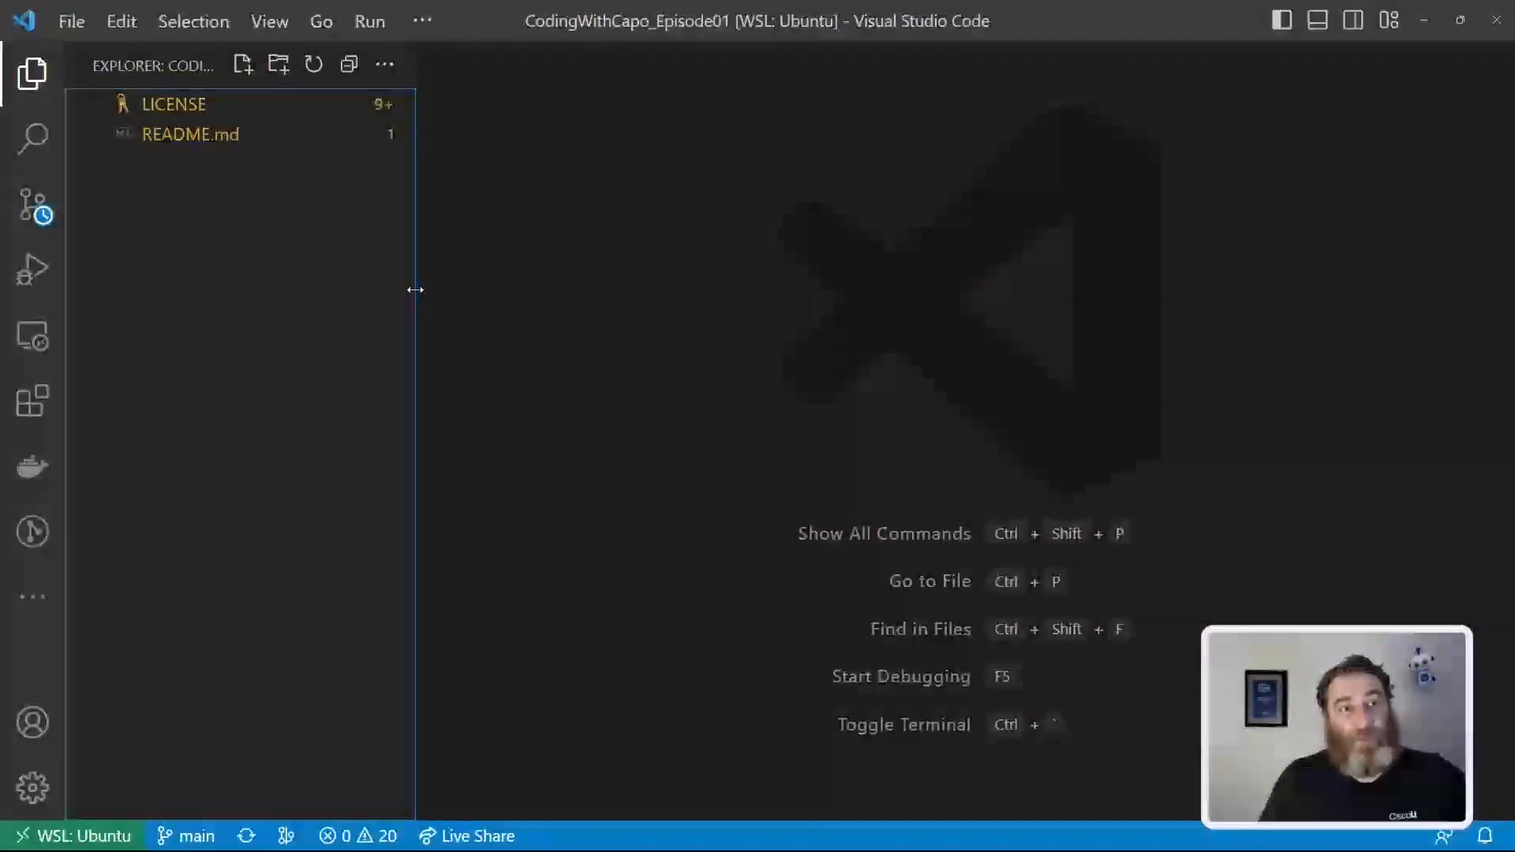
pyautogui.click(423, 22)
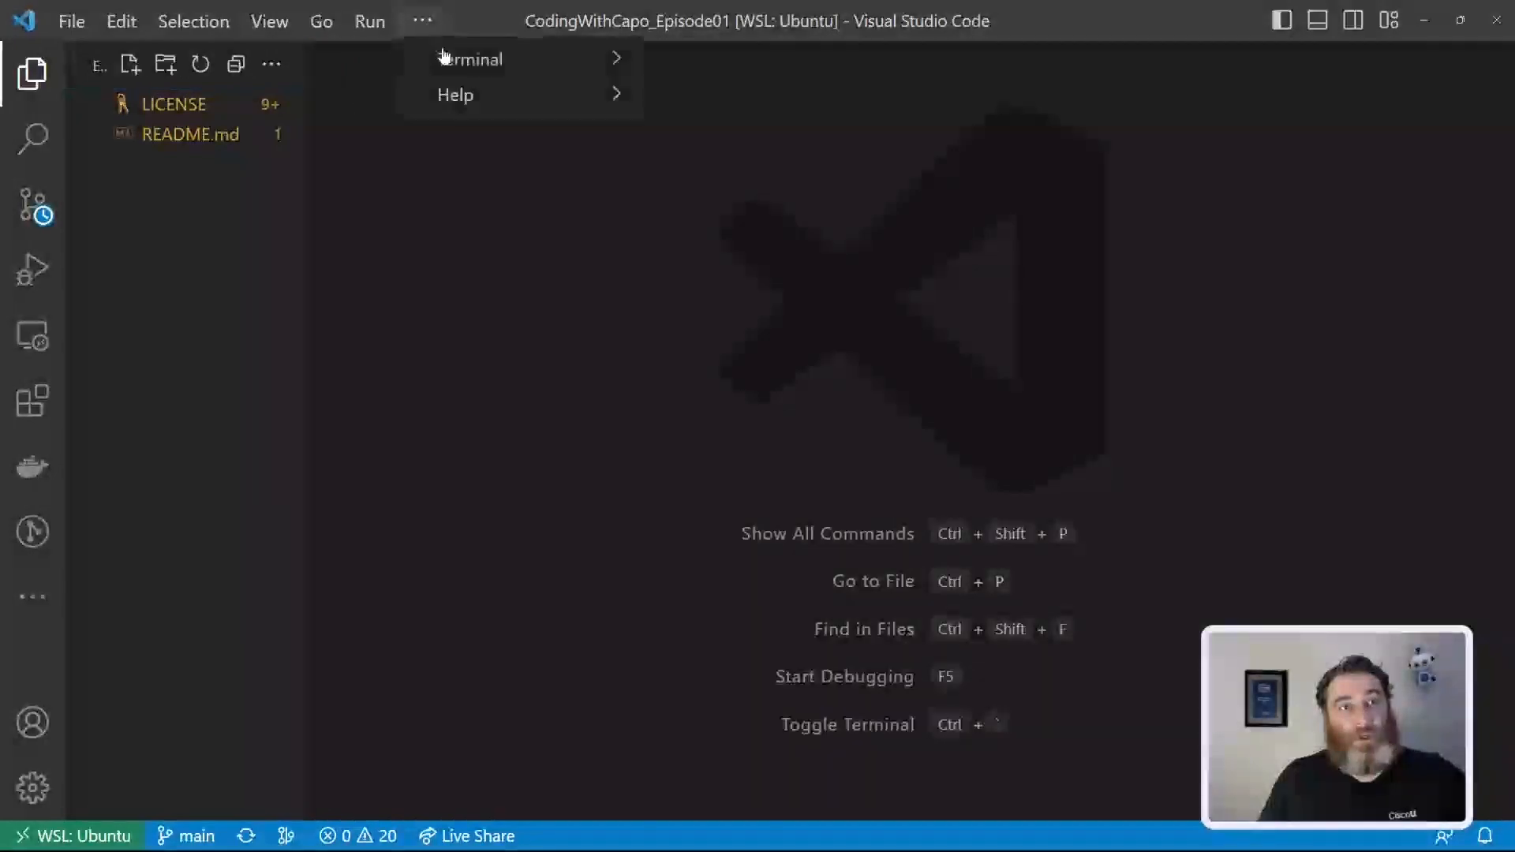
pyautogui.click(473, 58)
pyautogui.write('cd')
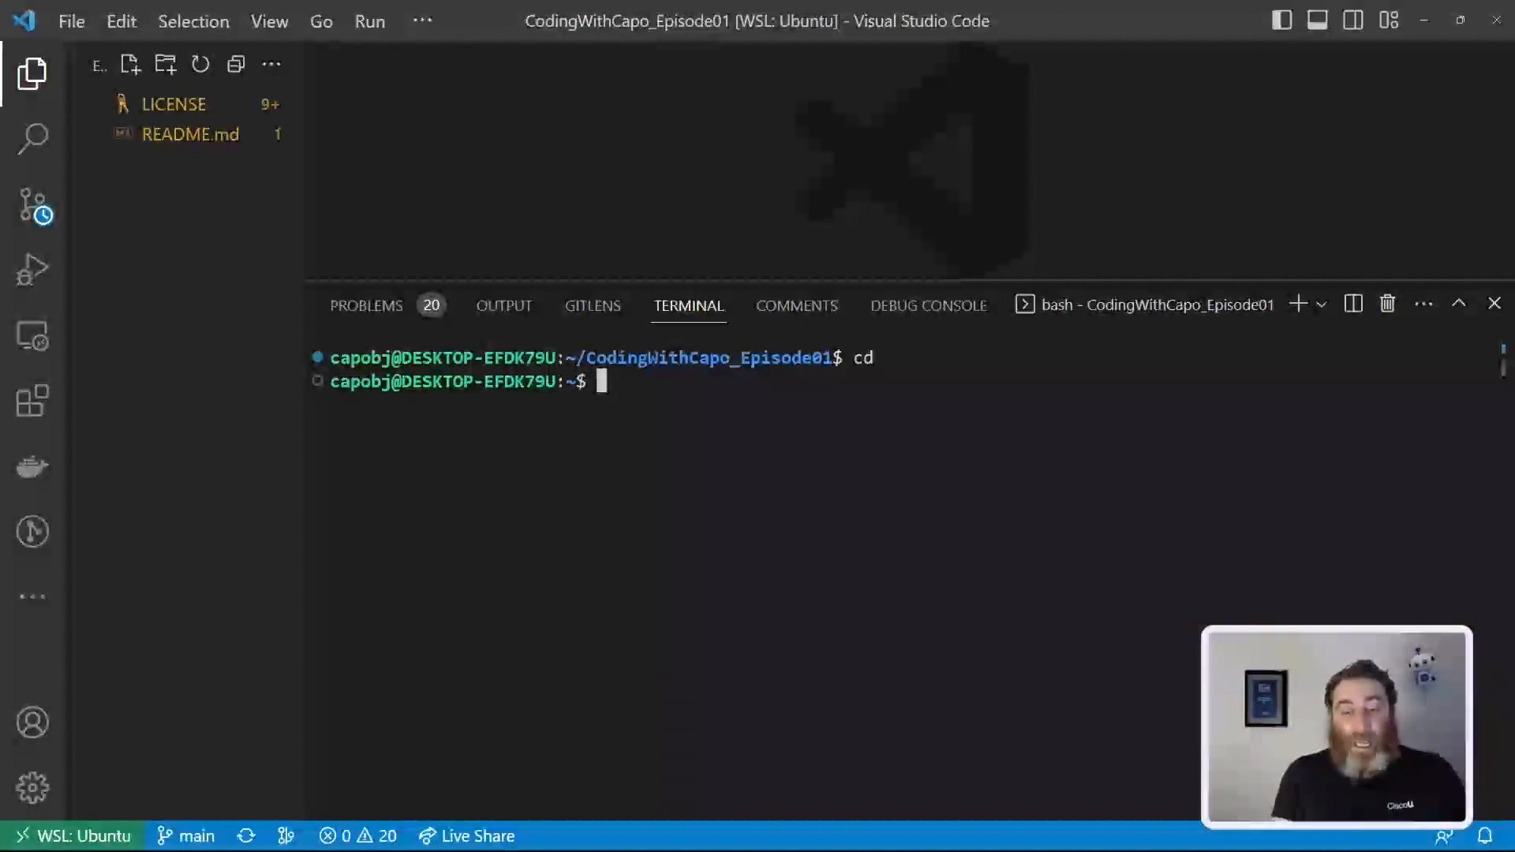
# Step: Create the coding_with_capo virtual environment with 'python3 -m venv'
pyautogui.write('python3 -')
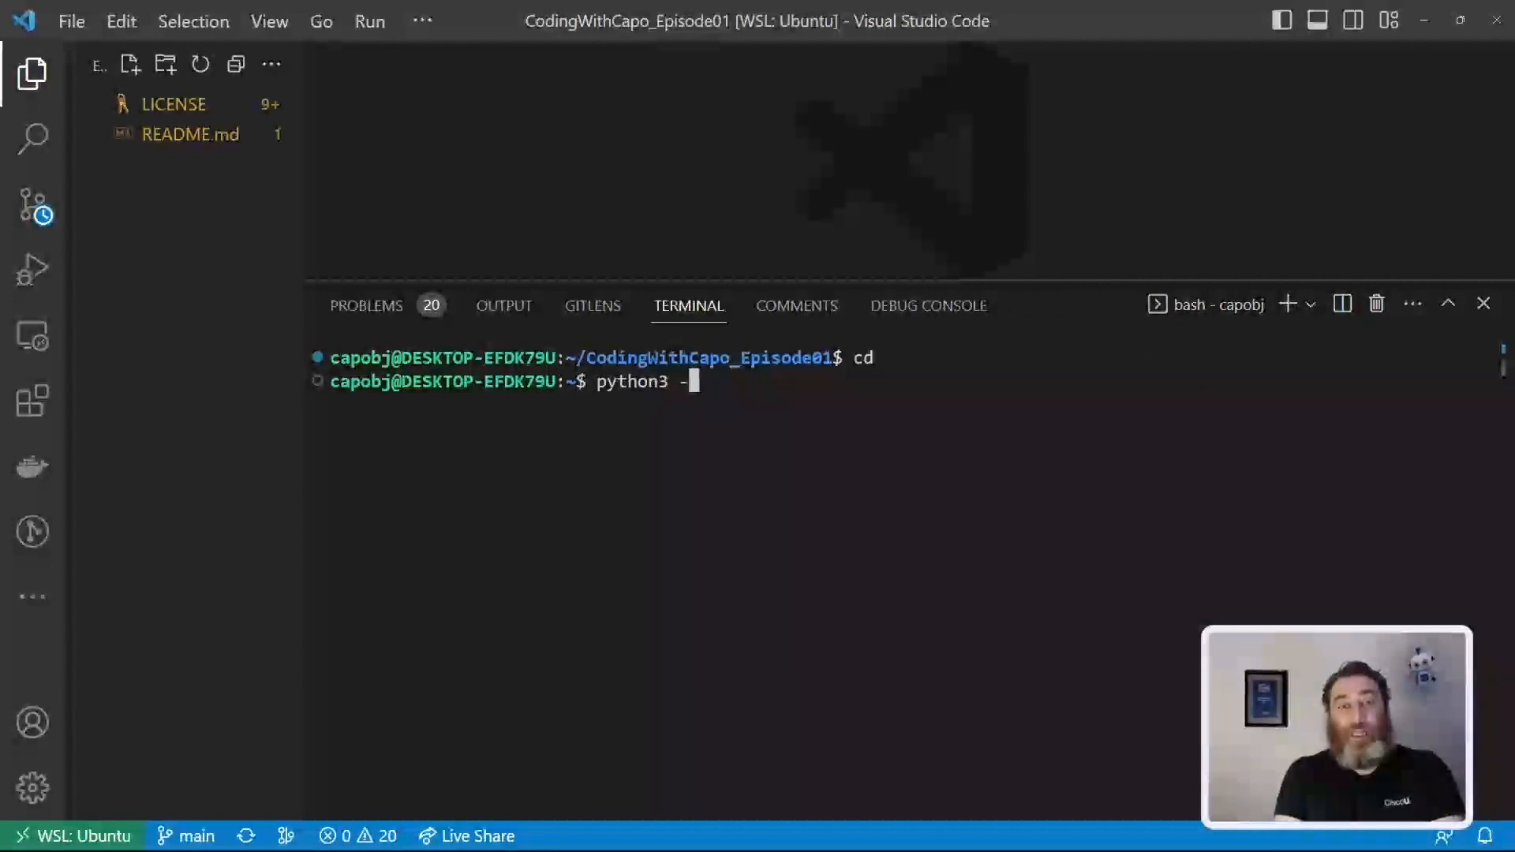
pyautogui.write('m')
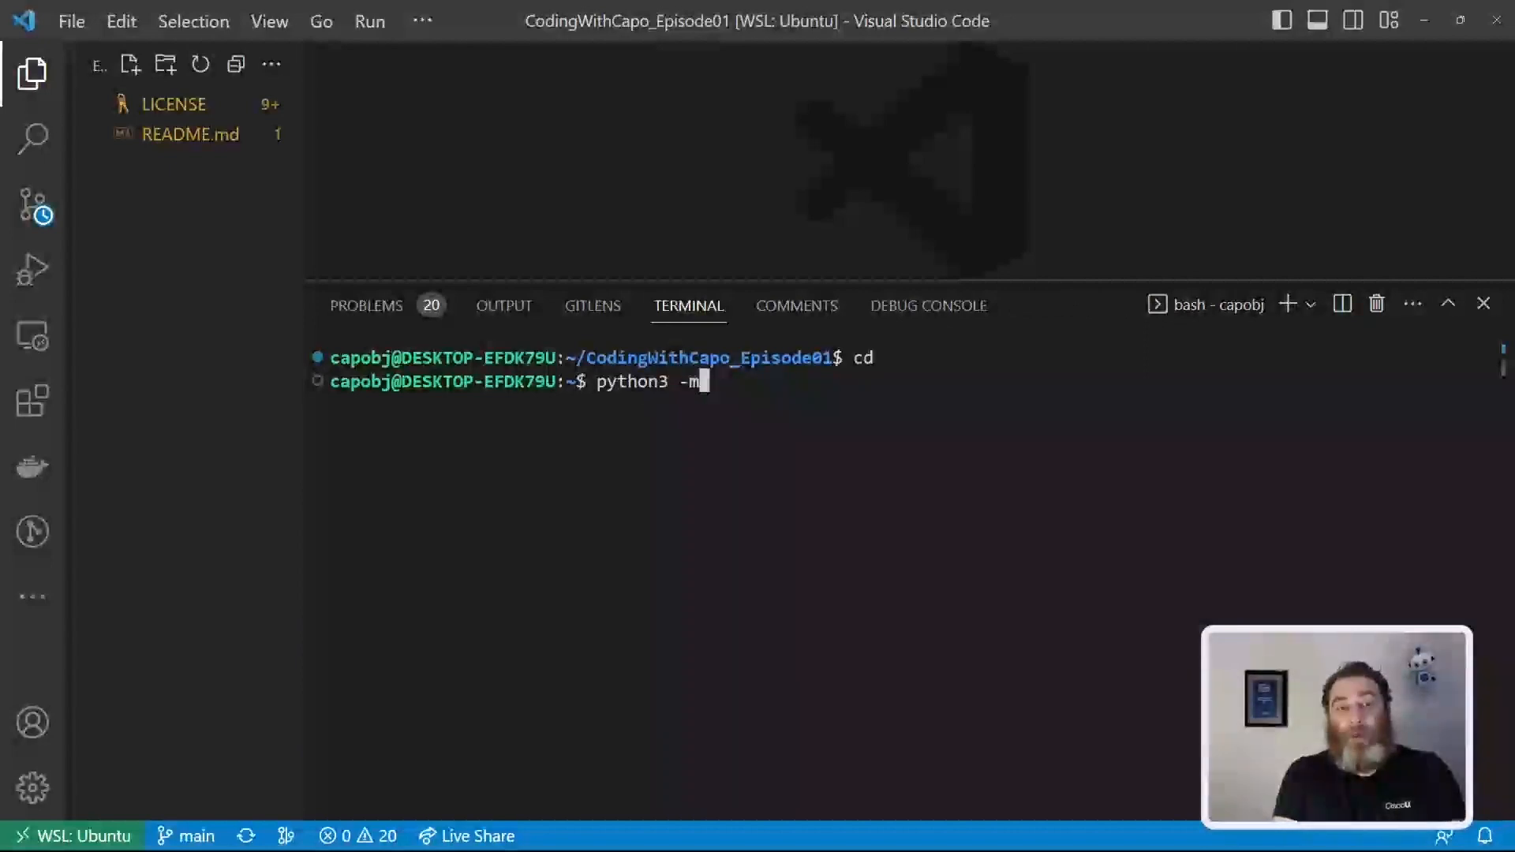
pyautogui.write('venv')
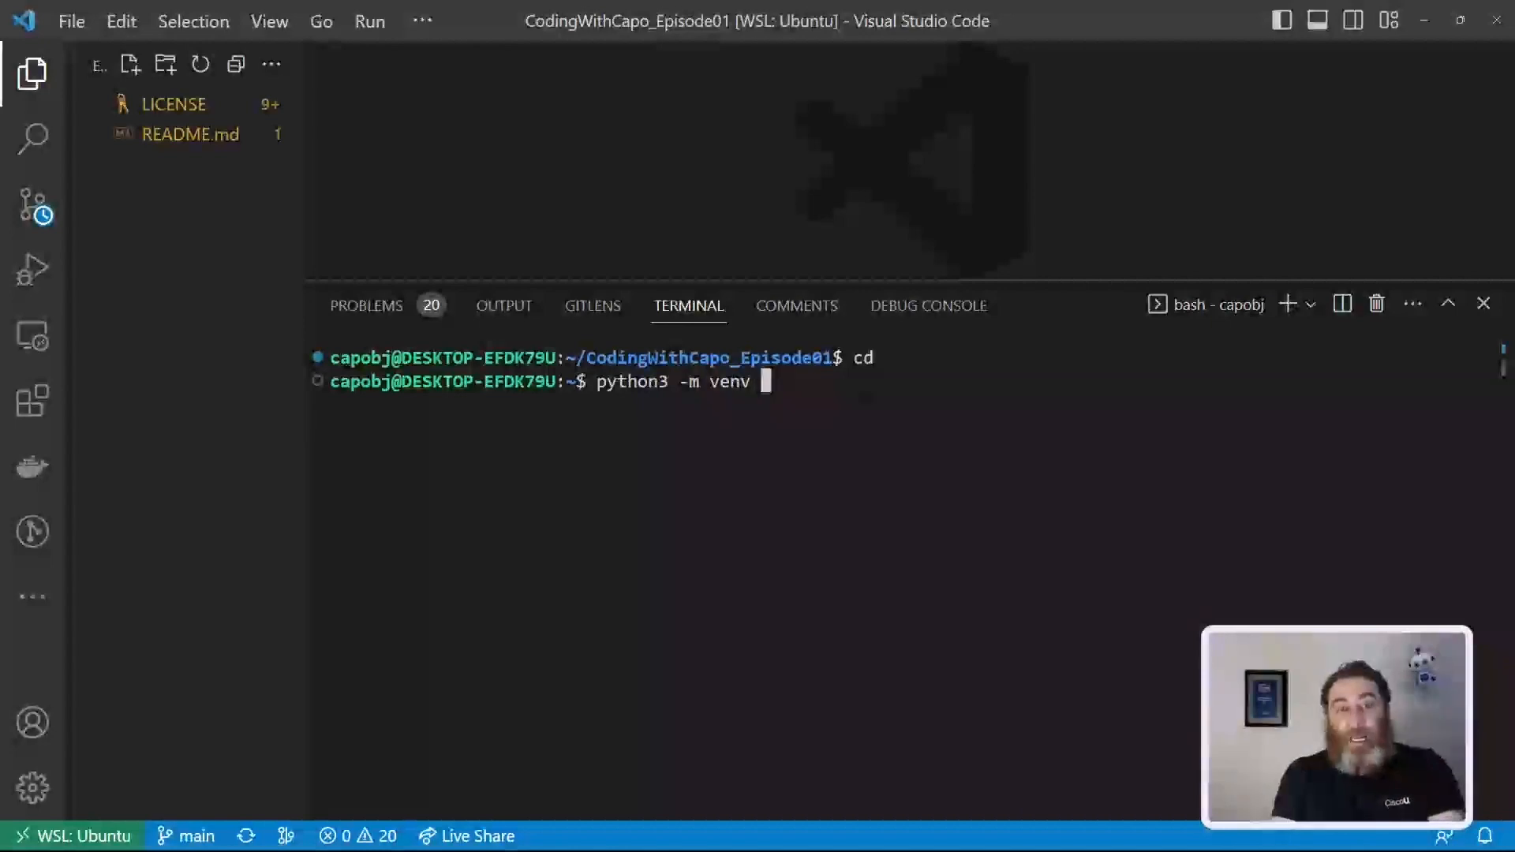
pyautogui.write('coding_')
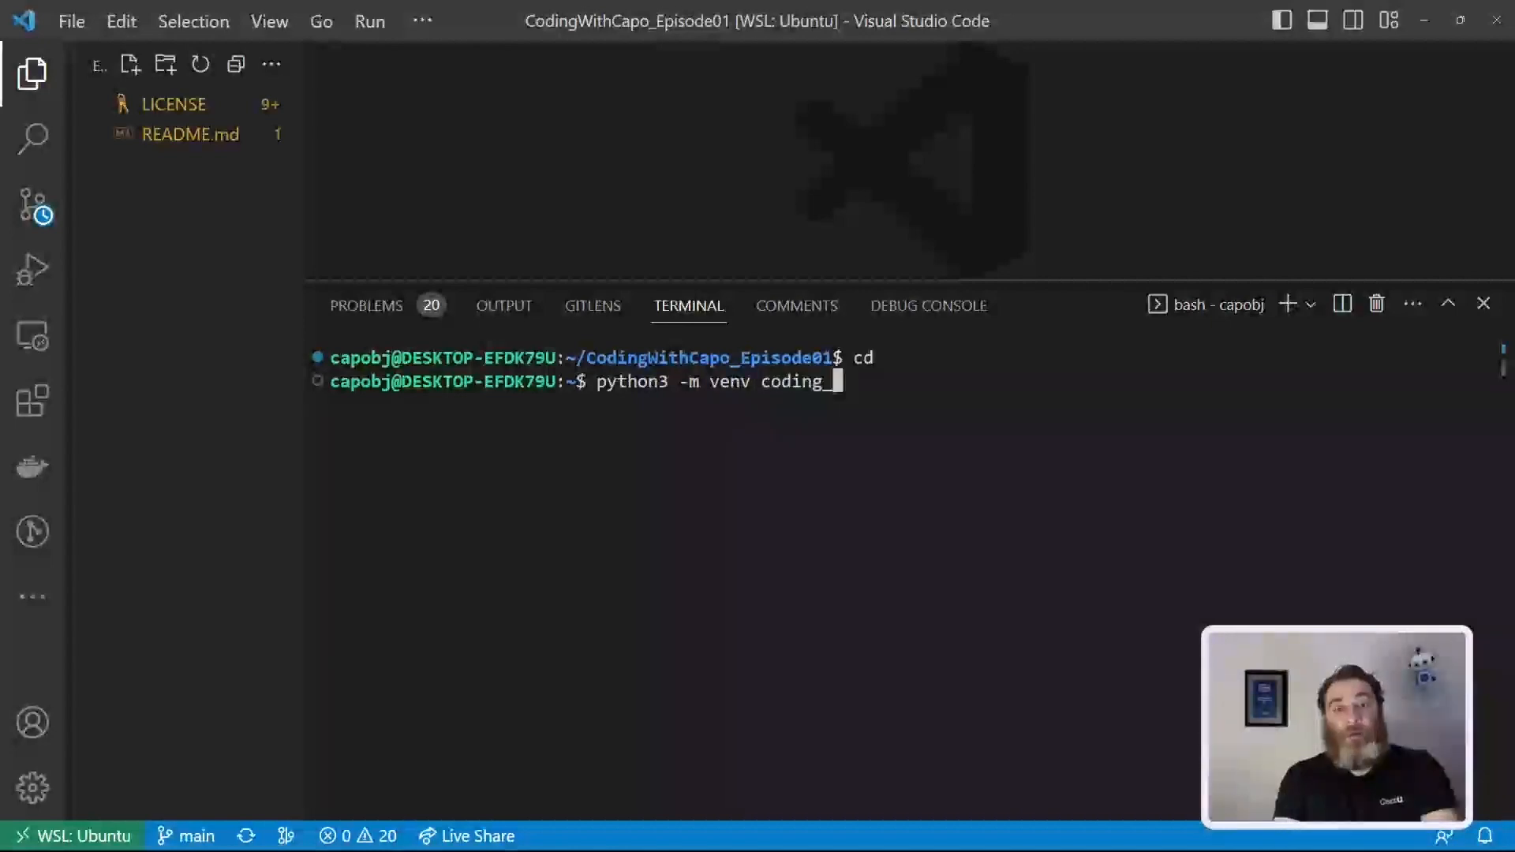
pyautogui.write('with_cap')
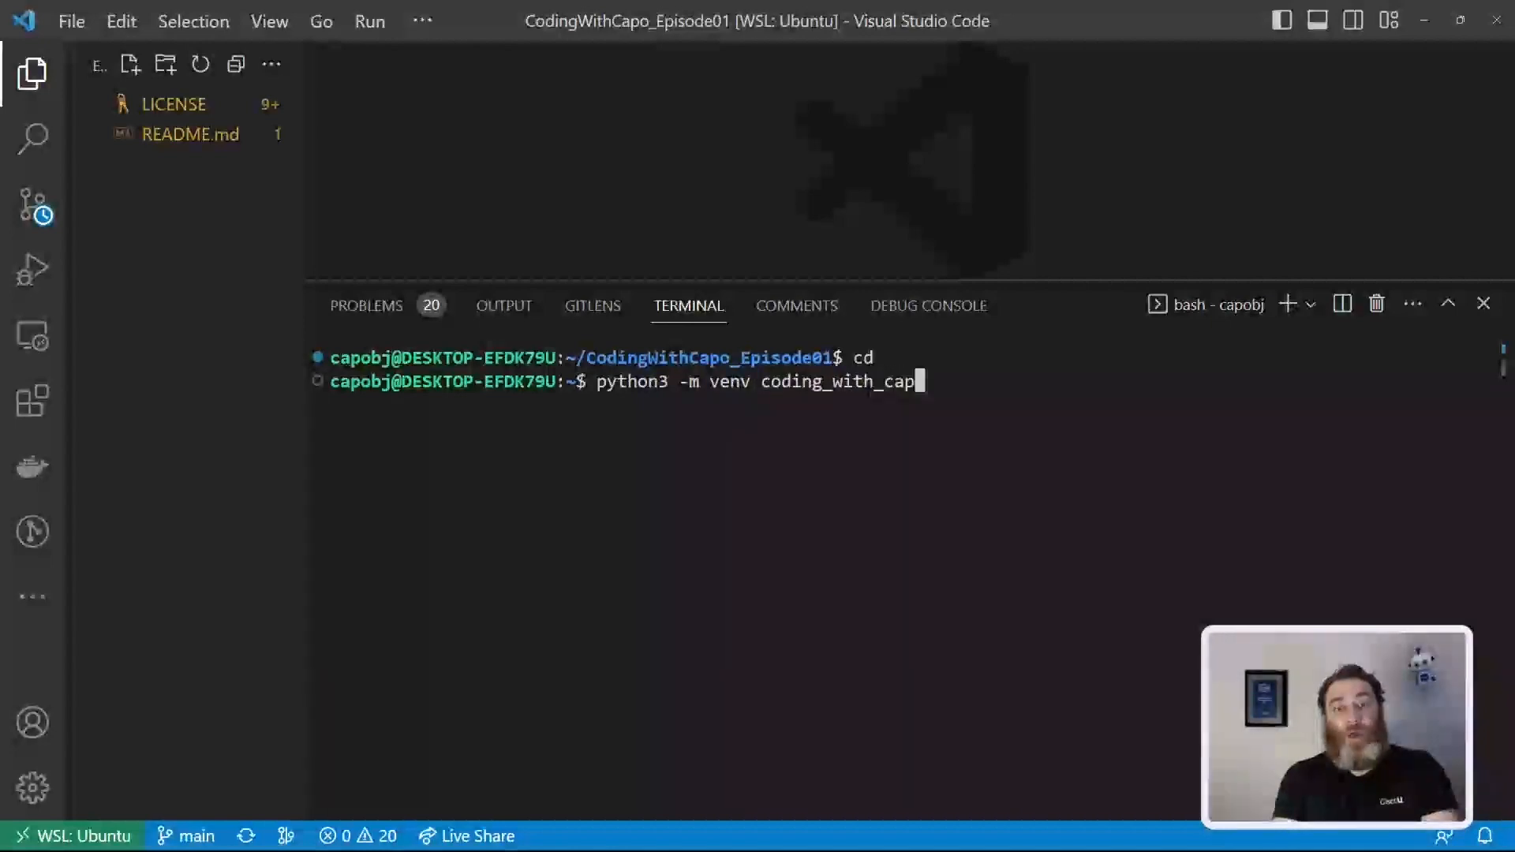
pyautogui.press('Enter')
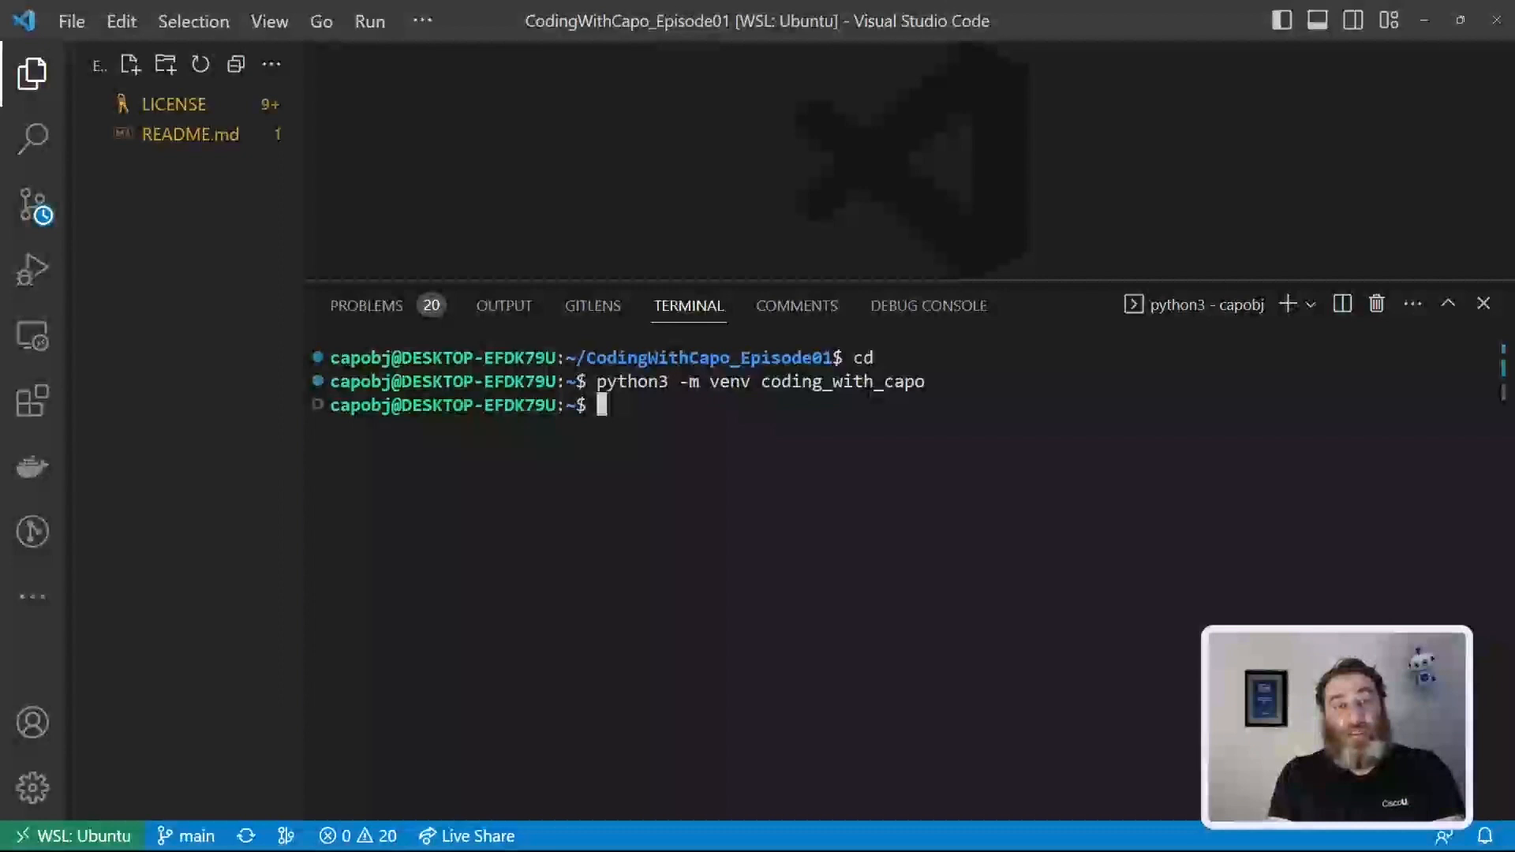
# Step: Activate it with 'source coding_with_capo/bin/activate'
pyautogui.write('source')
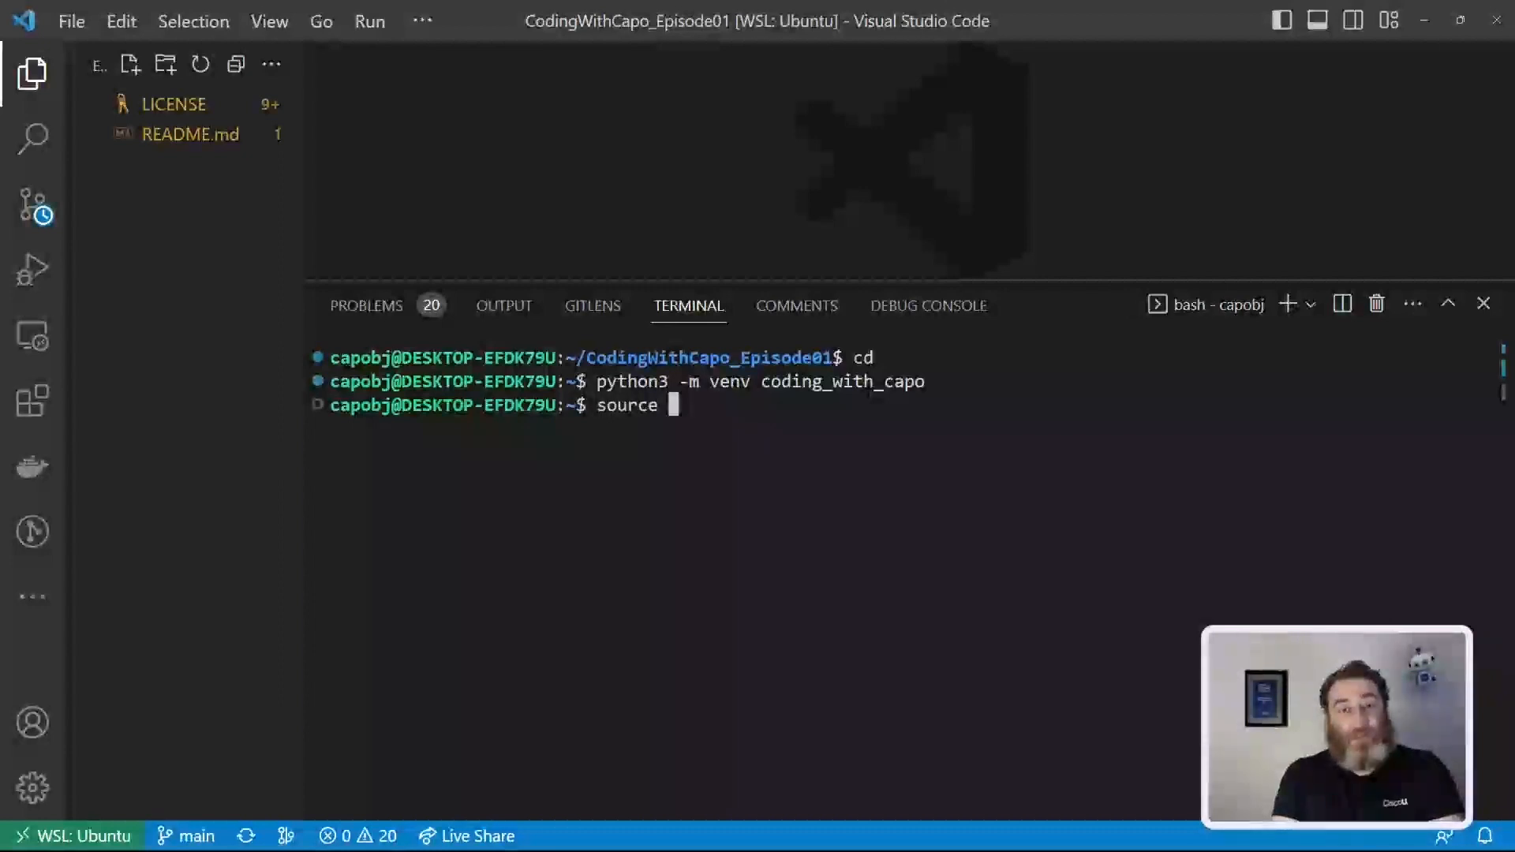
pyautogui.write('coding_with_capo/')
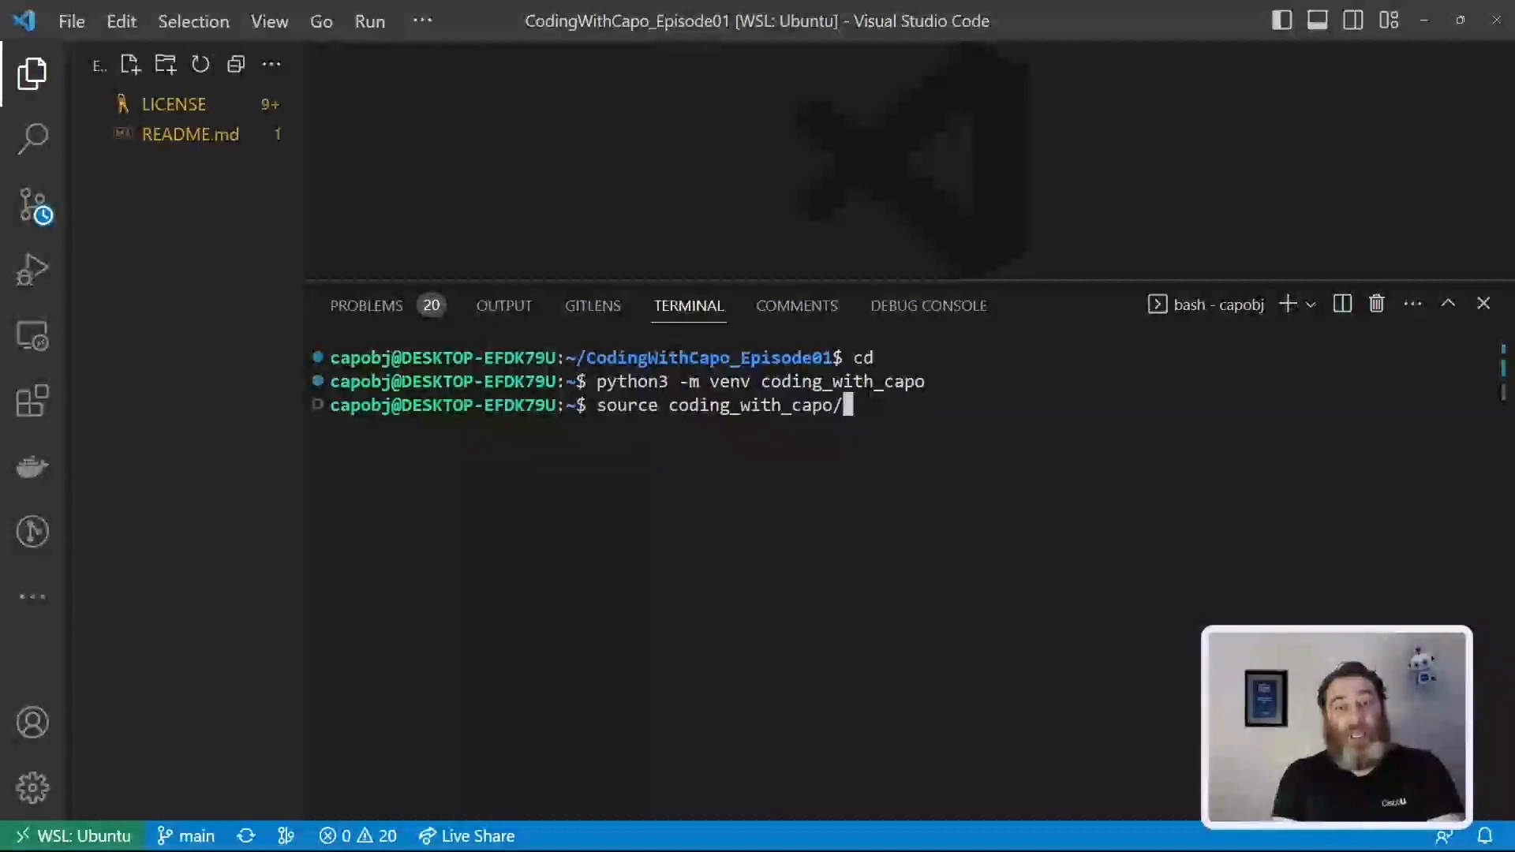
pyautogui.write('bin')
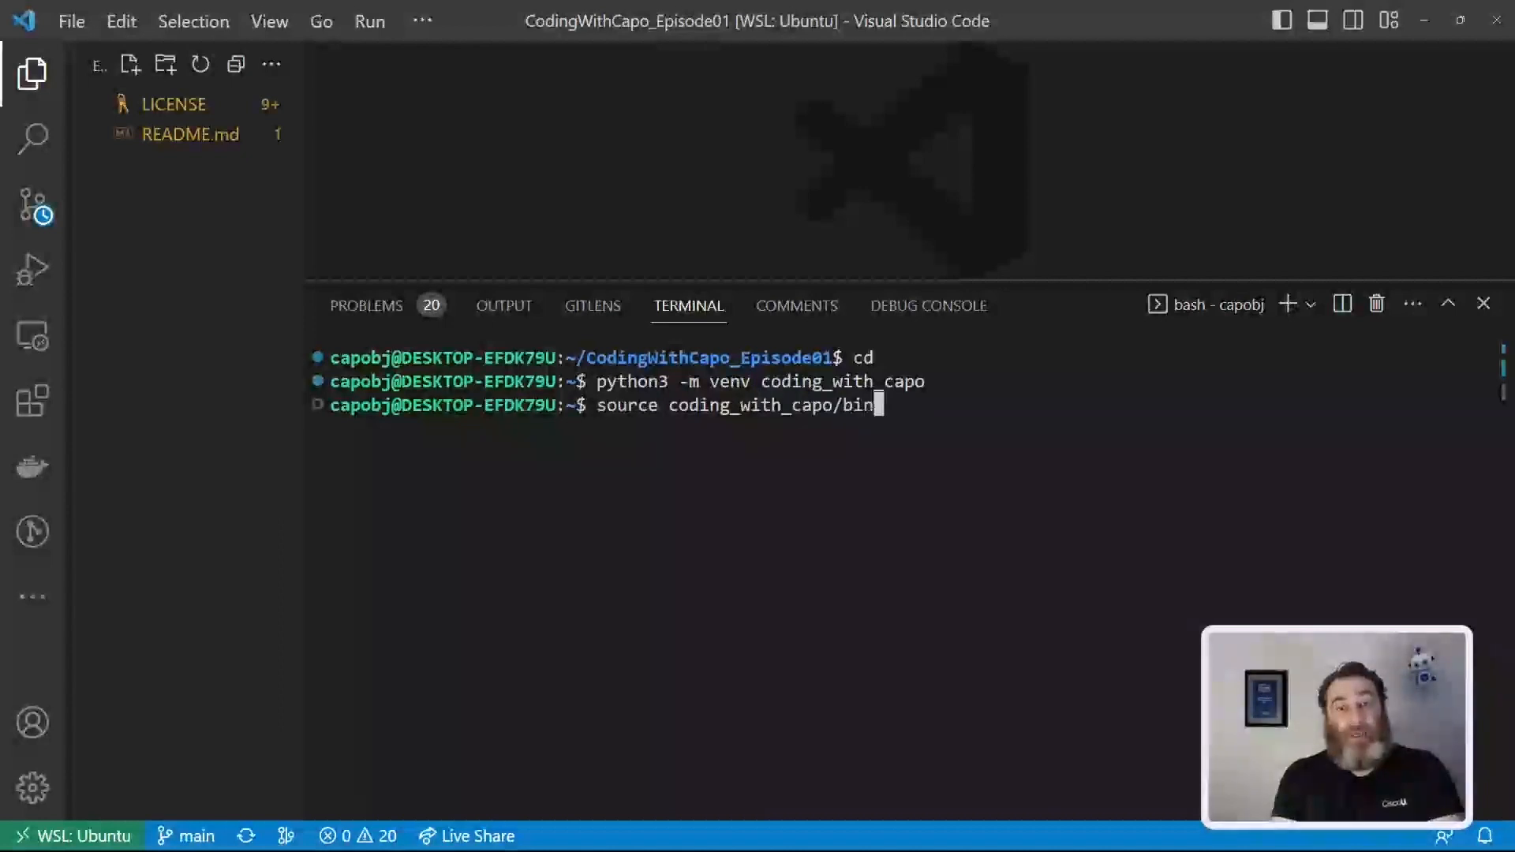
pyautogui.write('/')
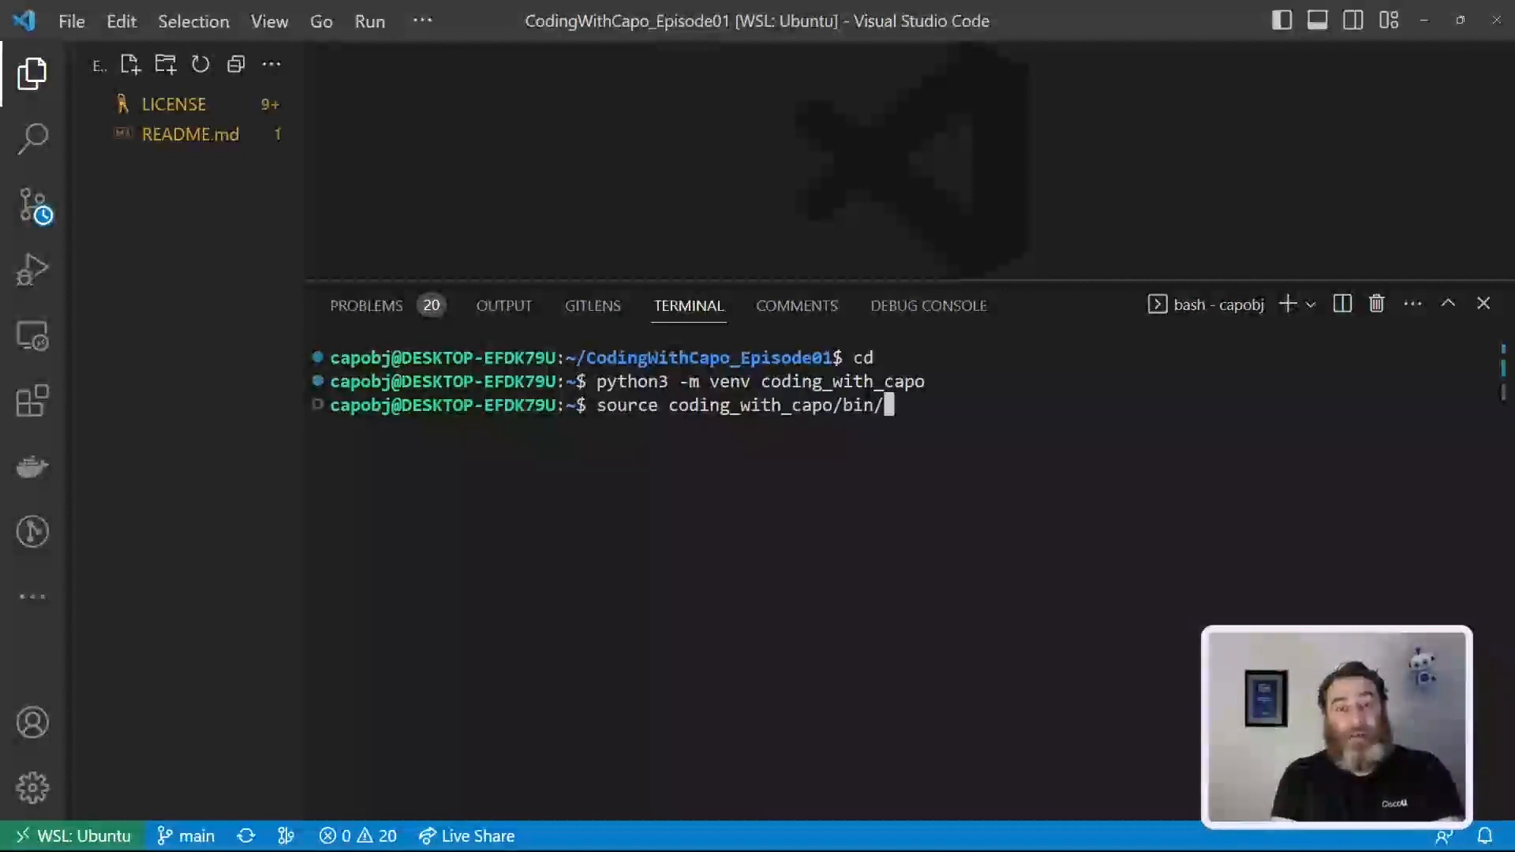
pyautogui.write('ac')
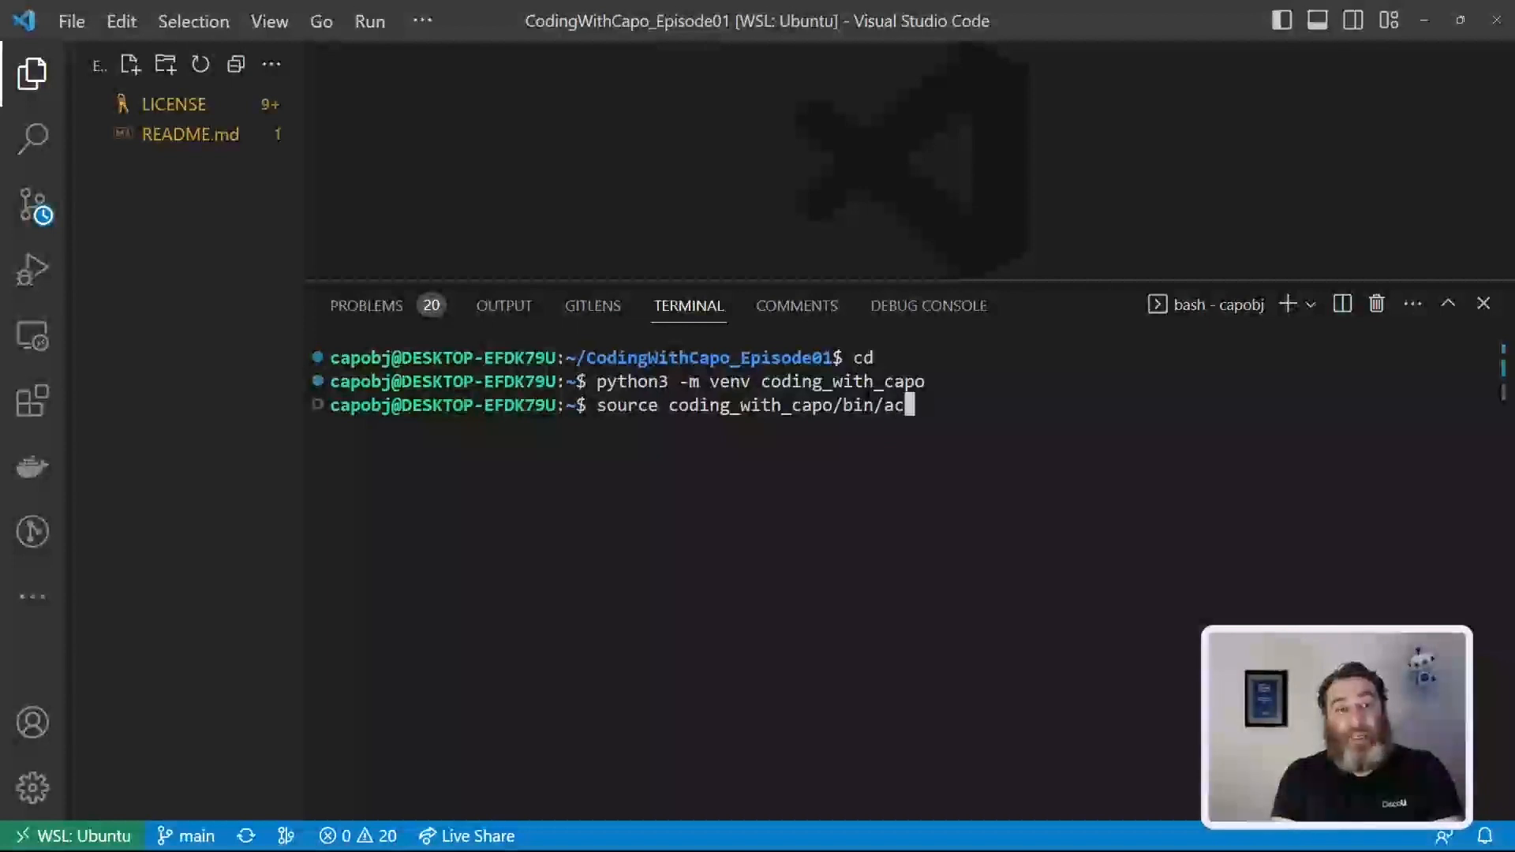
pyautogui.press('Enter')
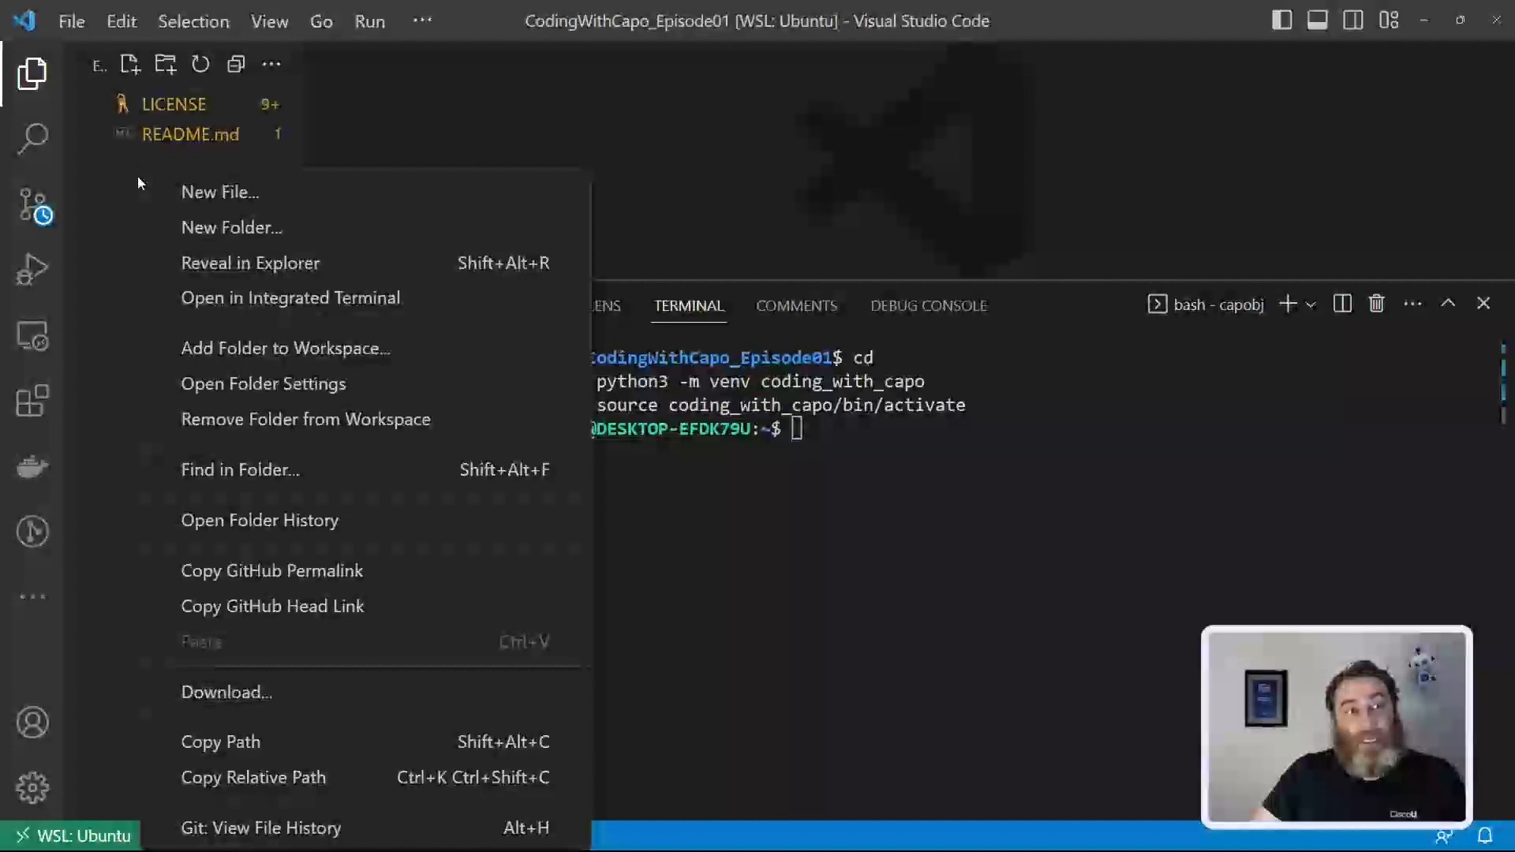
# Step: Create a .env file containing the placeholder line OPENAPI_KEY=""
pyautogui.click(219, 191)
pyautogui.write('.en')
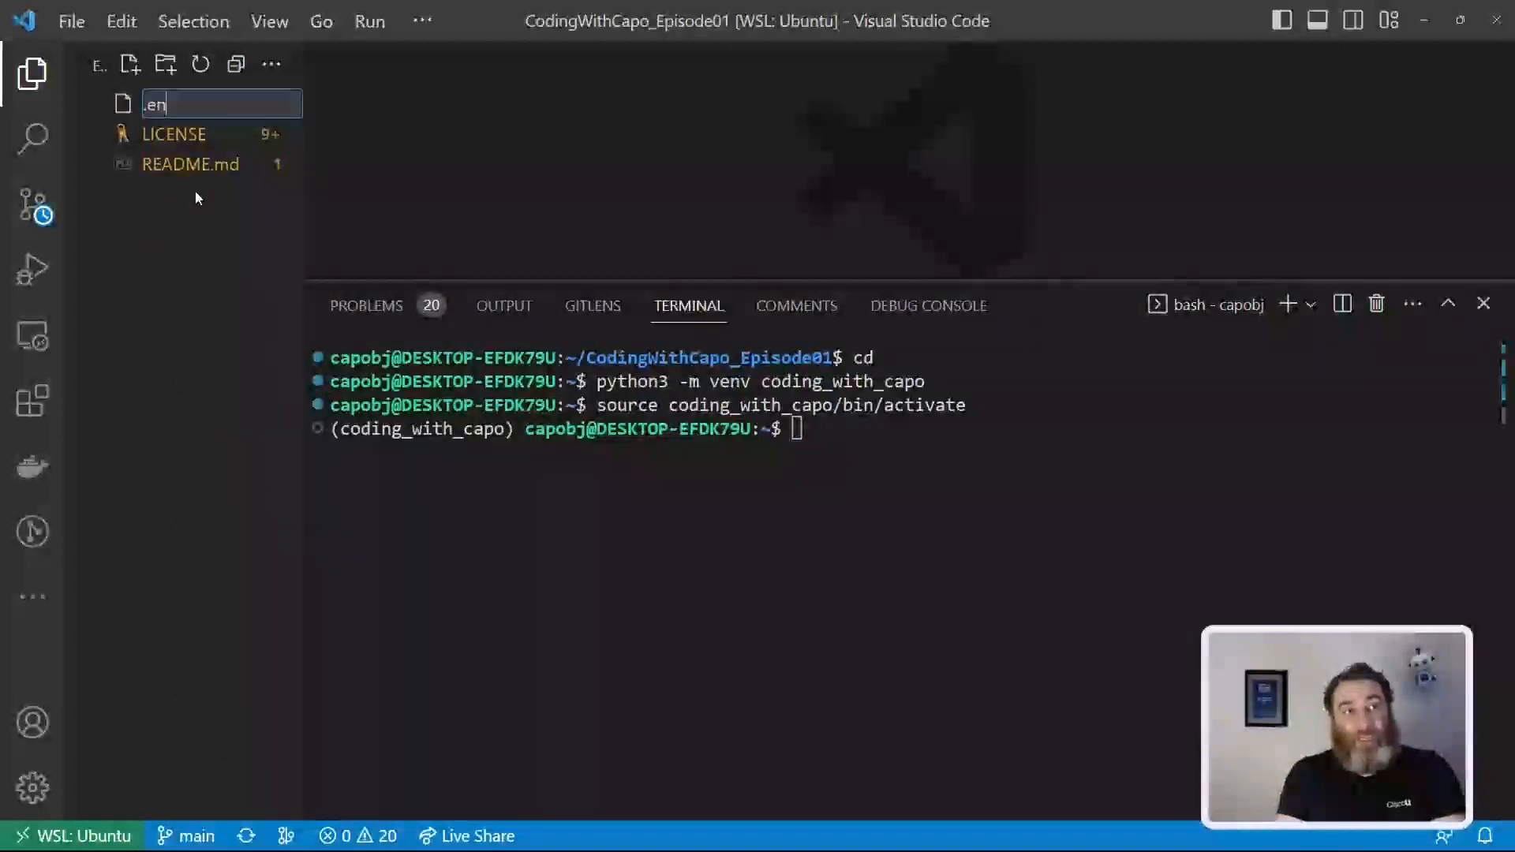
pyautogui.press('Enter')
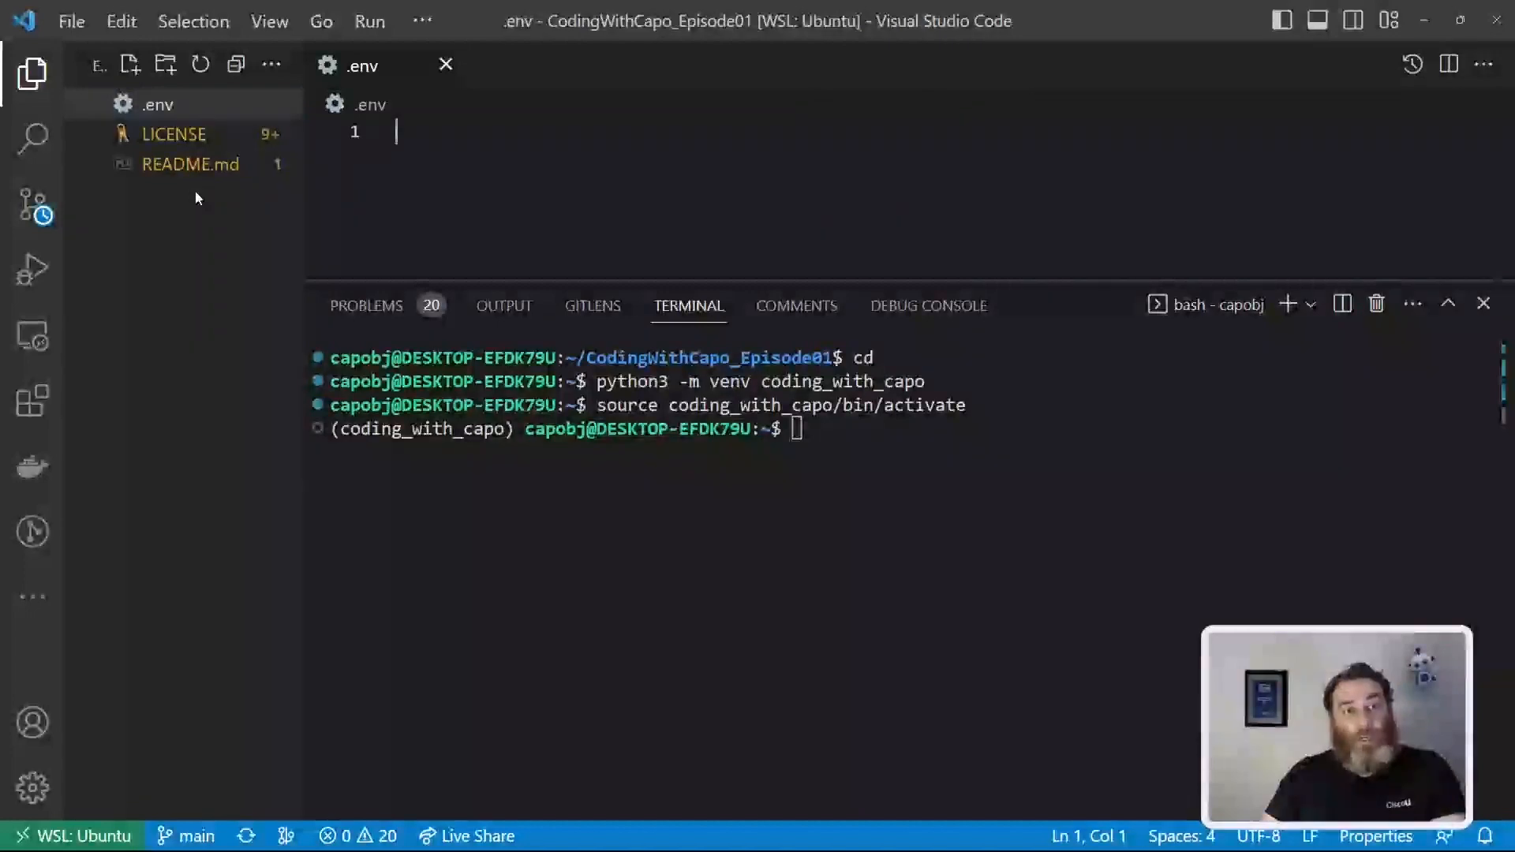
pyautogui.write('OP')
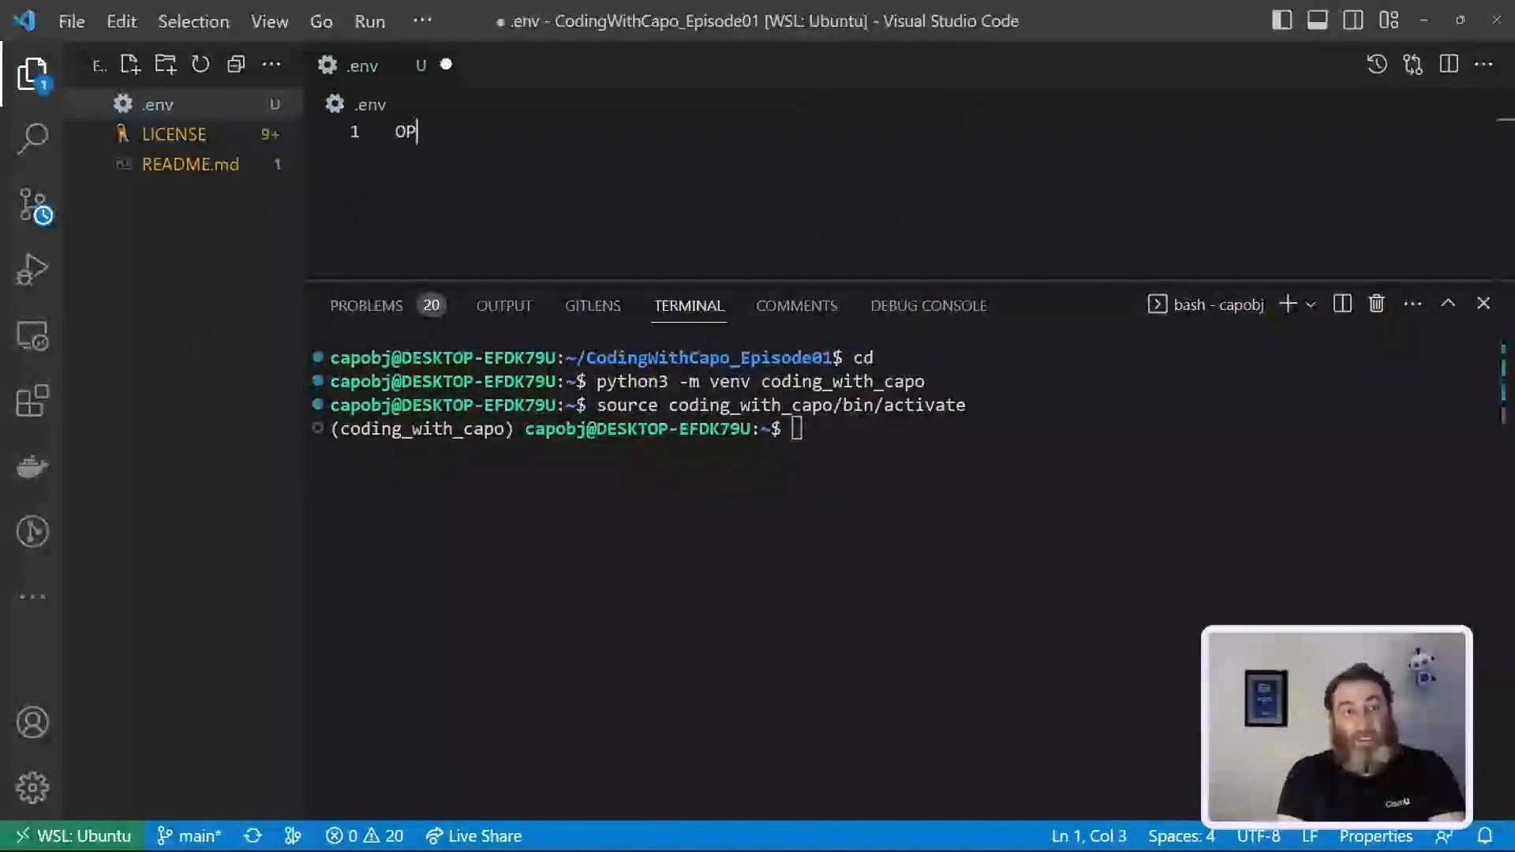
pyautogui.write('ENAPI_KE')
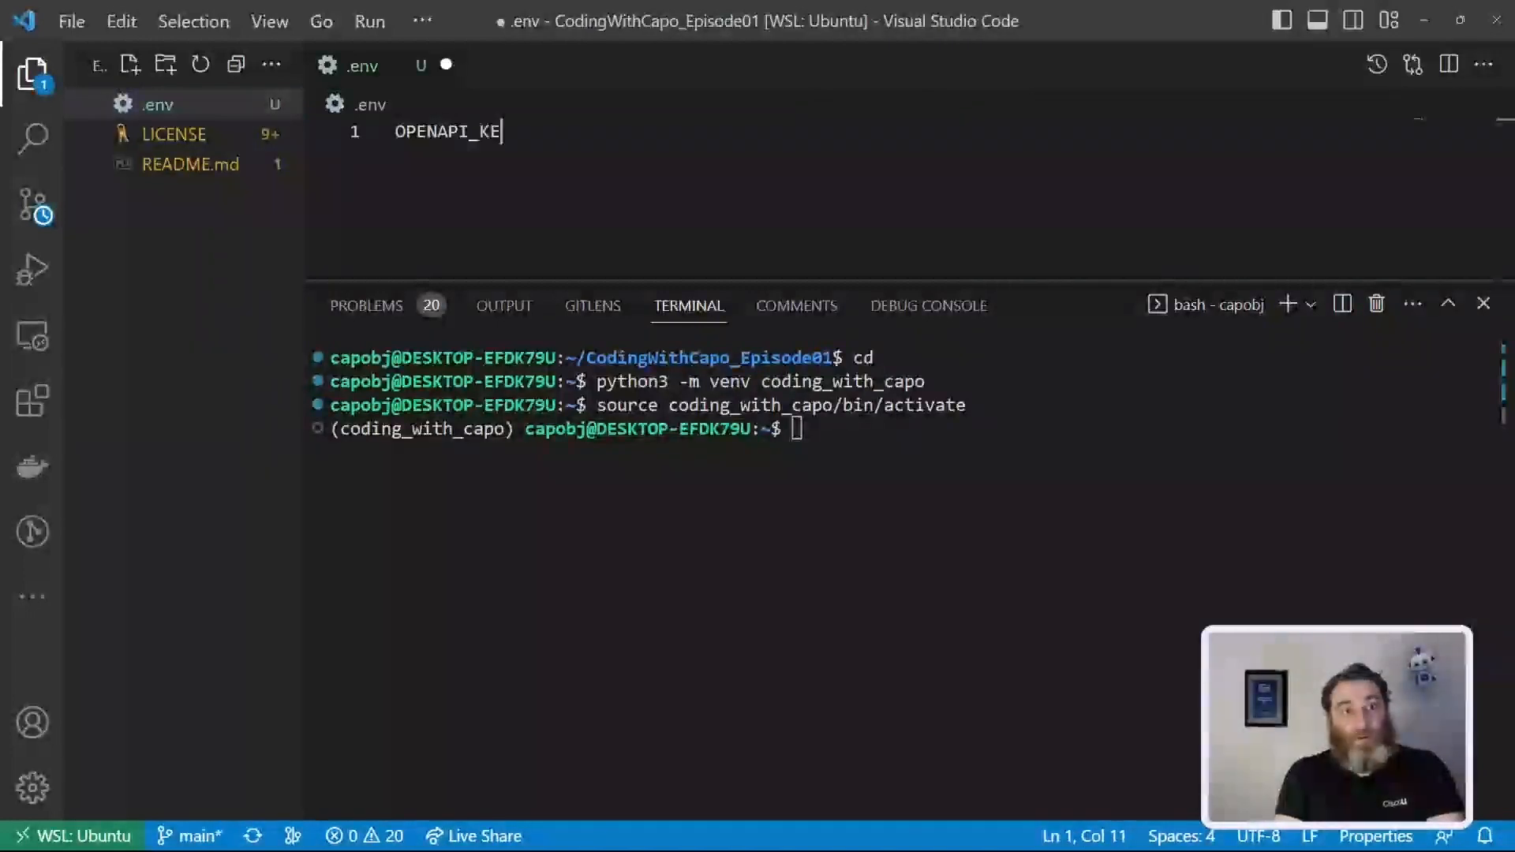
pyautogui.write('Y=""')
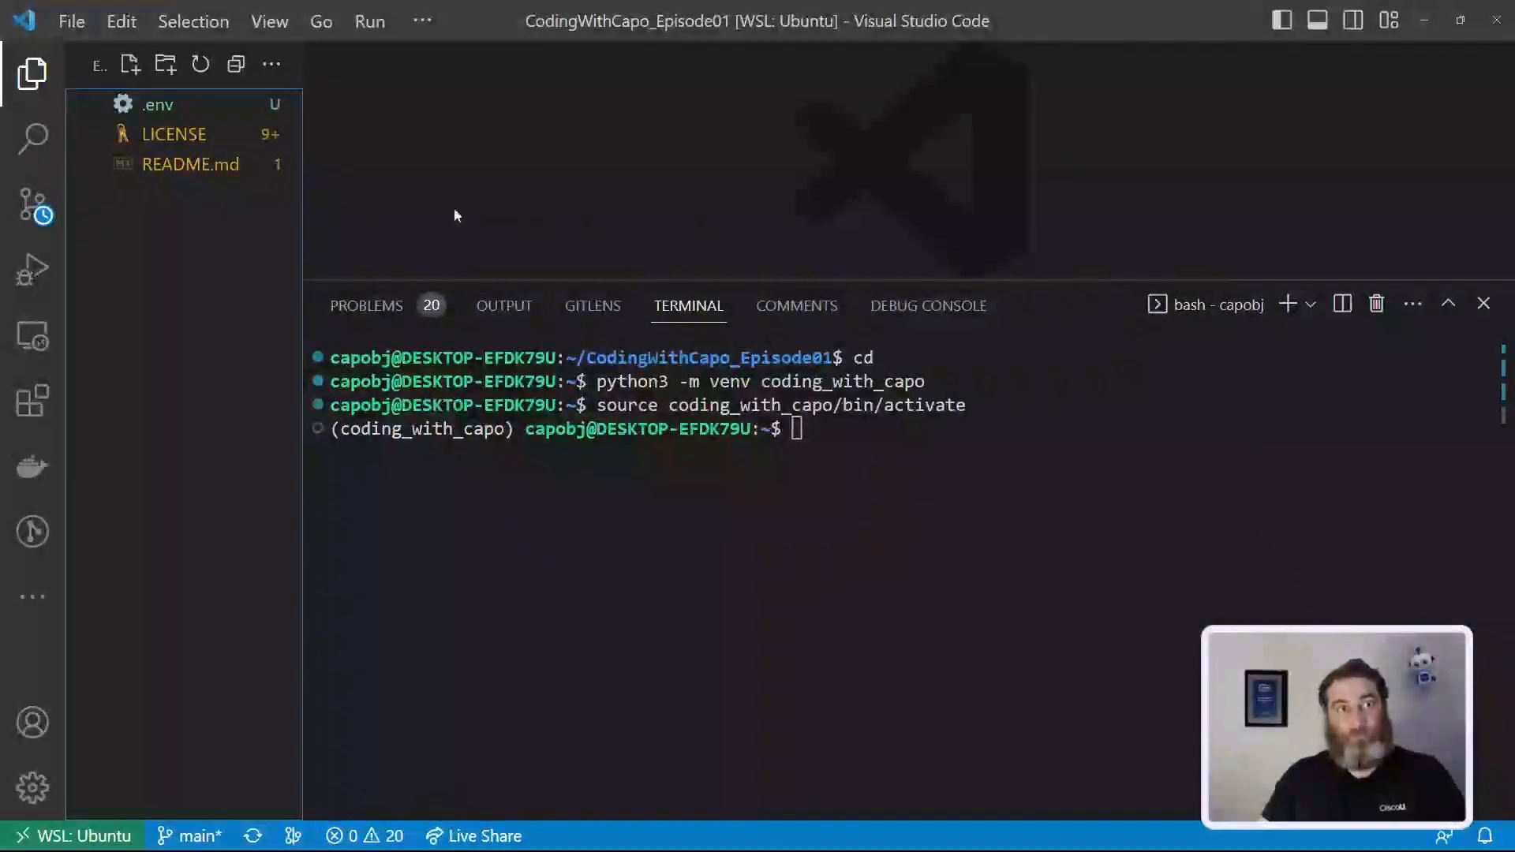
pyautogui.moveTo(188, 267)
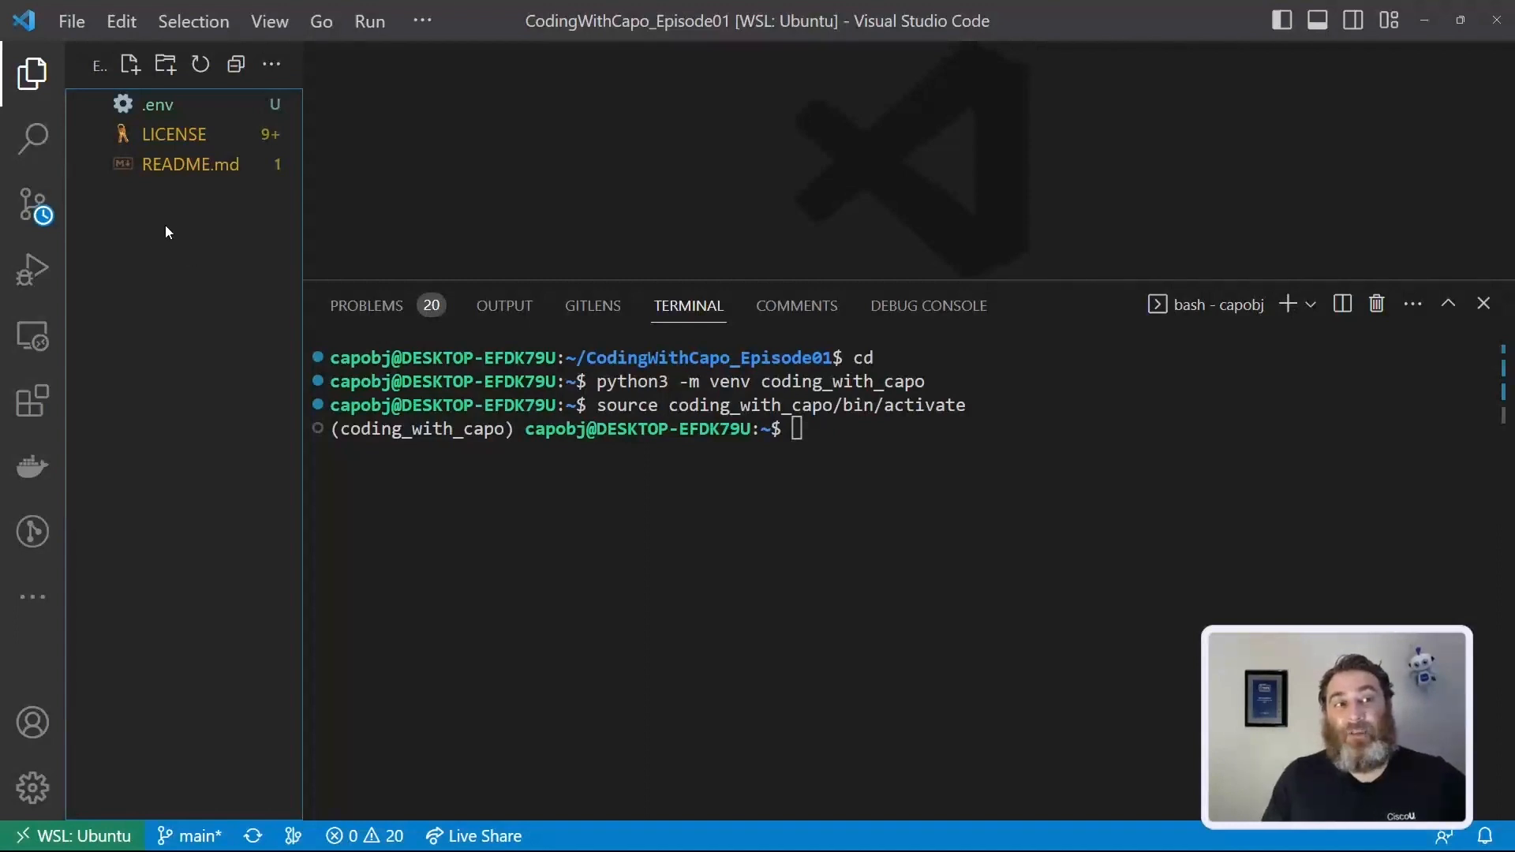
pyautogui.moveTo(150, 214)
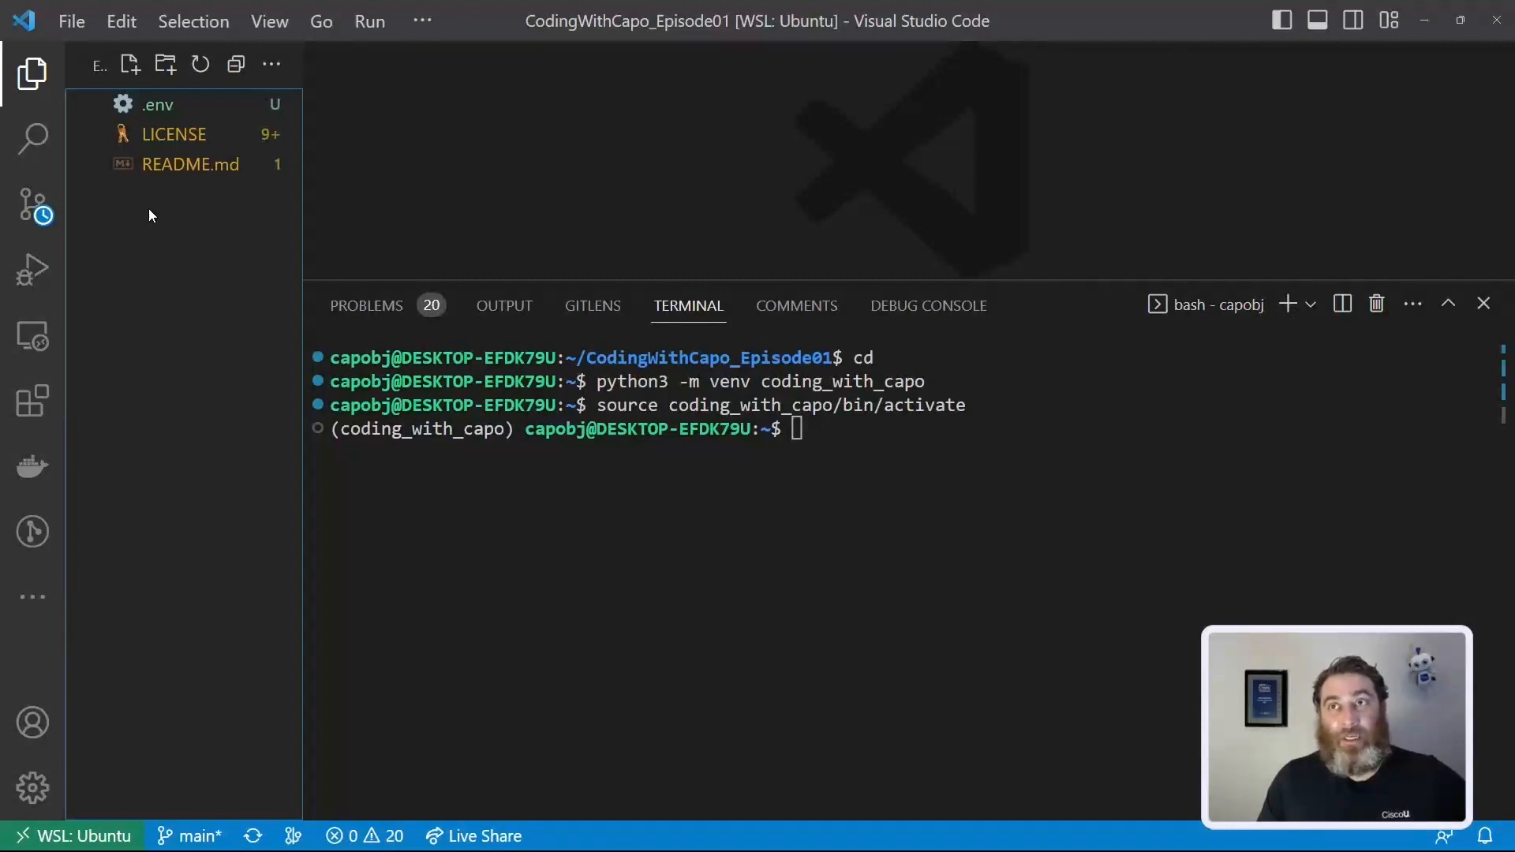
# Step: Create a .gitignore file listing .env
pyautogui.rightClick(152, 215)
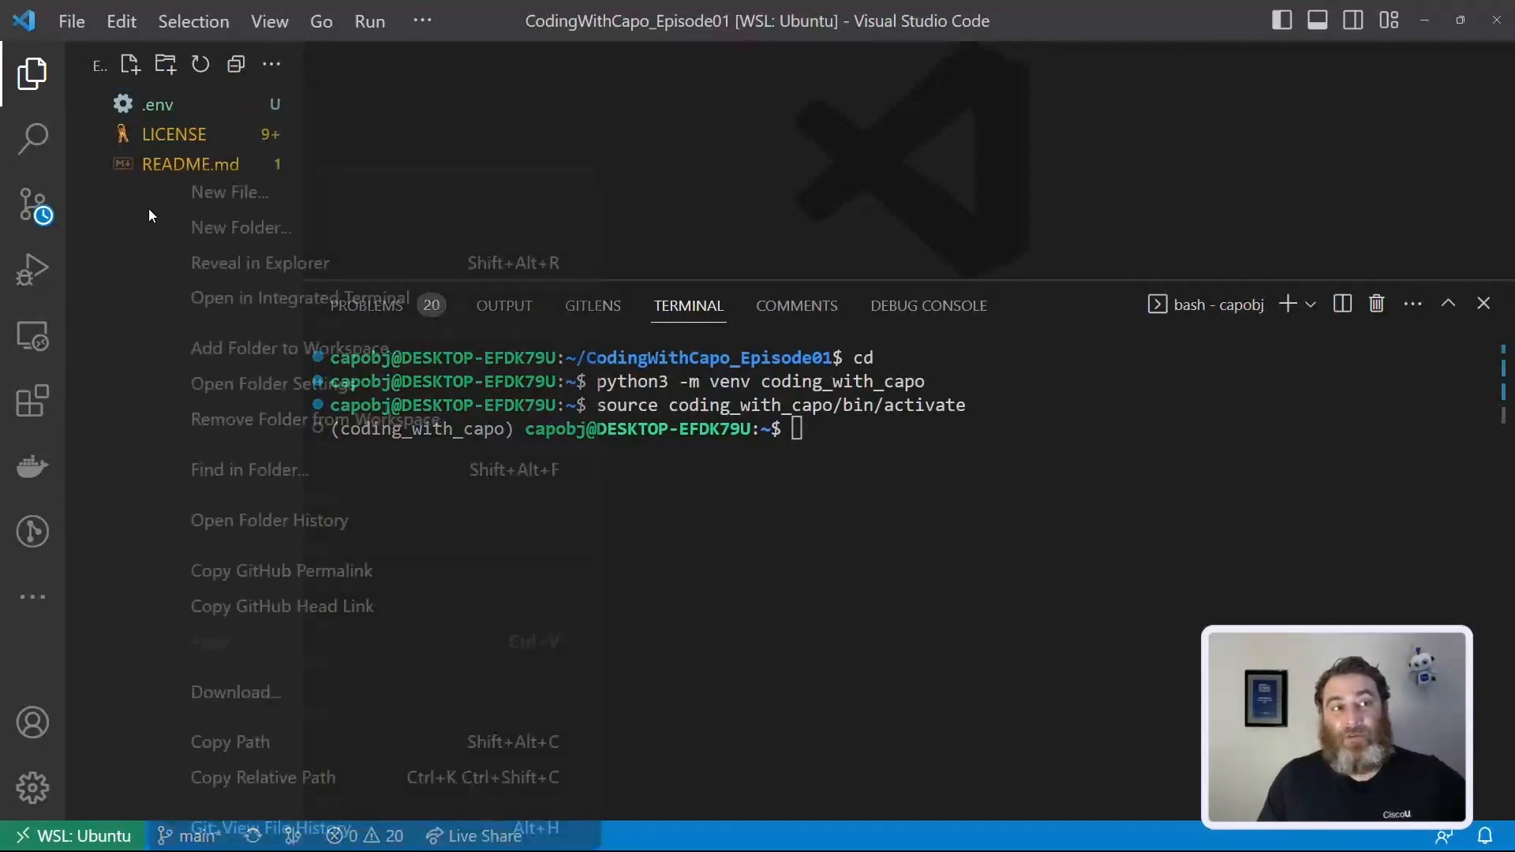
pyautogui.click(231, 192)
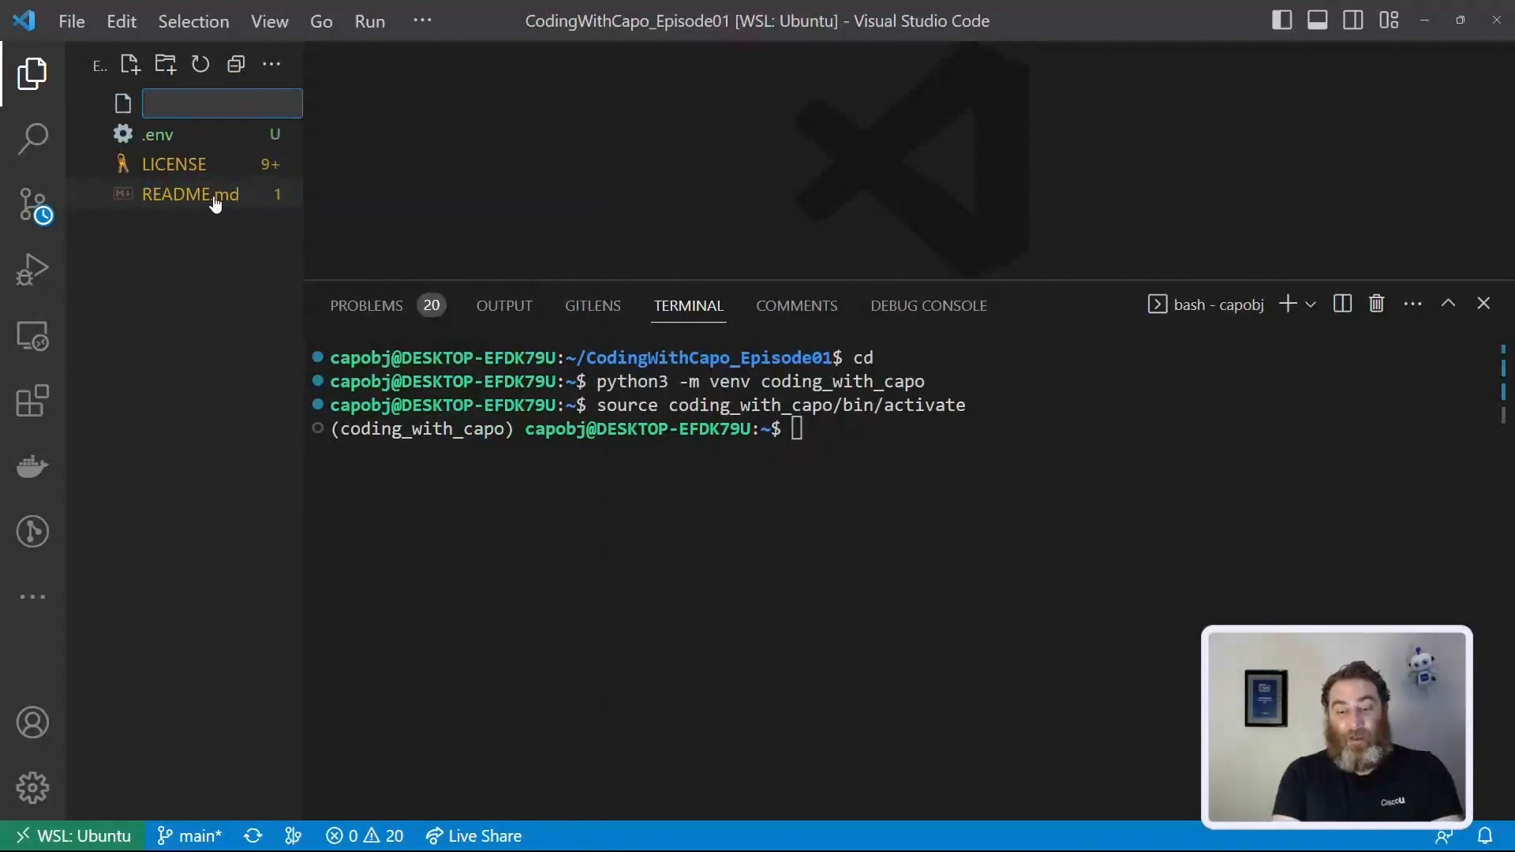
pyautogui.write('.gitig')
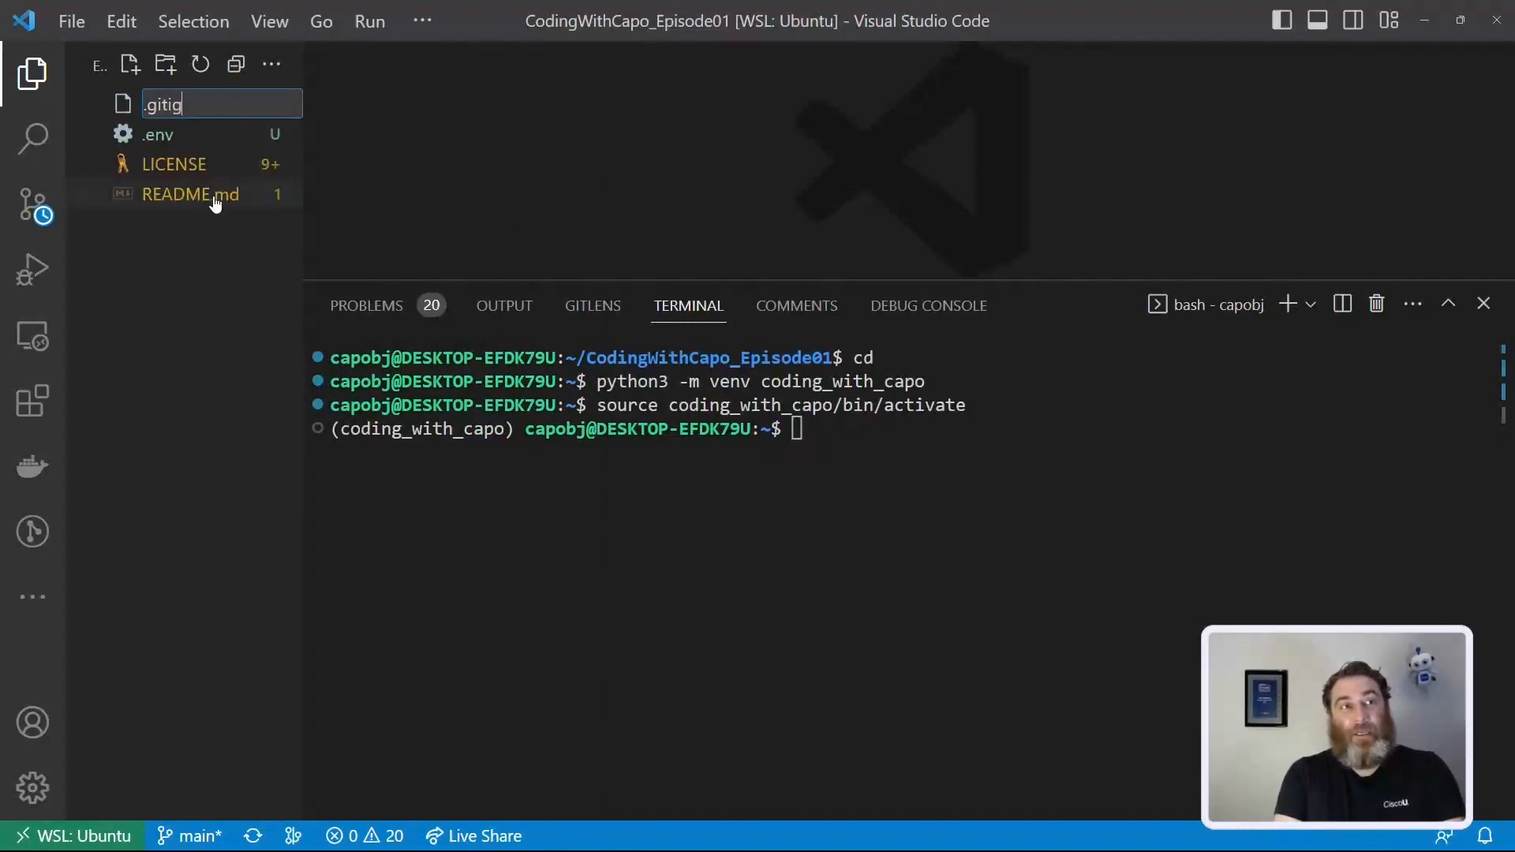
pyautogui.write('nore')
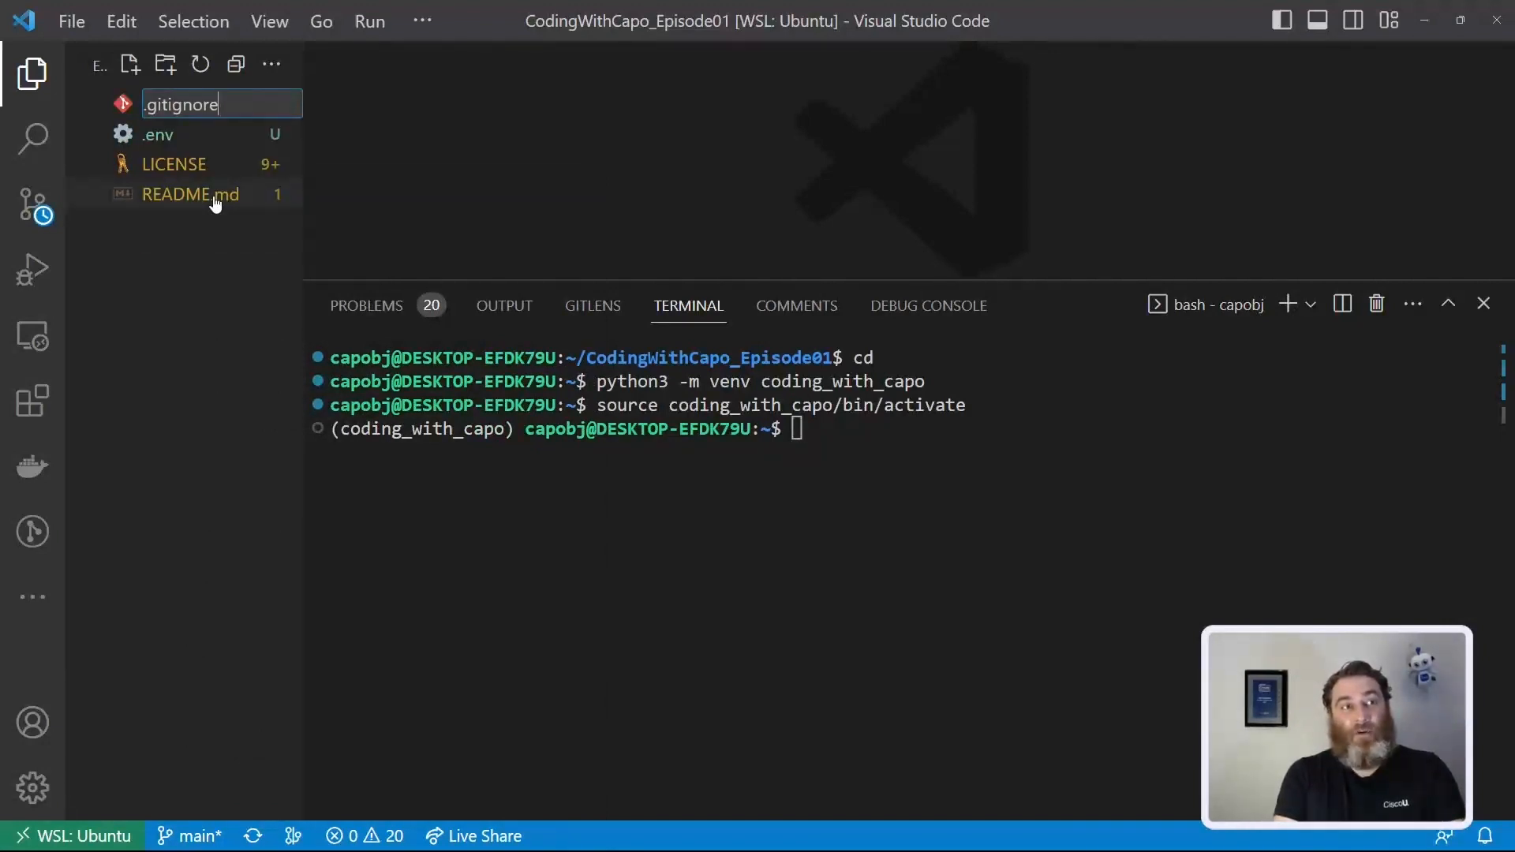
pyautogui.press('Enter')
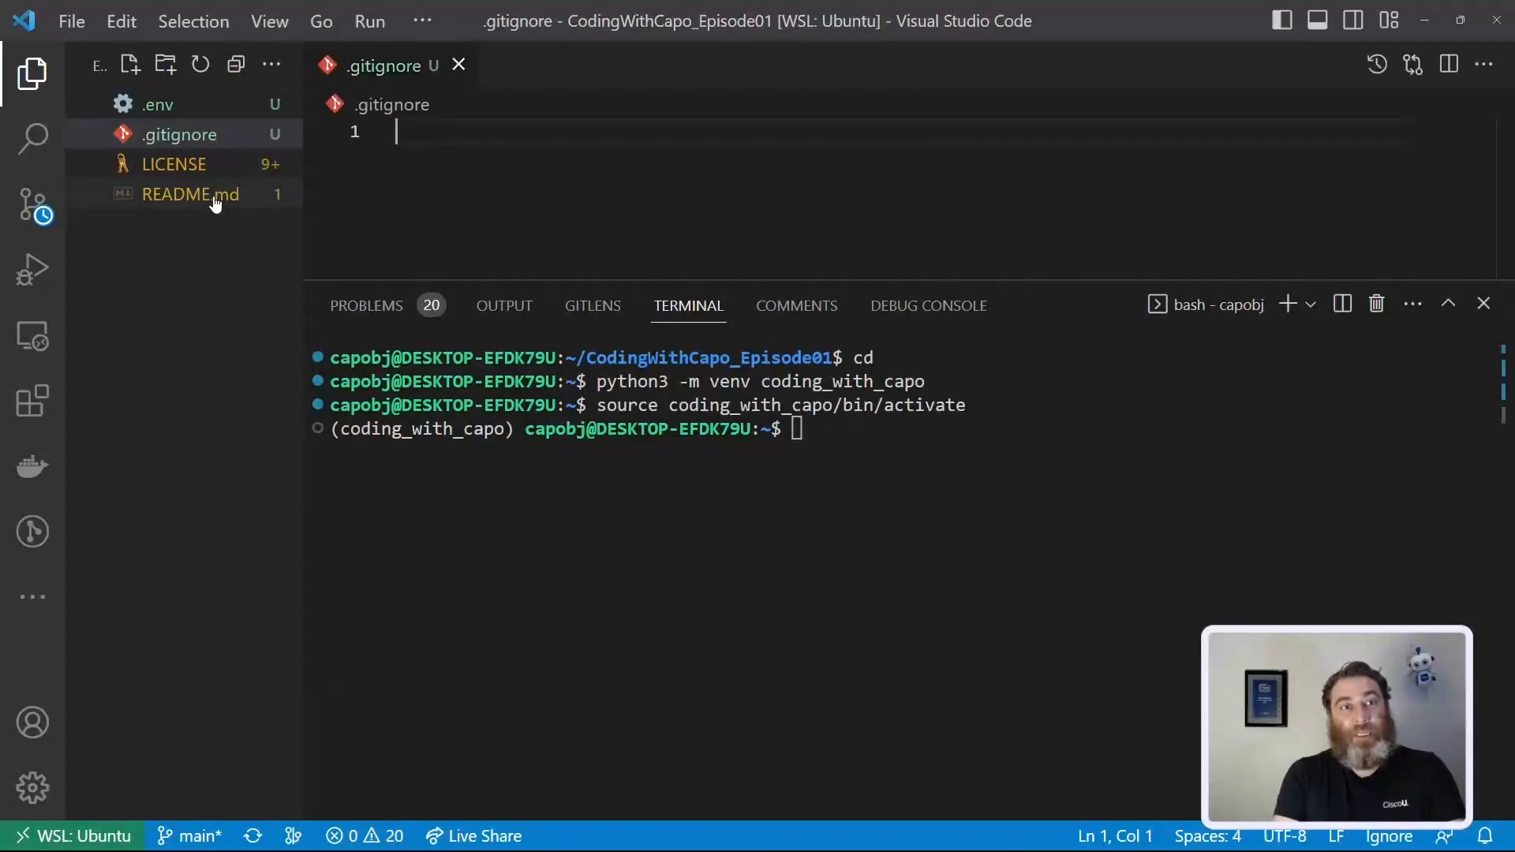
pyautogui.write('.env')
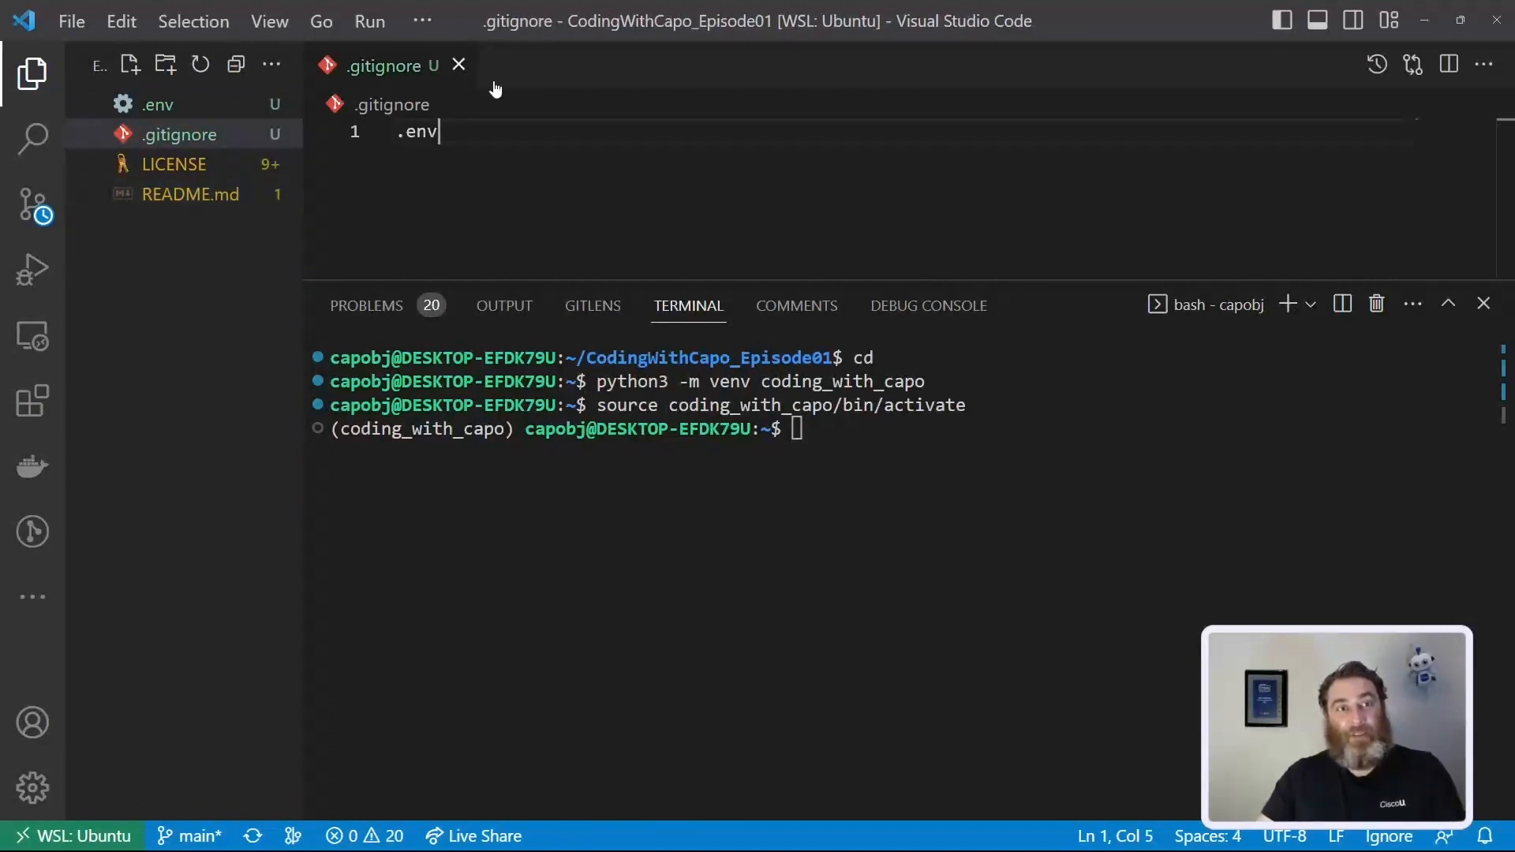
# Step: Verify in Source Control that .env is no longer tracked, then close .gitignore
pyautogui.click(29, 208)
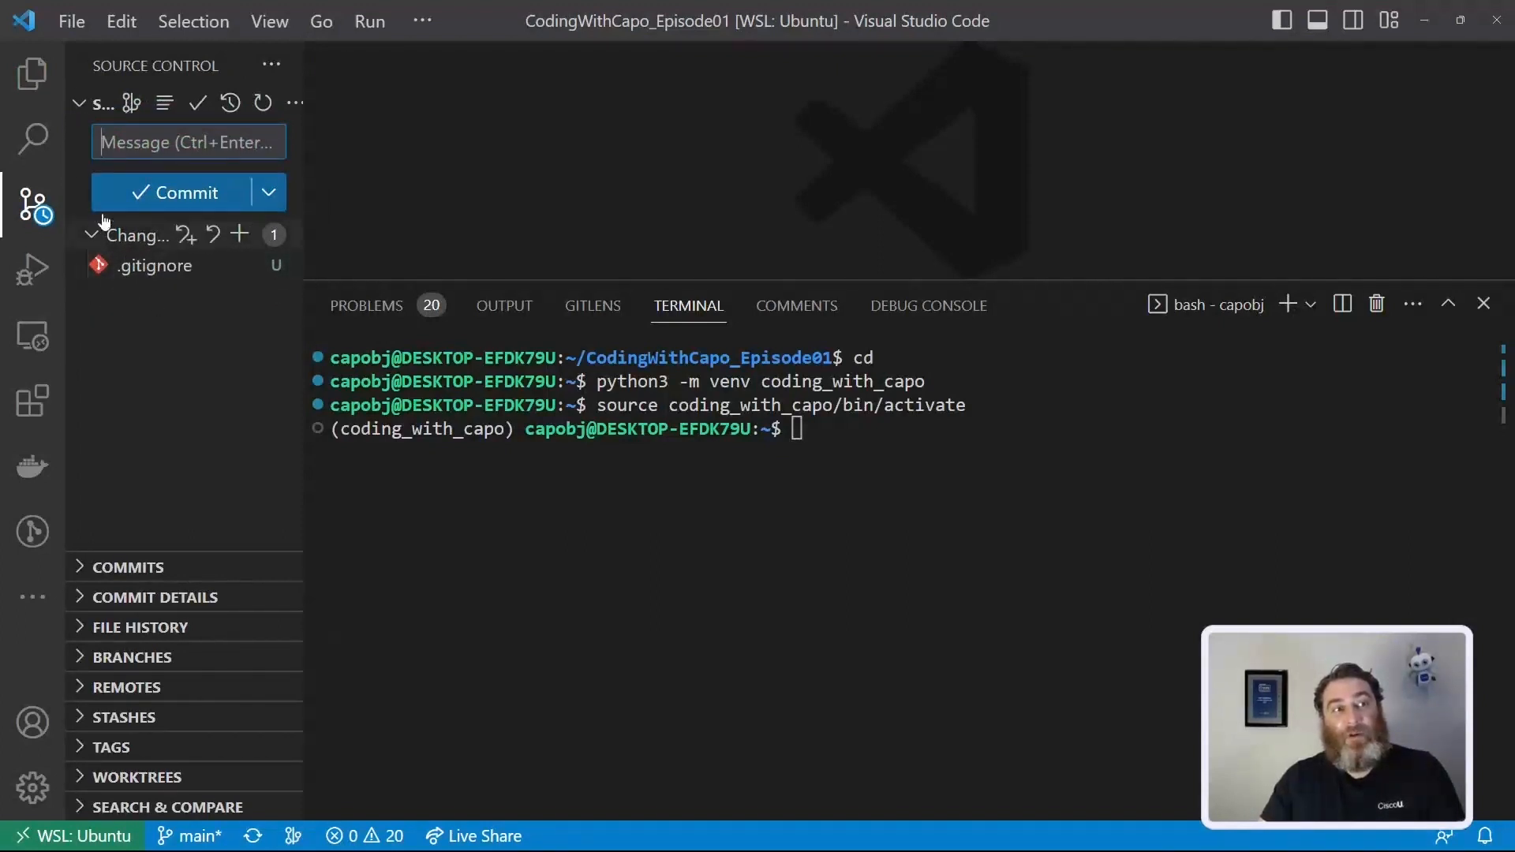
pyautogui.click(30, 71)
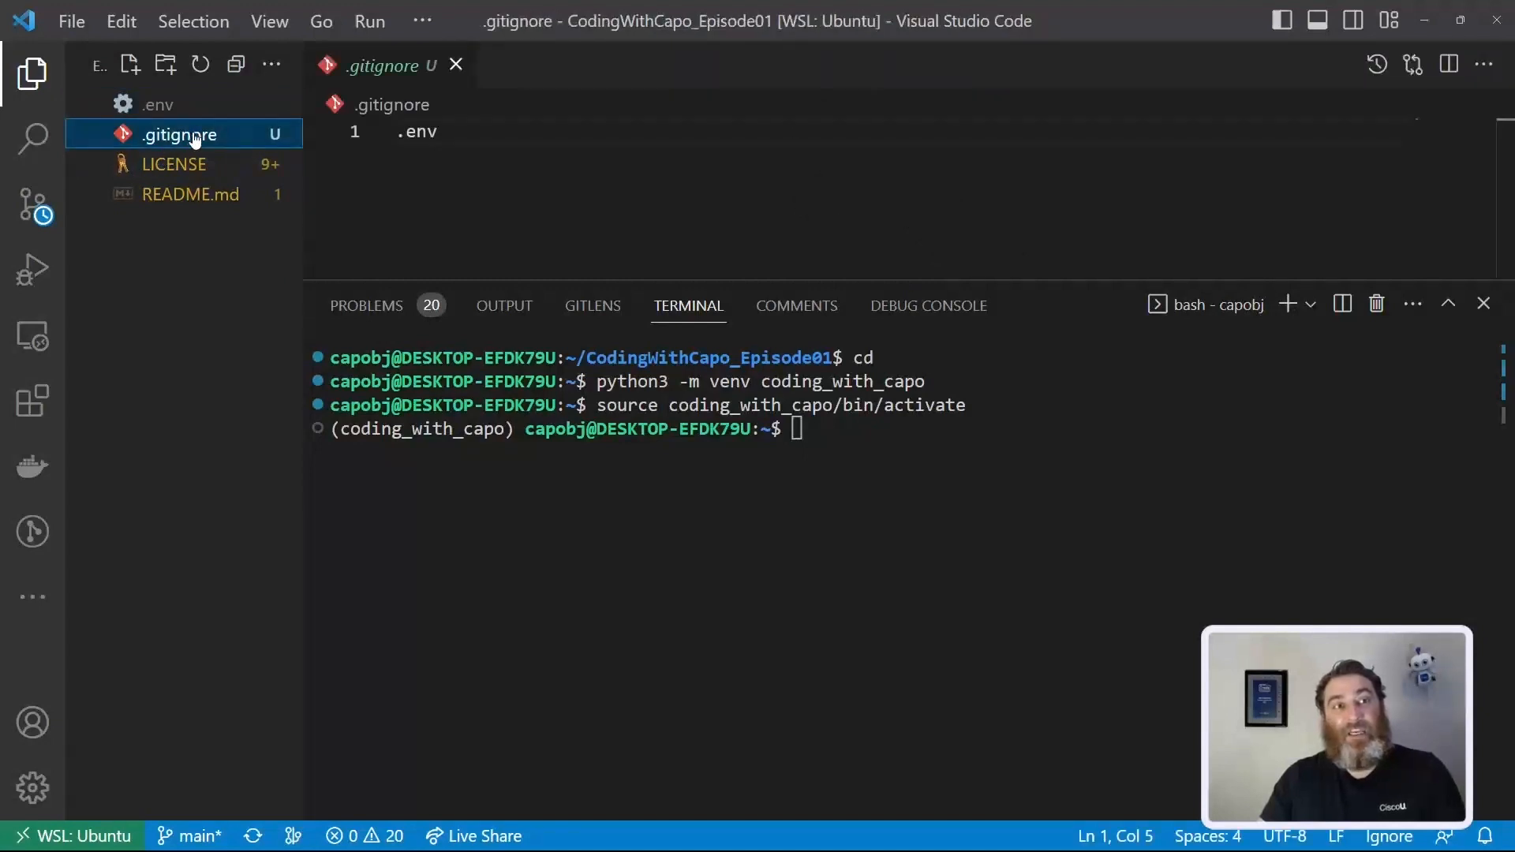
pyautogui.click(456, 65)
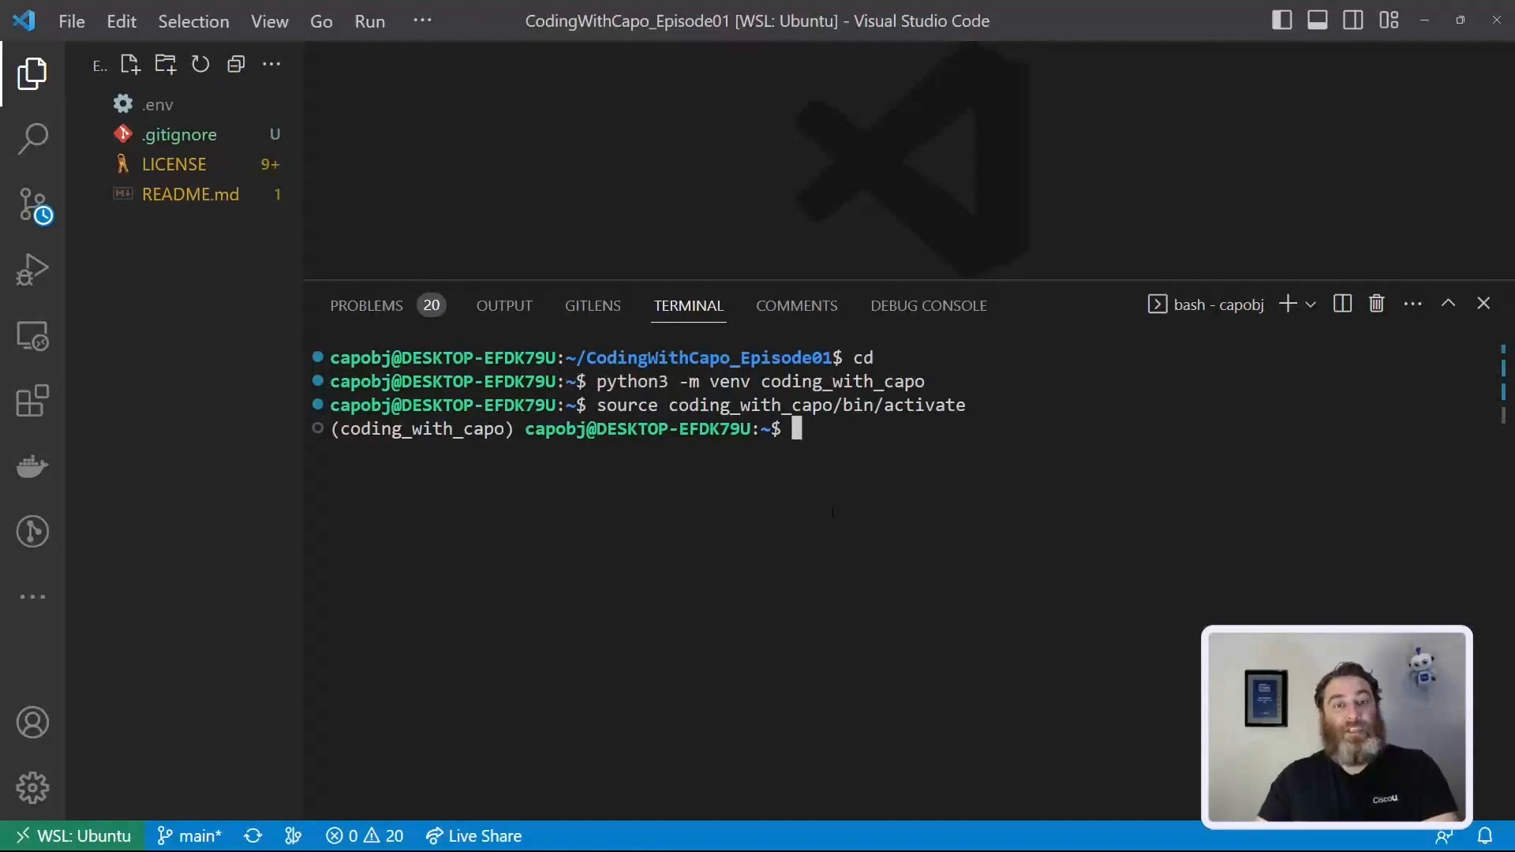
# Step: Change into the project folder and pip install the openai package
pyautogui.write('cd c')
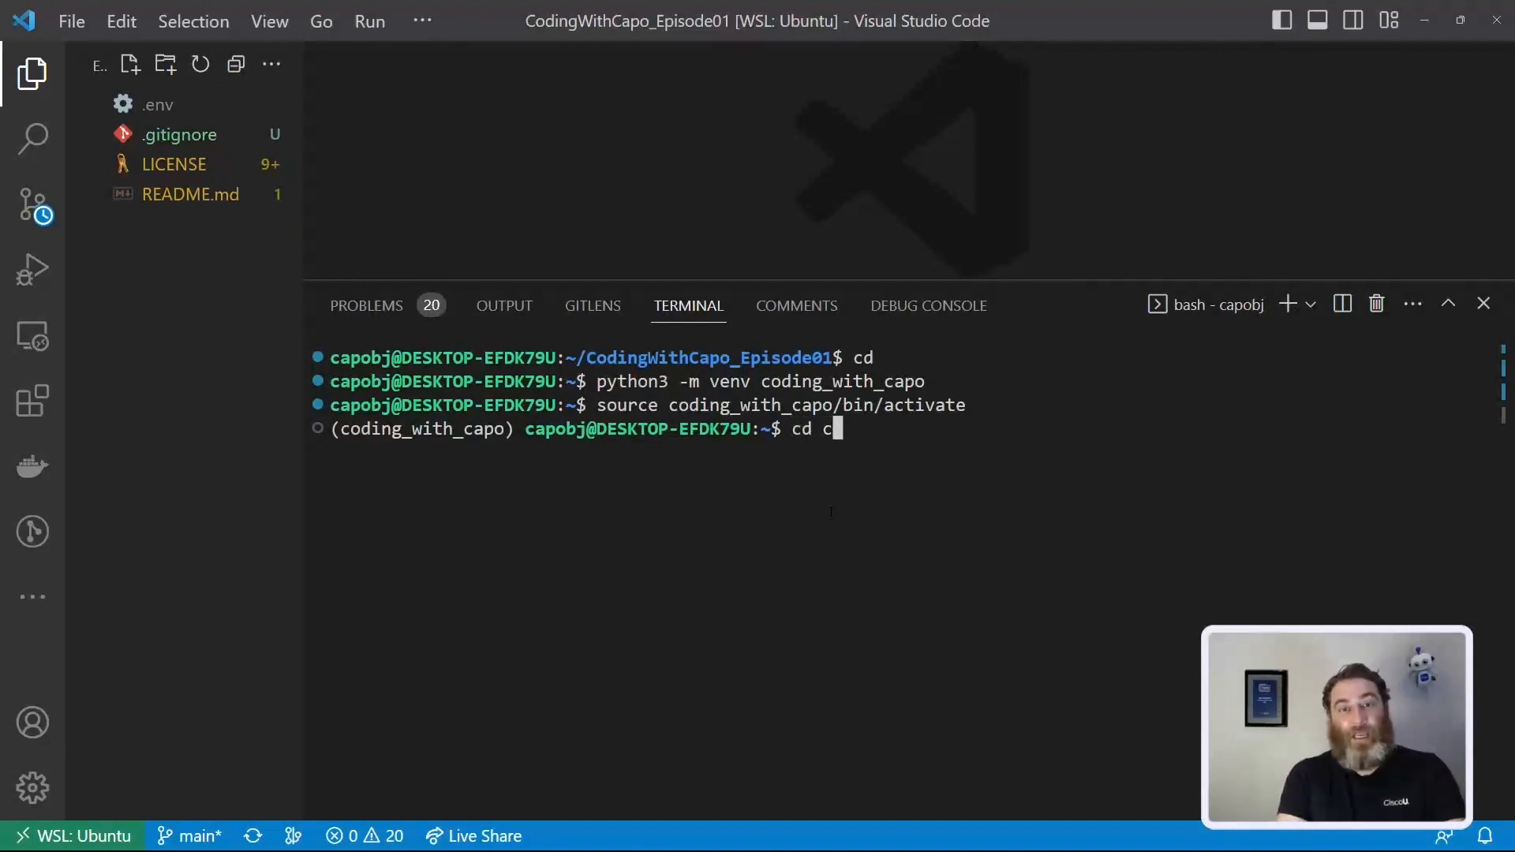
pyautogui.write('oding_with_c')
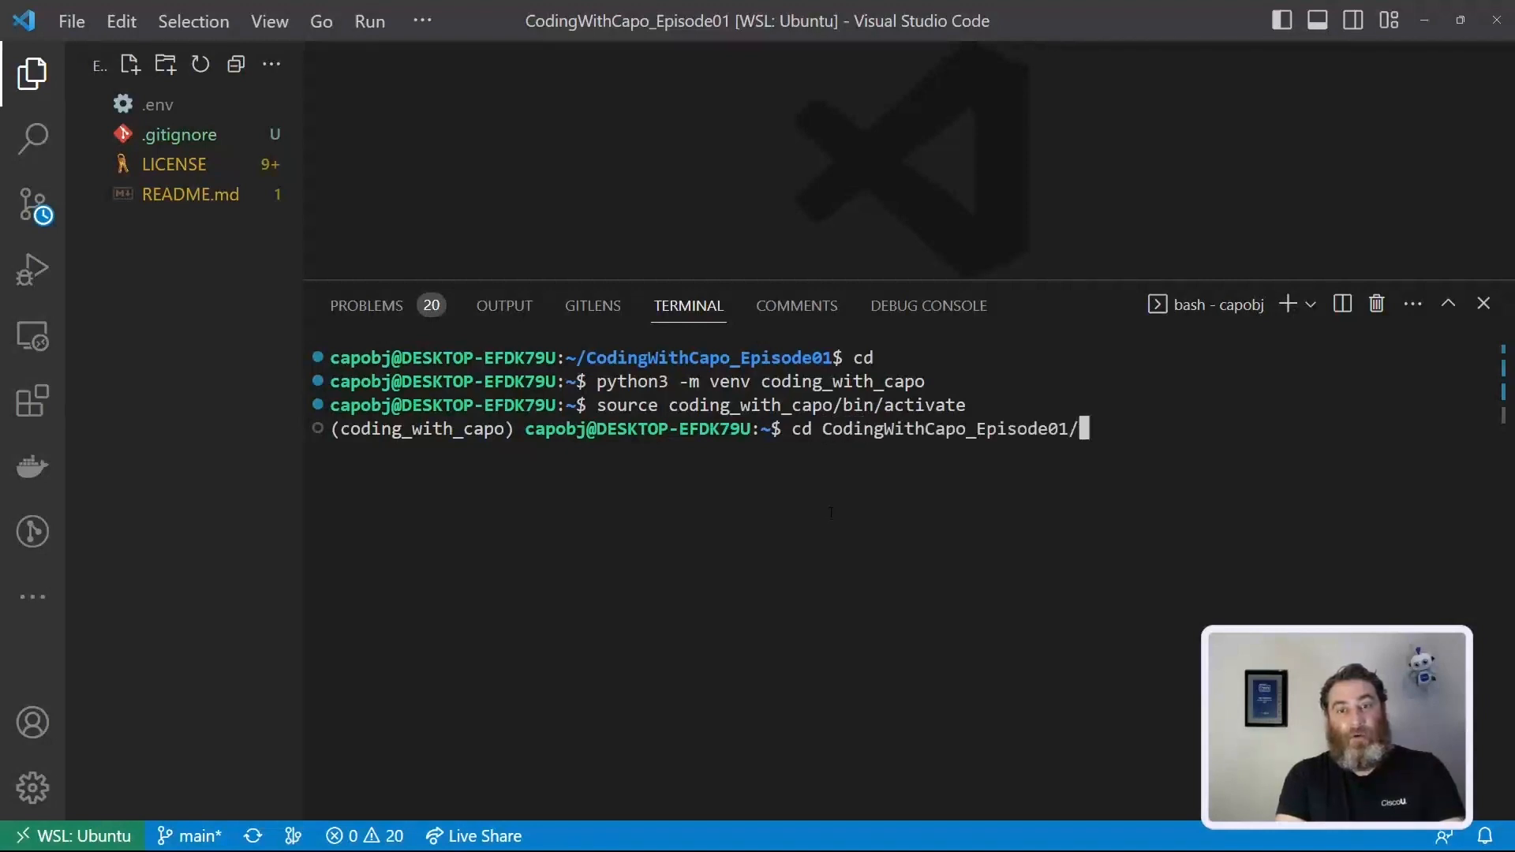
pyautogui.press('Enter')
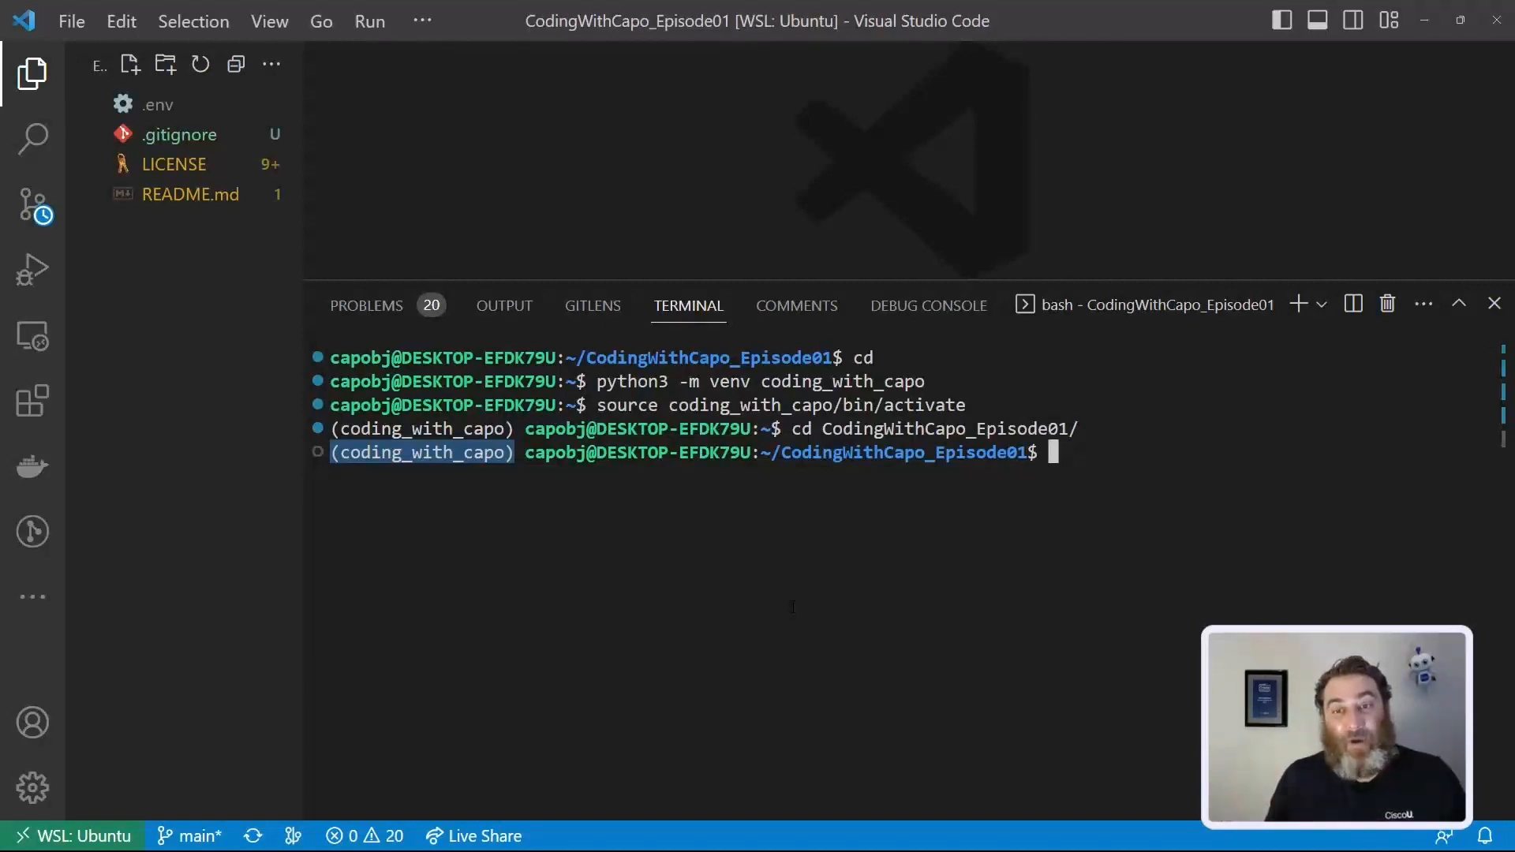
pyautogui.write('pi')
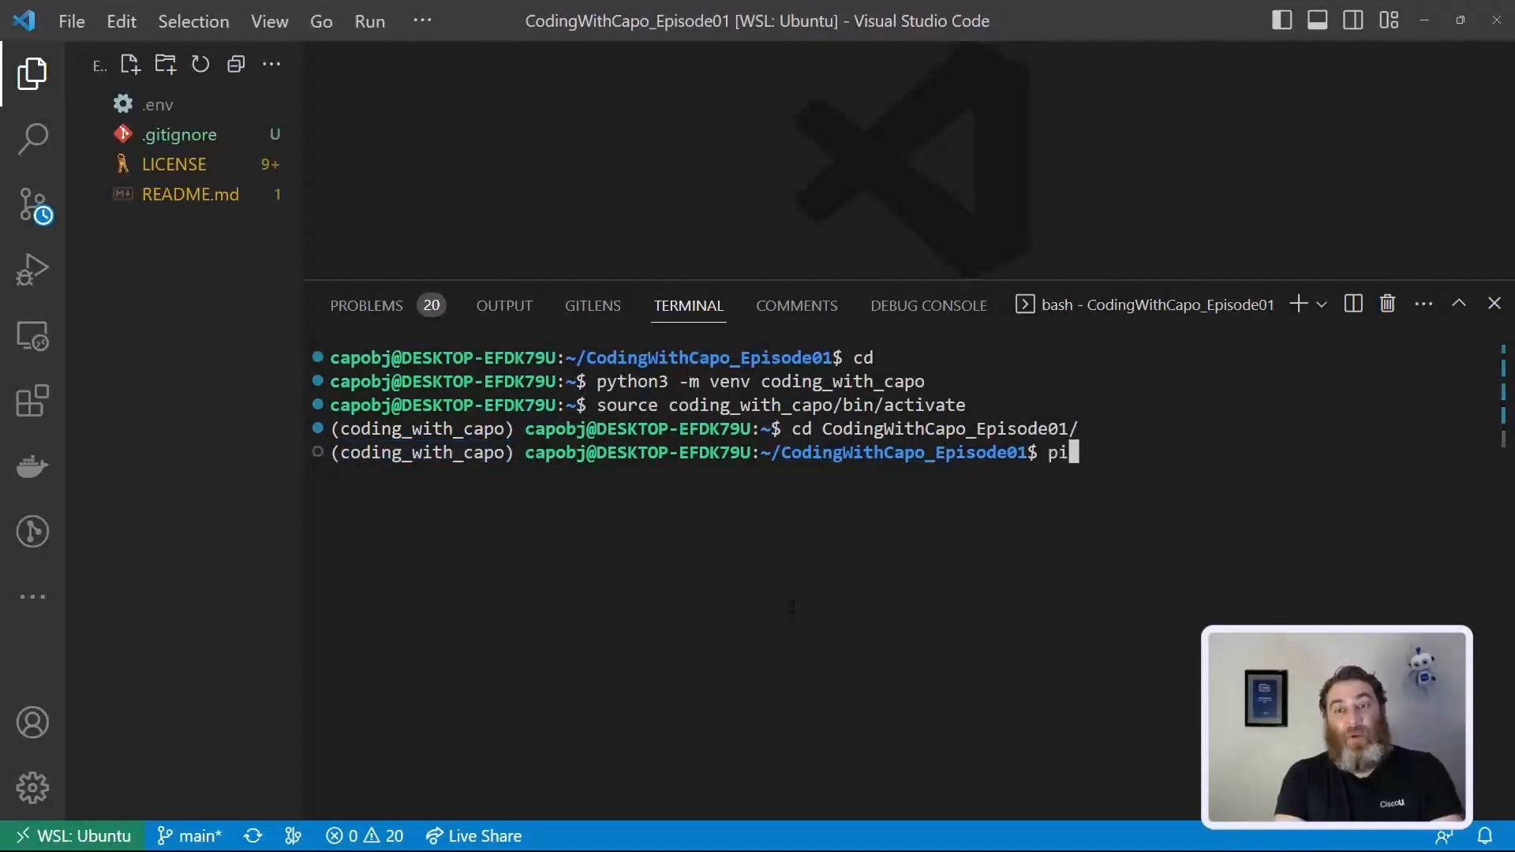
pyautogui.write('p insta')
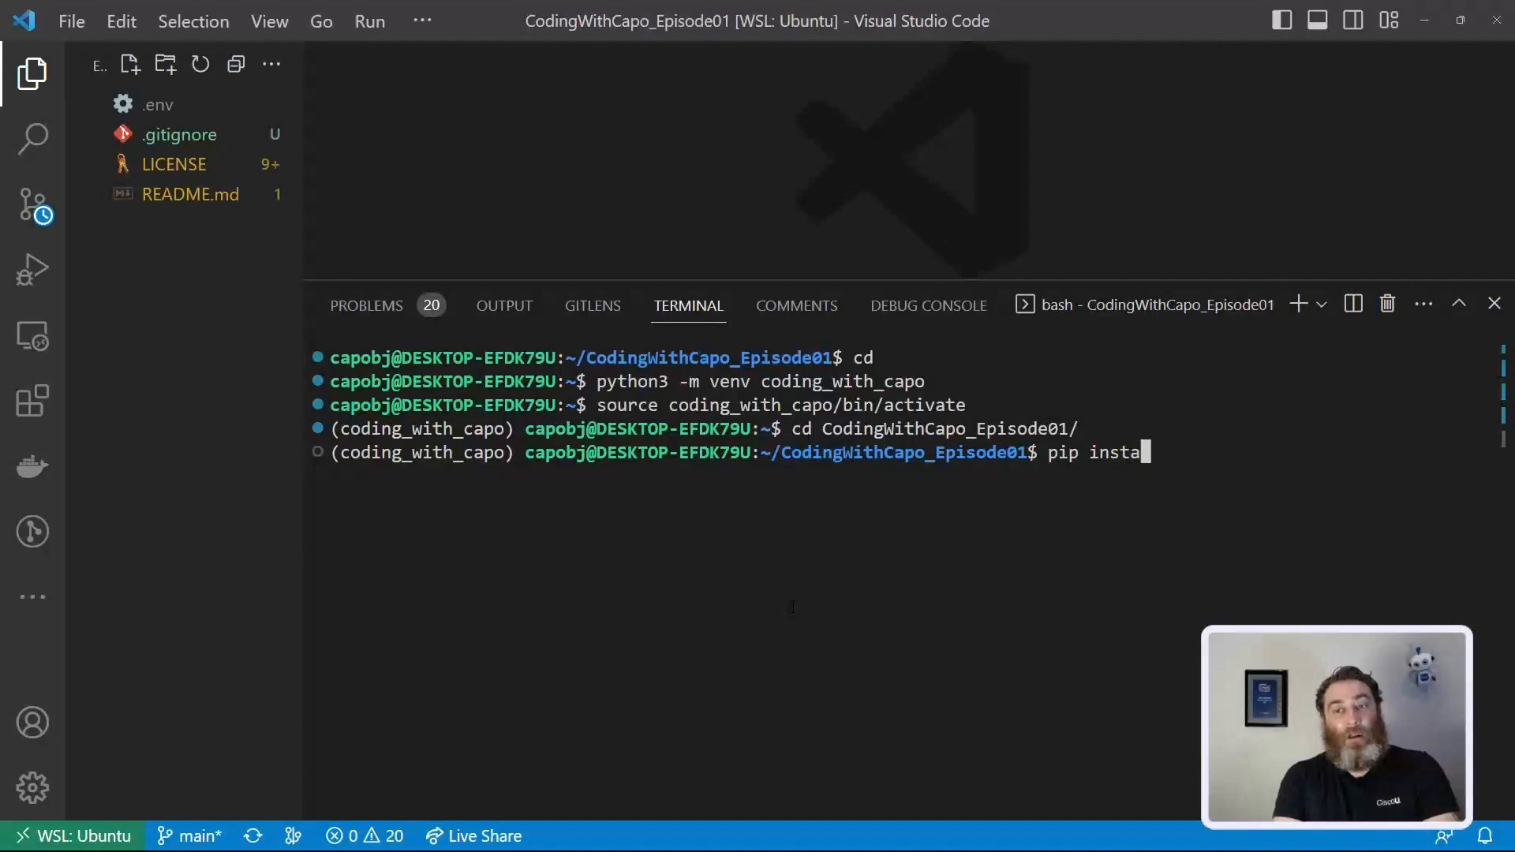
pyautogui.write('ll openi')
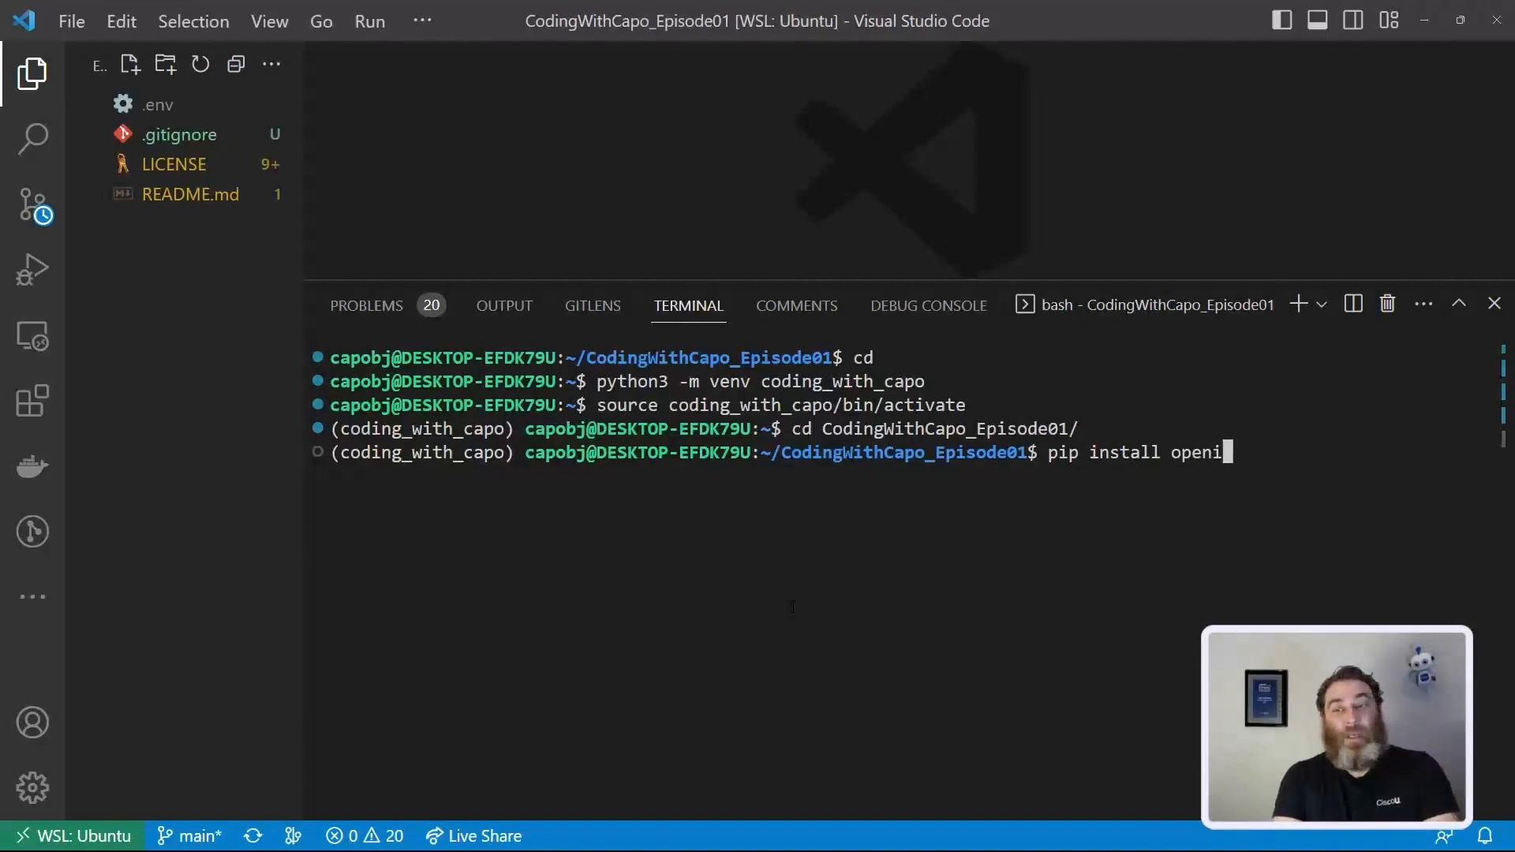
pyautogui.press('Enter')
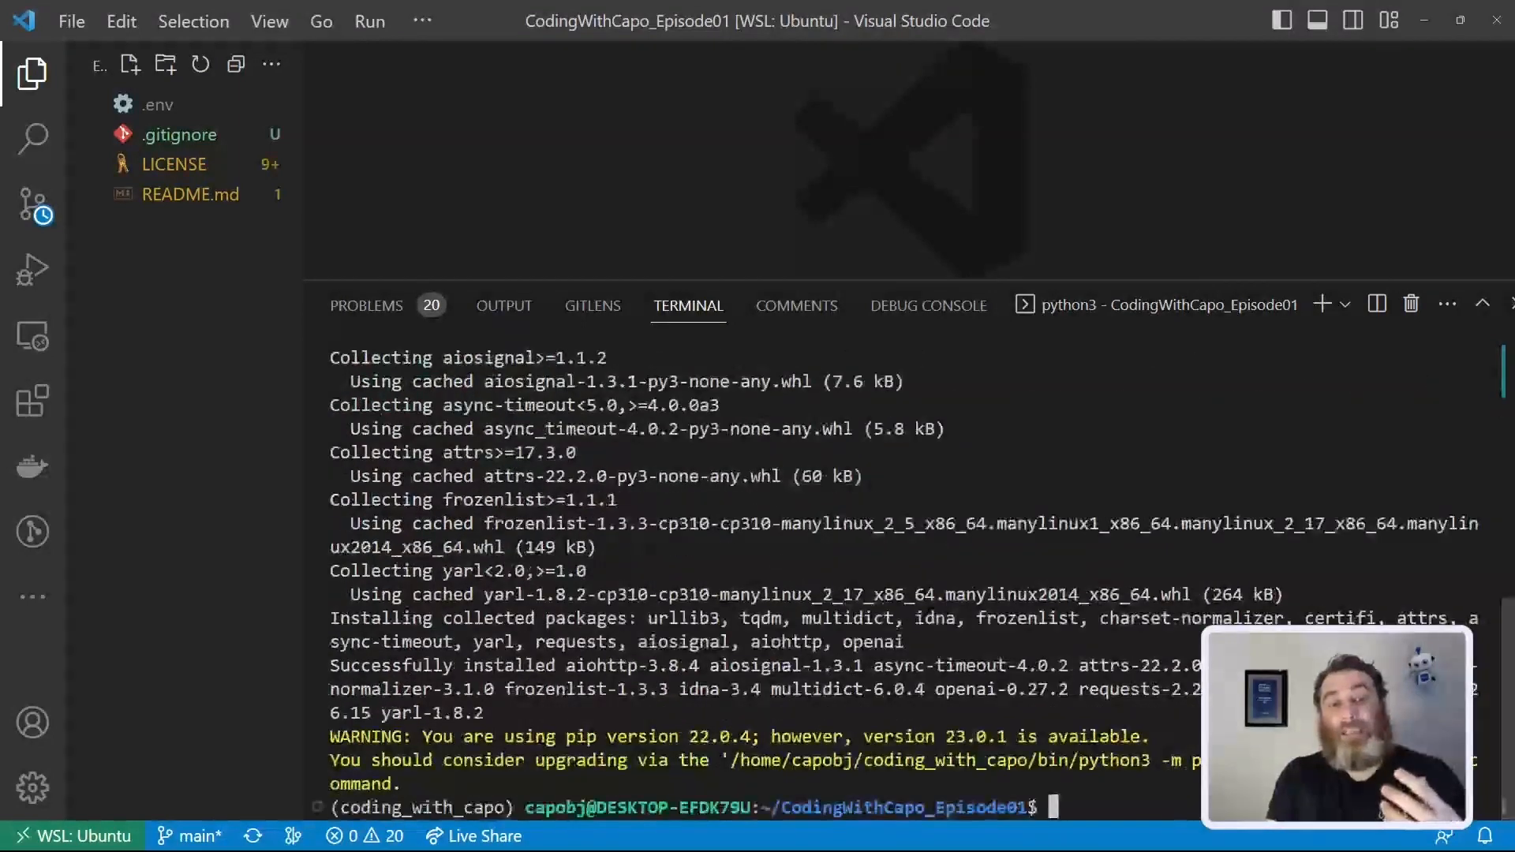
# Step: Clear the terminal and pip install python-dotenv
pyautogui.write('c')
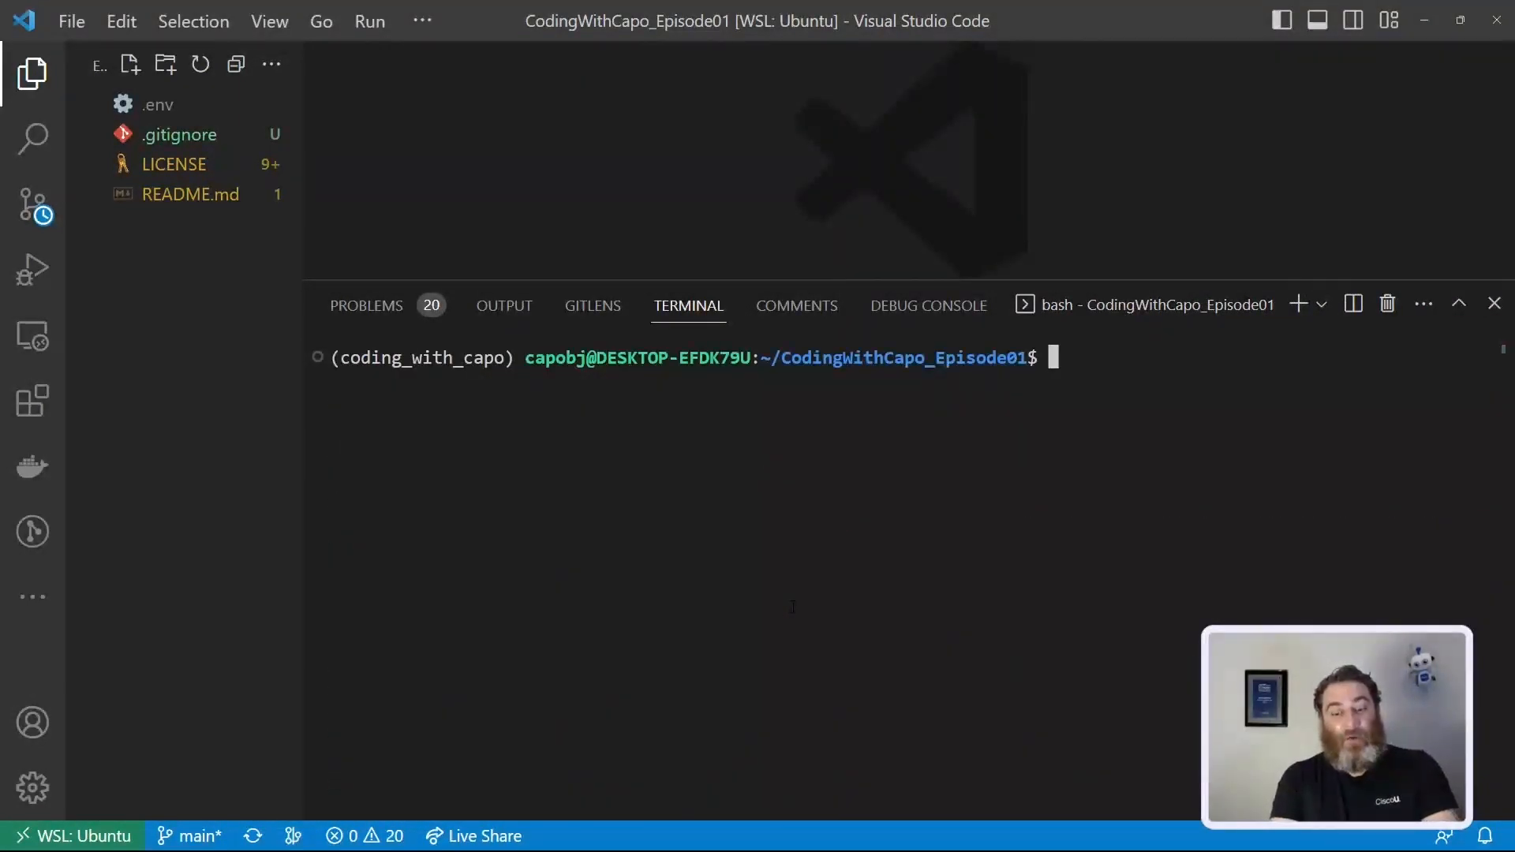
pyautogui.write('pip install')
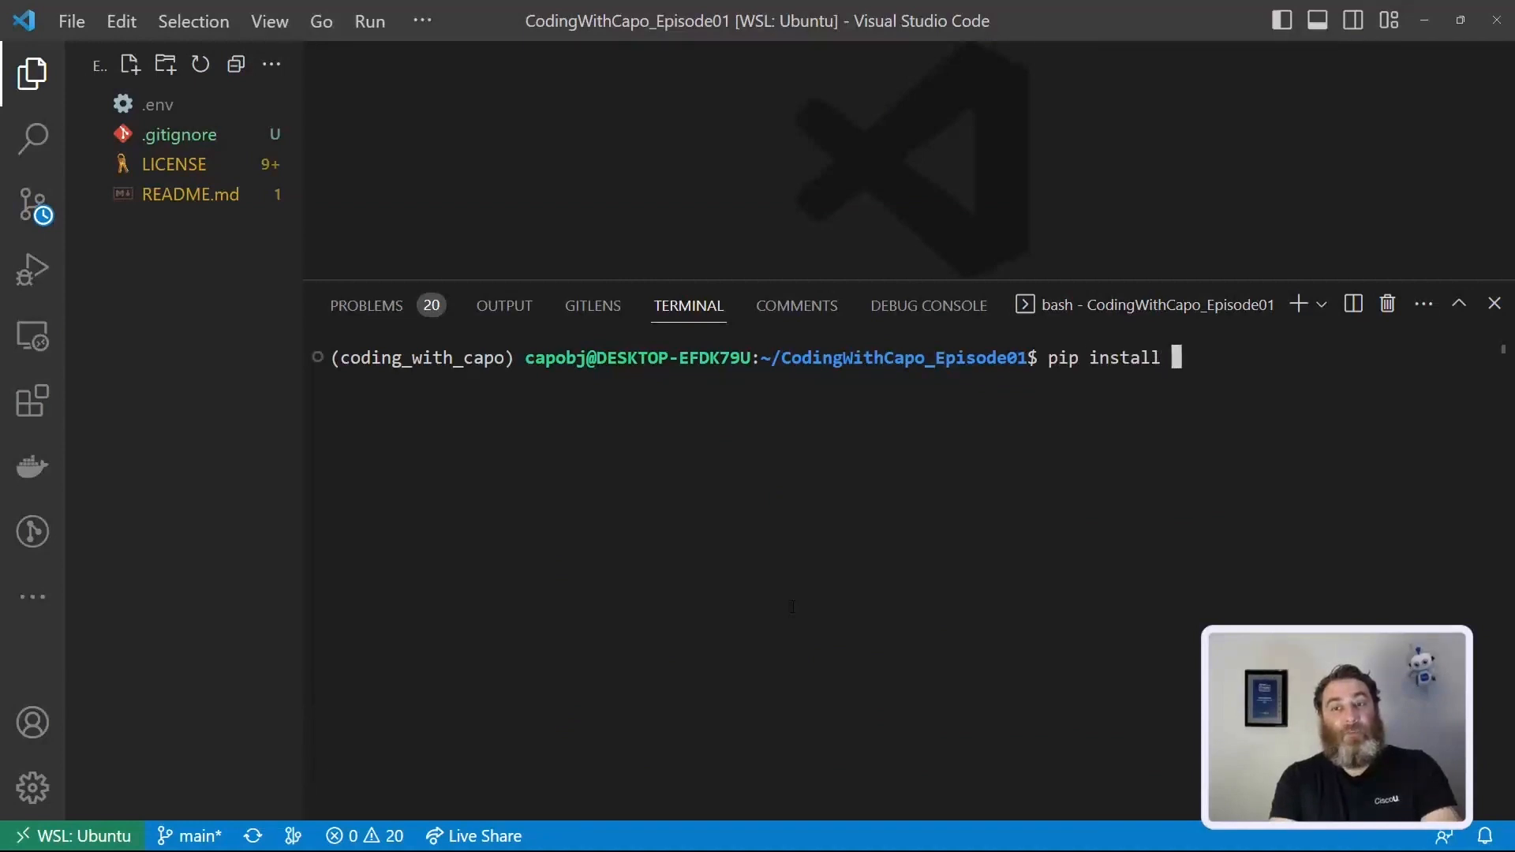
pyautogui.write('python-dot')
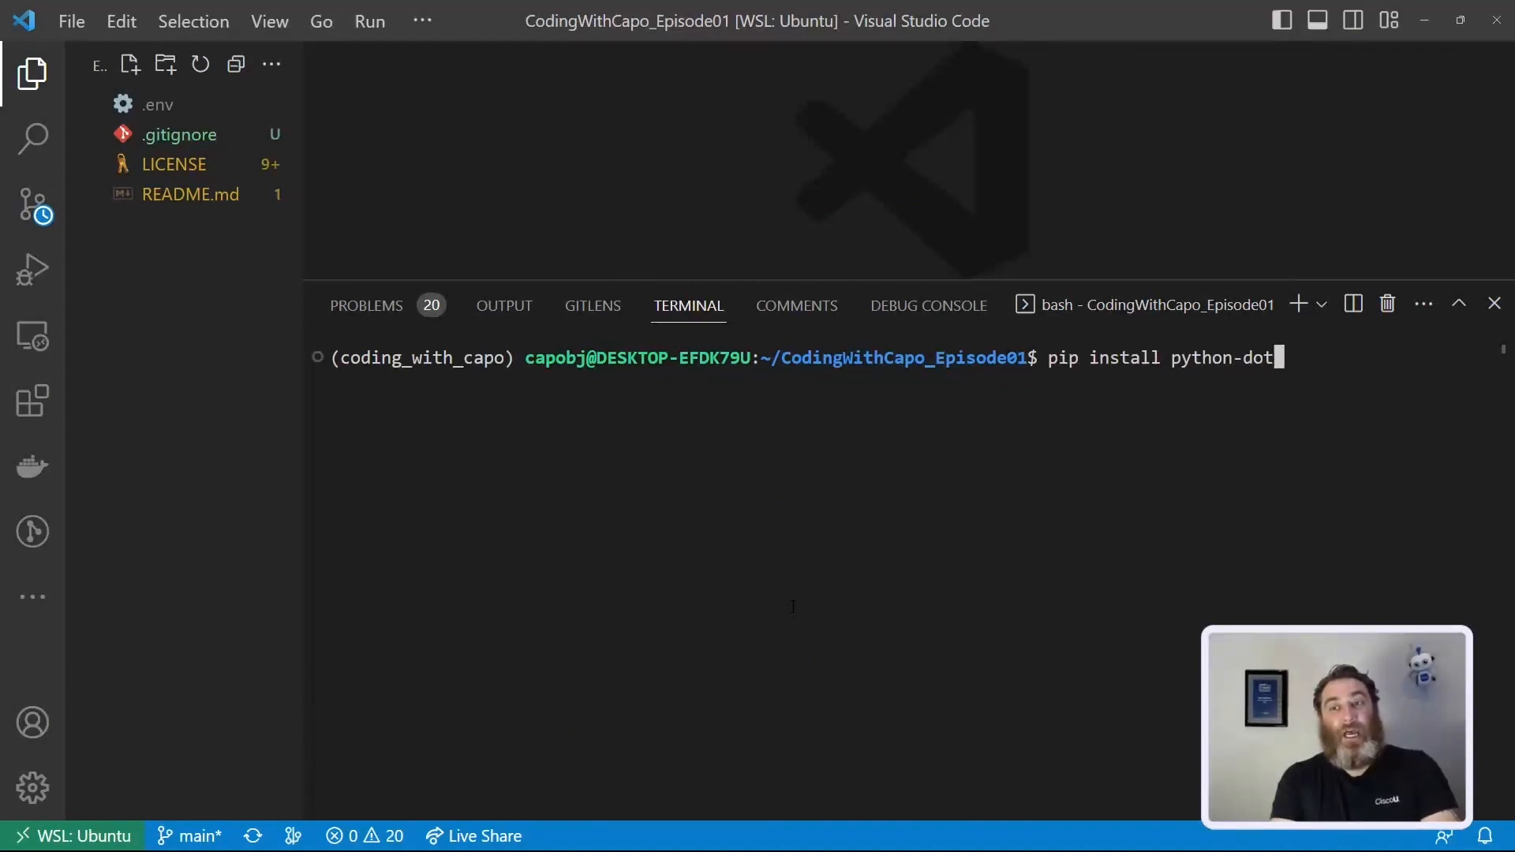
pyautogui.write('en')
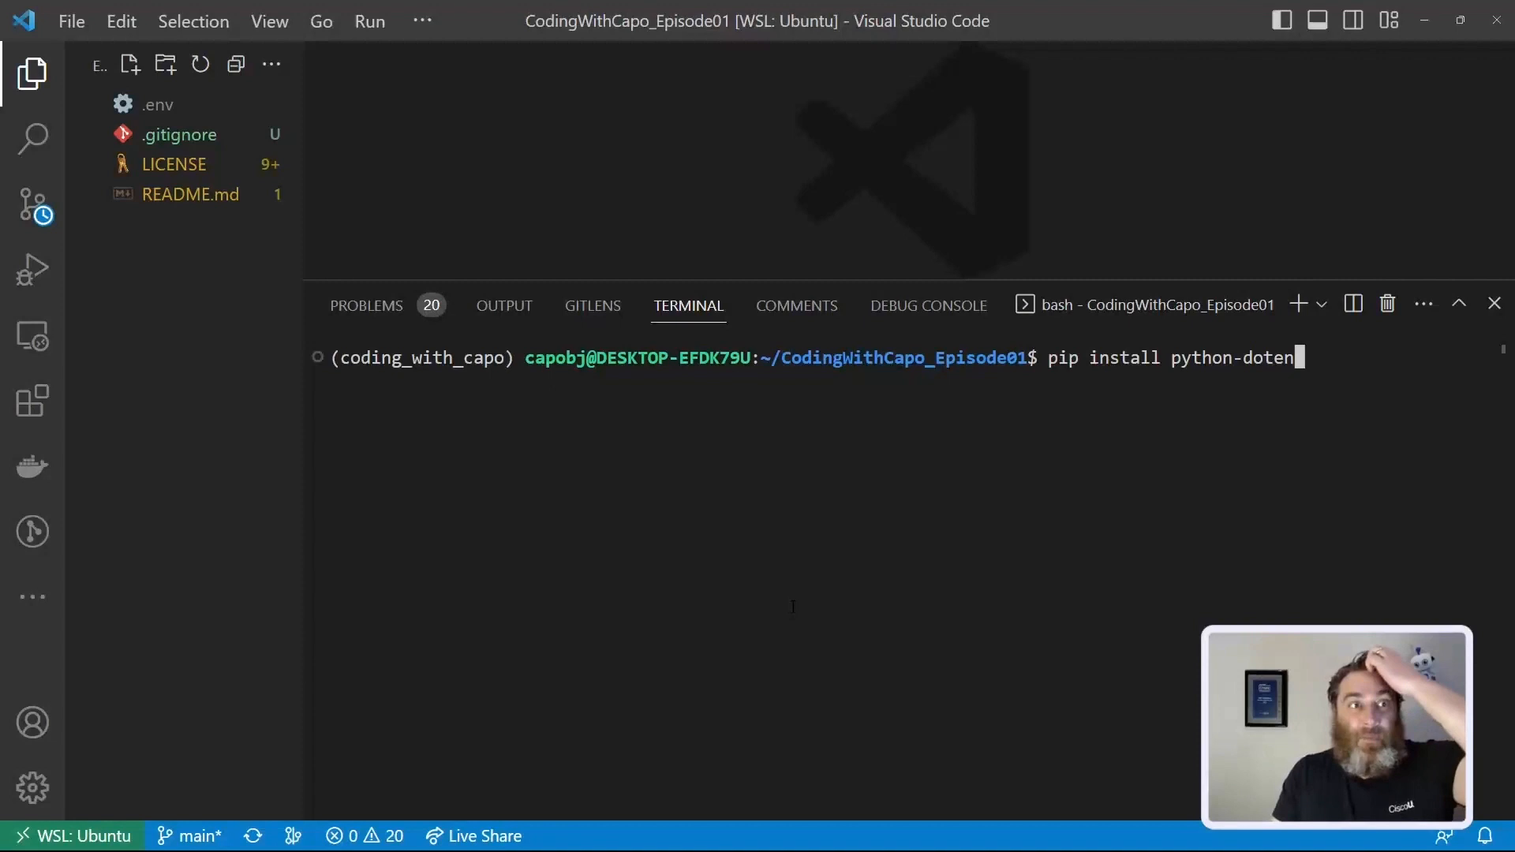
pyautogui.write('v')
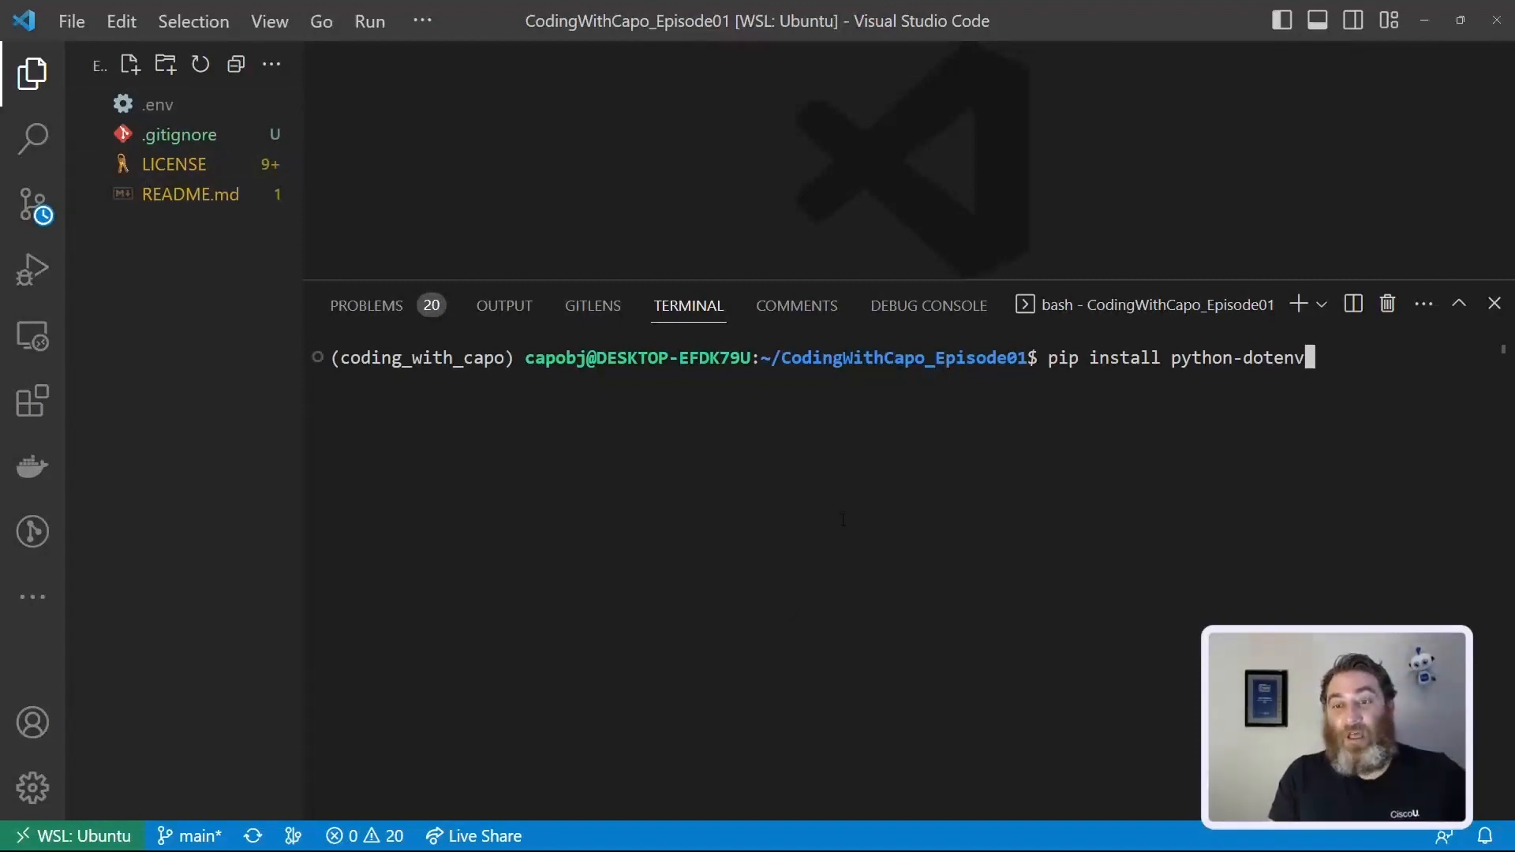
pyautogui.write('pip list')
pyautogui.press('Enter')
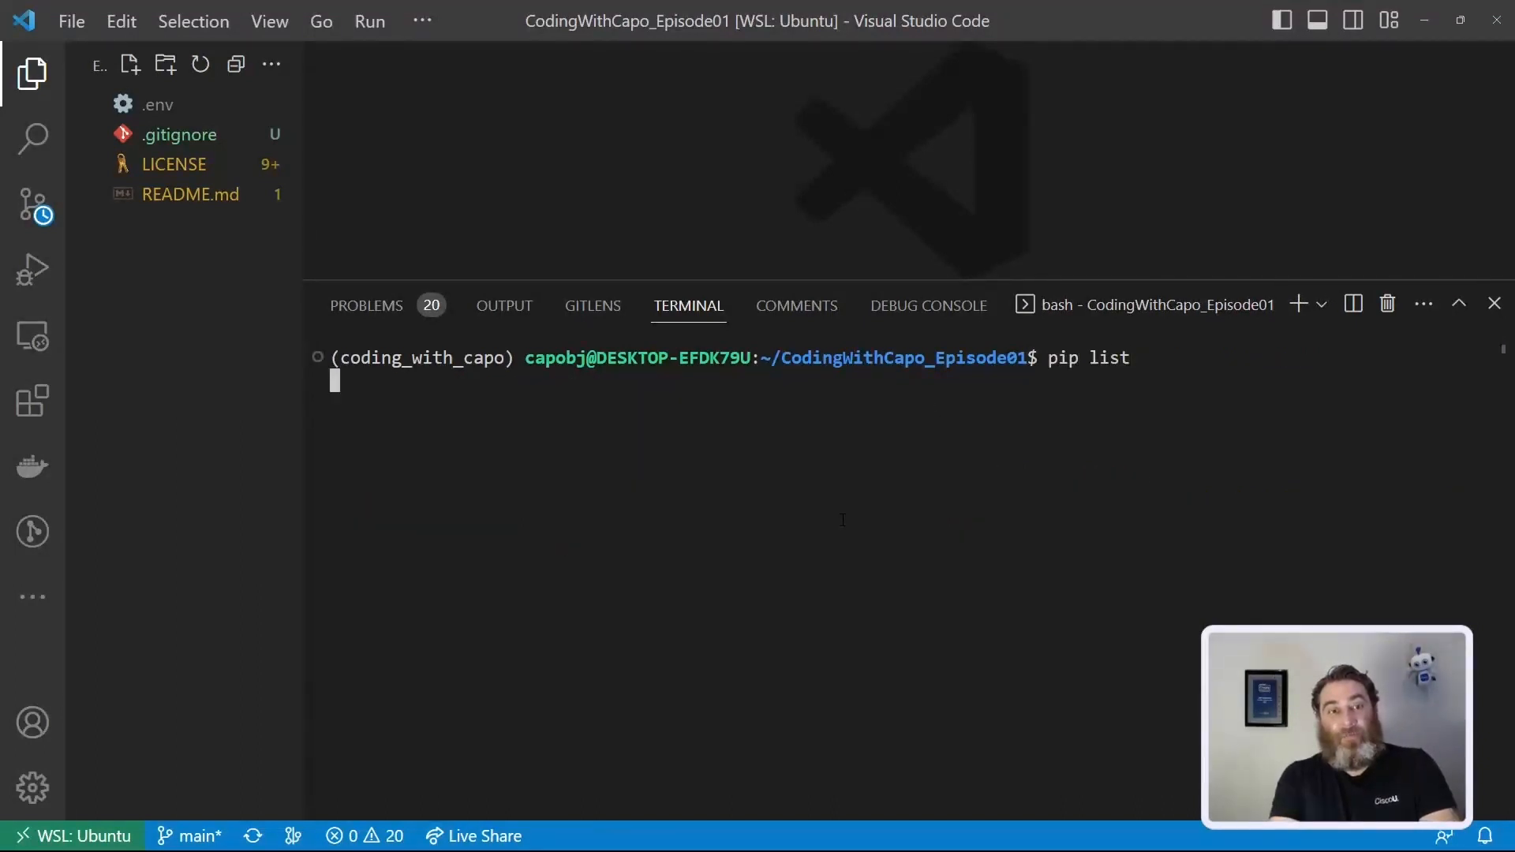
# Step: Run pip list and check openai 0.27.2 and python-dotenv 1.0.0 are installed, then start a new file
pyautogui.press('Enter')
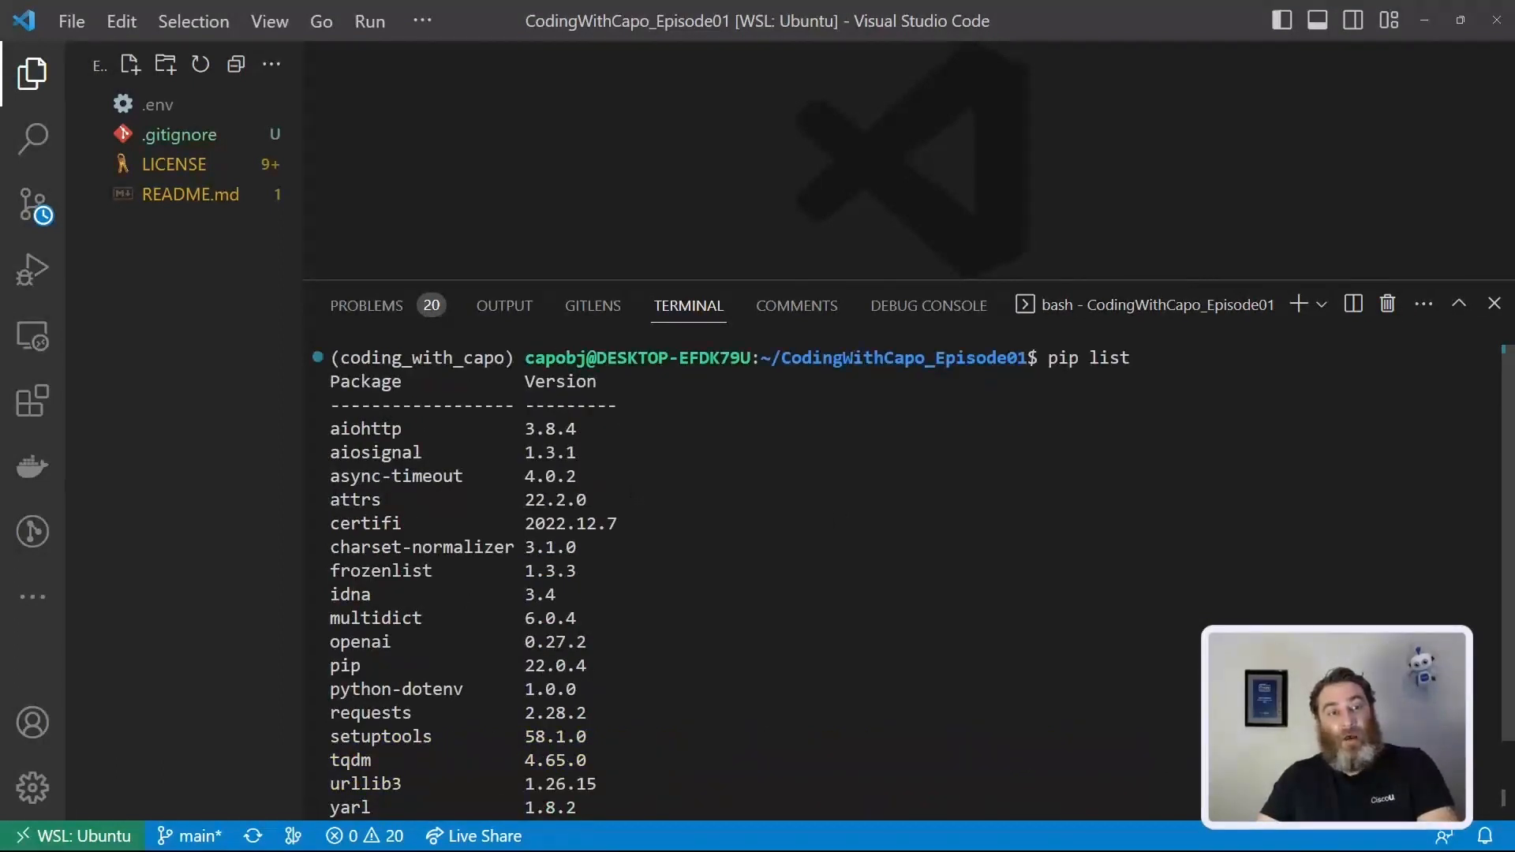
pyautogui.scroll(-3)
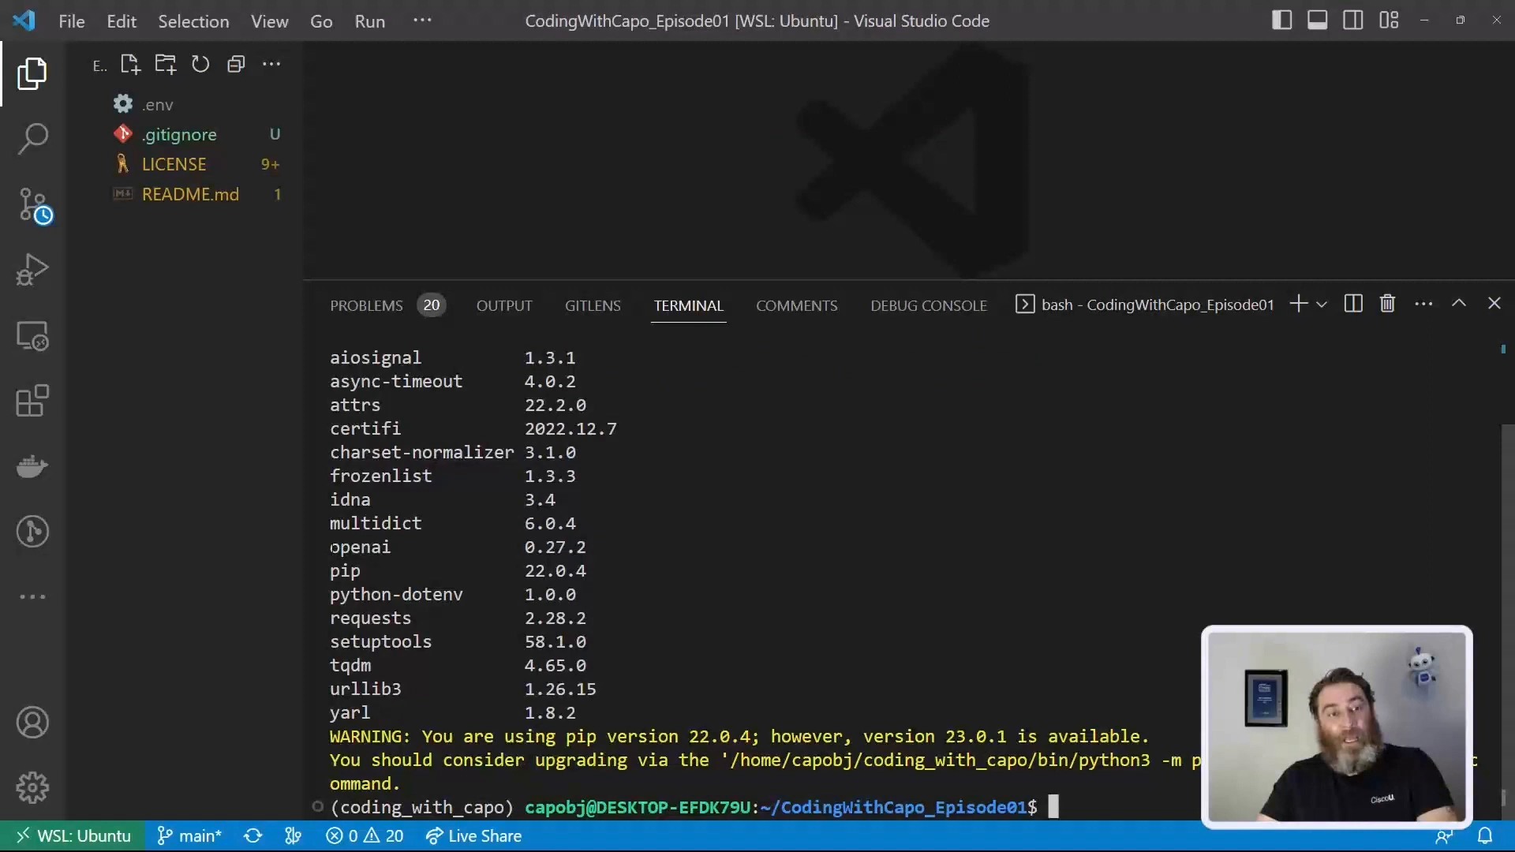
pyautogui.doubleClick(360, 546)
pyautogui.write('cha')
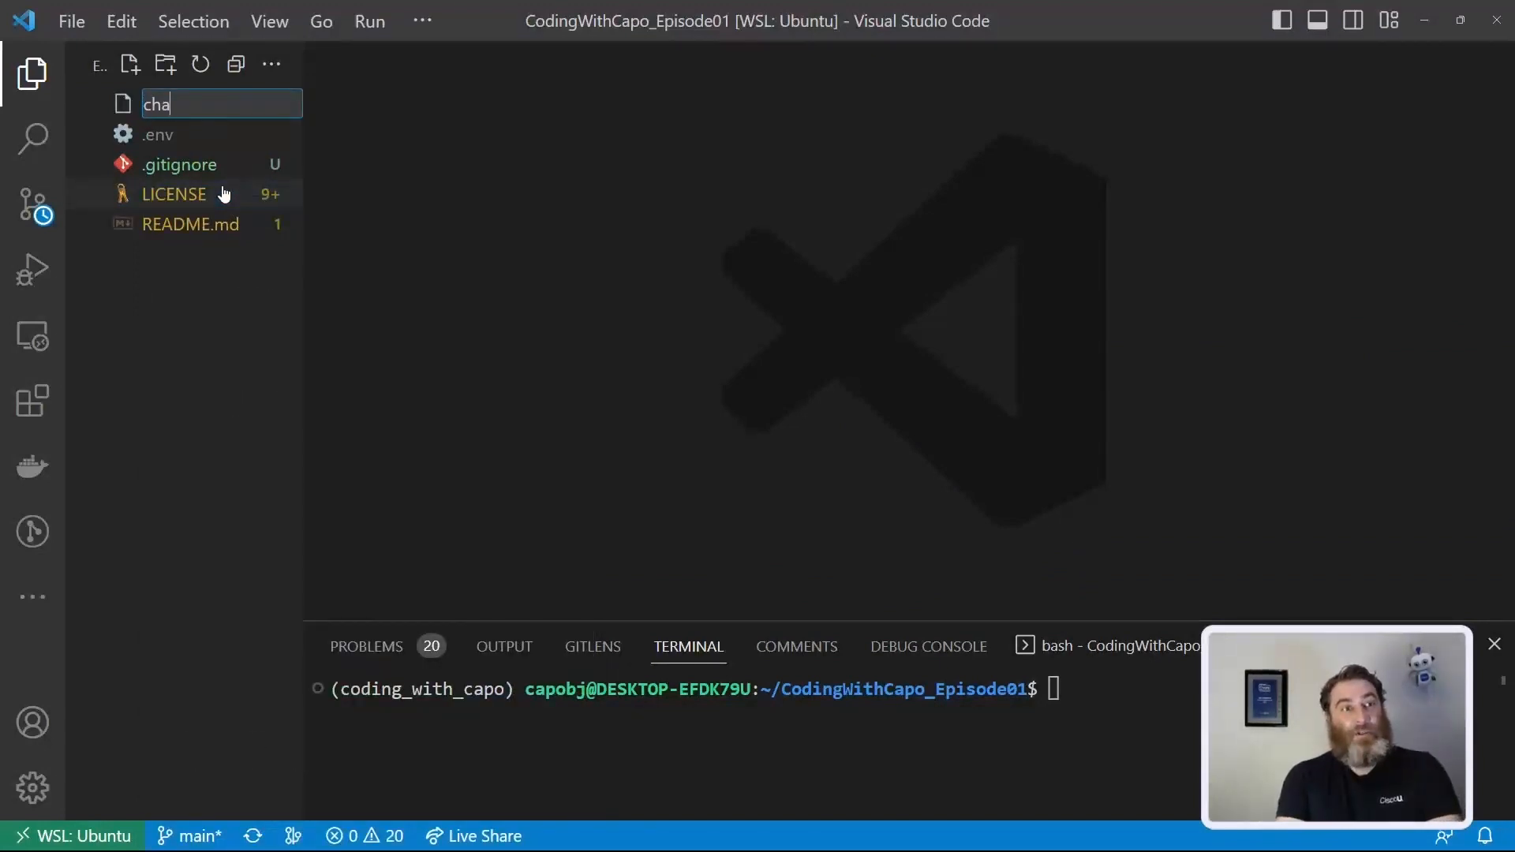
# Step: Create chatgpt_client.py and add the 'import os' and 'import openai' lines
pyautogui.write('tgpt_client')
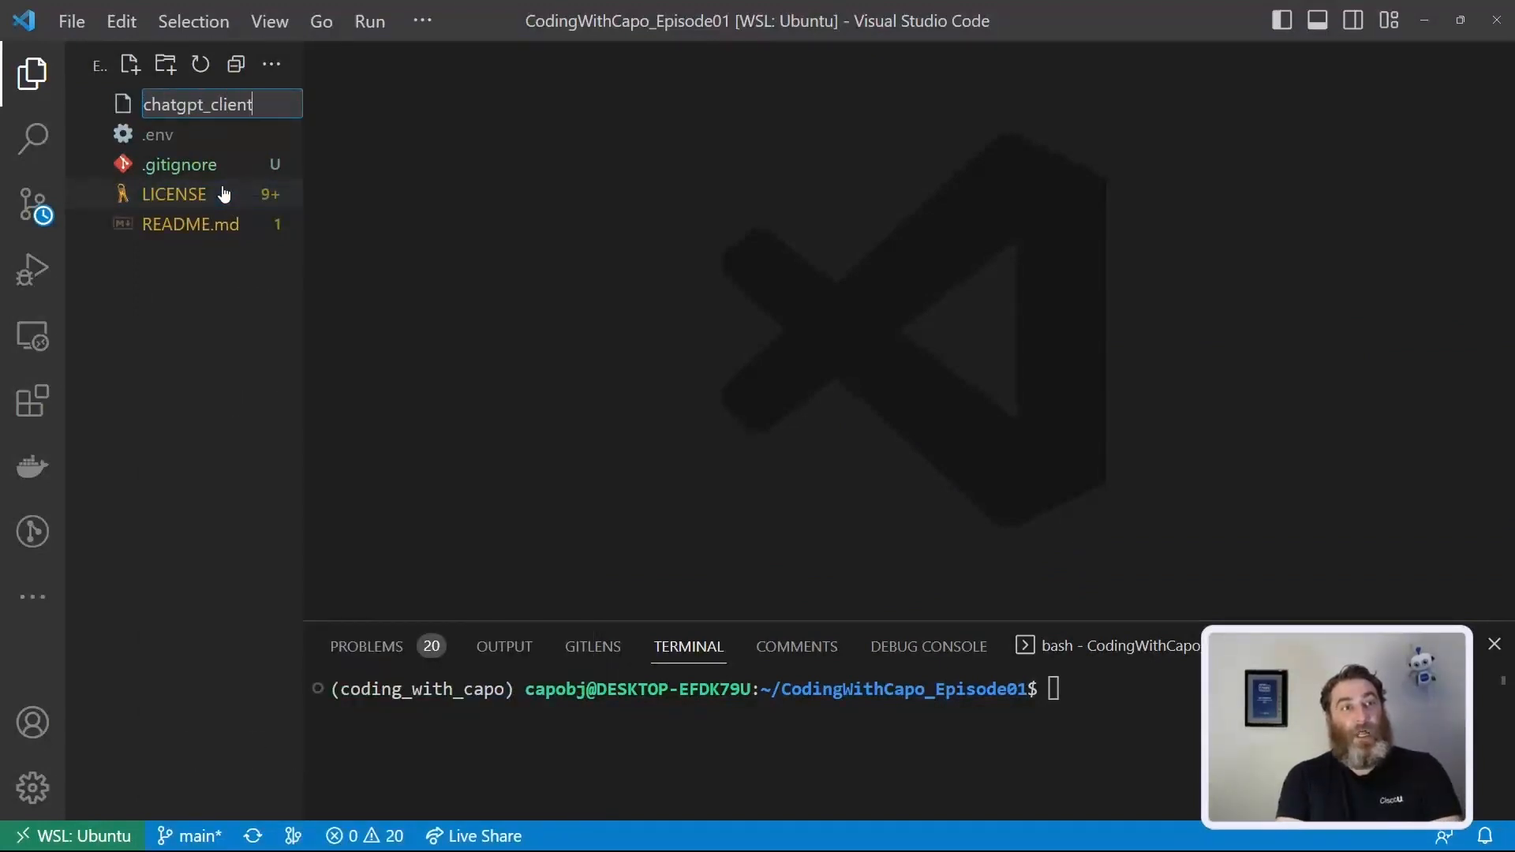
pyautogui.press('Enter')
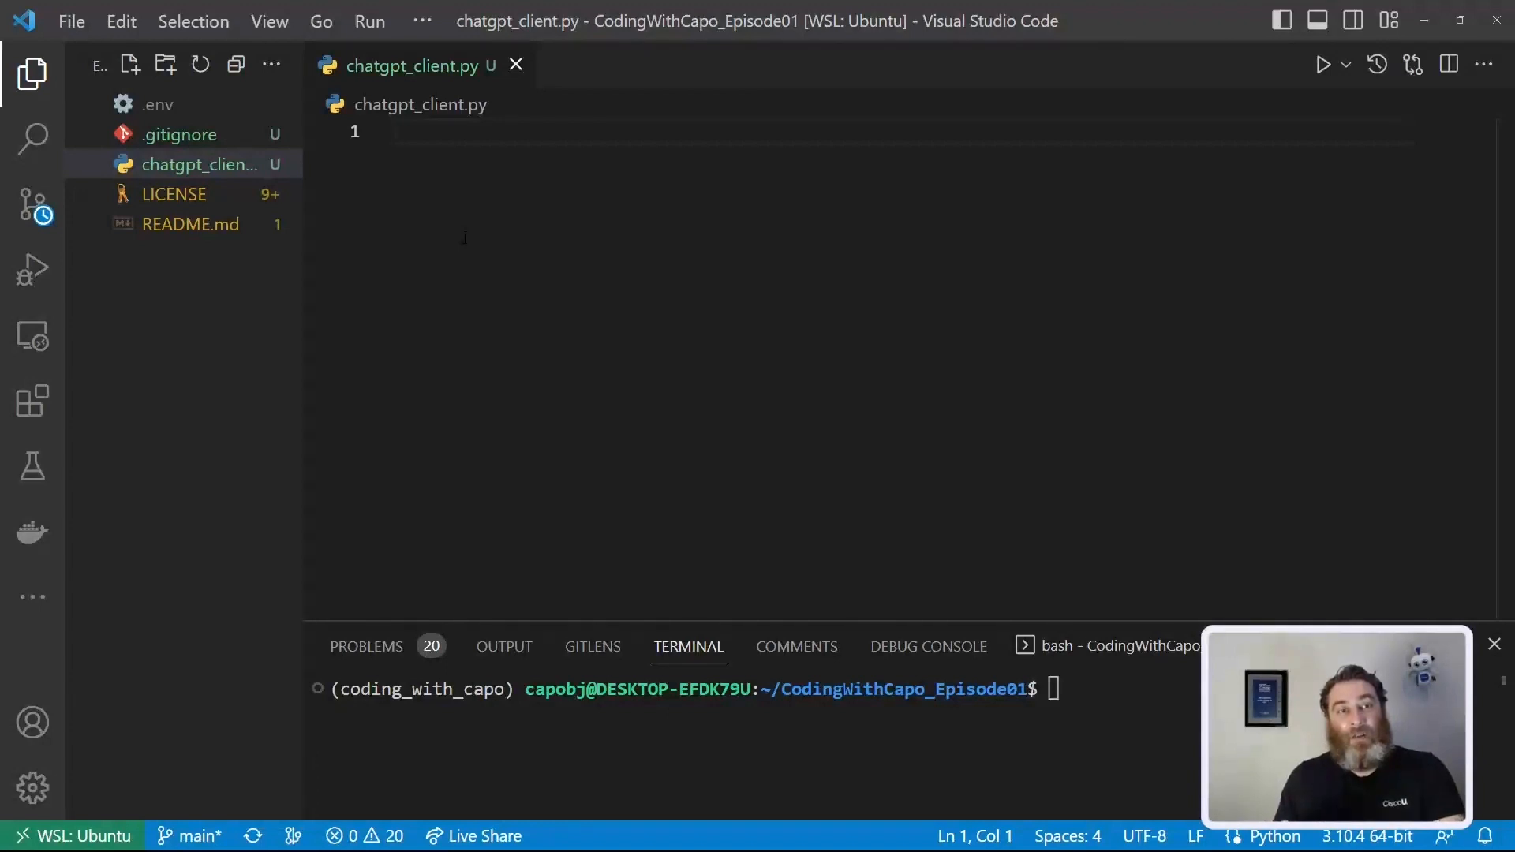
pyautogui.click(437, 132)
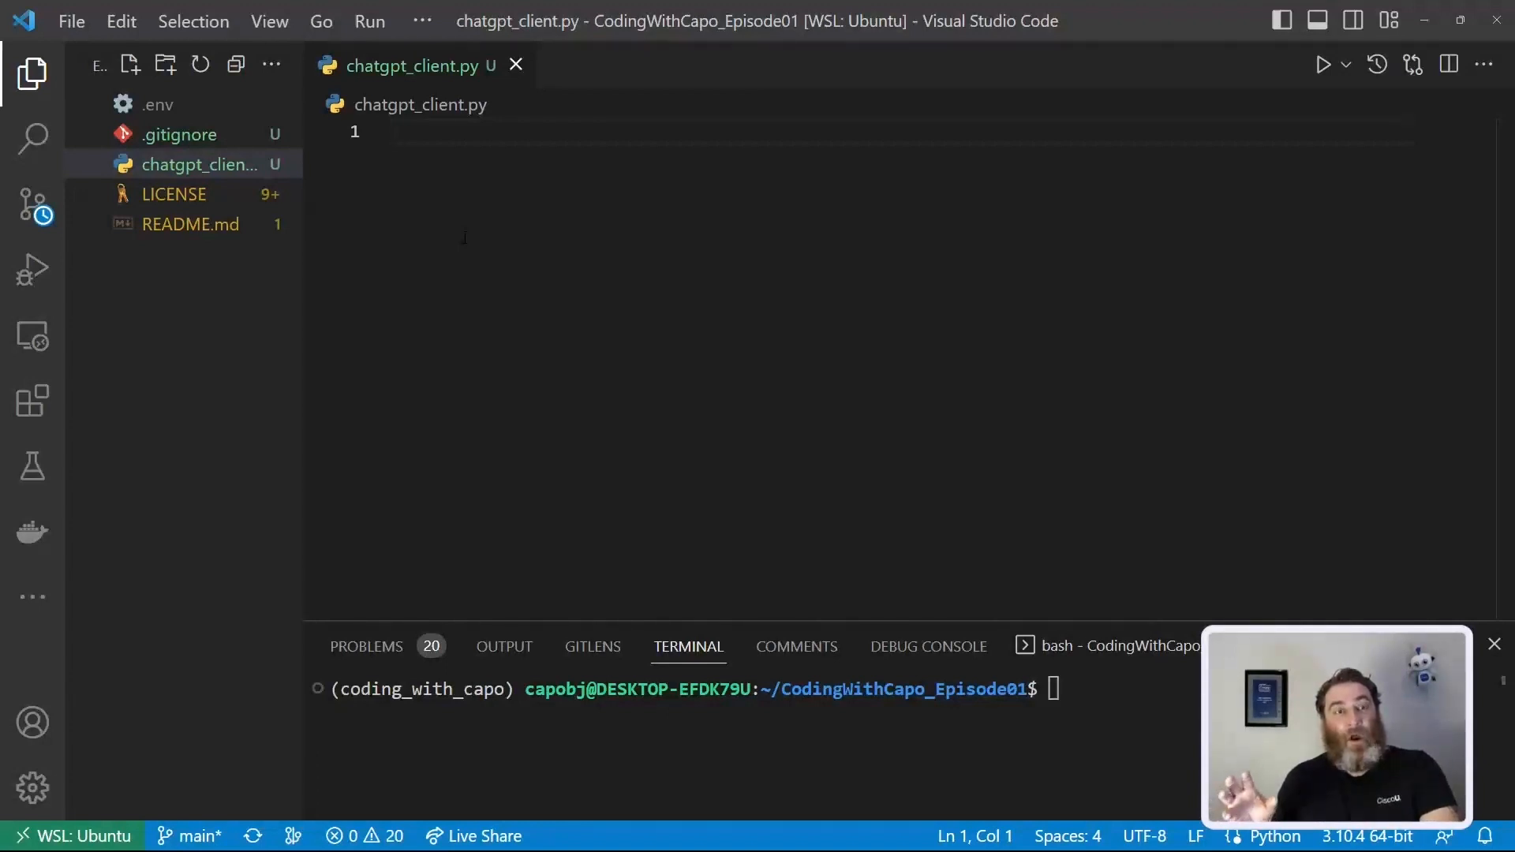
pyautogui.write('i')
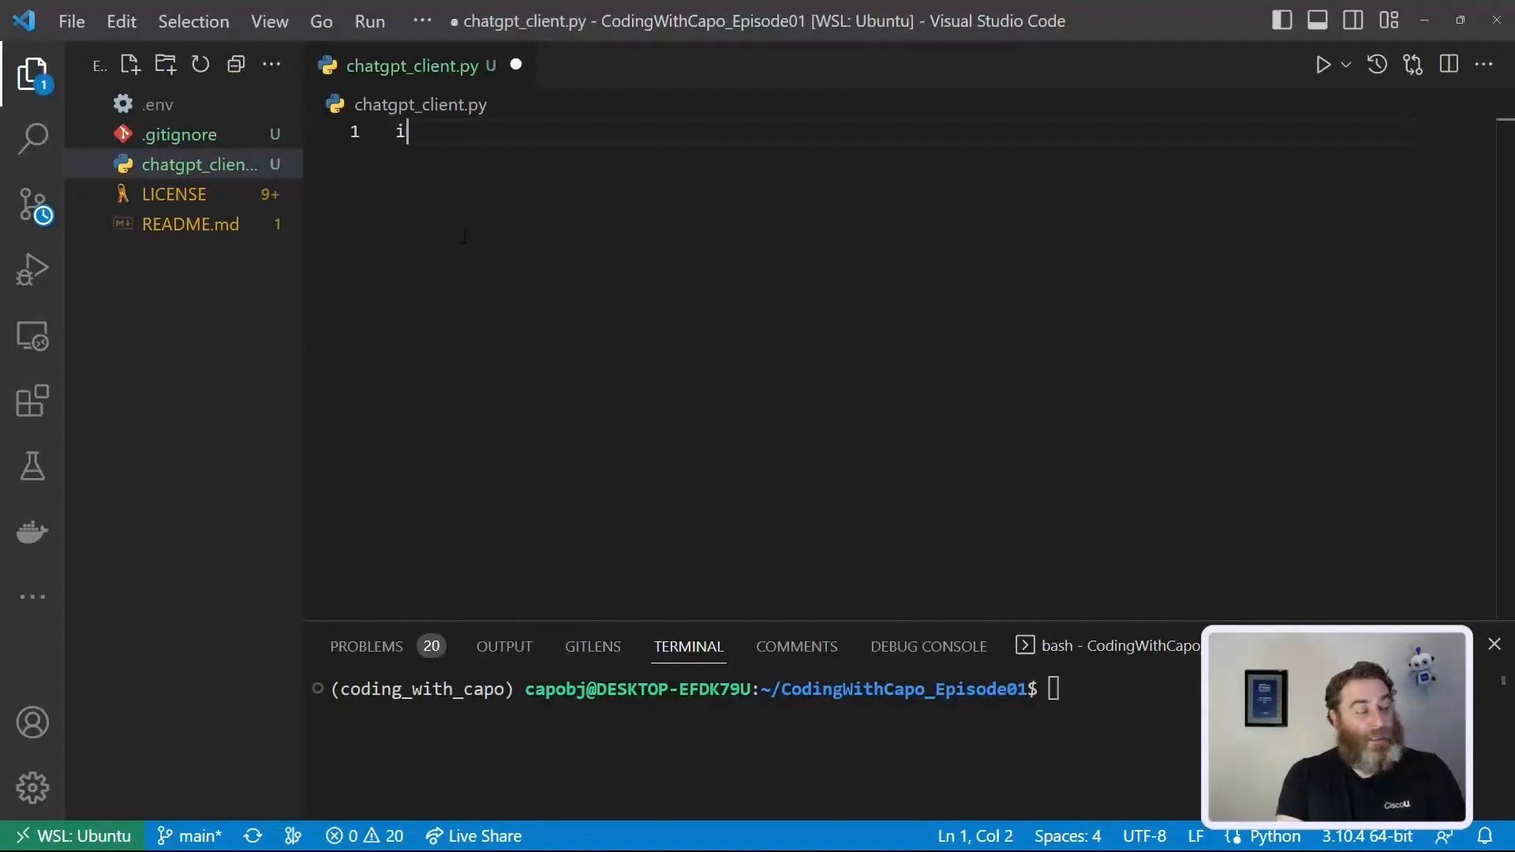
pyautogui.write('mport os')
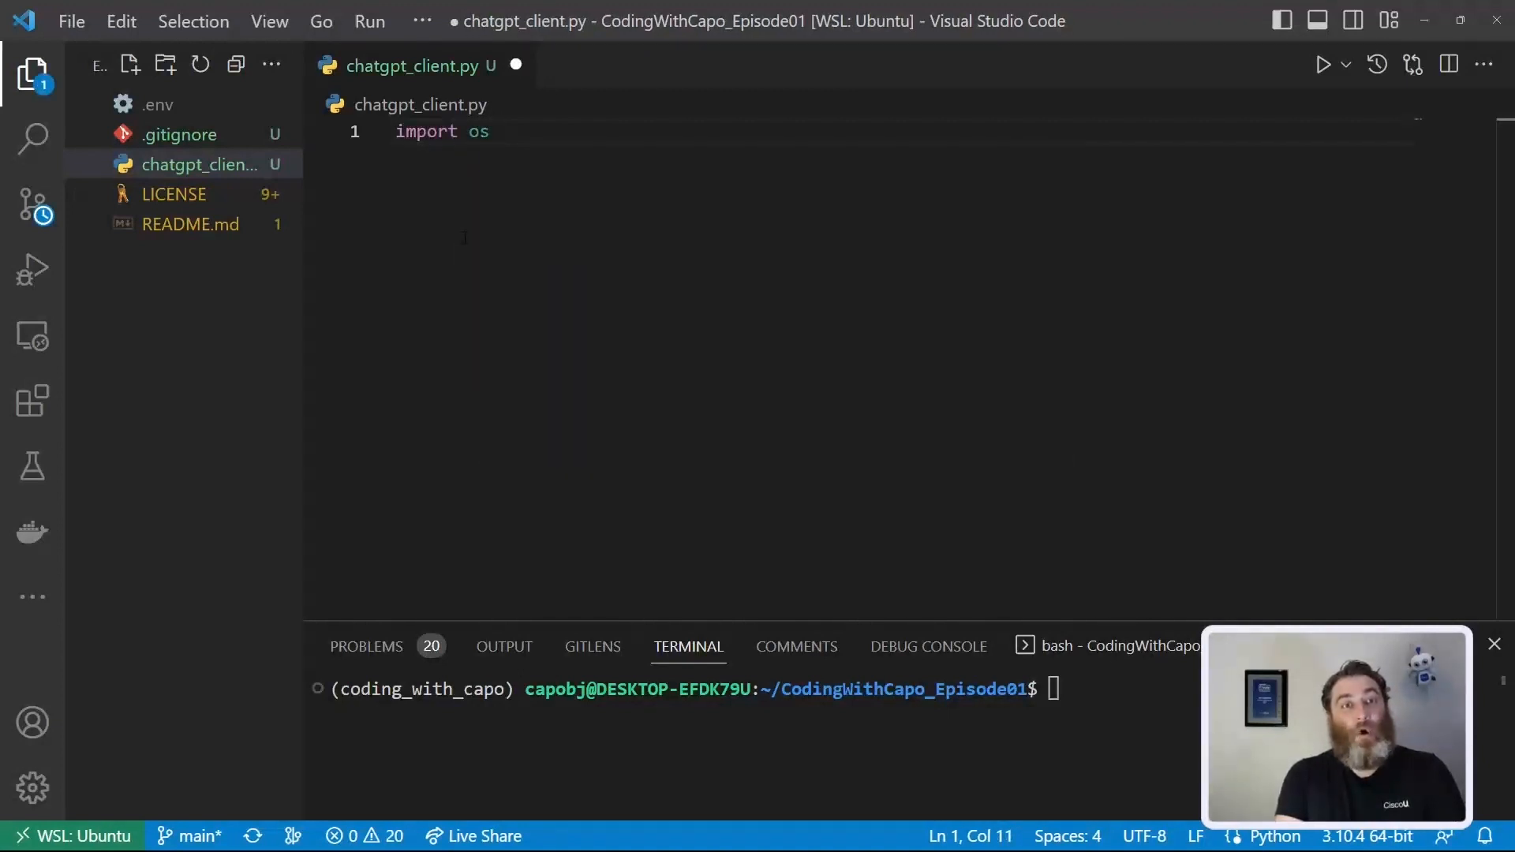
pyautogui.press('Enter')
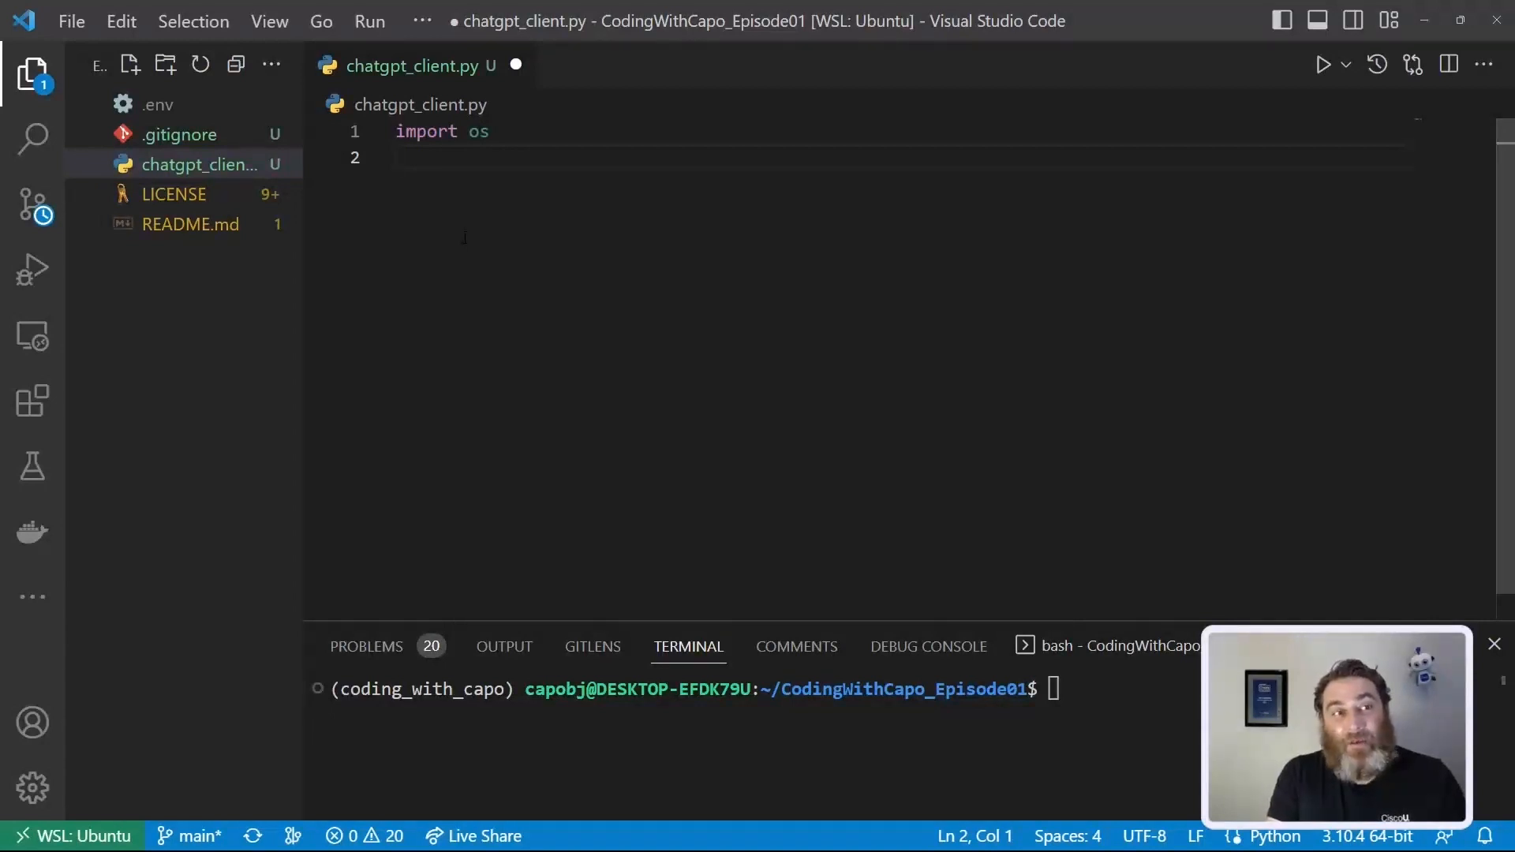
pyautogui.moveTo(158, 104)
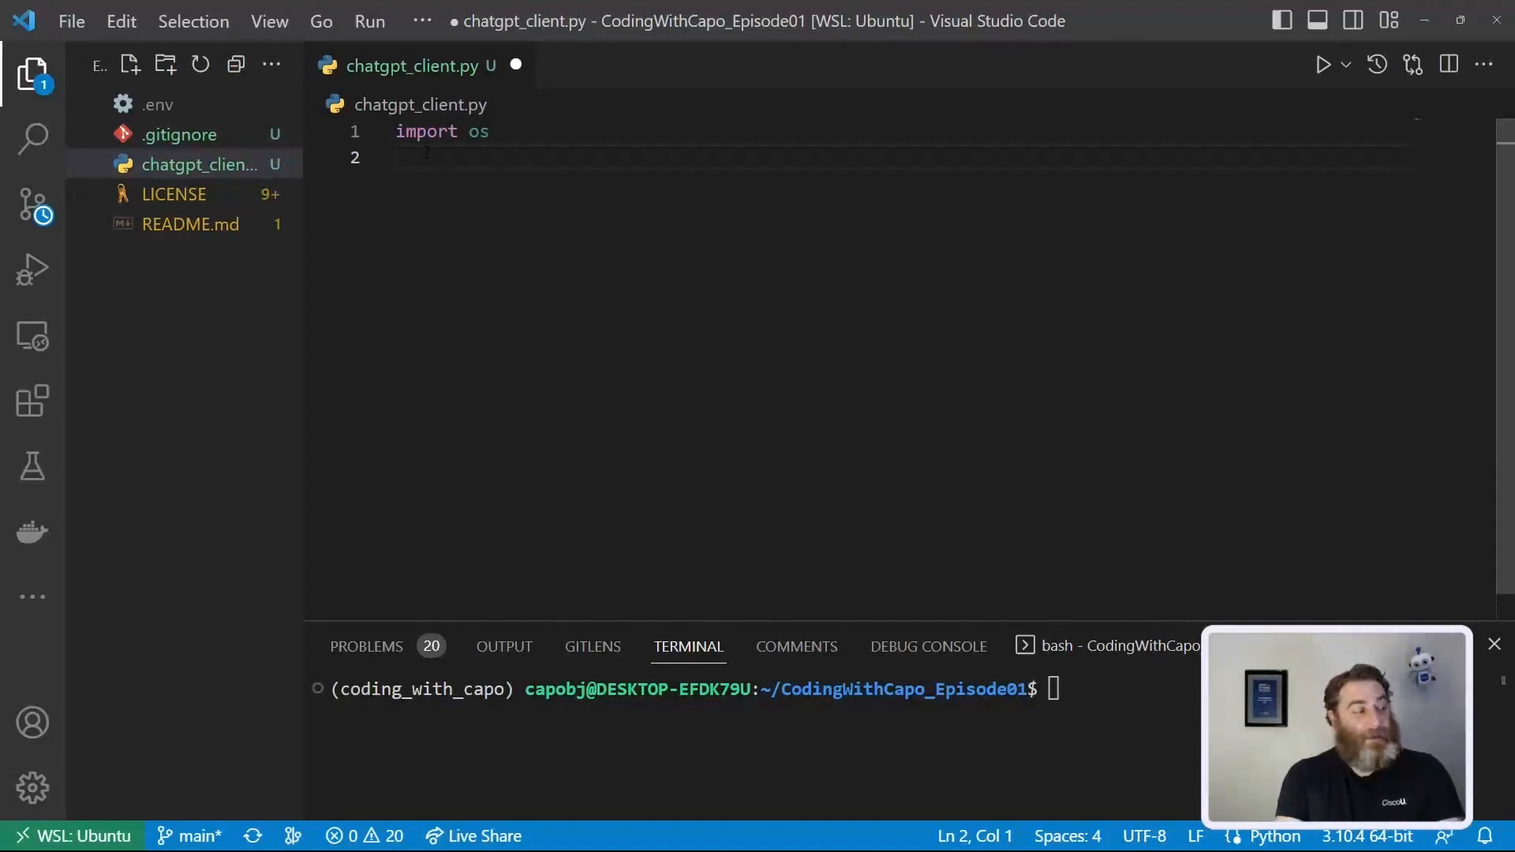
pyautogui.write('import o')
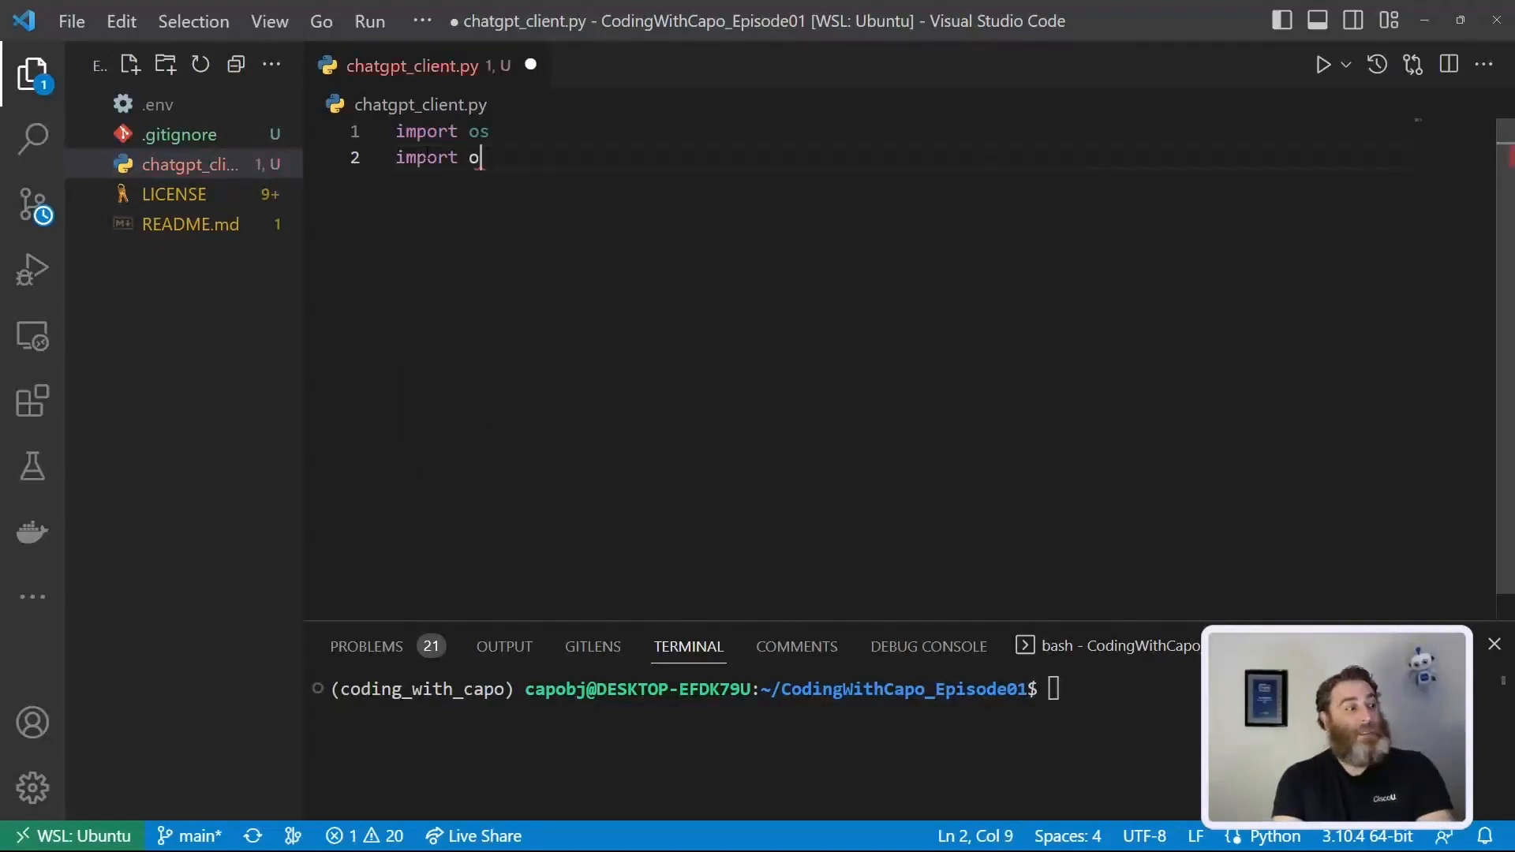
pyautogui.write('pentracing')
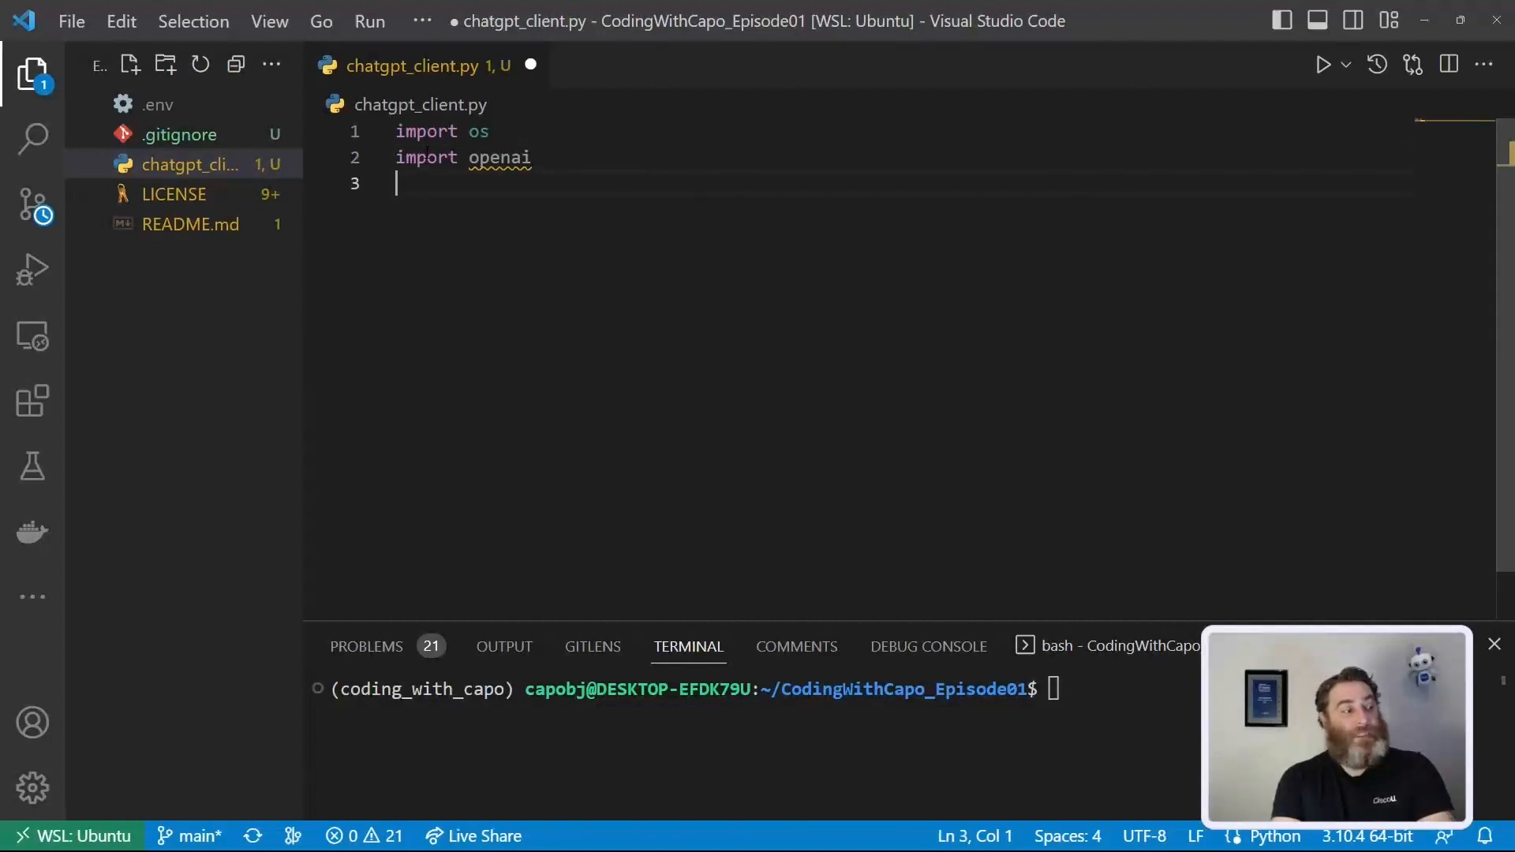
# Step: Add 'from dotenv import load_dotenv' and a load_dotenv() call below the imports
pyautogui.write('from do')
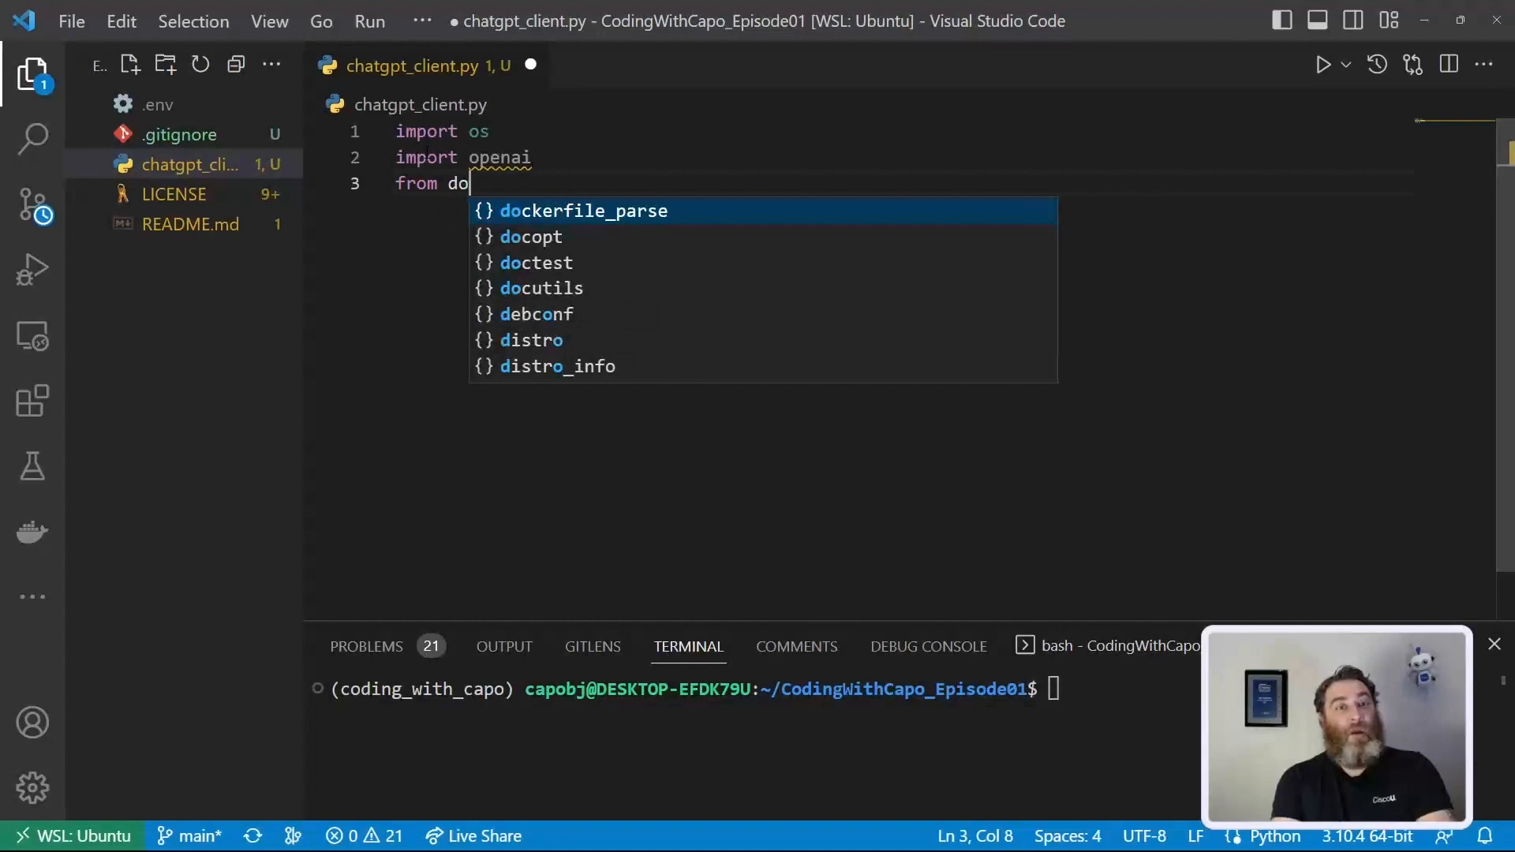
pyautogui.write('tenv')
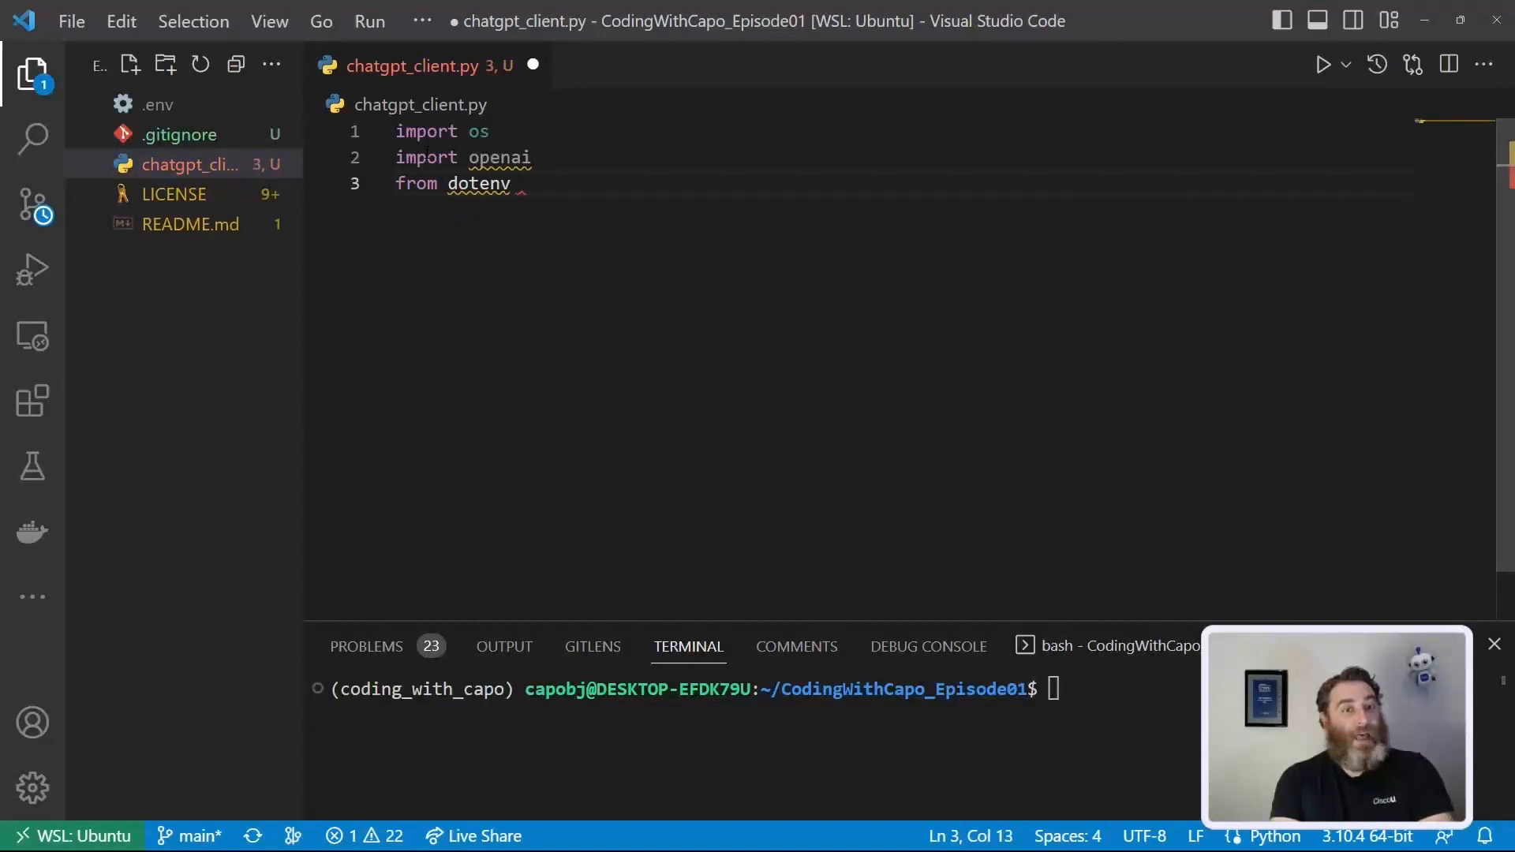
pyautogui.write('import load_deten')
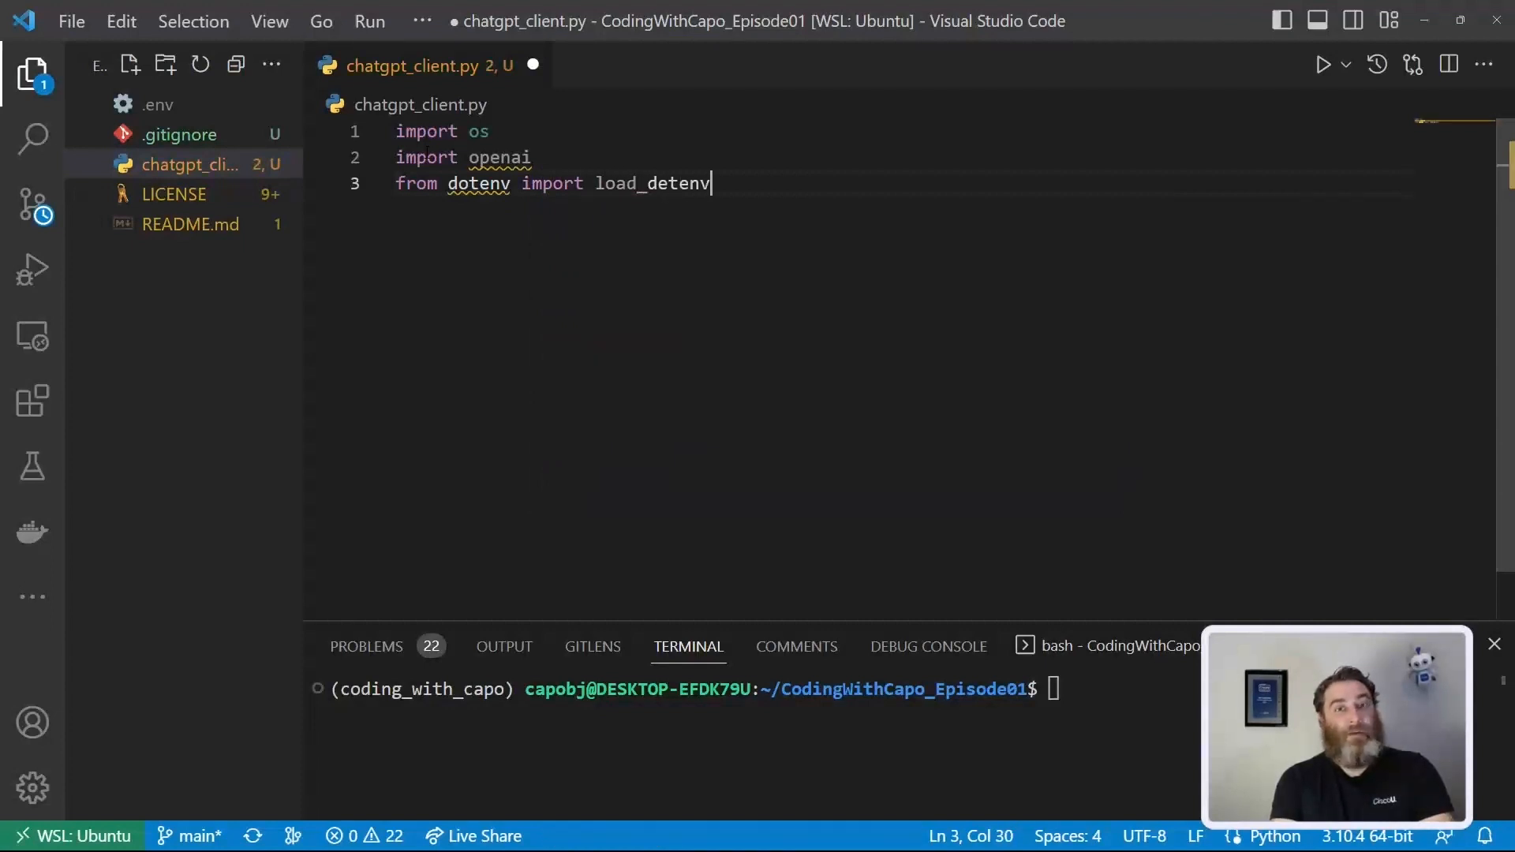
pyautogui.write('v')
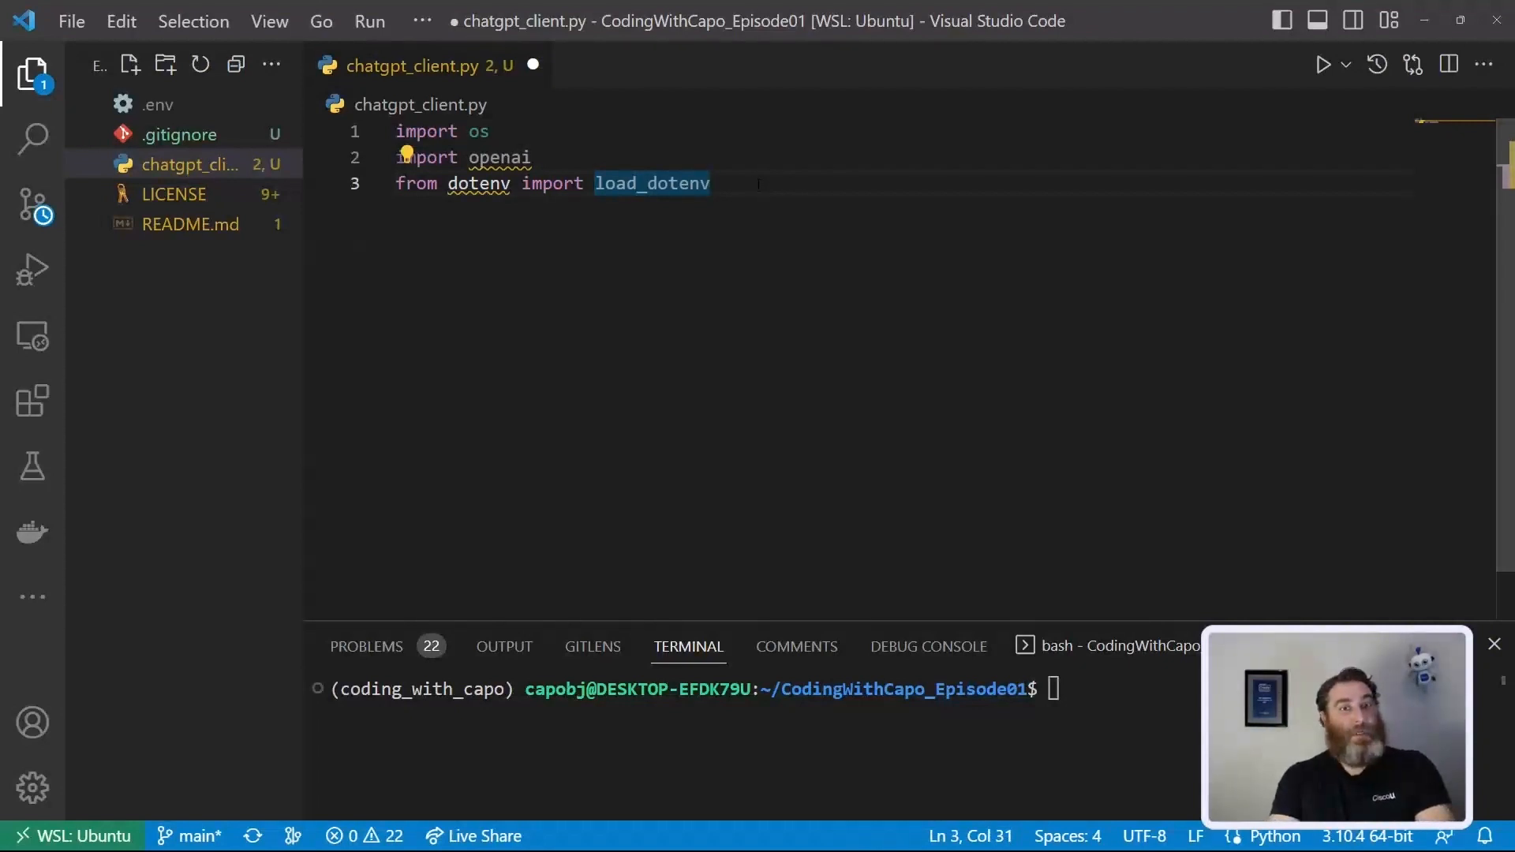
pyautogui.write('load(')
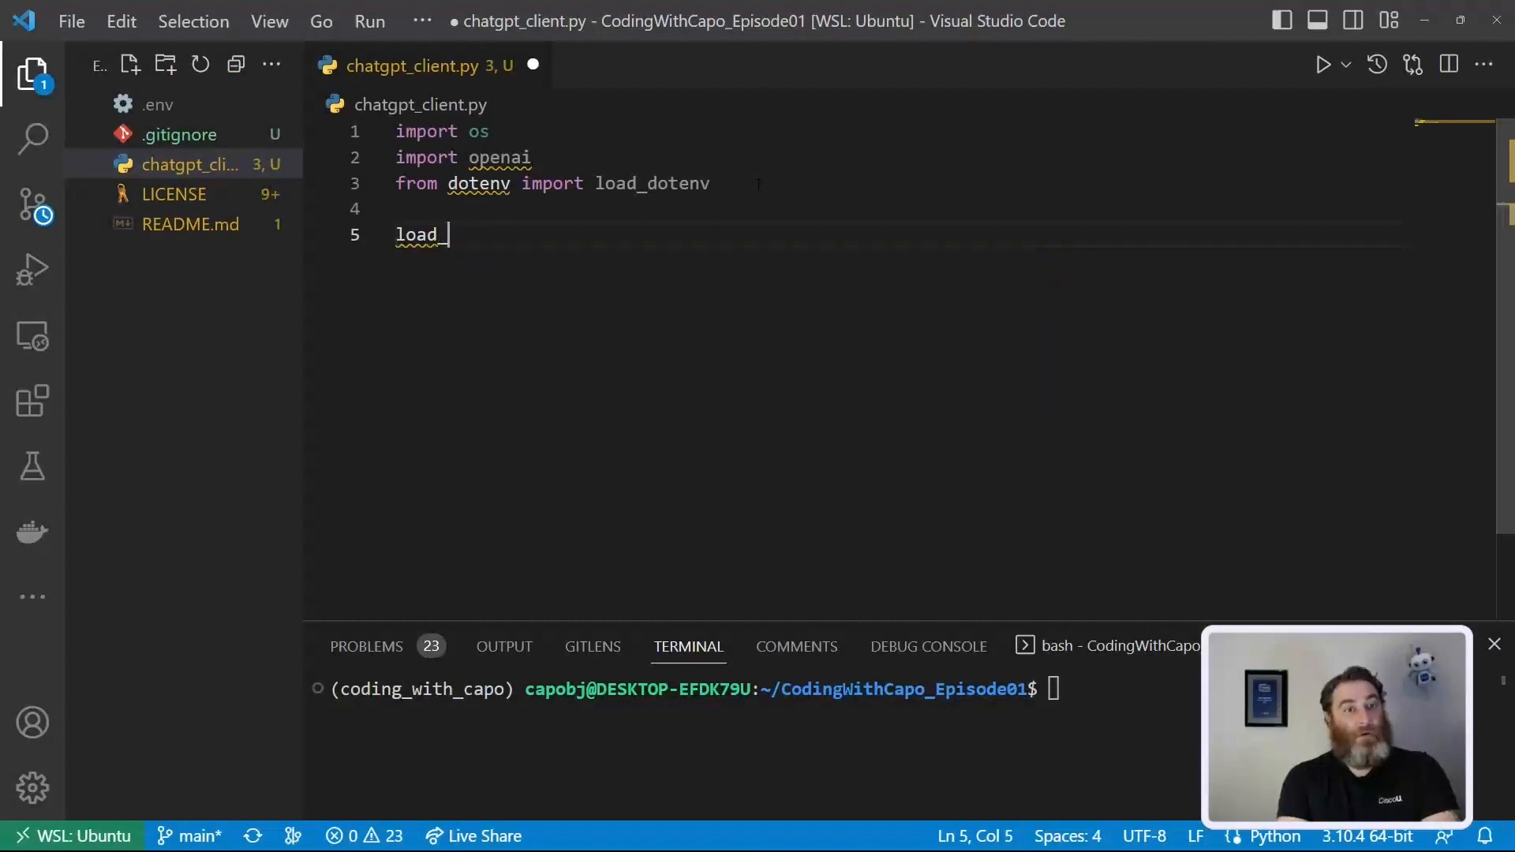
pyautogui.write('dotenv()')
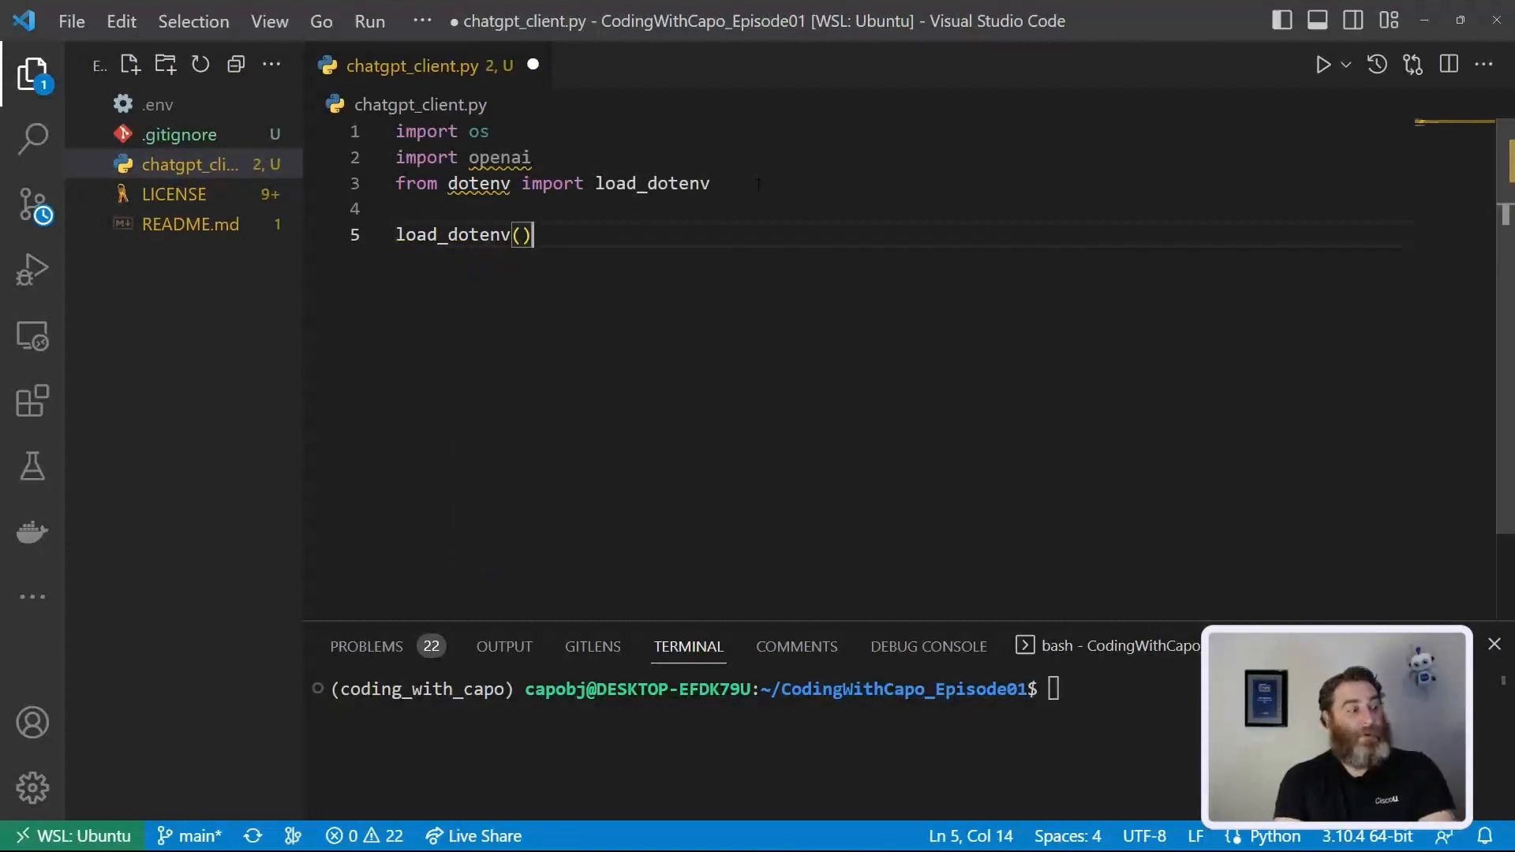
# Step: Add 'openai.api_key = os.getenv("OPENAPI_KEY")' and highlight api_key and getenv
pyautogui.press('Enter')
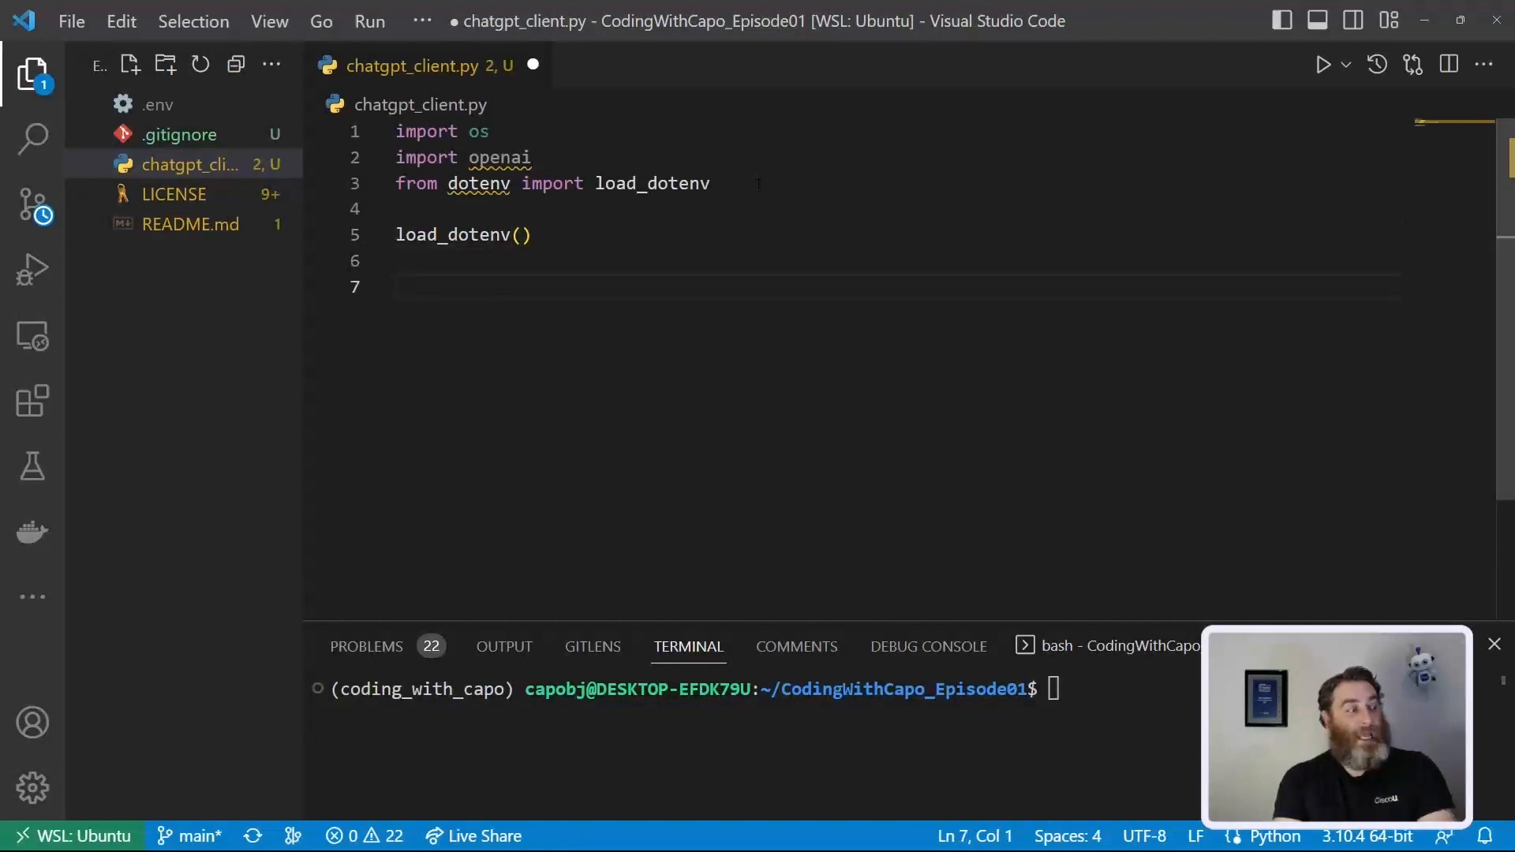
pyautogui.write('openai')
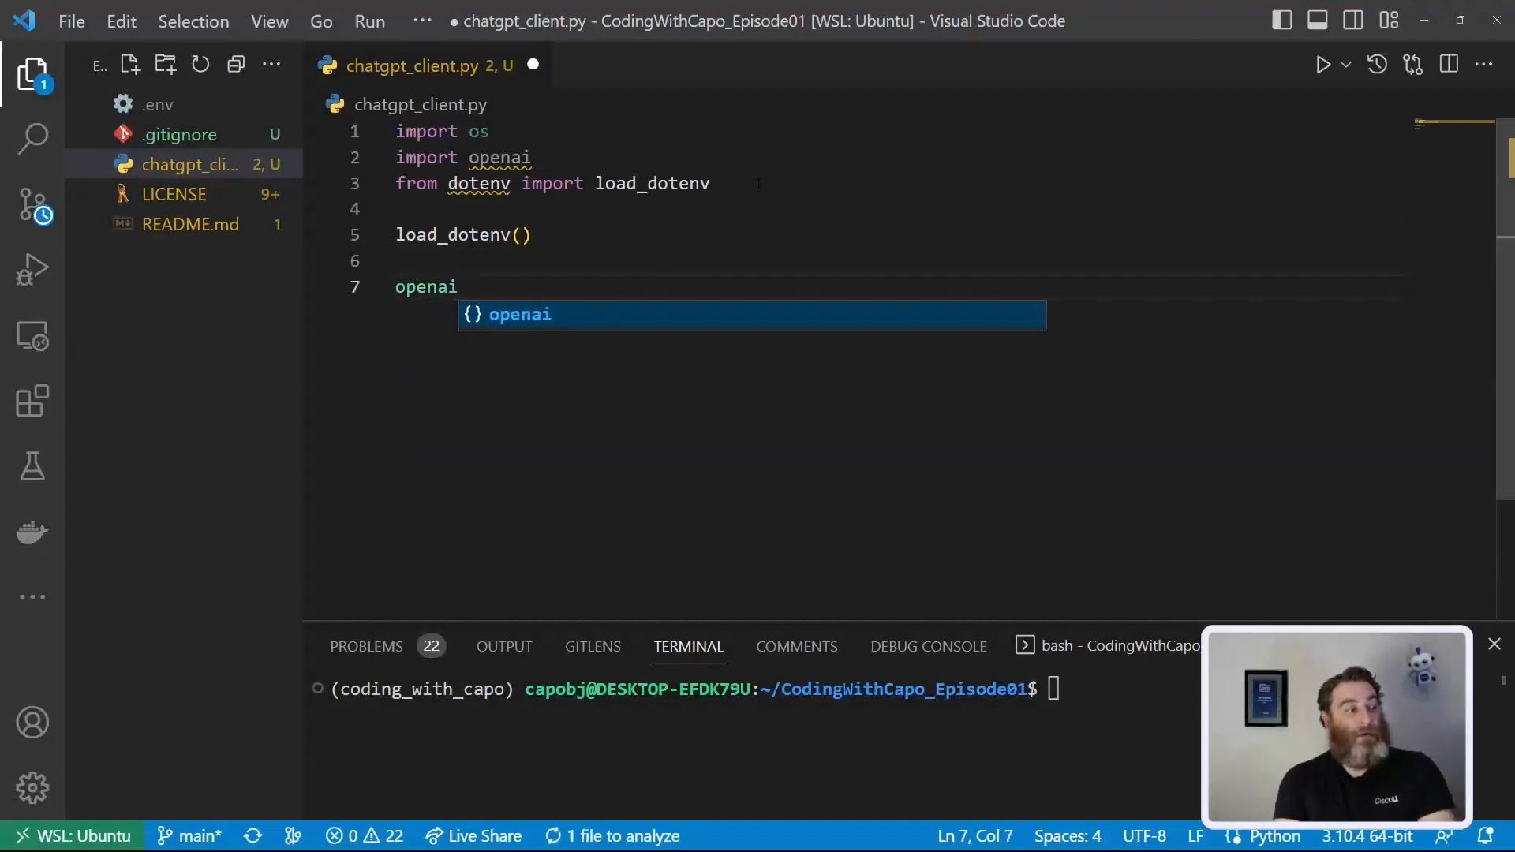
pyautogui.write('.api_key')
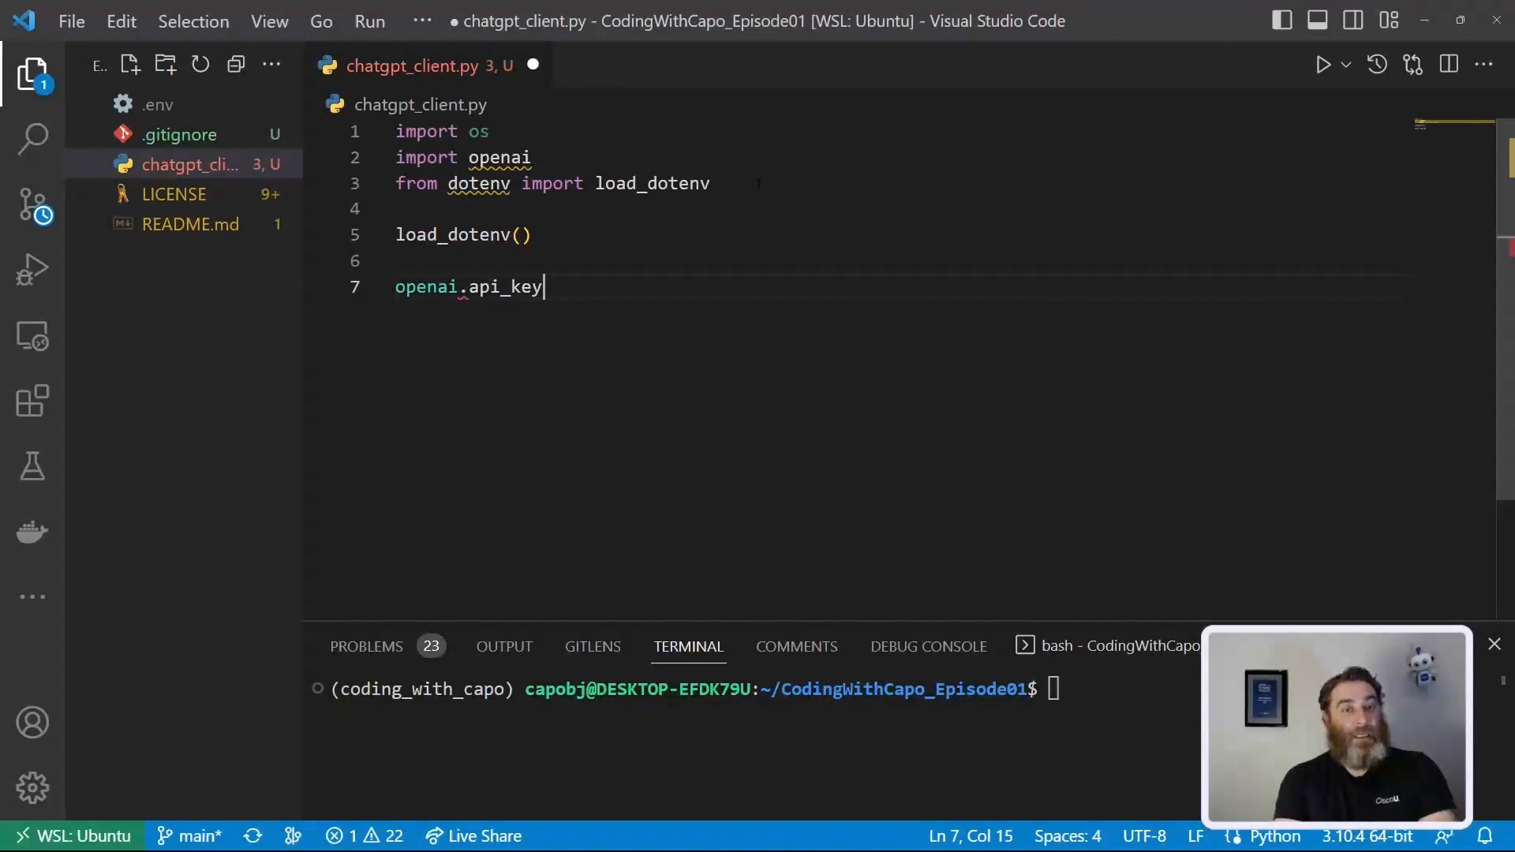
pyautogui.write('=')
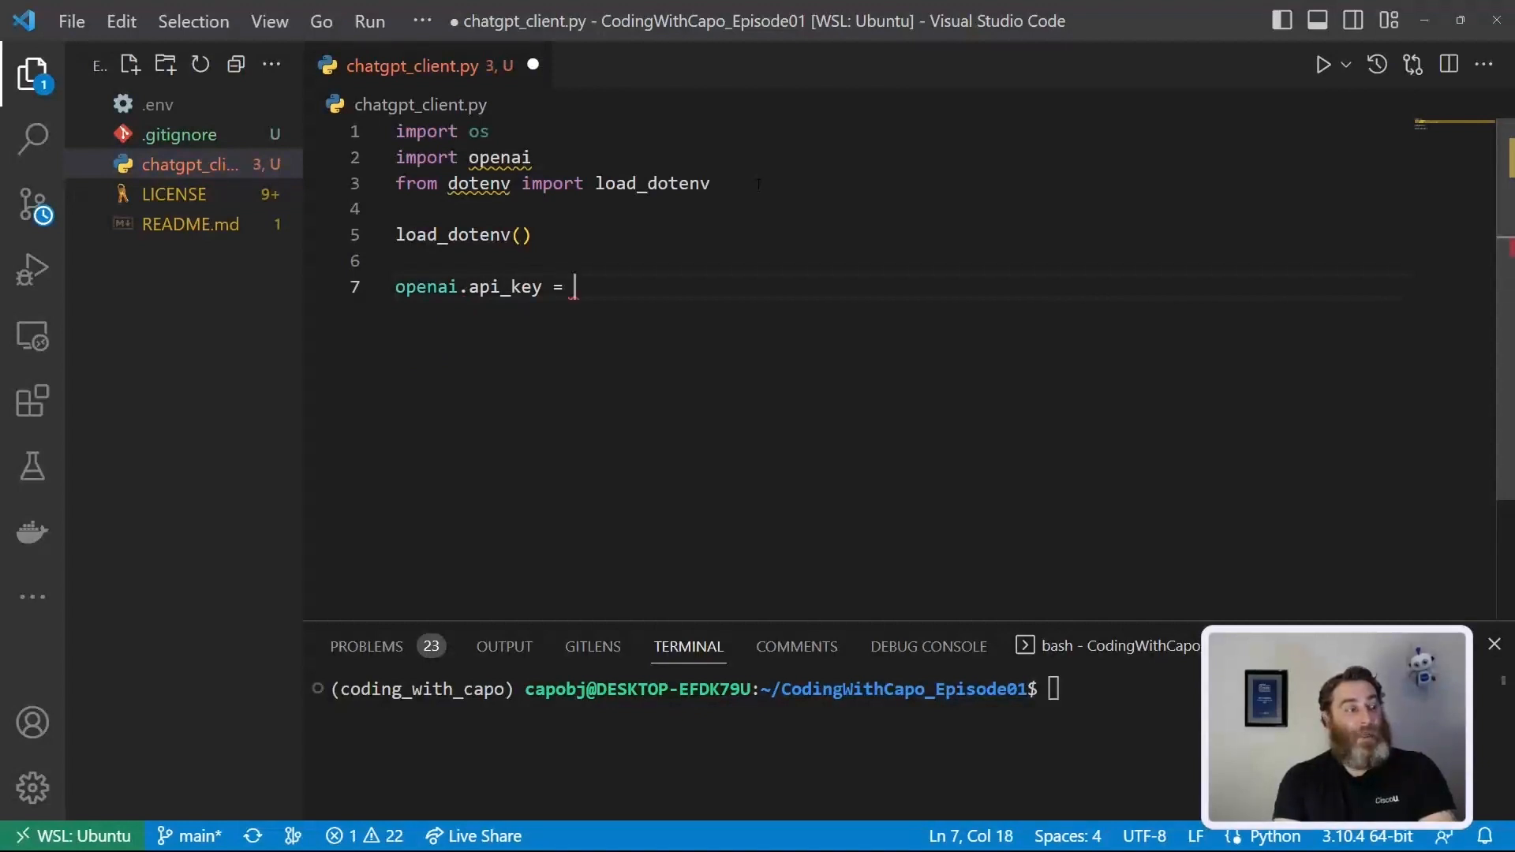
pyautogui.write('o')
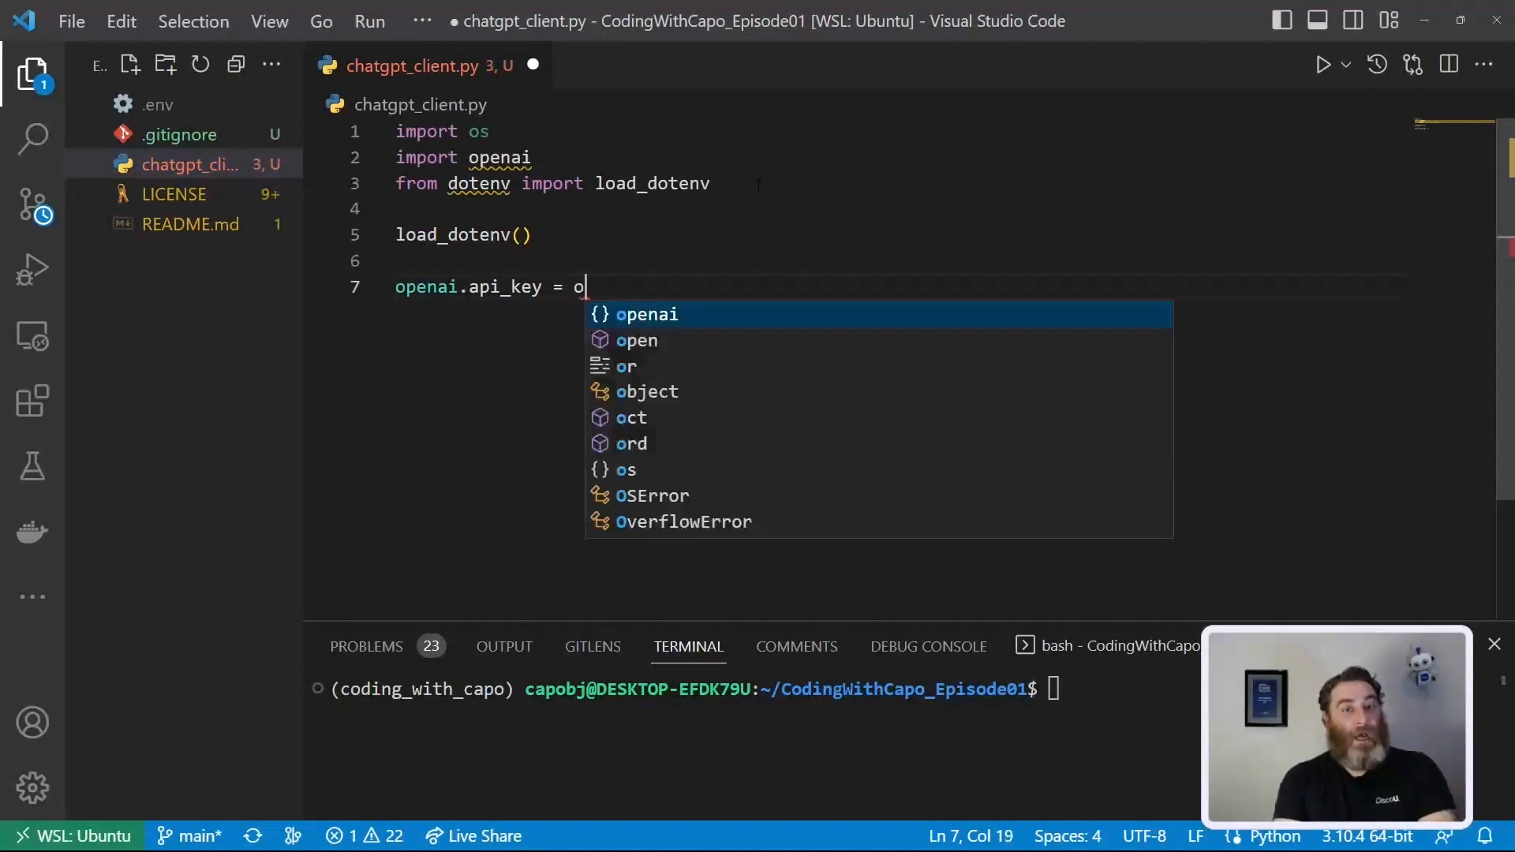
pyautogui.write('s.getenv("')
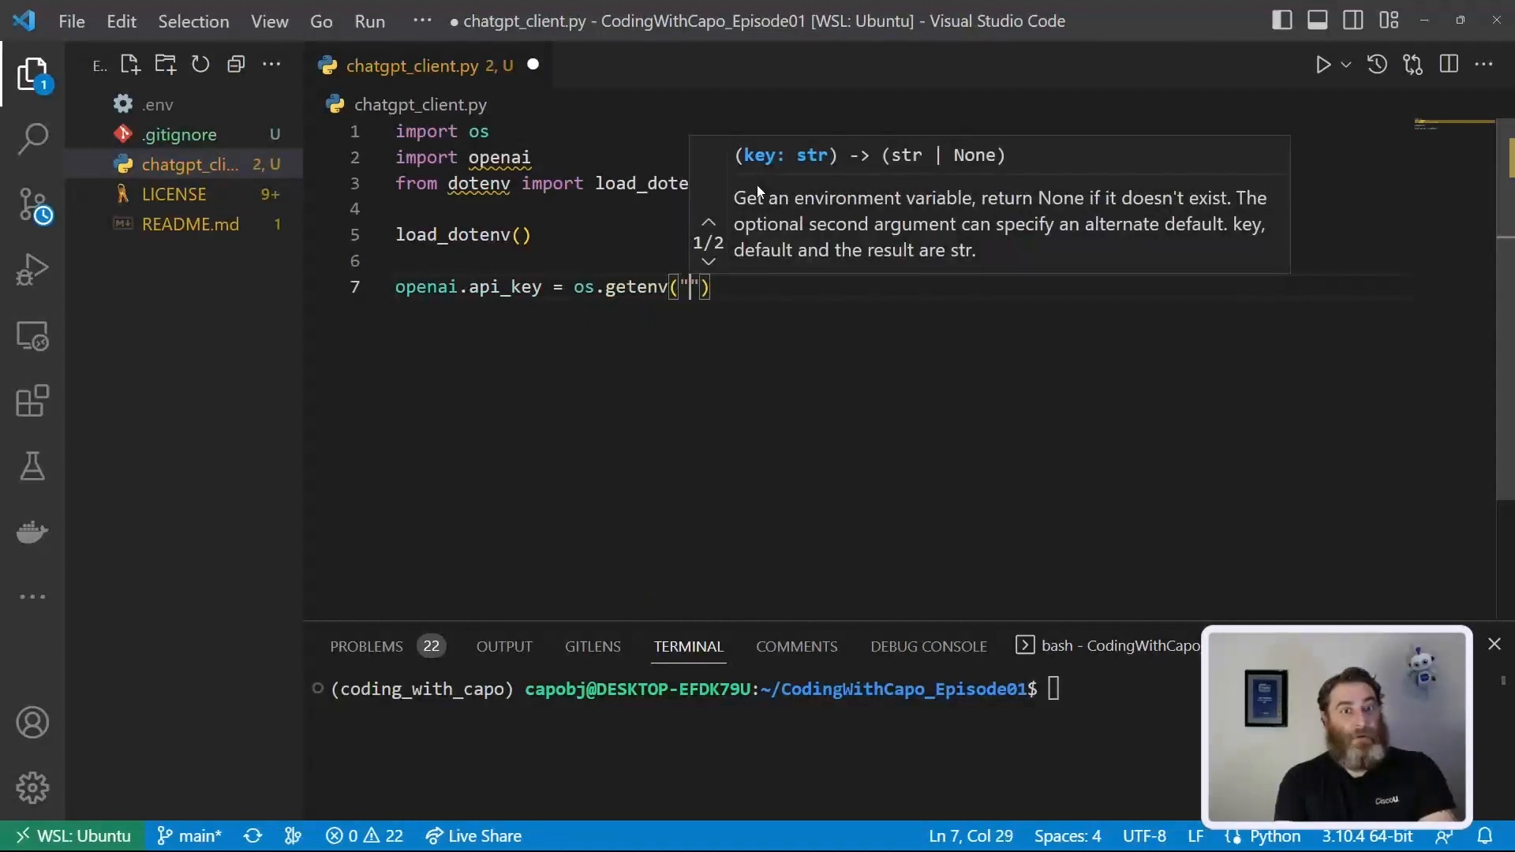
pyautogui.write('OPENAPI_')
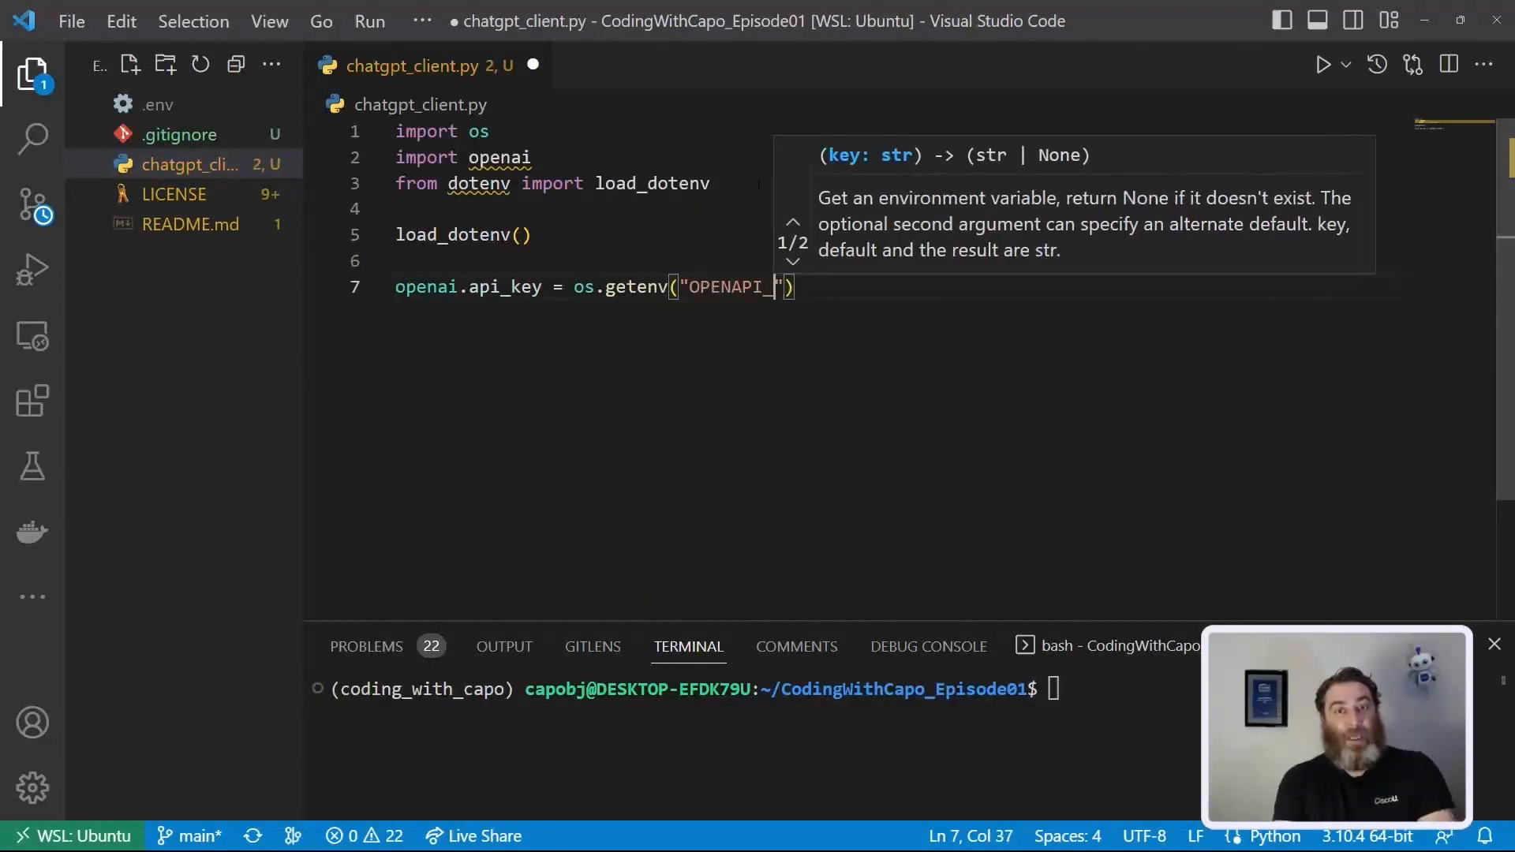
pyautogui.write('KEY')
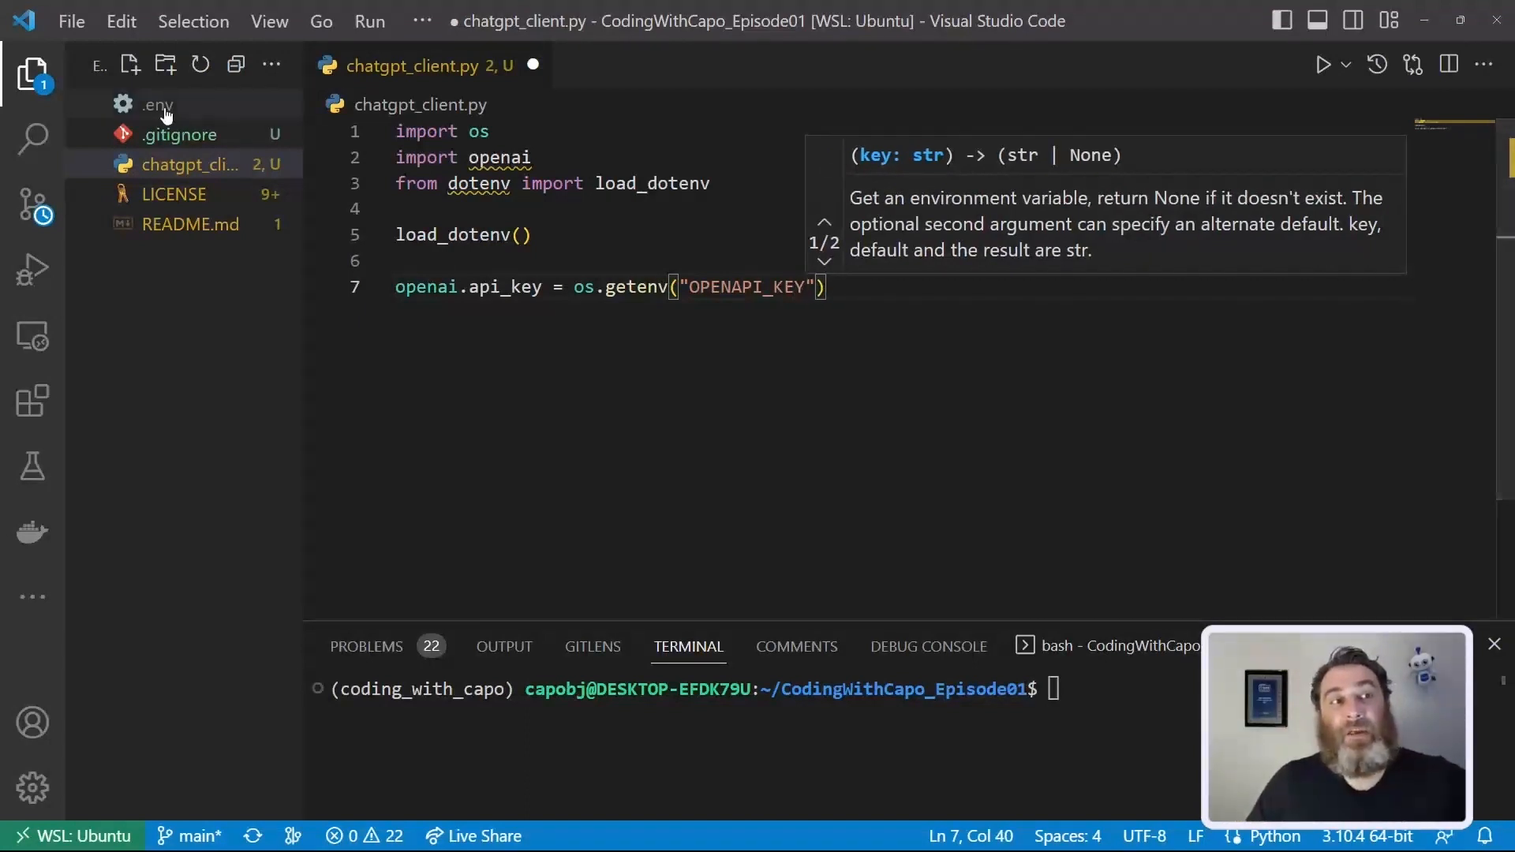
pyautogui.moveTo(158, 110)
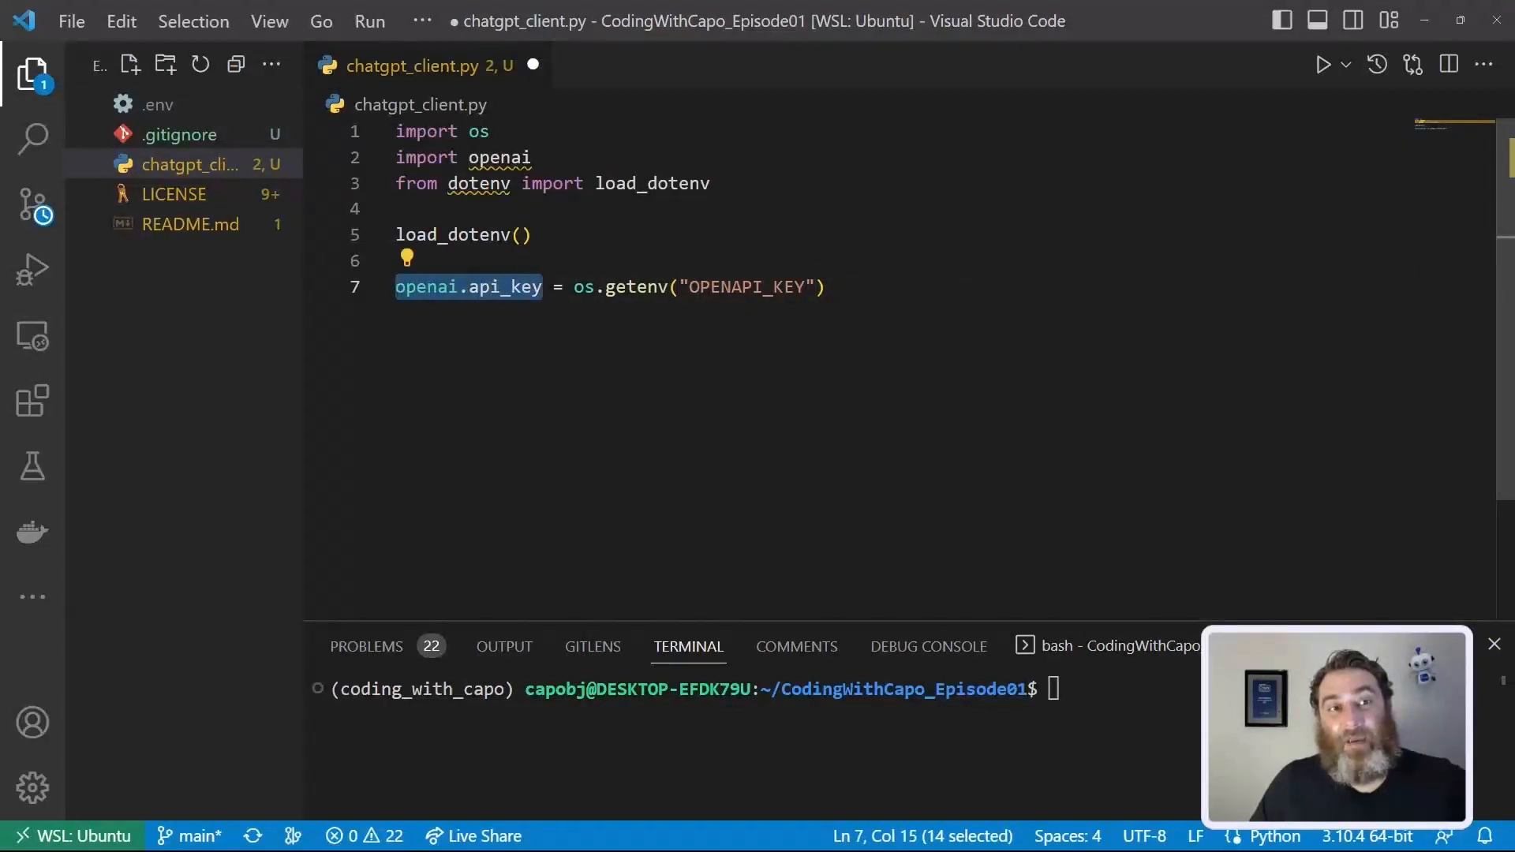
pyautogui.doubleClick(505, 285)
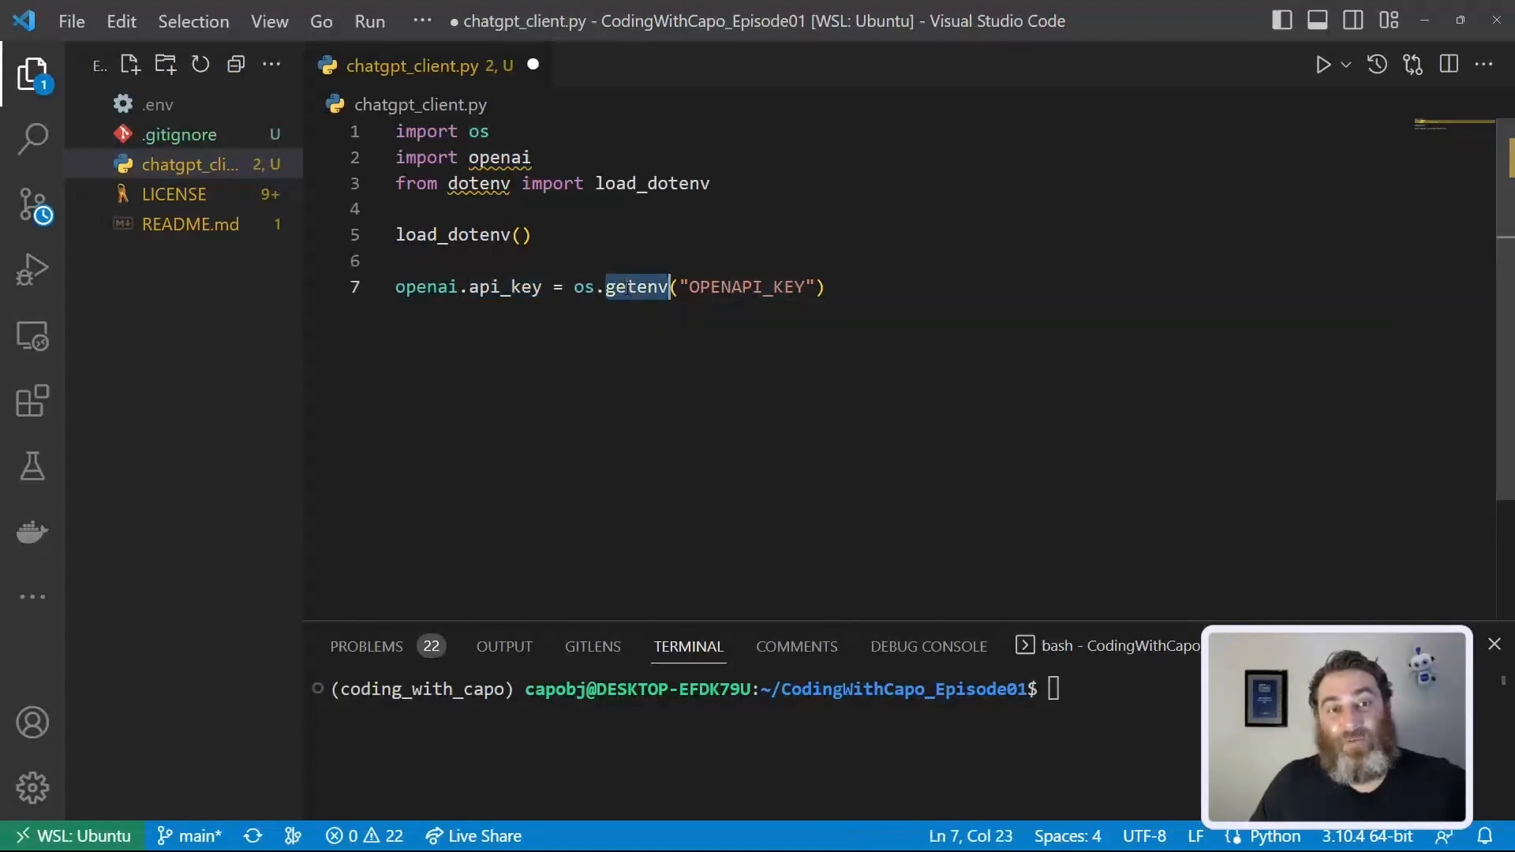
pyautogui.doubleClick(745, 288)
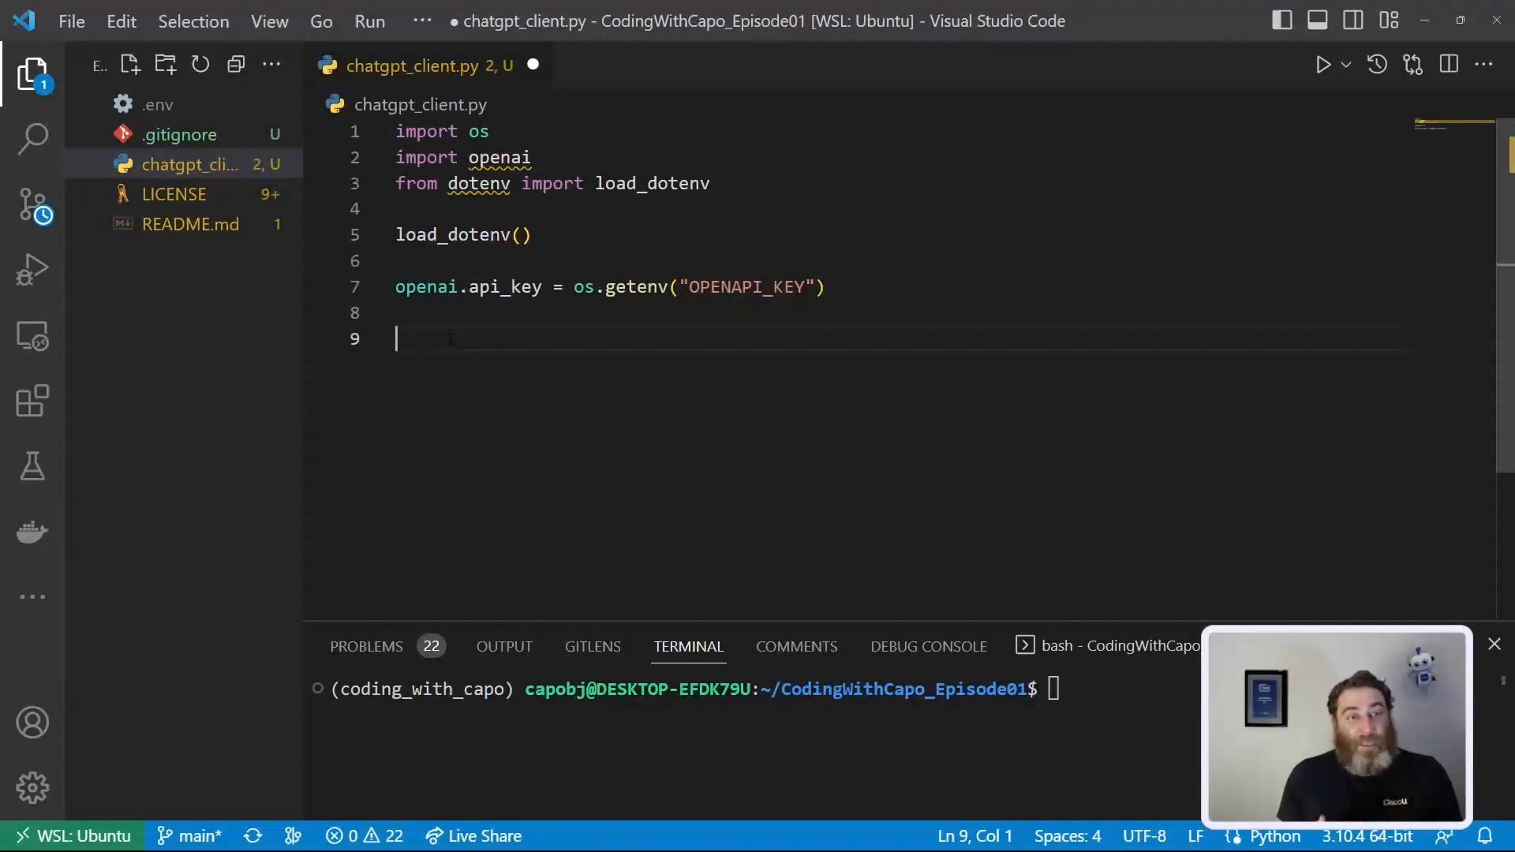
# Step: Add 'question = input("What is your question for chatGPT? ")' to read the user's question
pyautogui.write('question')
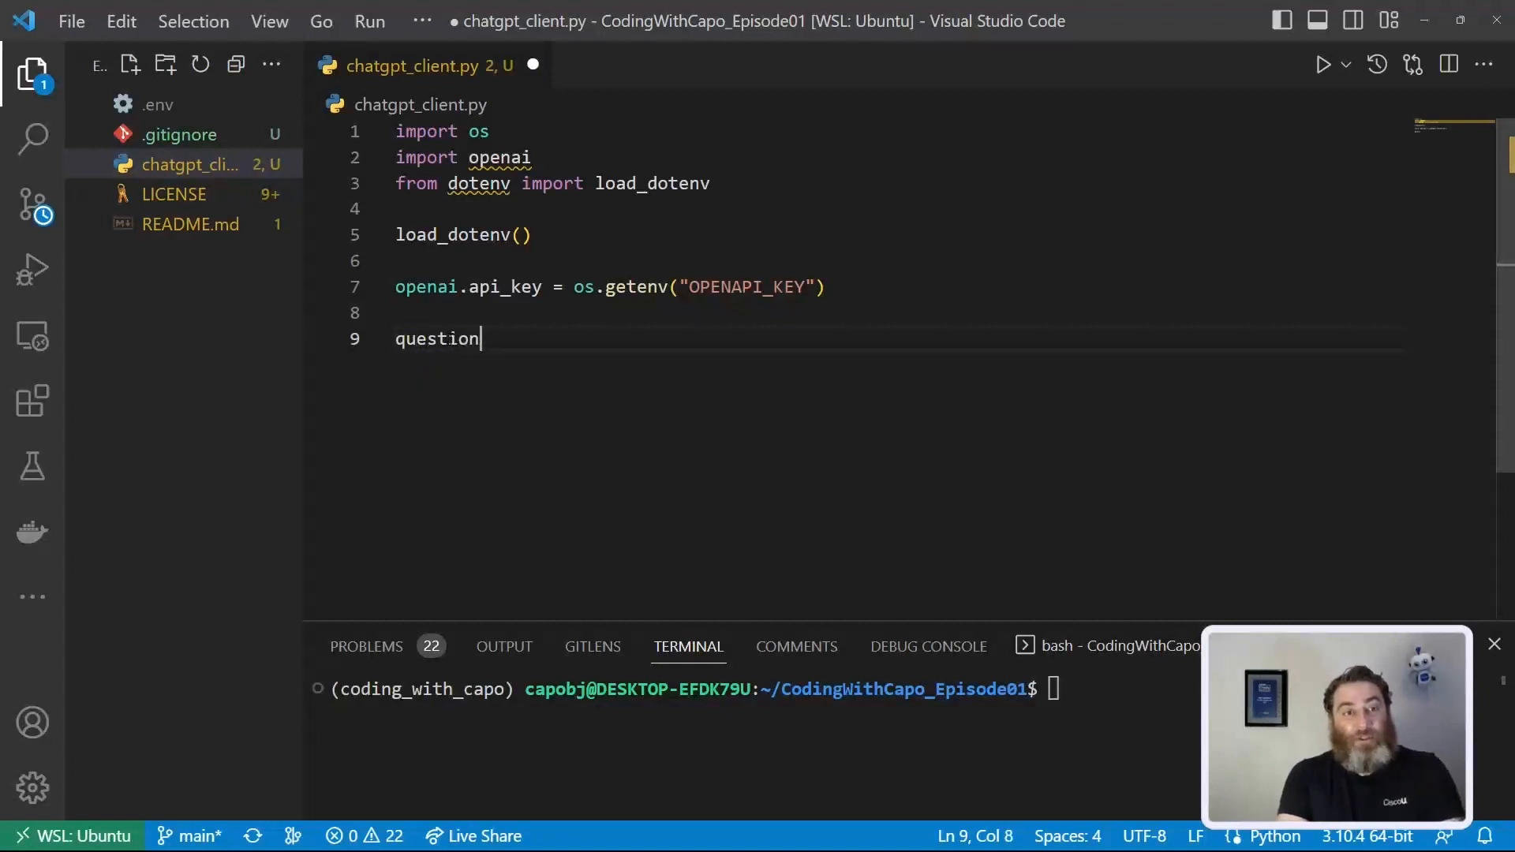
pyautogui.write('= input(')
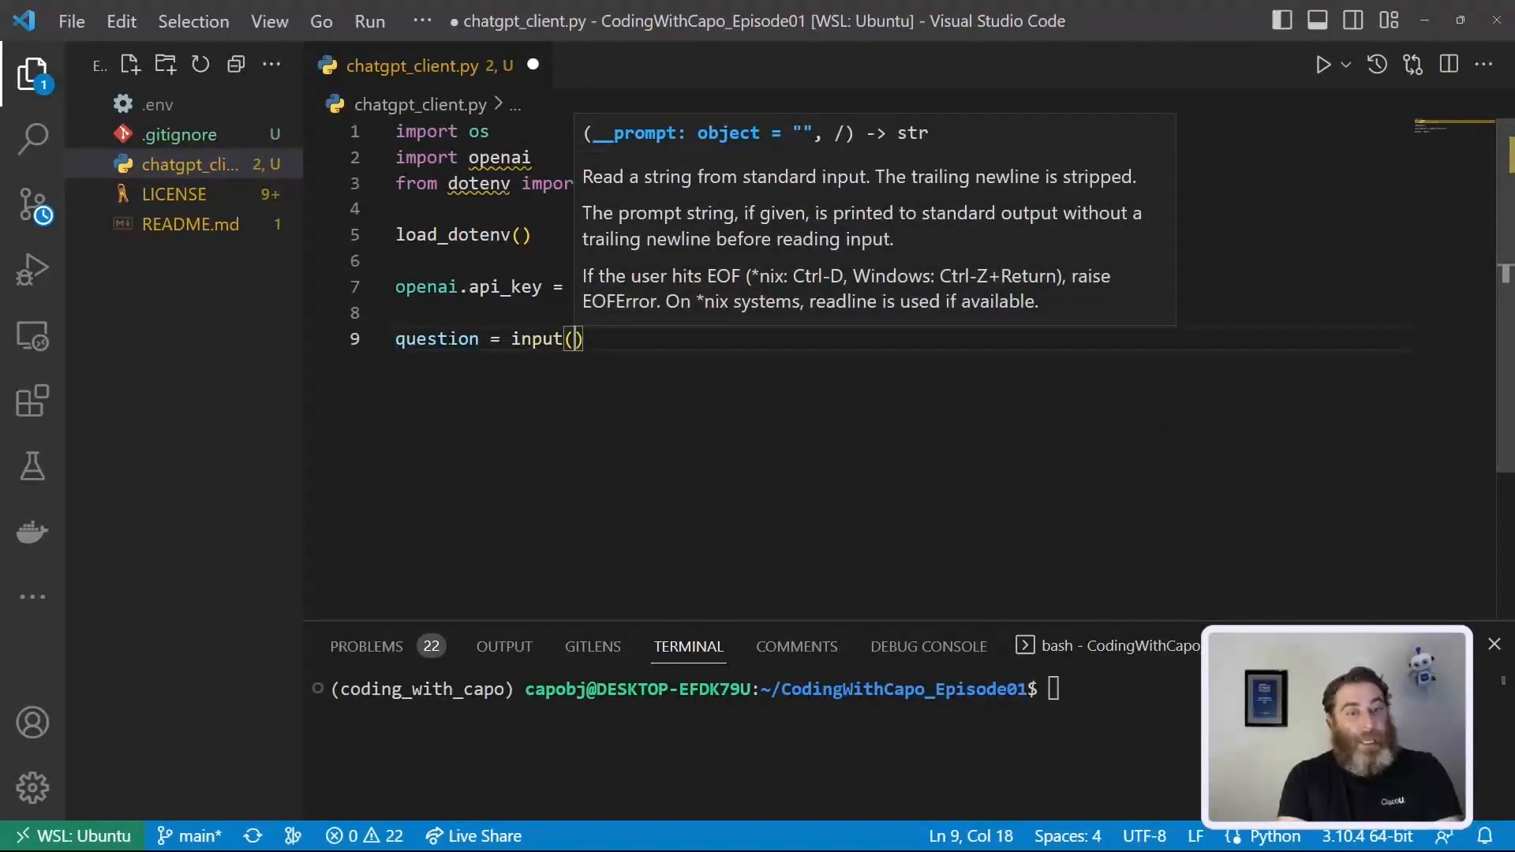
pyautogui.write('"What is your question for chatGP')
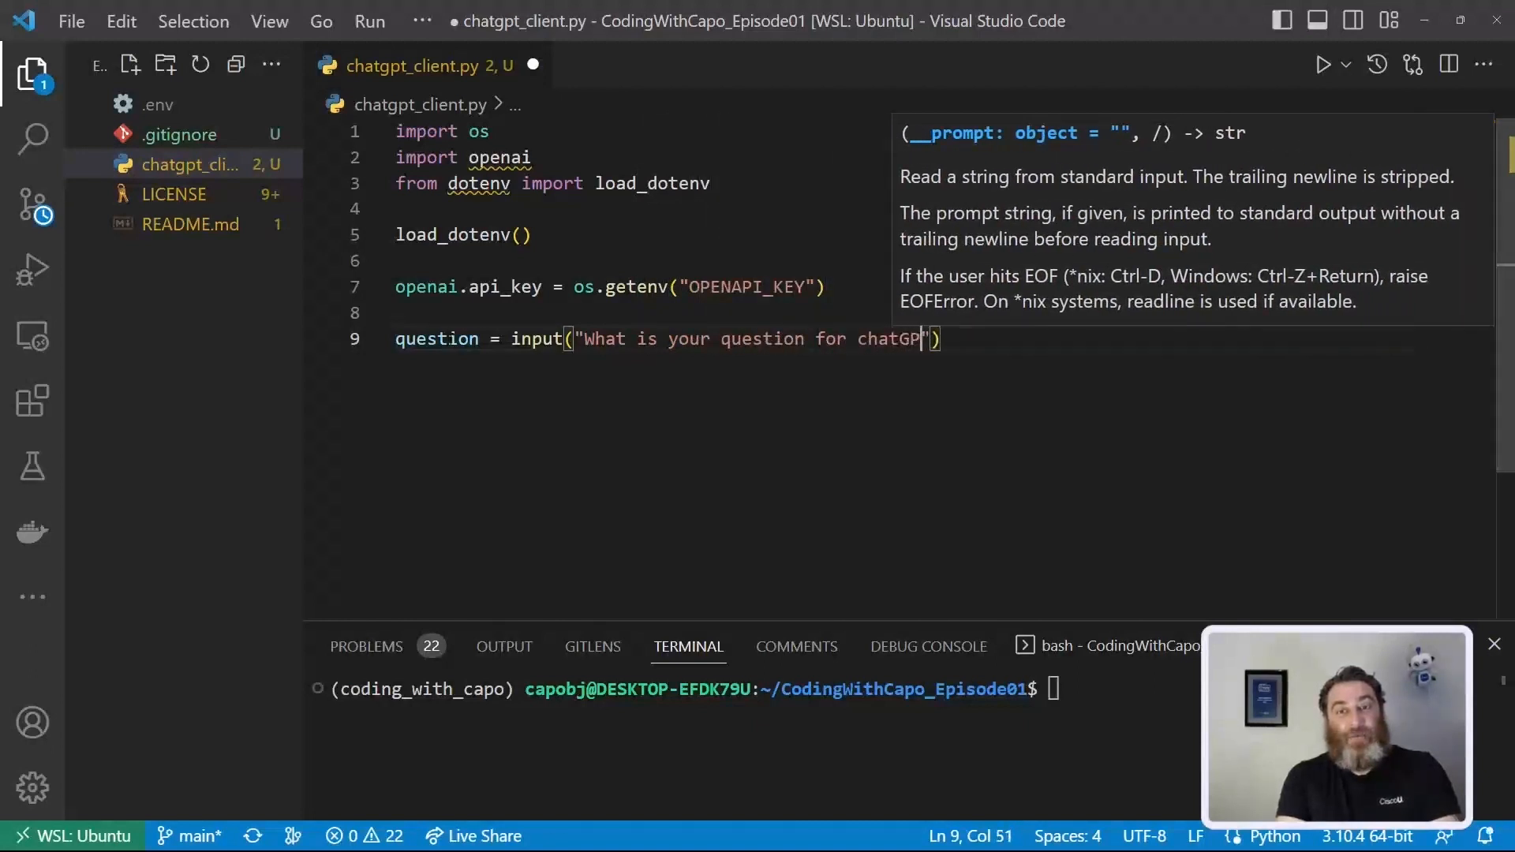
pyautogui.write('?')
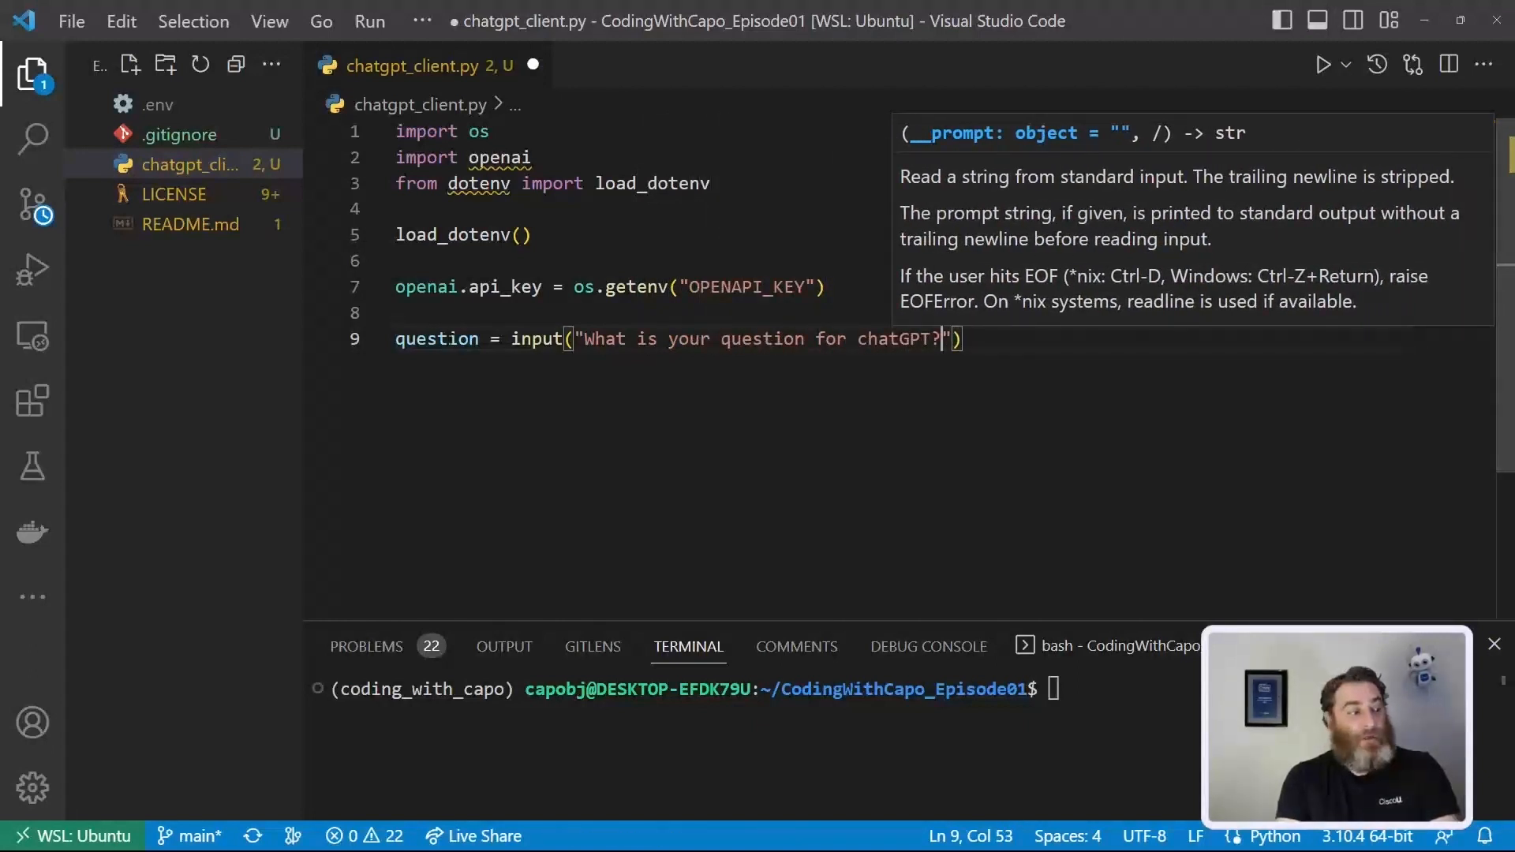
pyautogui.write('" "')
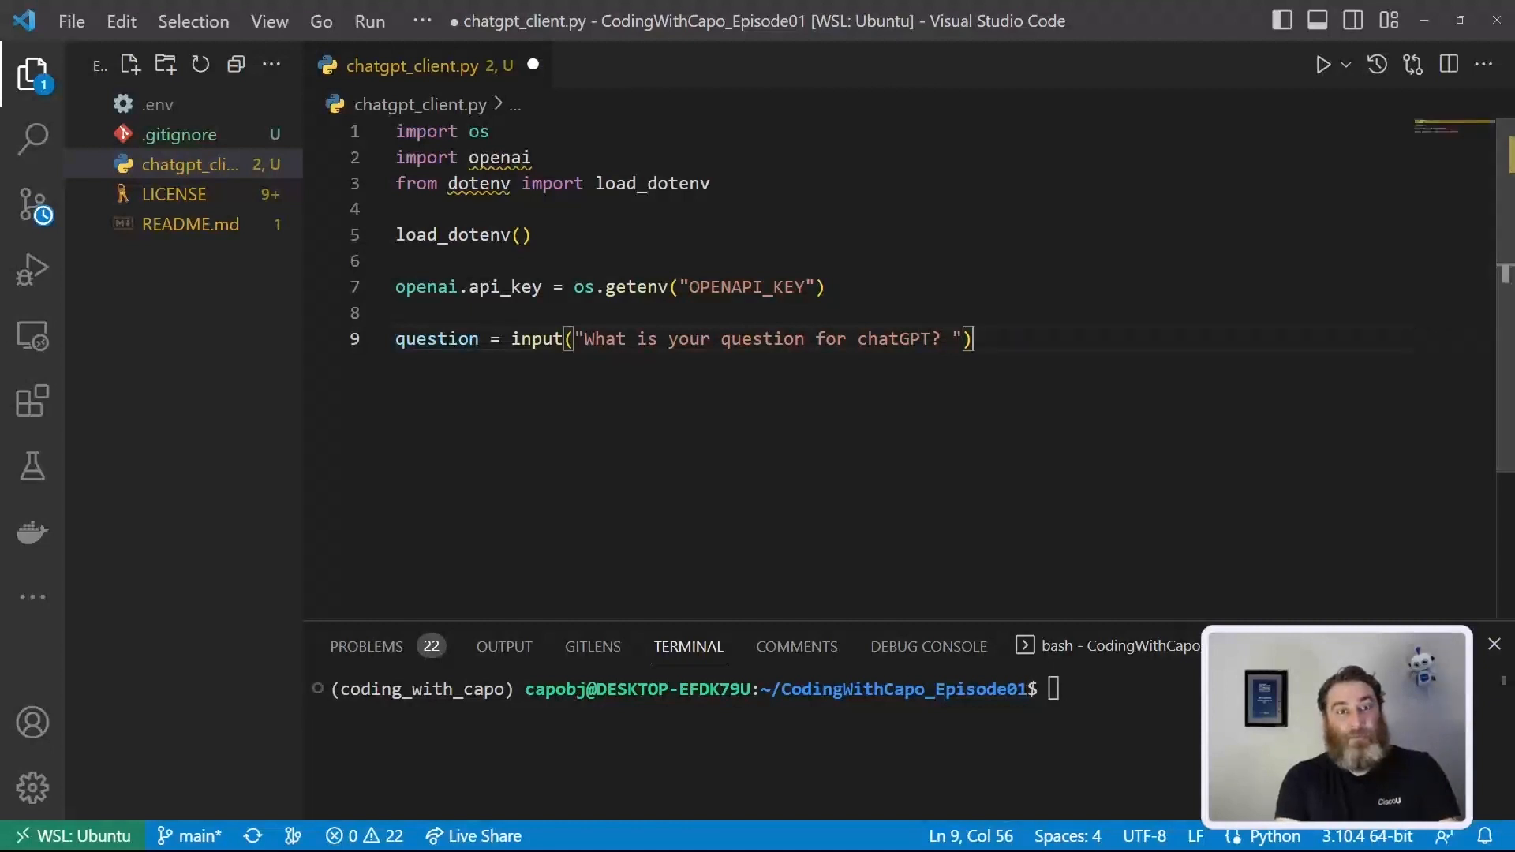
pyautogui.press('Enter')
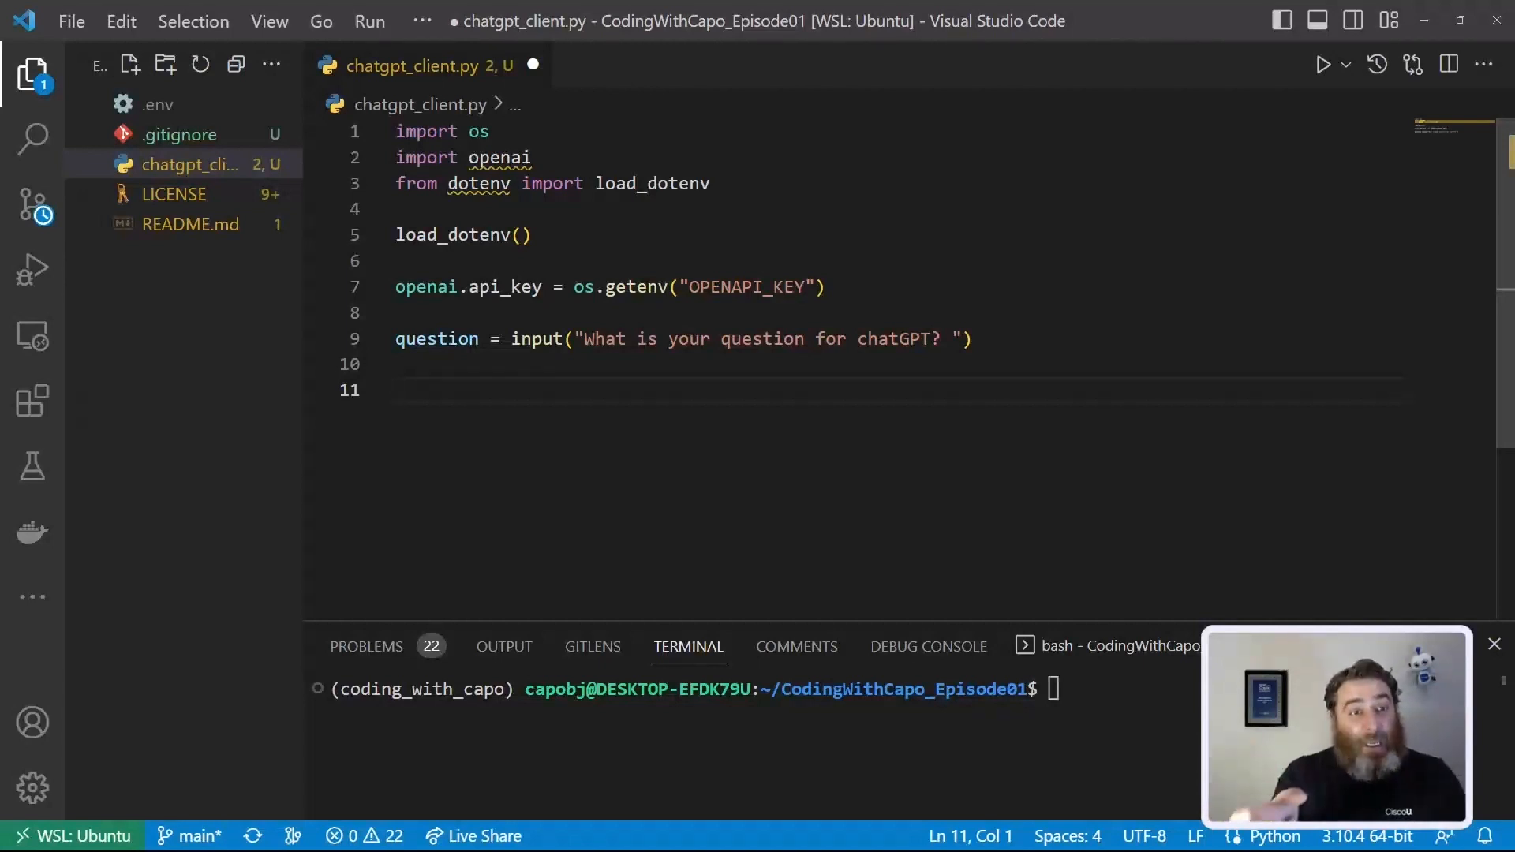
# Step: Start 'response = openai.ChatCompletion.create(' for the API call
pyautogui.write('resp')
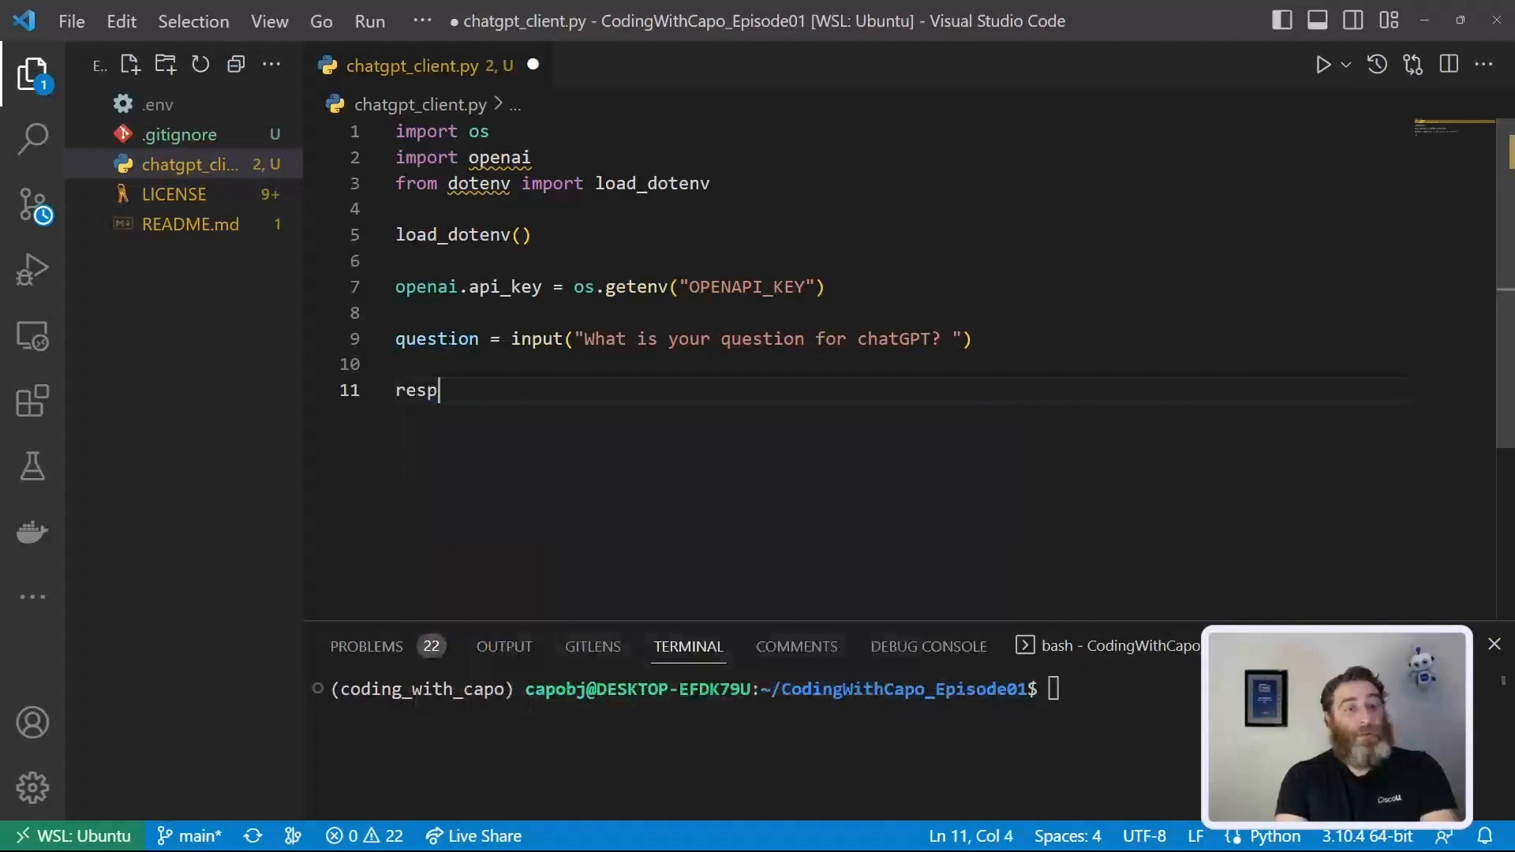
pyautogui.write('onse =')
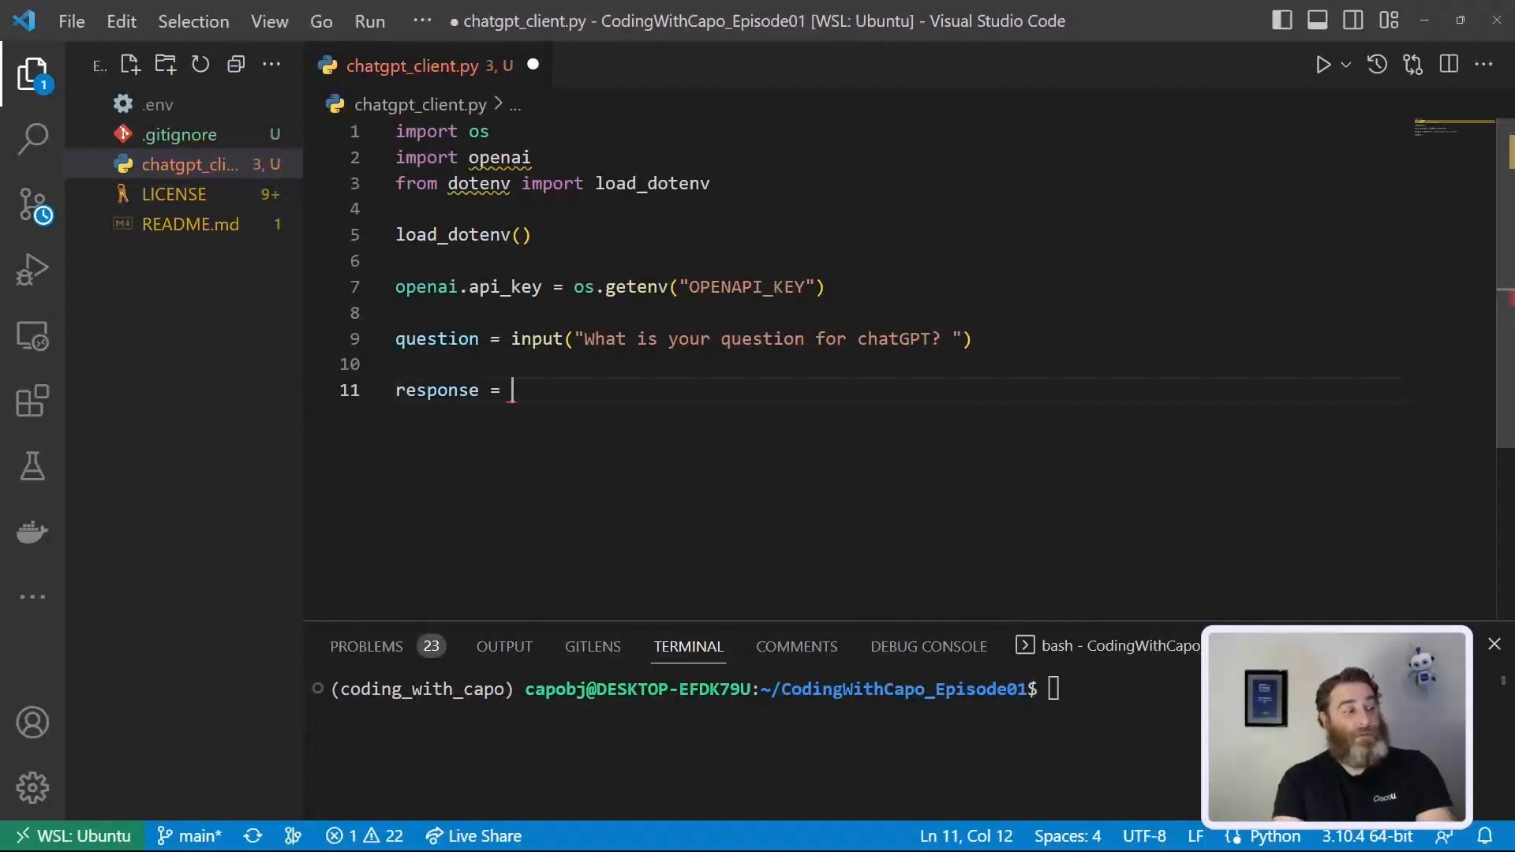
pyautogui.write('openai.')
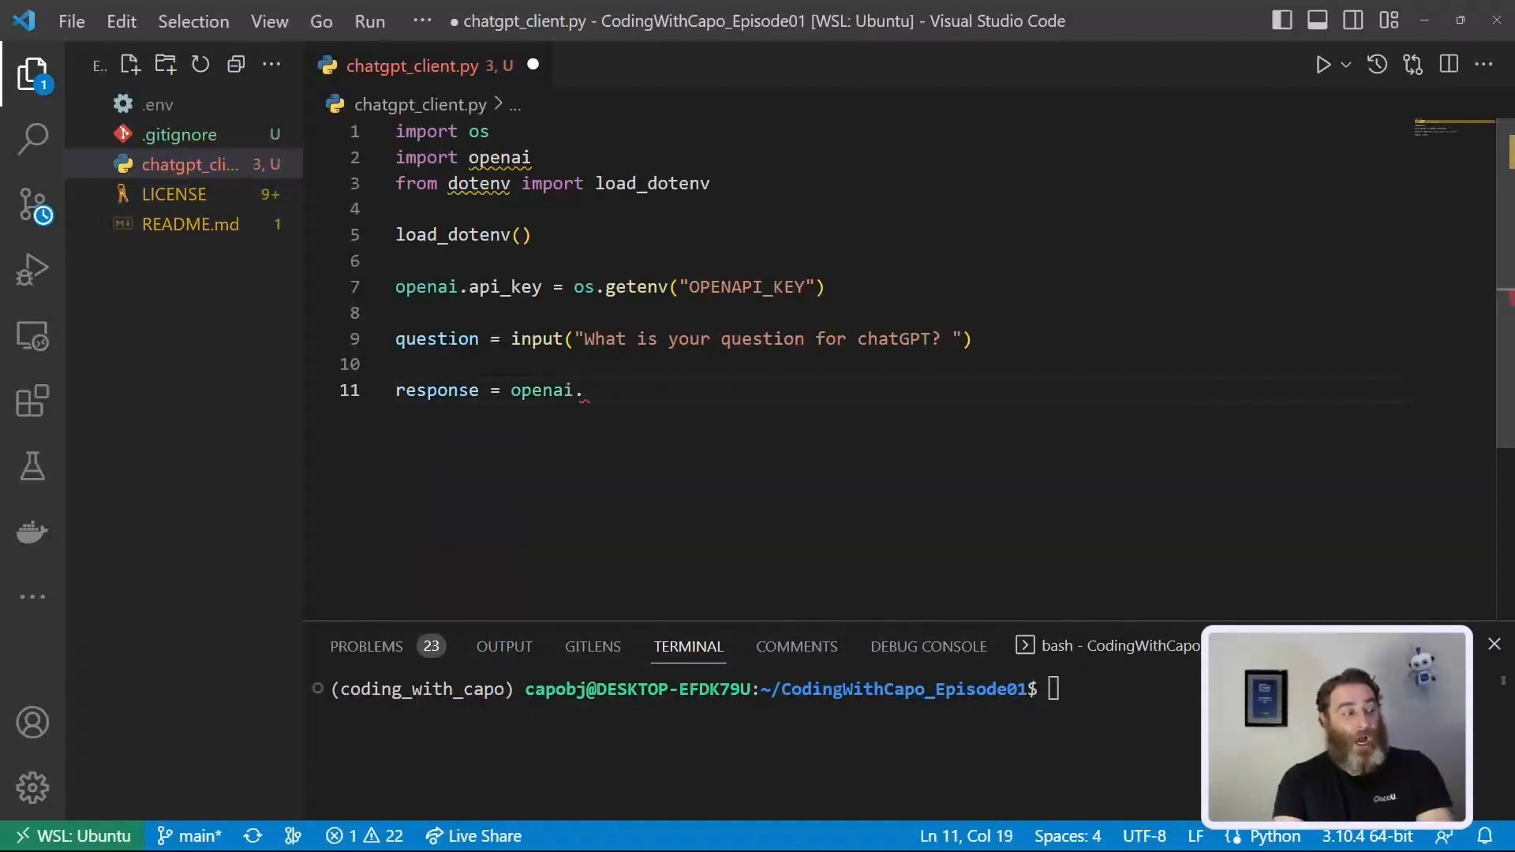
pyautogui.write('Chat')
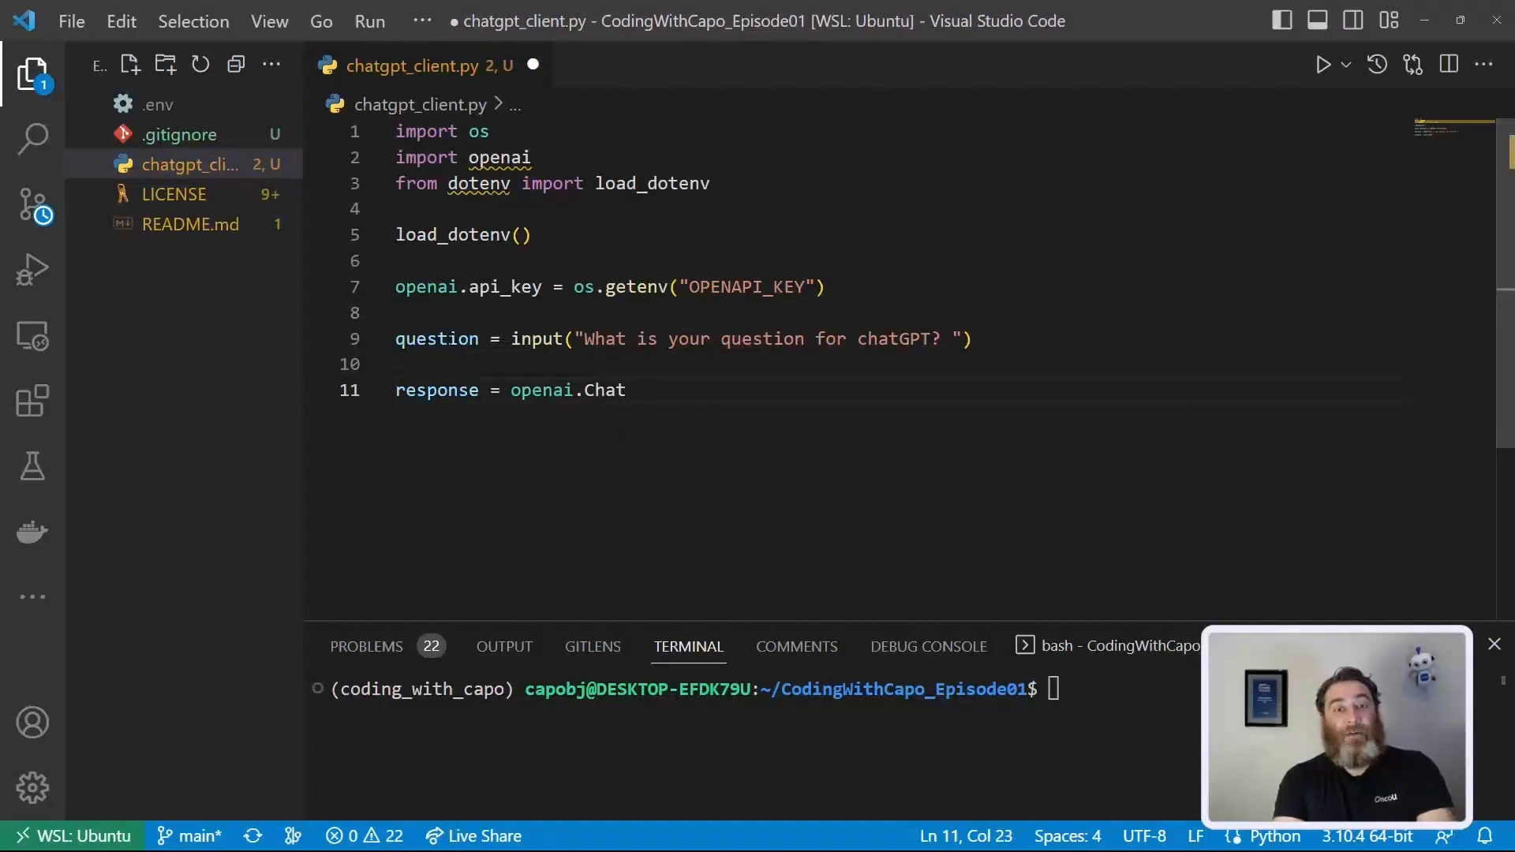
pyautogui.write('Completion')
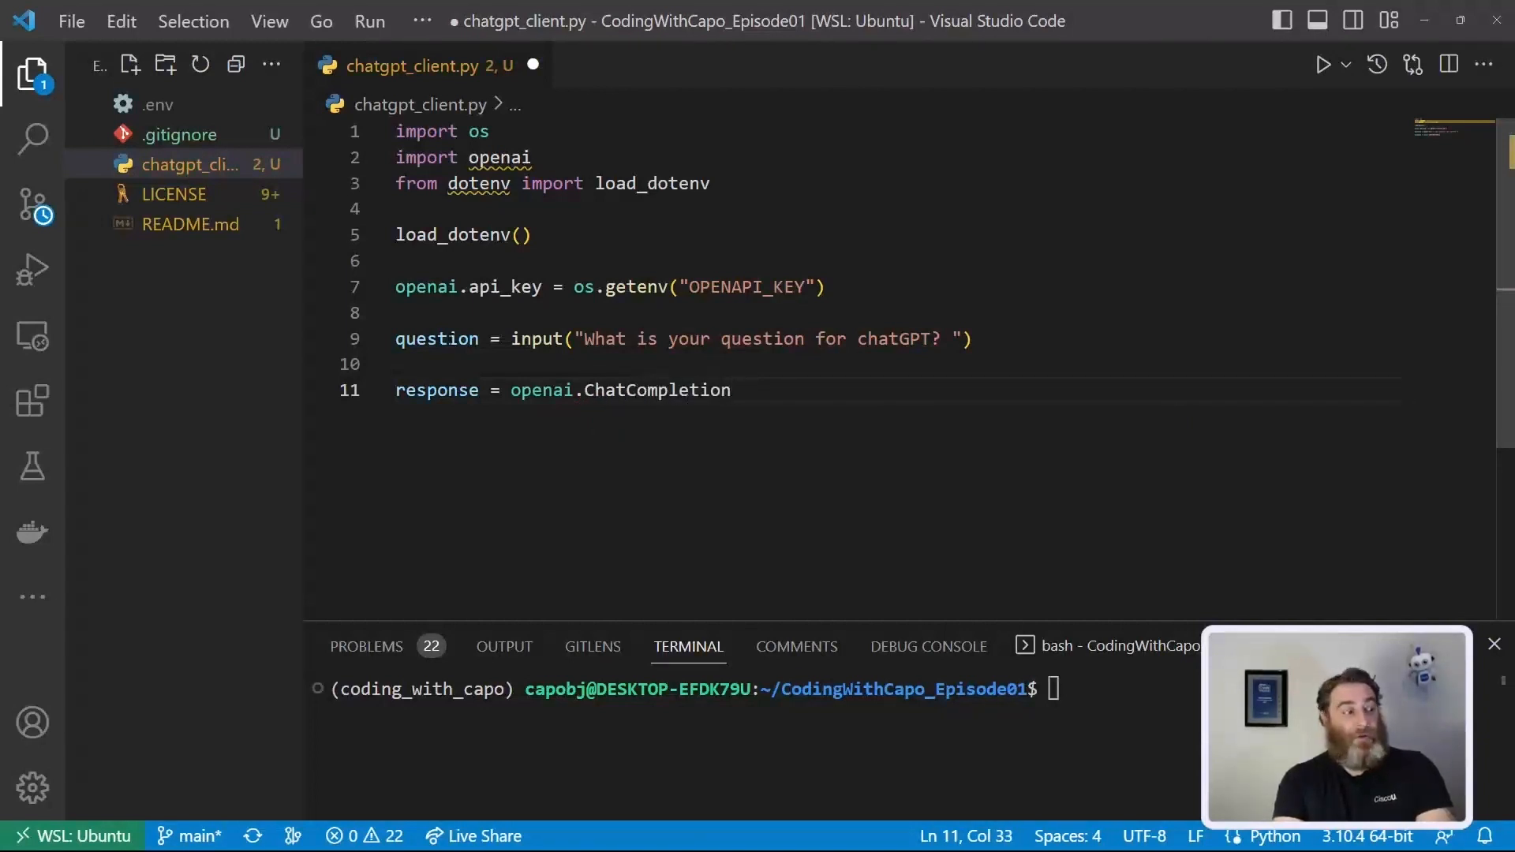
pyautogui.write('.create')
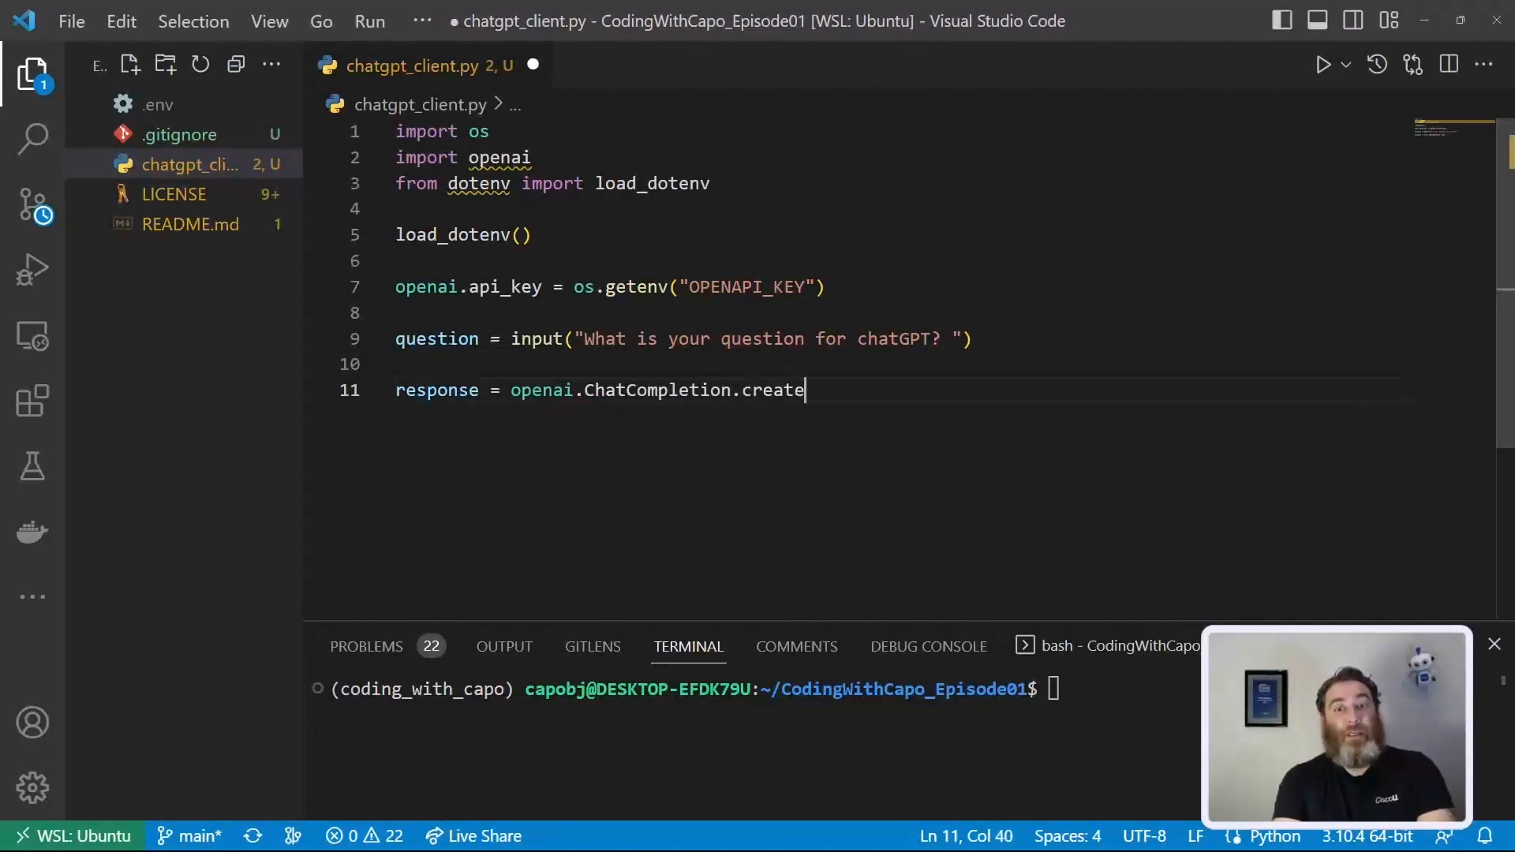
pyautogui.write('(')
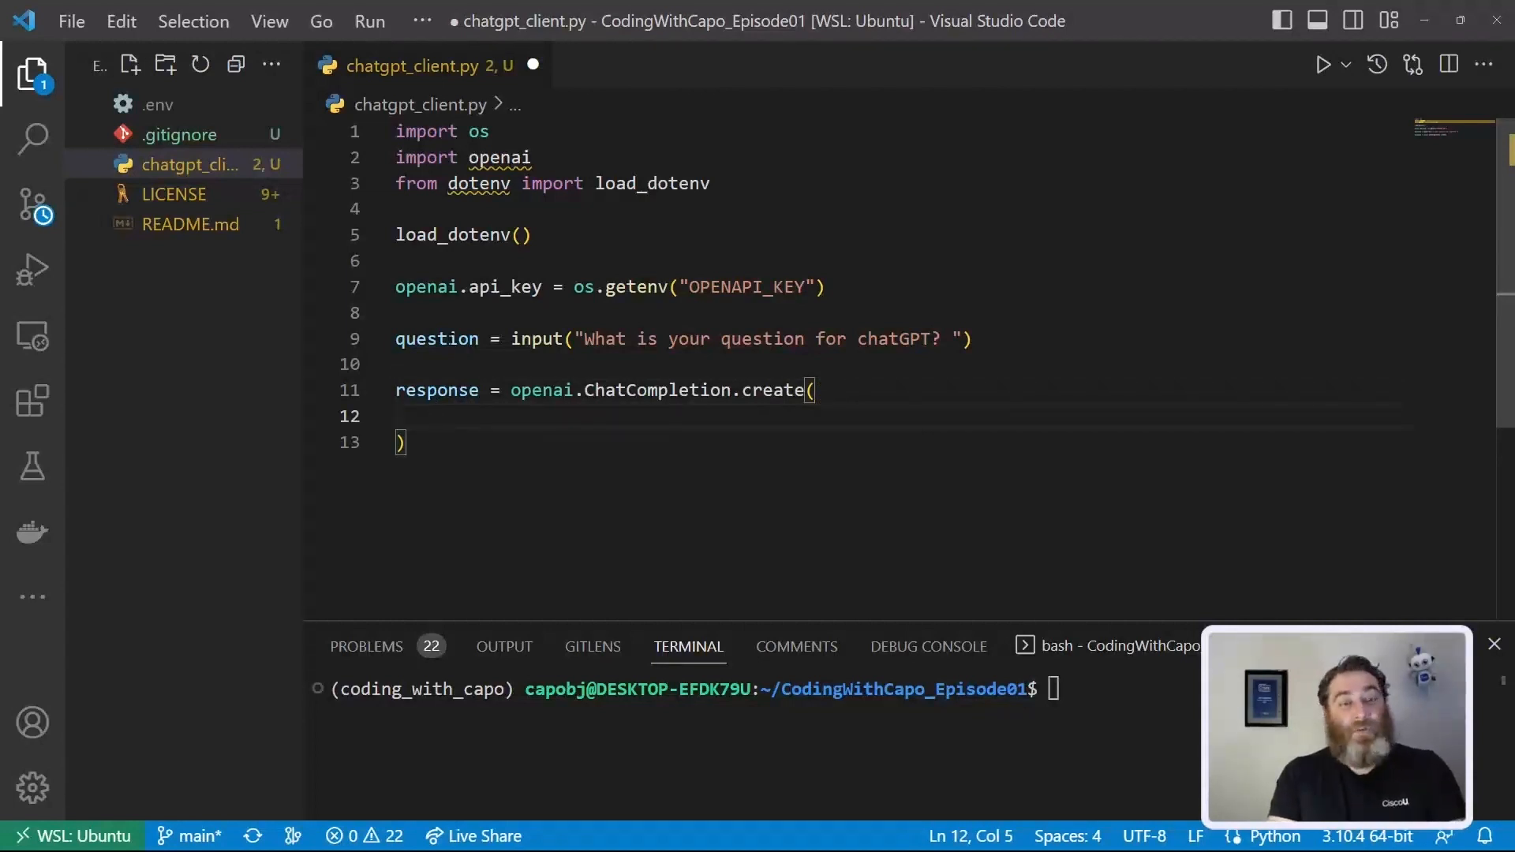
# Step: Pass model="gpt-3.5-turbo" as the first argument, with a comma ready for the next
pyautogui.write('mode')
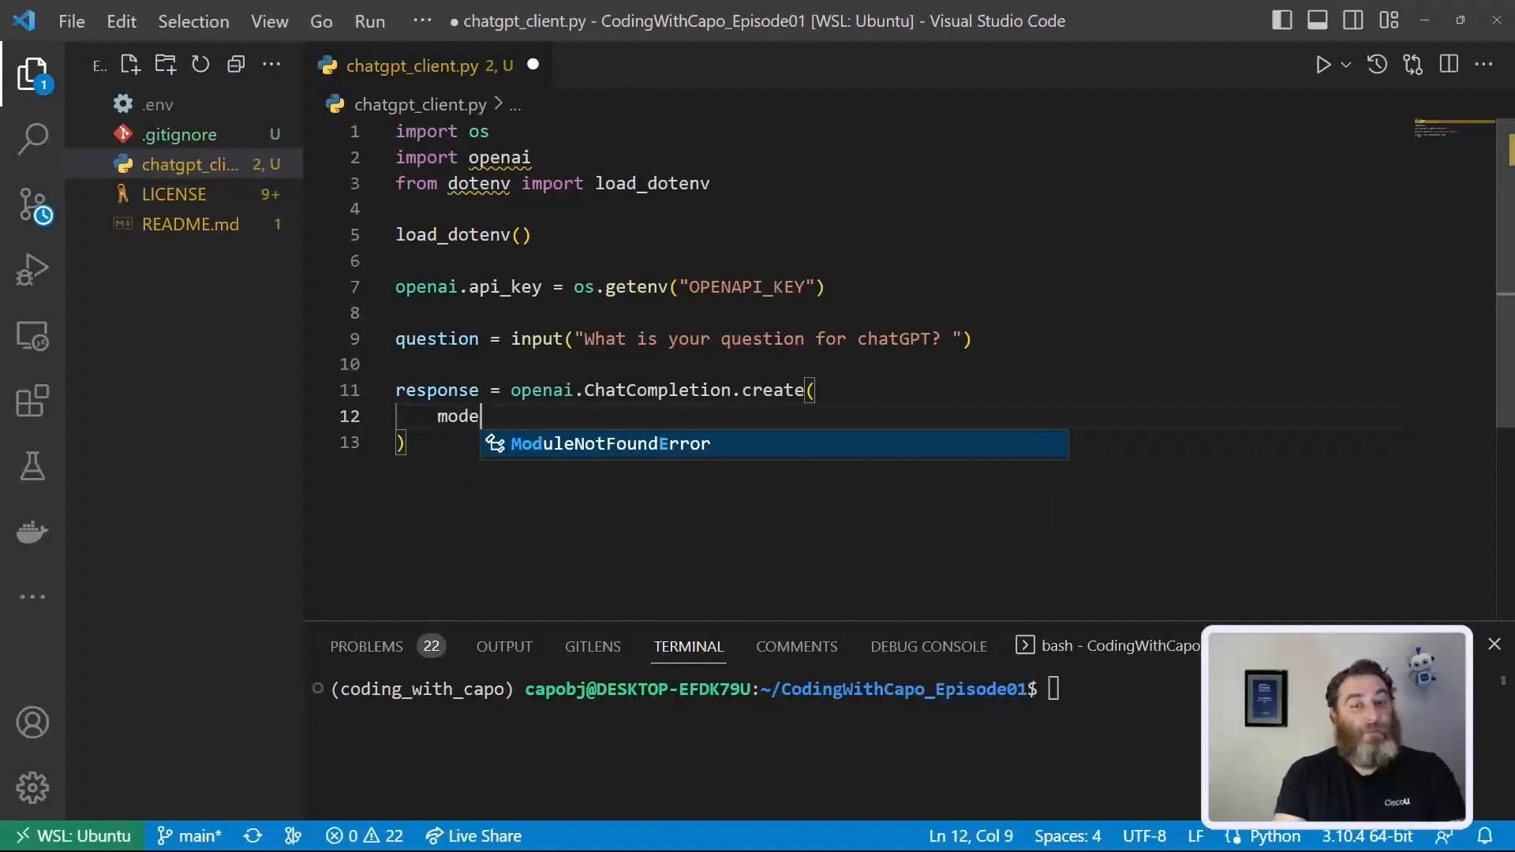
pyautogui.write('l="')
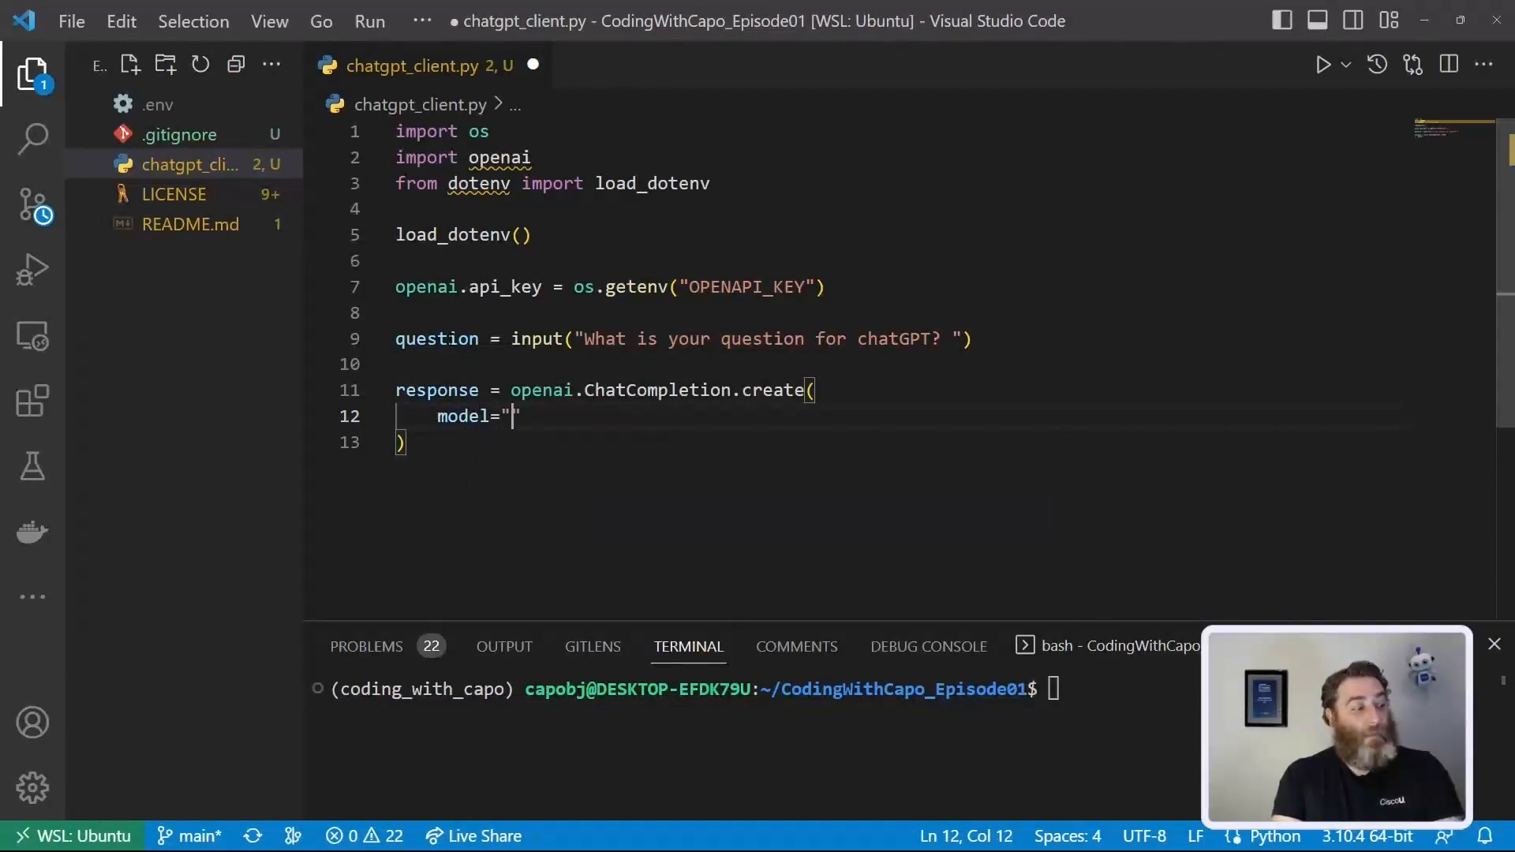
pyautogui.write('gpt-3.5')
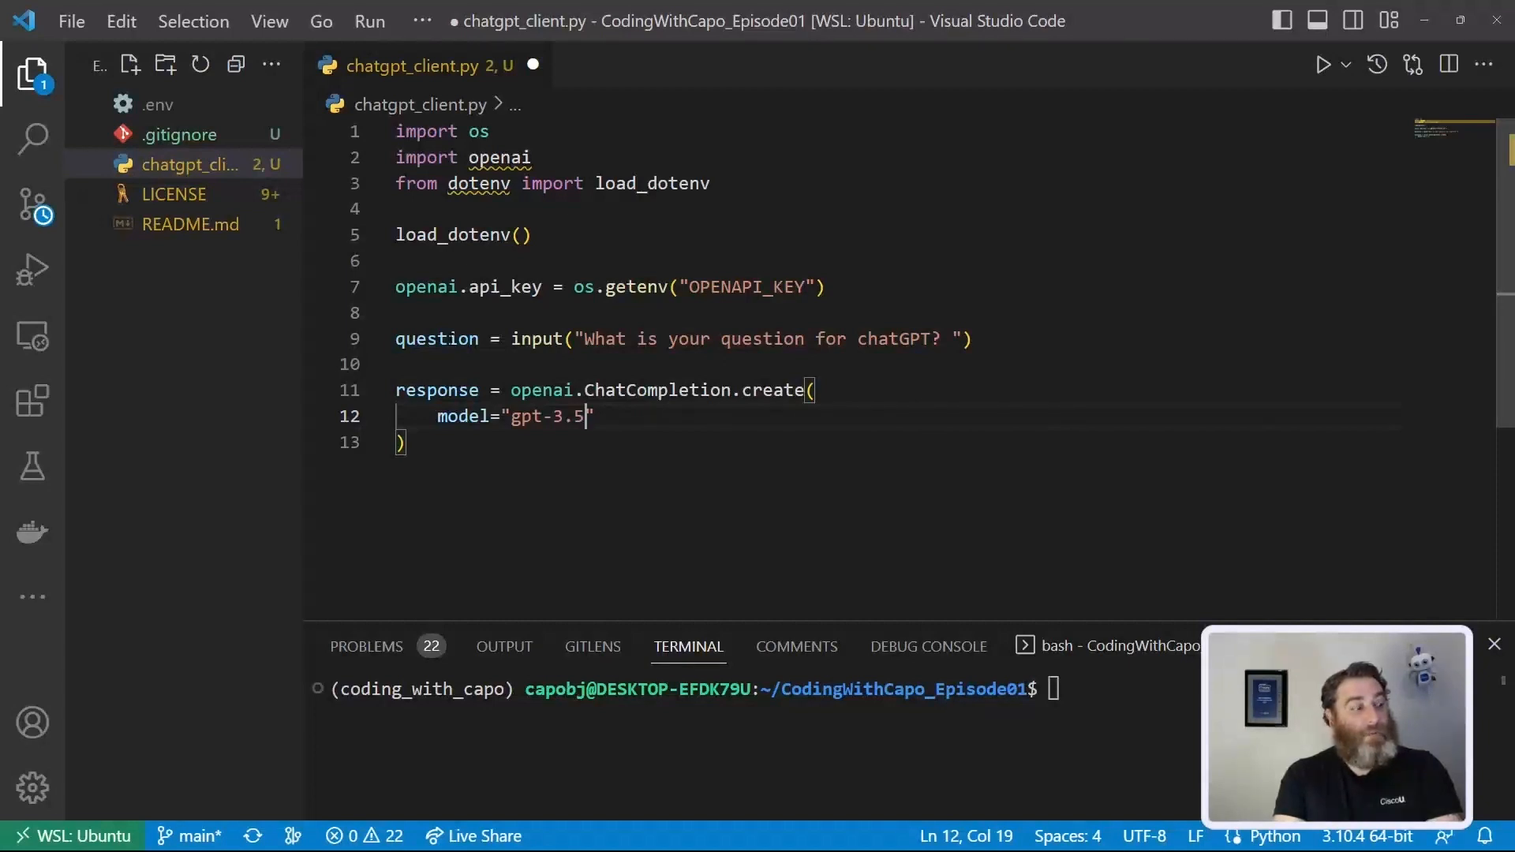
pyautogui.write('-turbo')
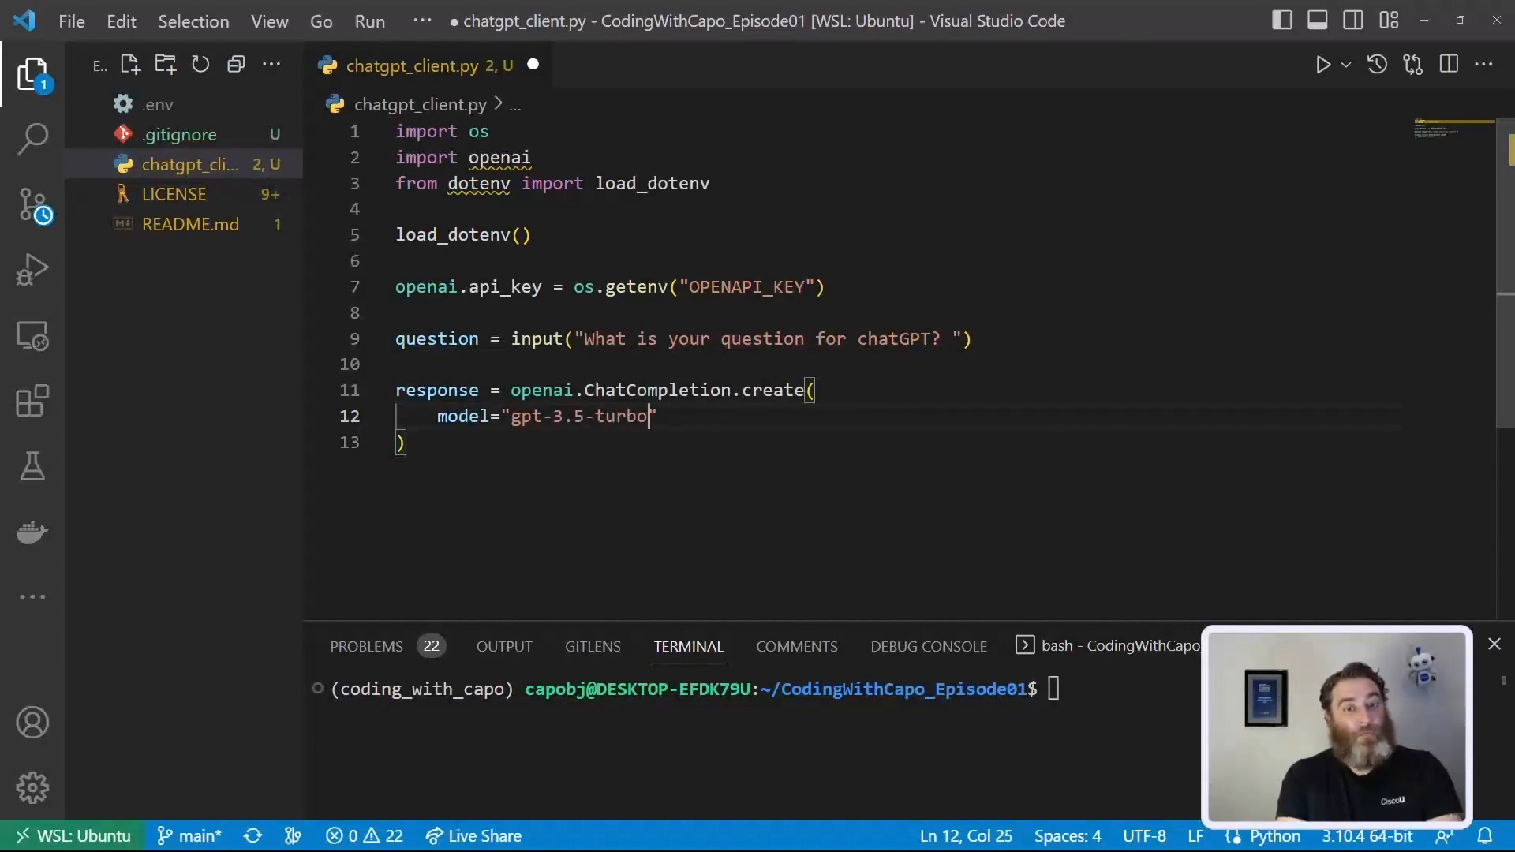
pyautogui.write('"')
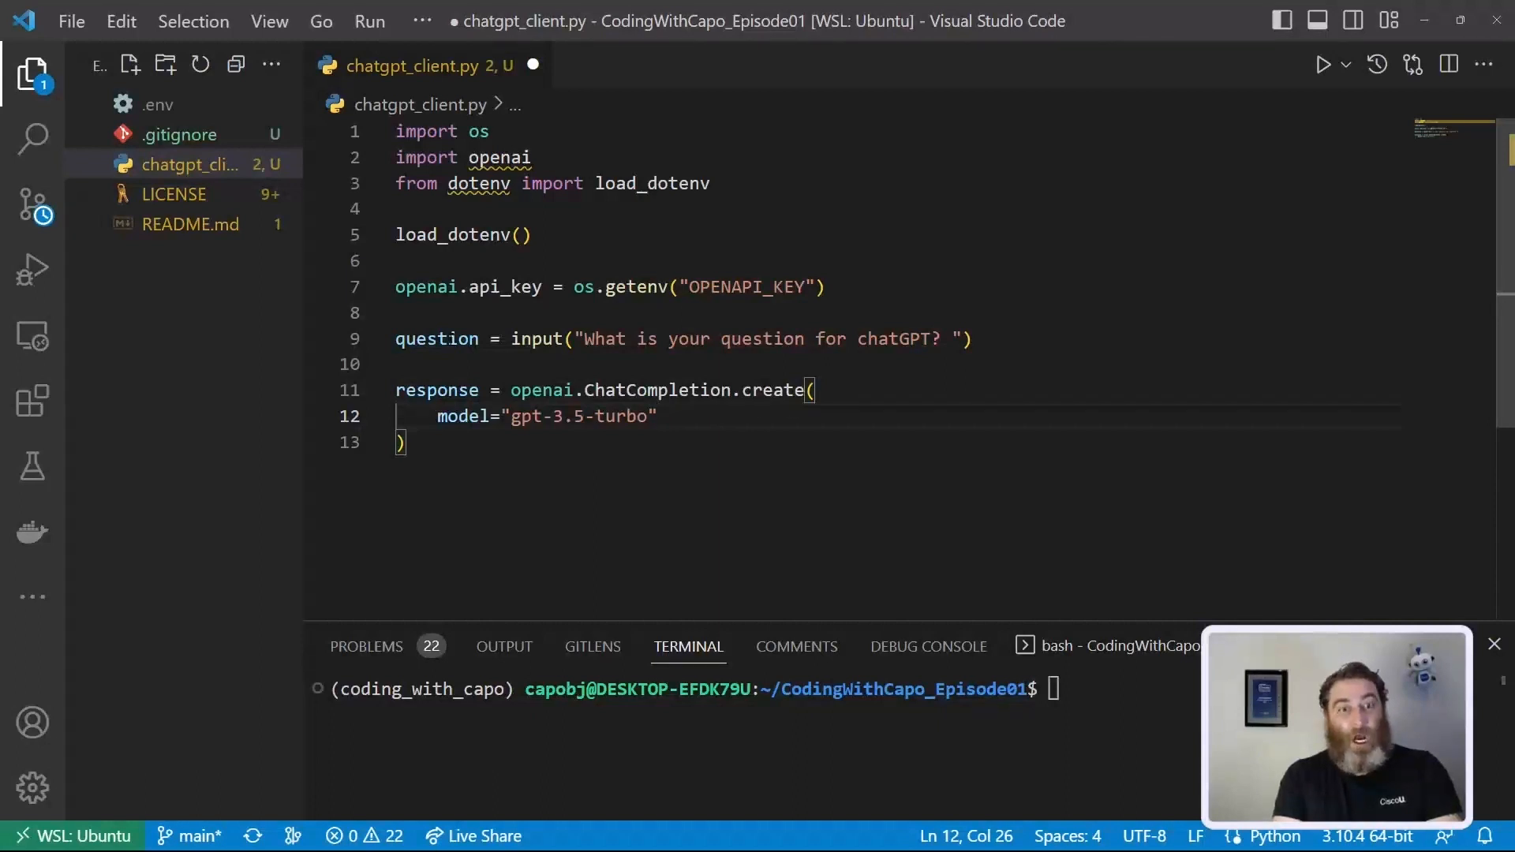
pyautogui.write(',')
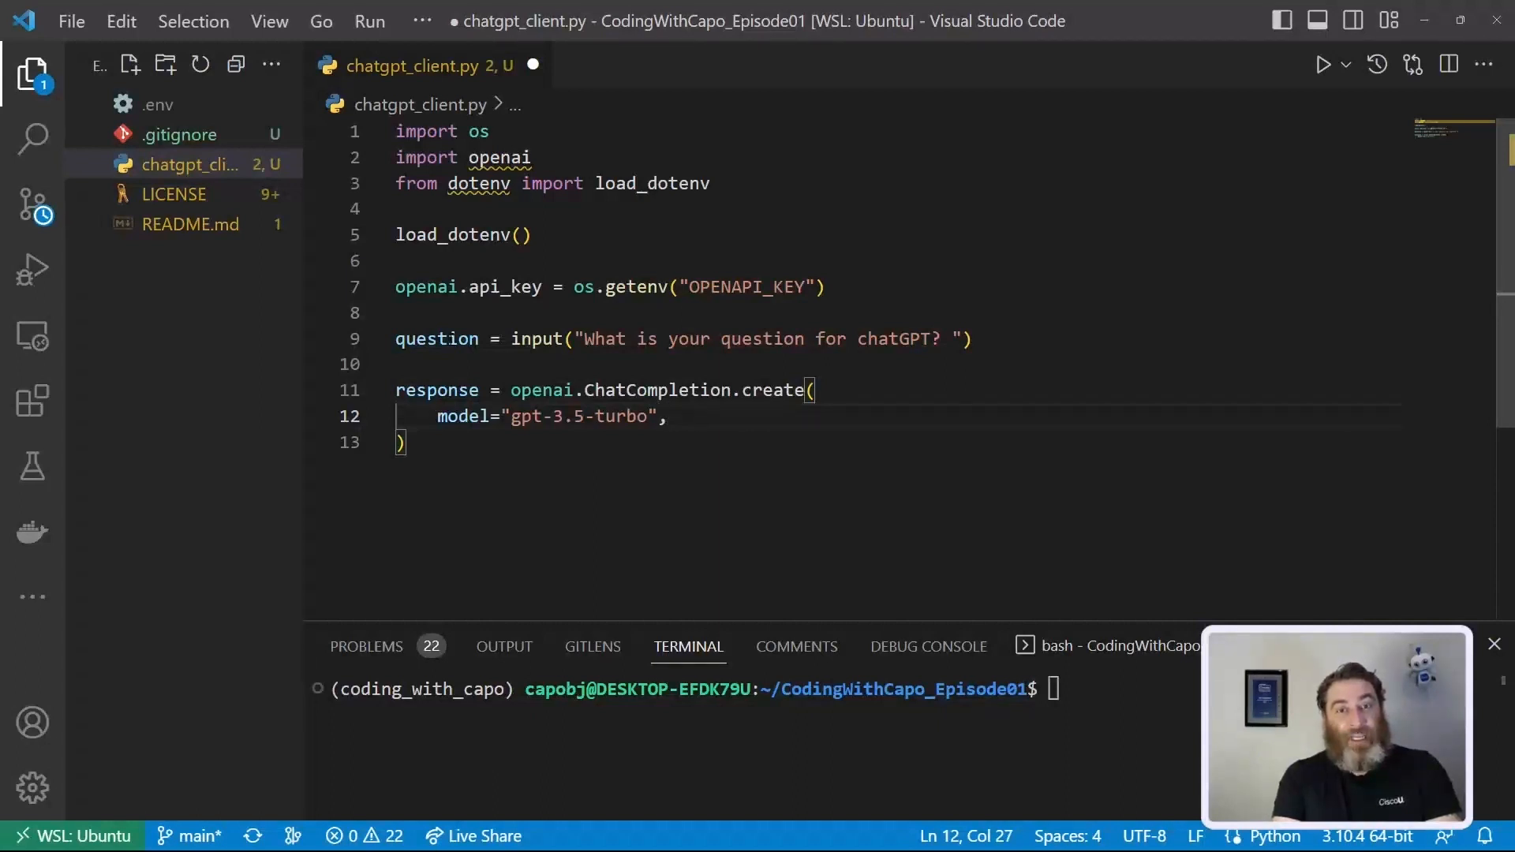
pyautogui.press('Enter')
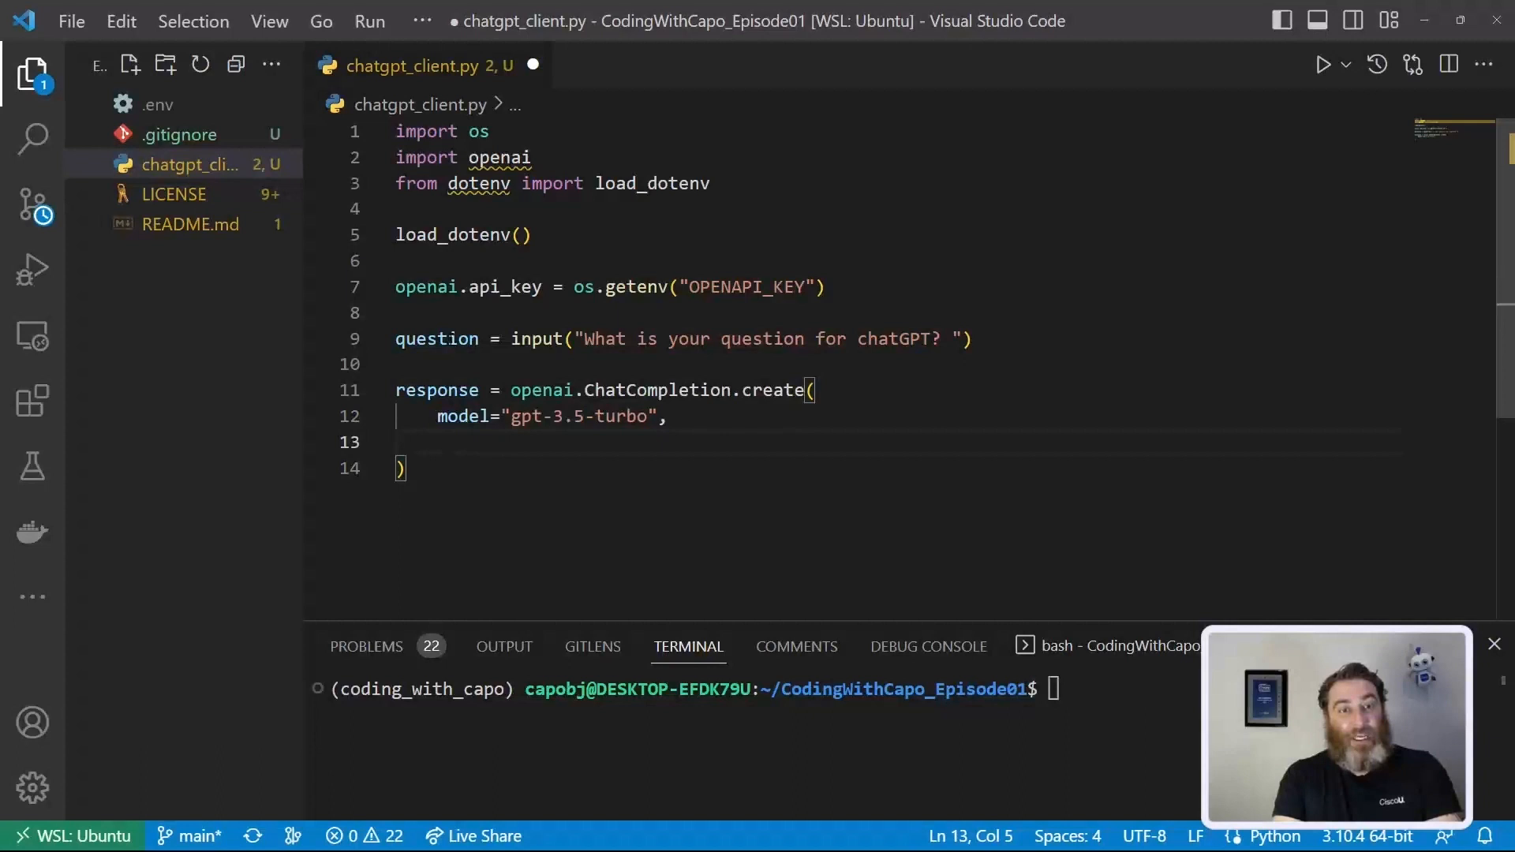
# Step: Add messages=[ with a system message {"role": "system", "content": "You are a chatbot"}
pyautogui.write('messages=')
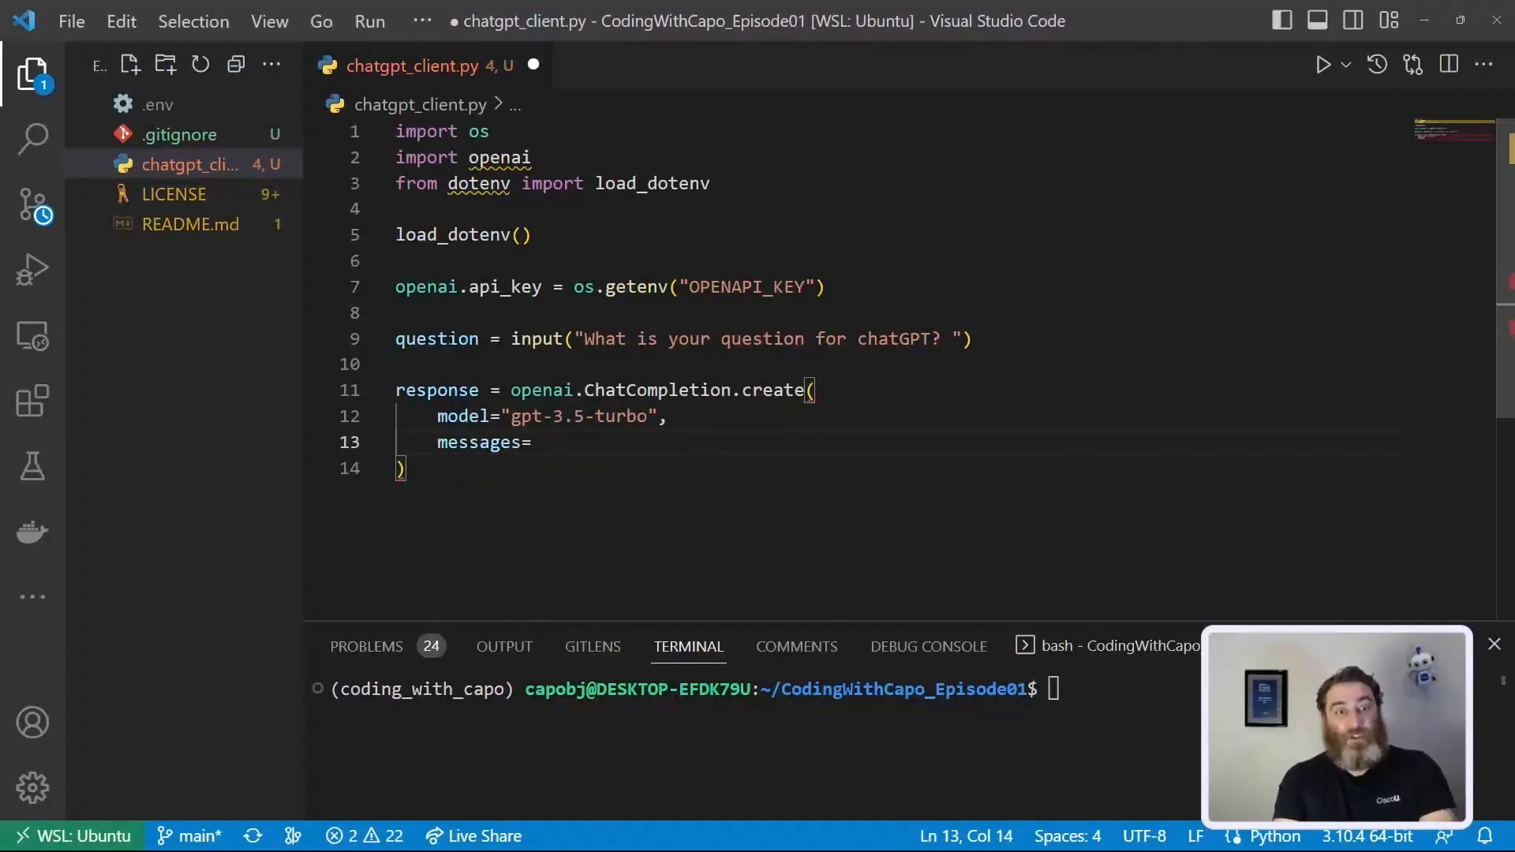
pyautogui.write('[')
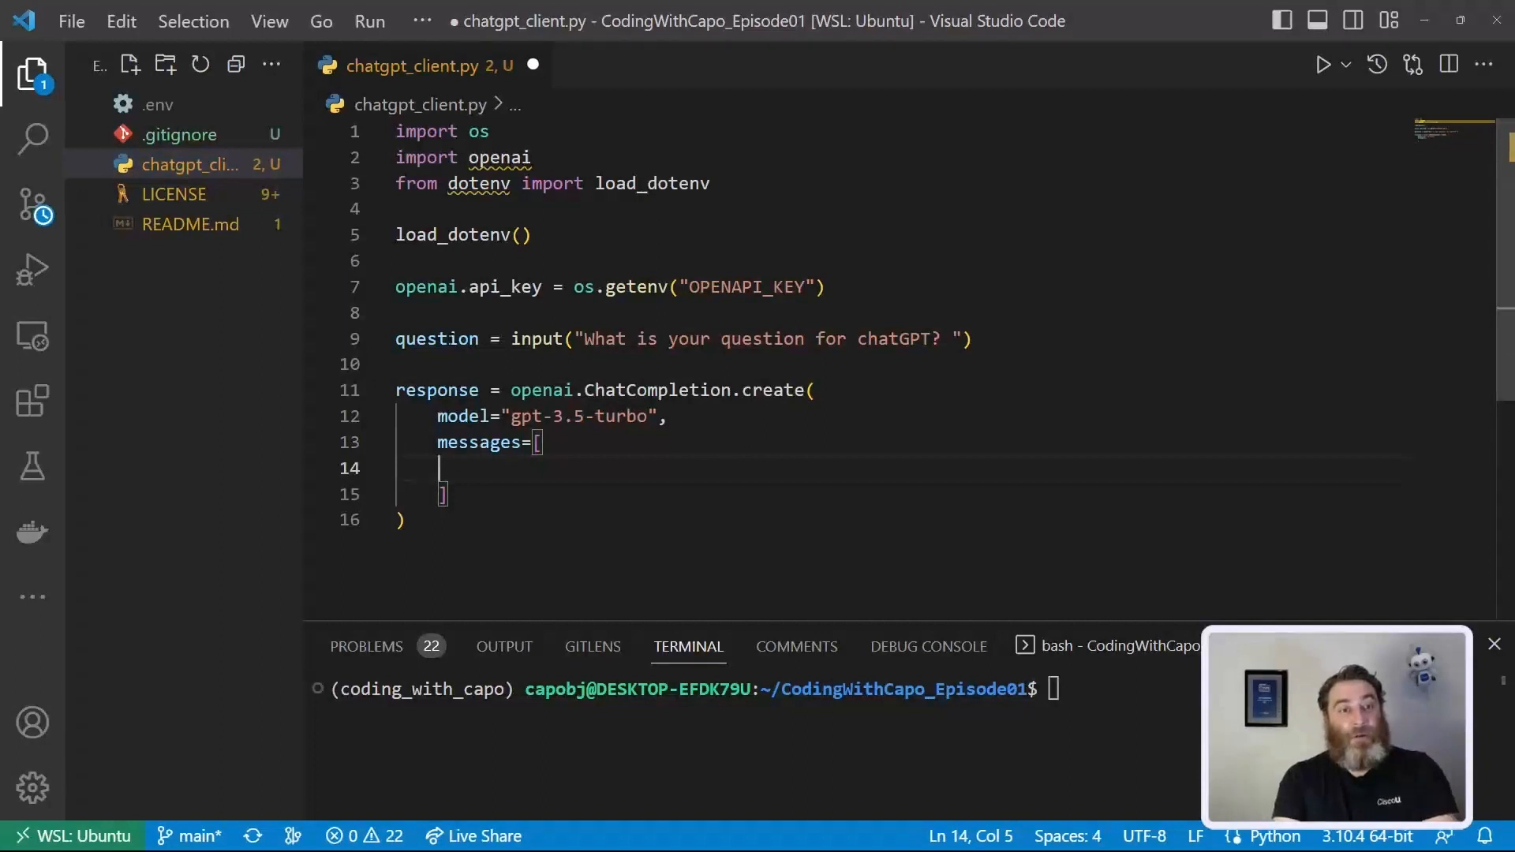
pyautogui.press('Tab')
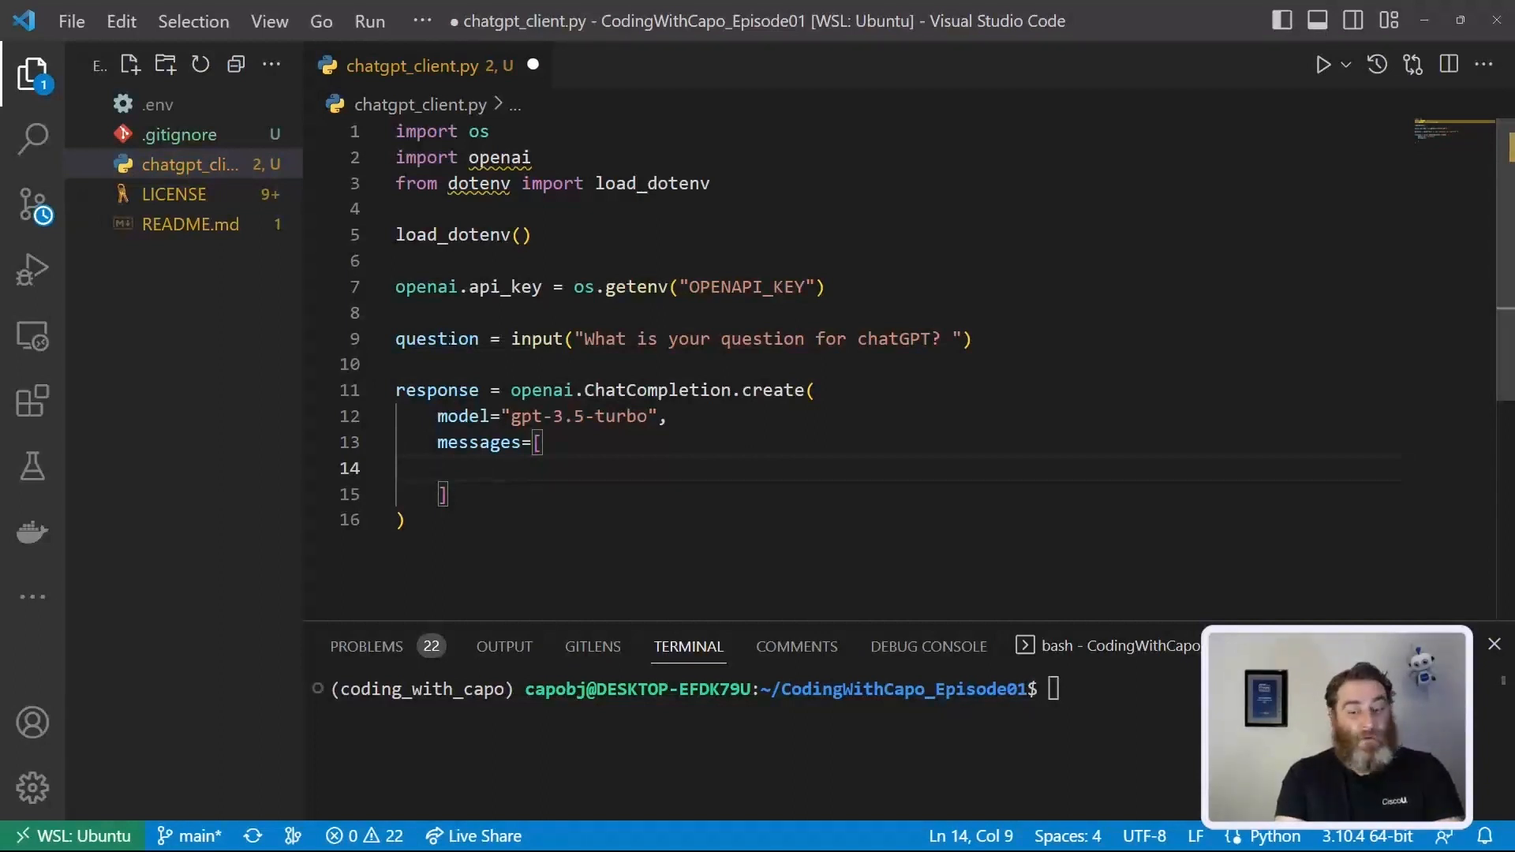
pyautogui.write('{}')
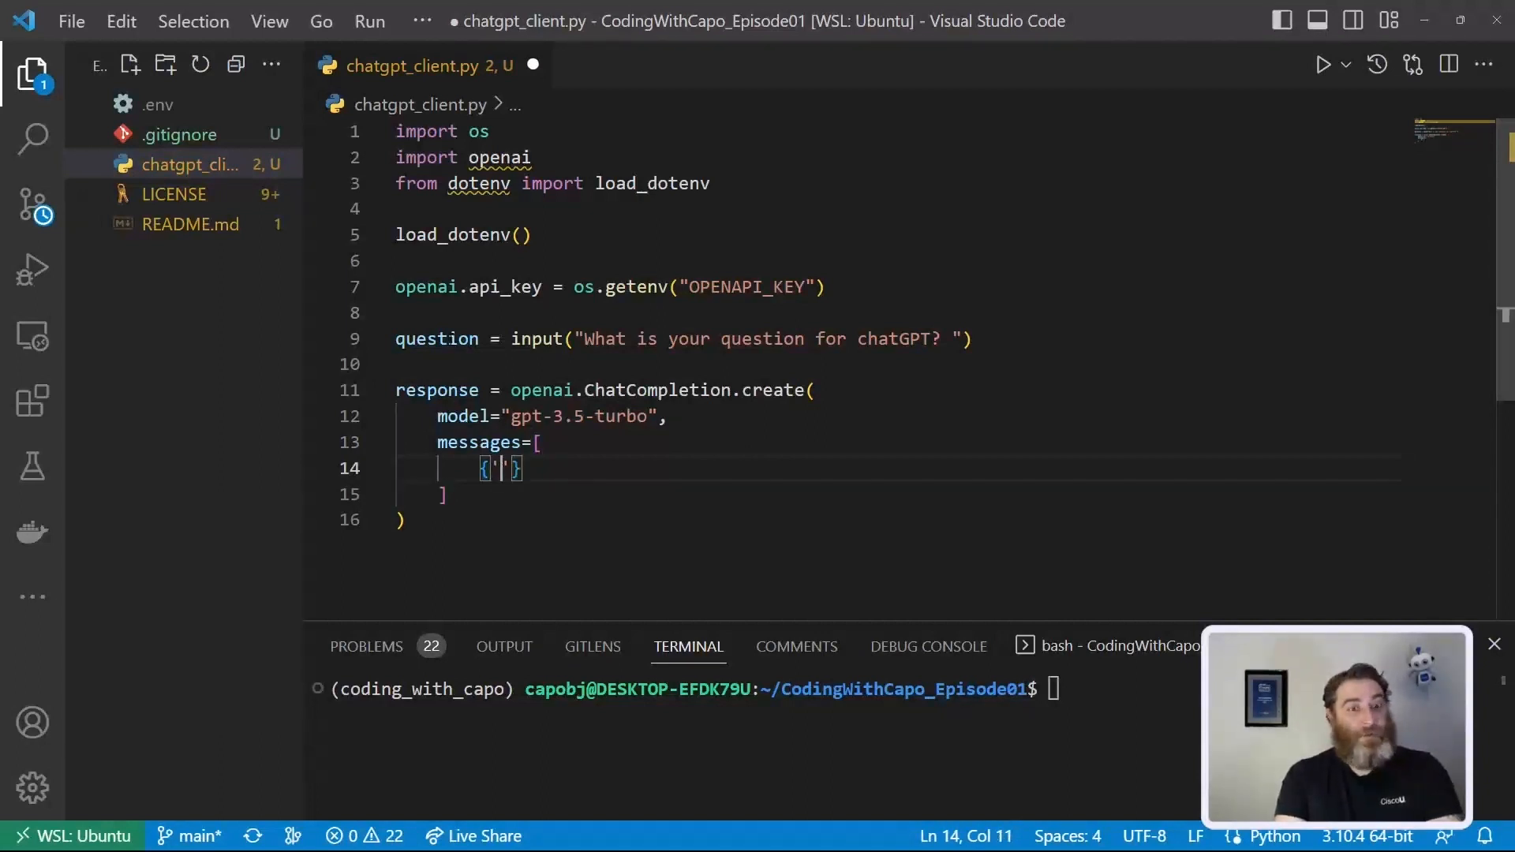
pyautogui.write('role": "syst')
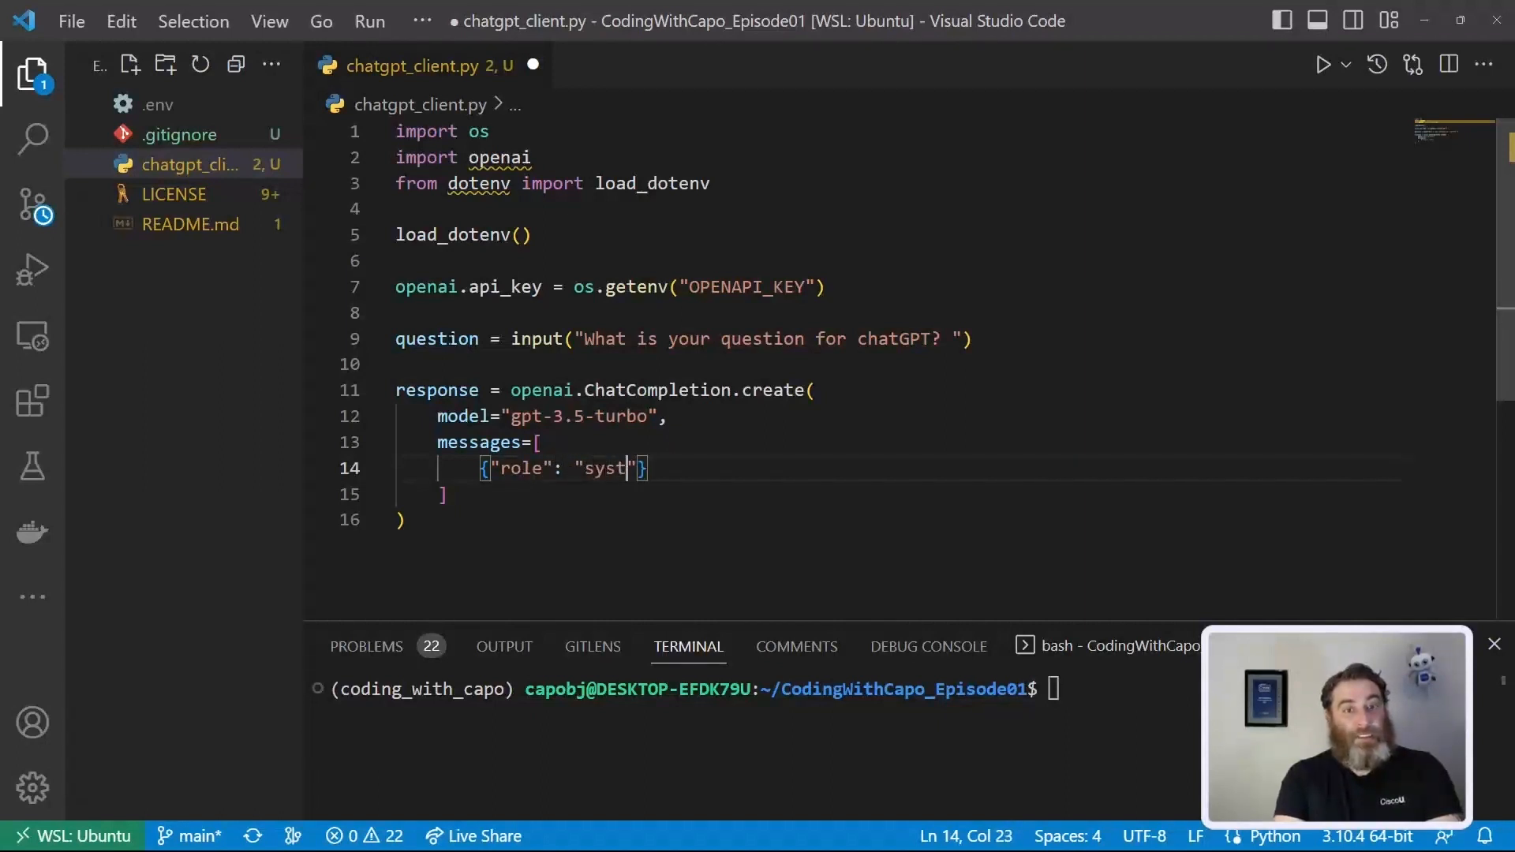
pyautogui.write('em')
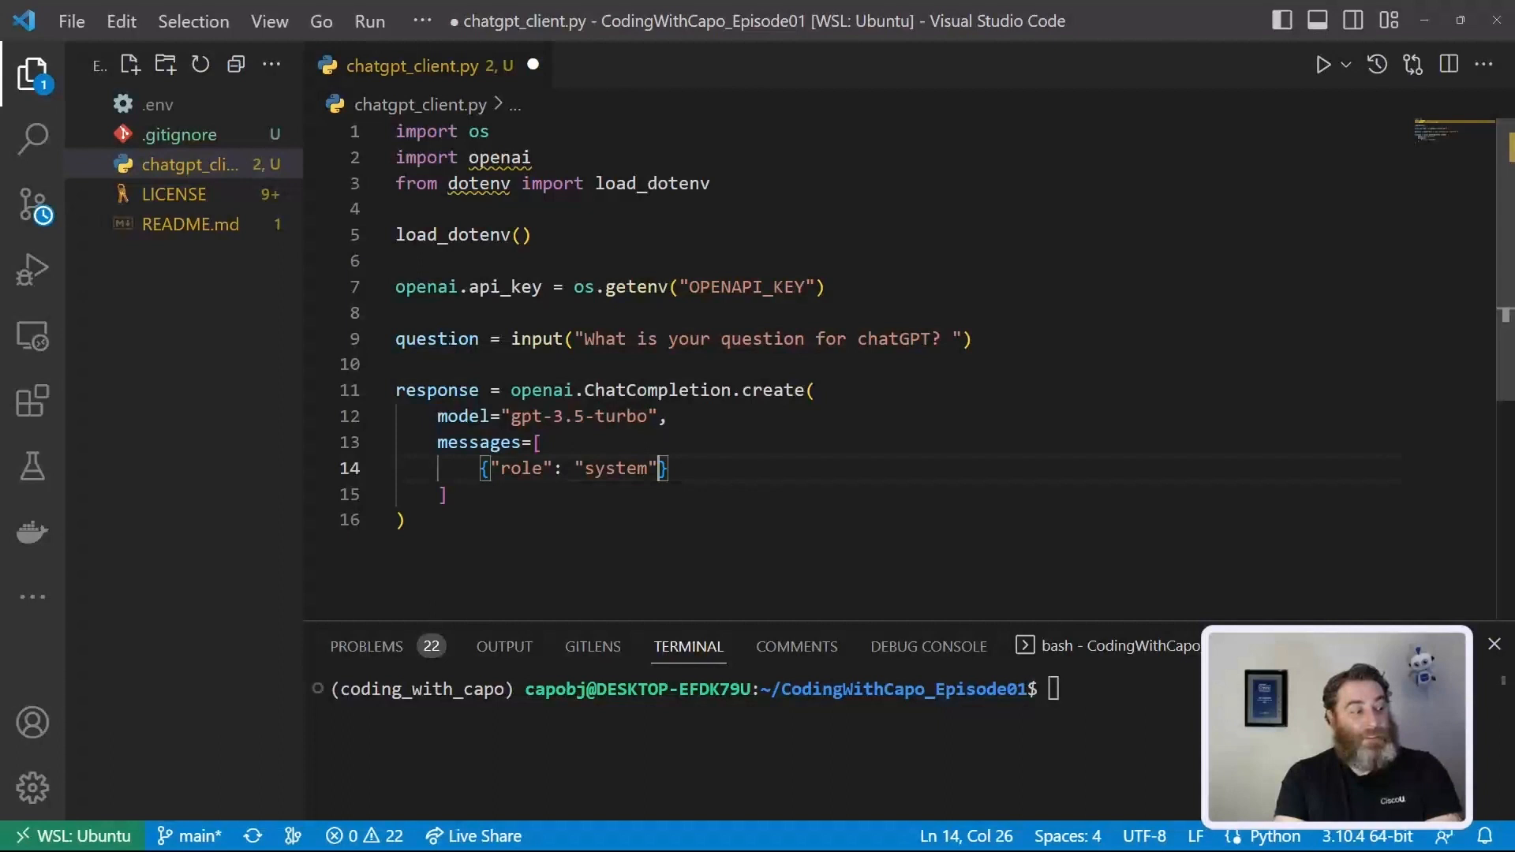
pyautogui.write(', "')
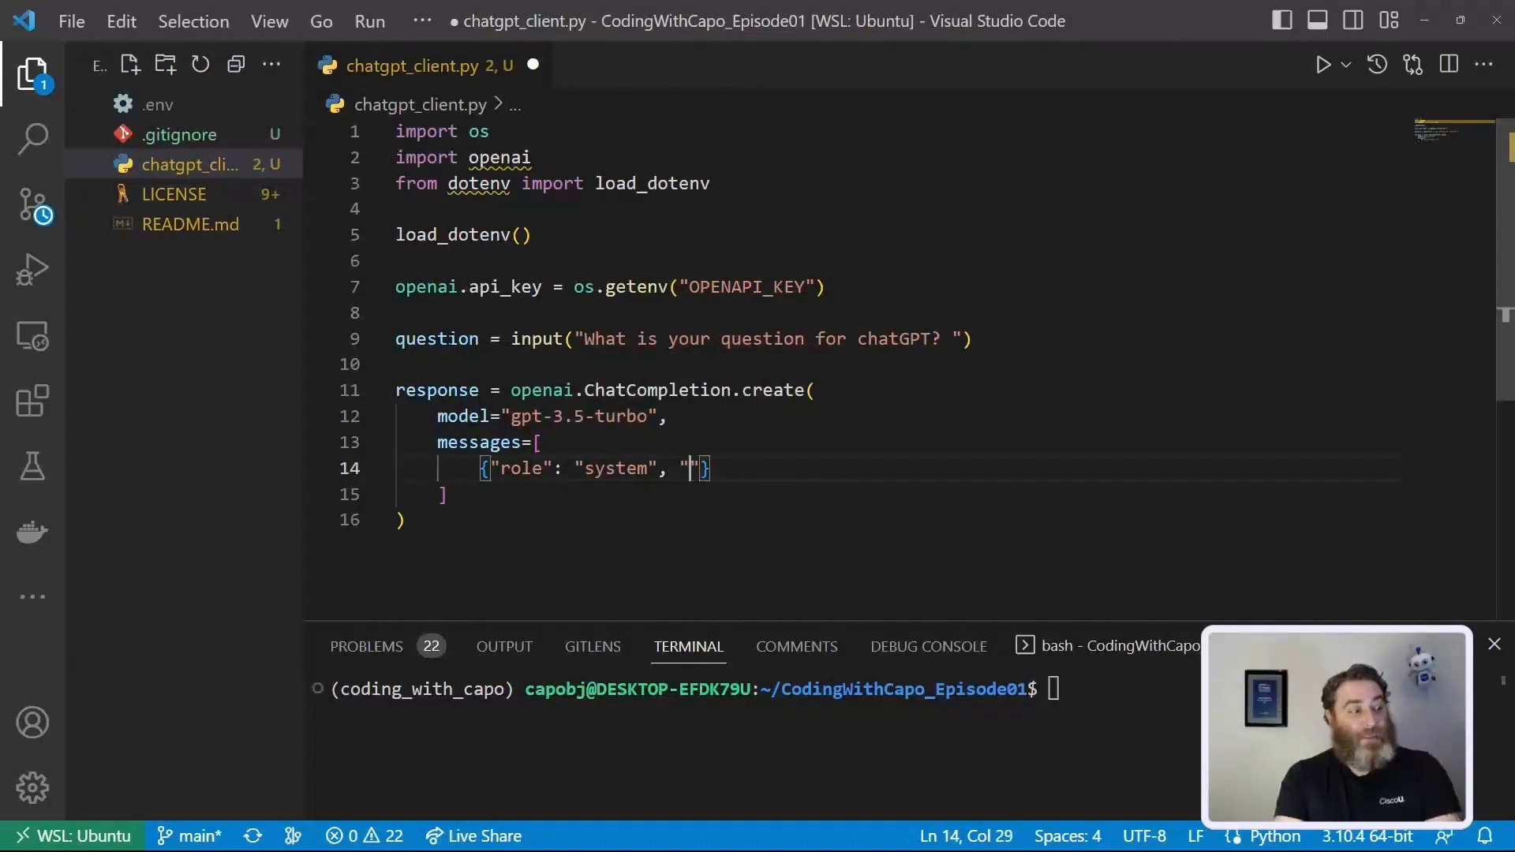
pyautogui.write('content": "Y')
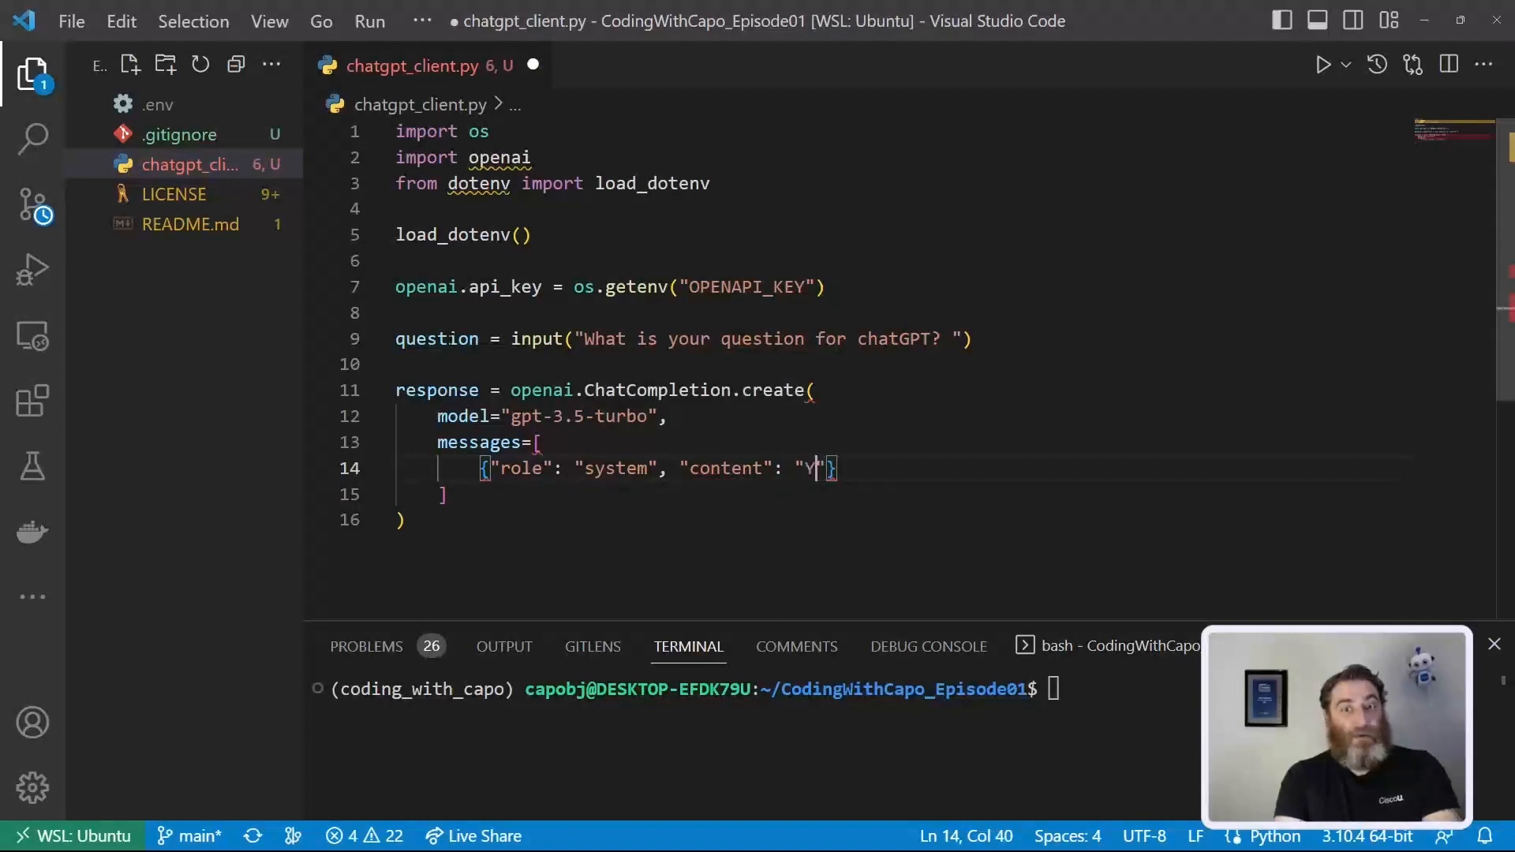
pyautogui.write('ou are a cha')
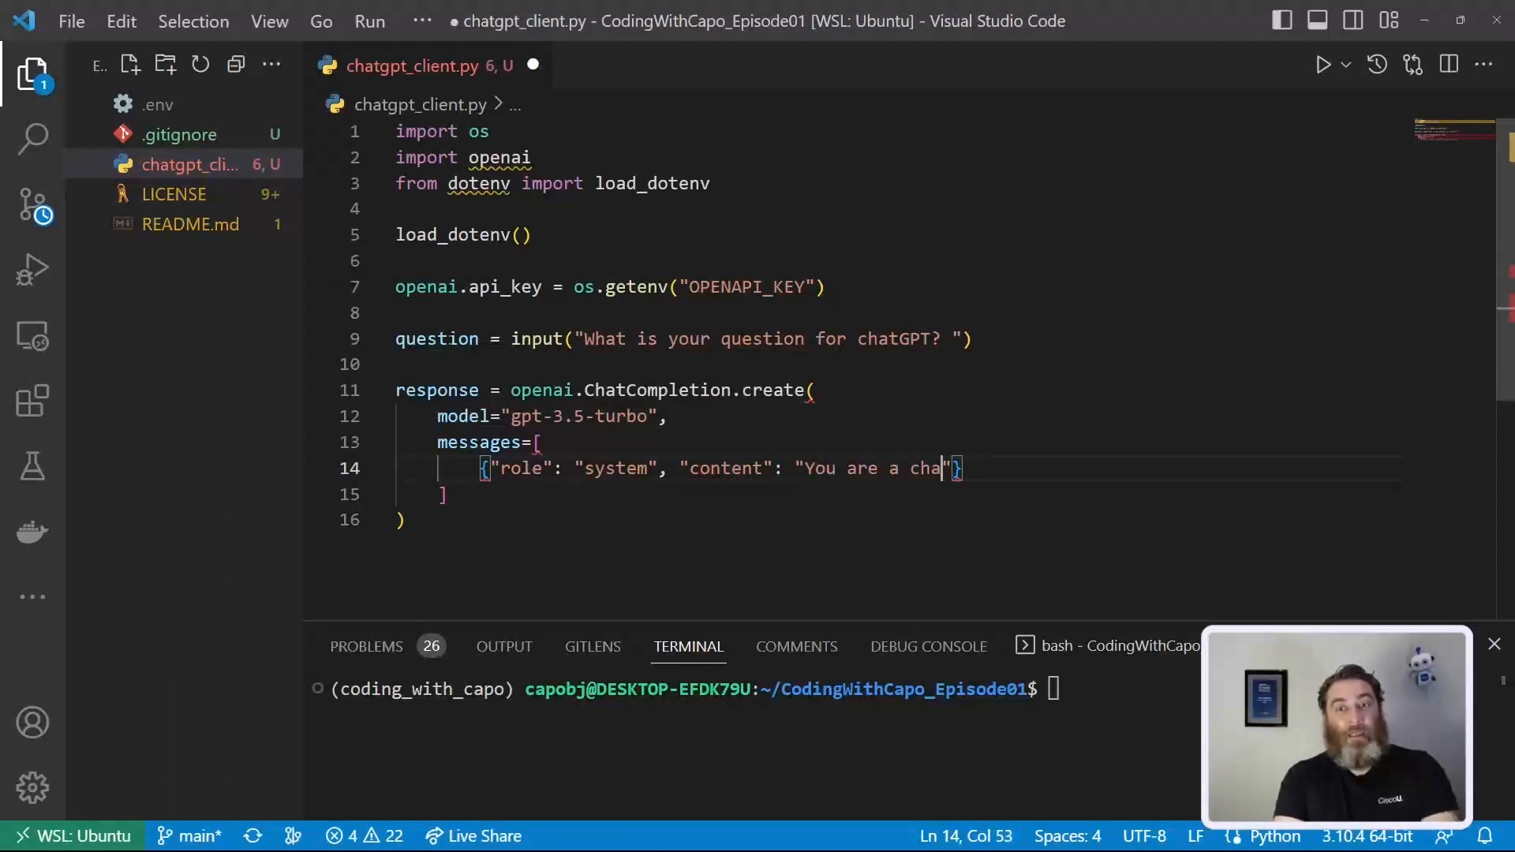
pyautogui.write('tbot')
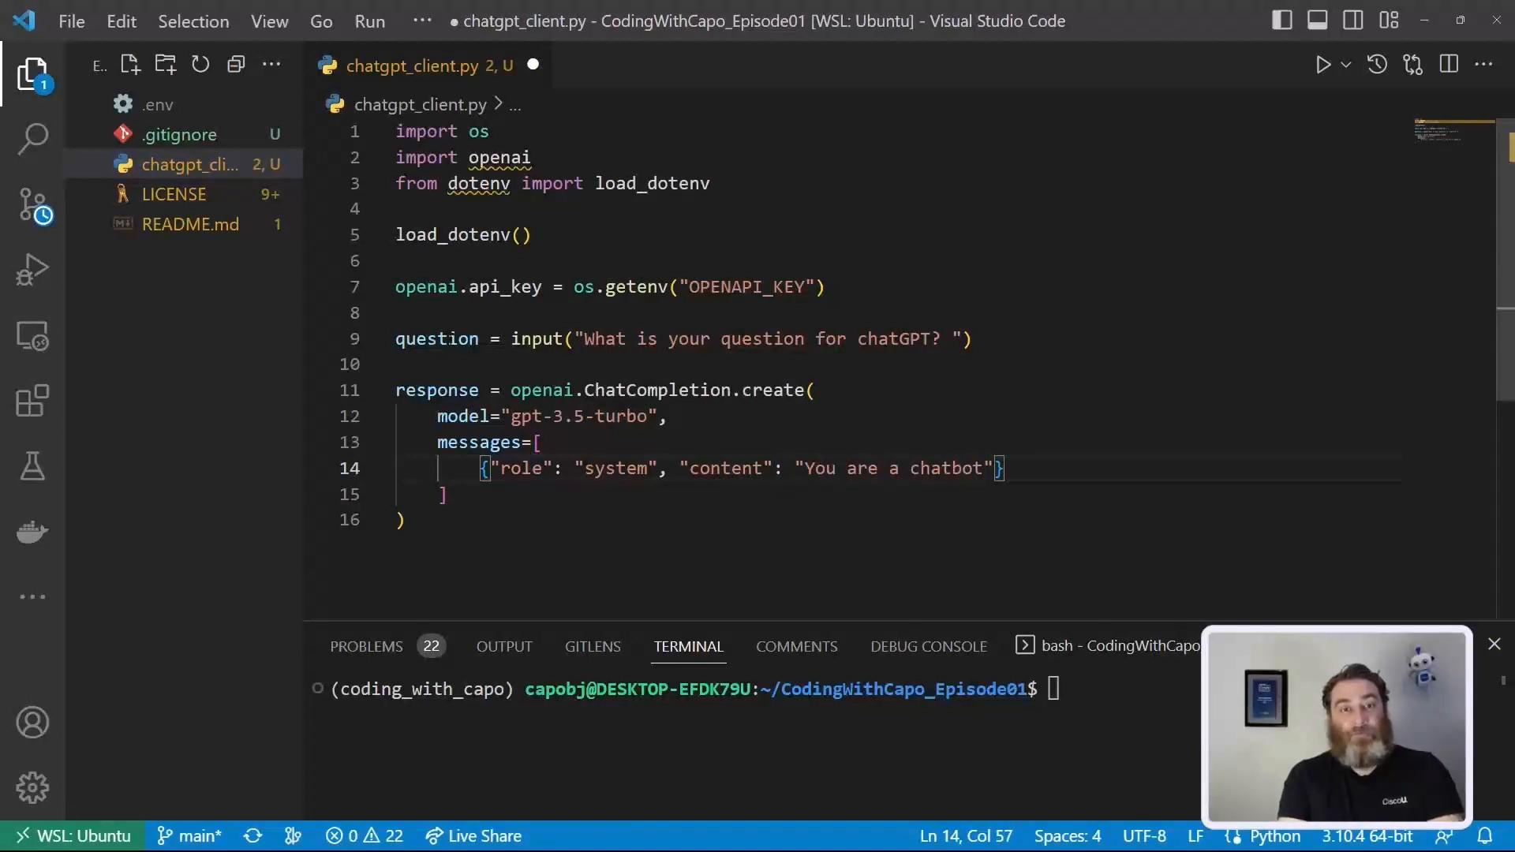
pyautogui.write('"   "')
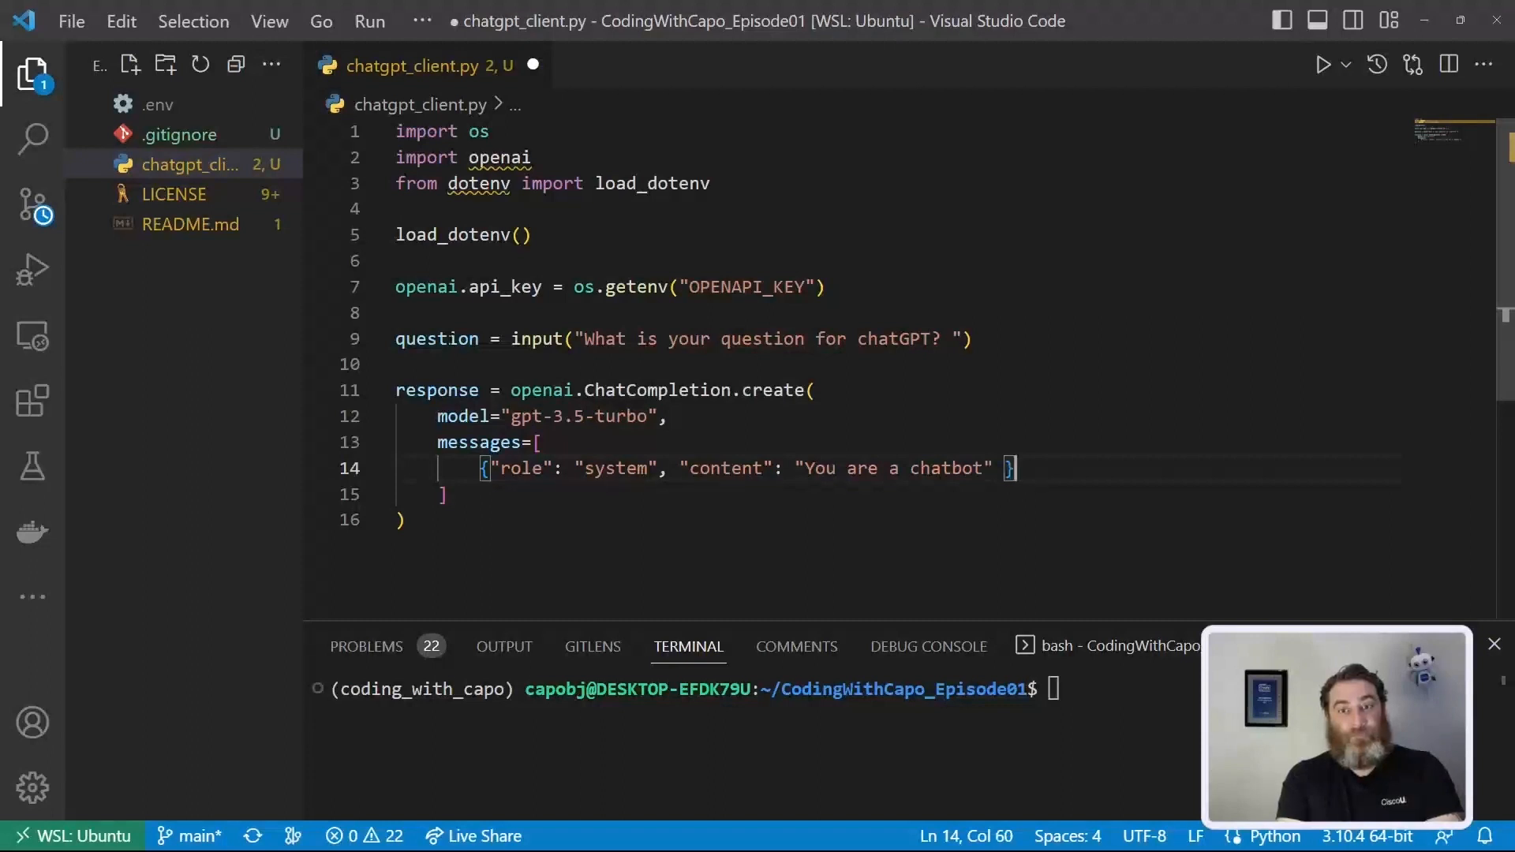
pyautogui.write(',')
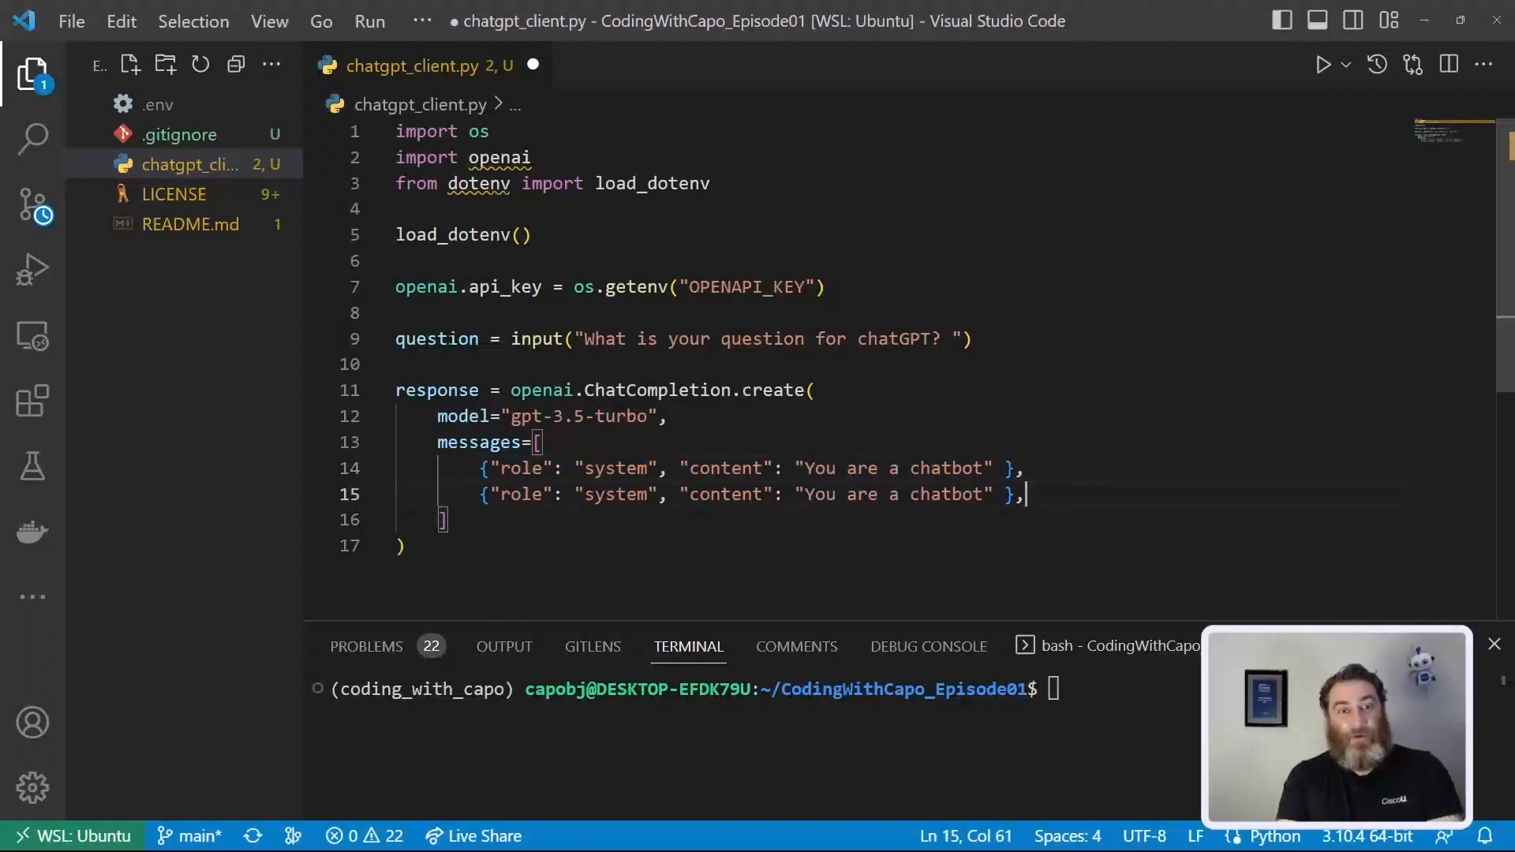
# Step: Turn the duplicated line into a user message with content f"{question}"
pyautogui.doubleClick(725, 493)
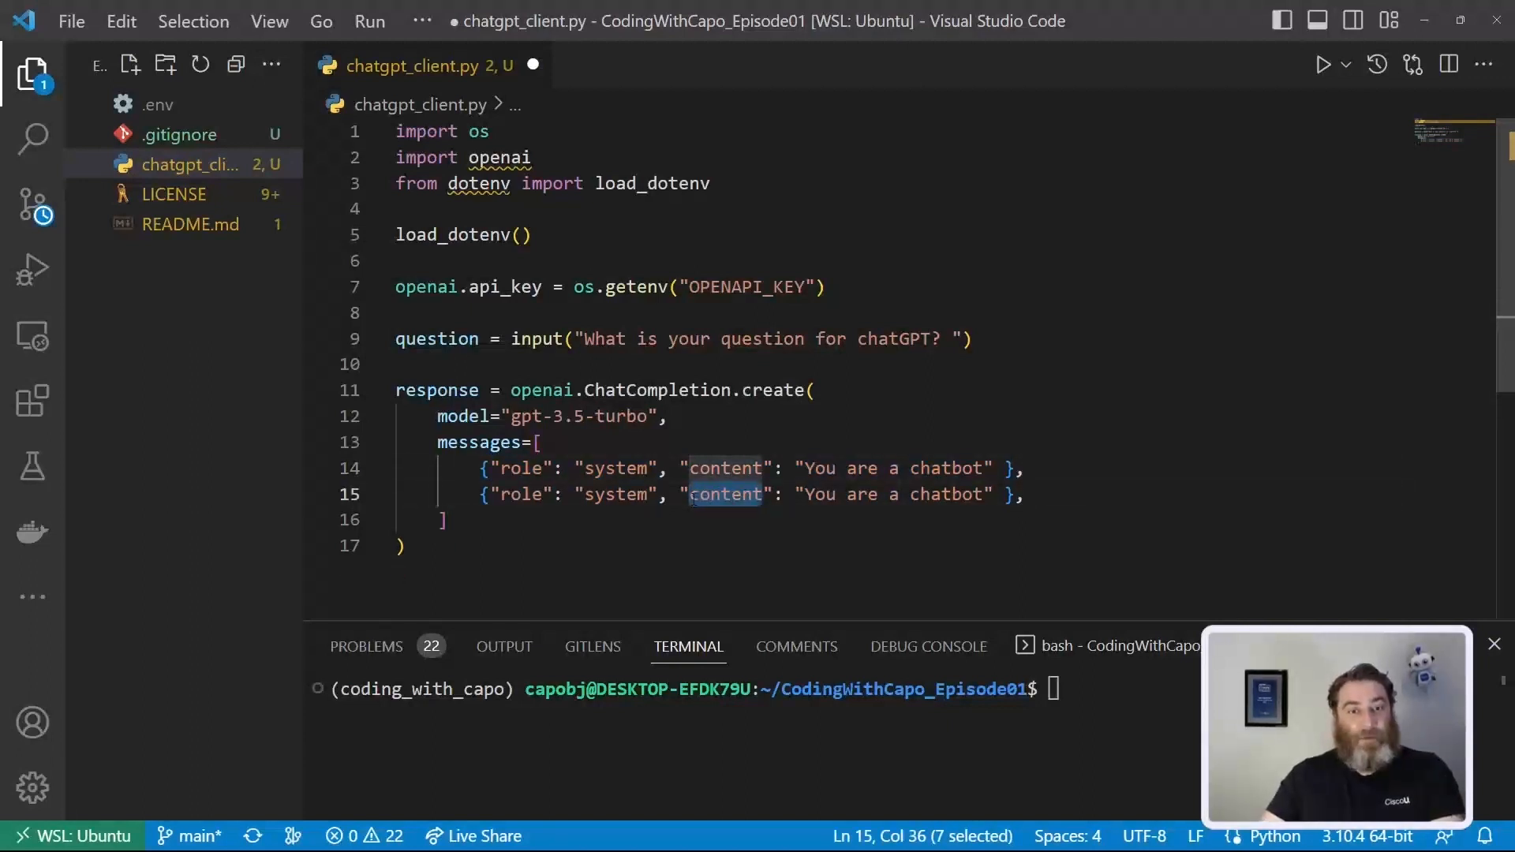
pyautogui.click(616, 494)
pyautogui.write('user')
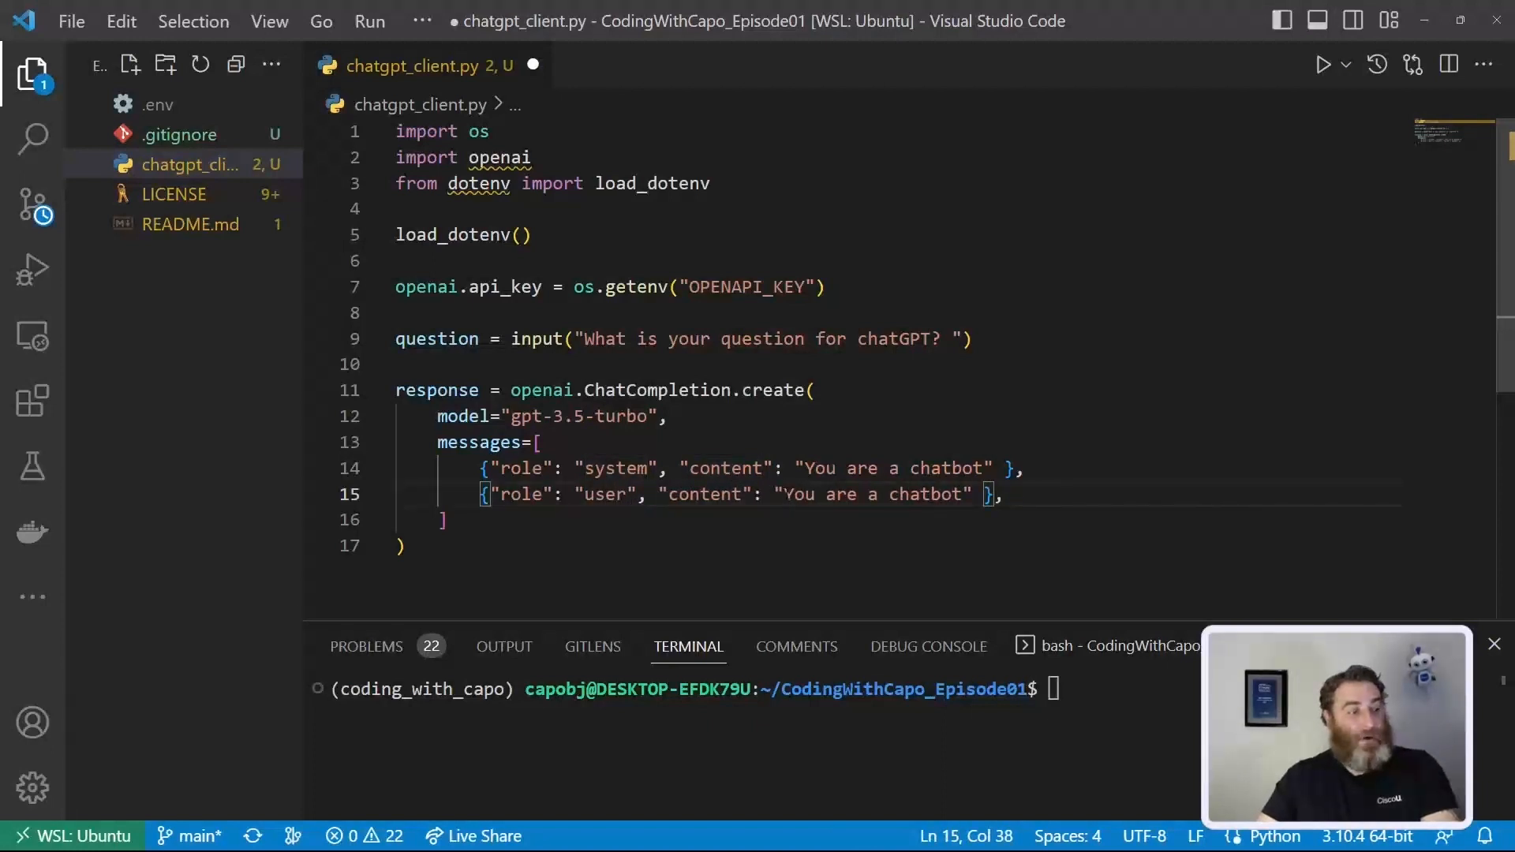
pyautogui.moveTo(784, 494); pyautogui.dragTo(973, 494)
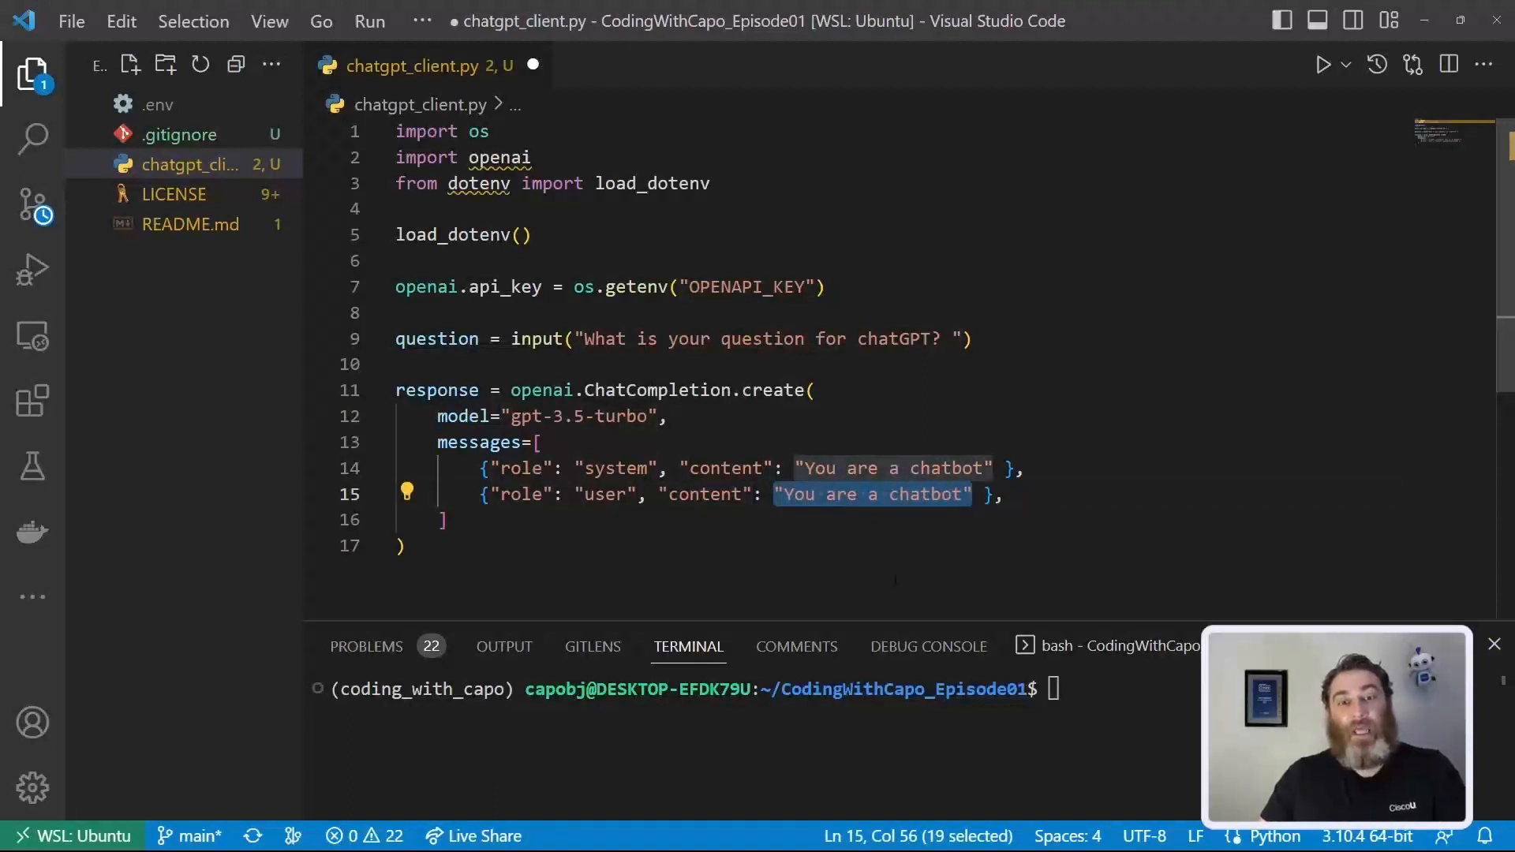
pyautogui.write('f""')
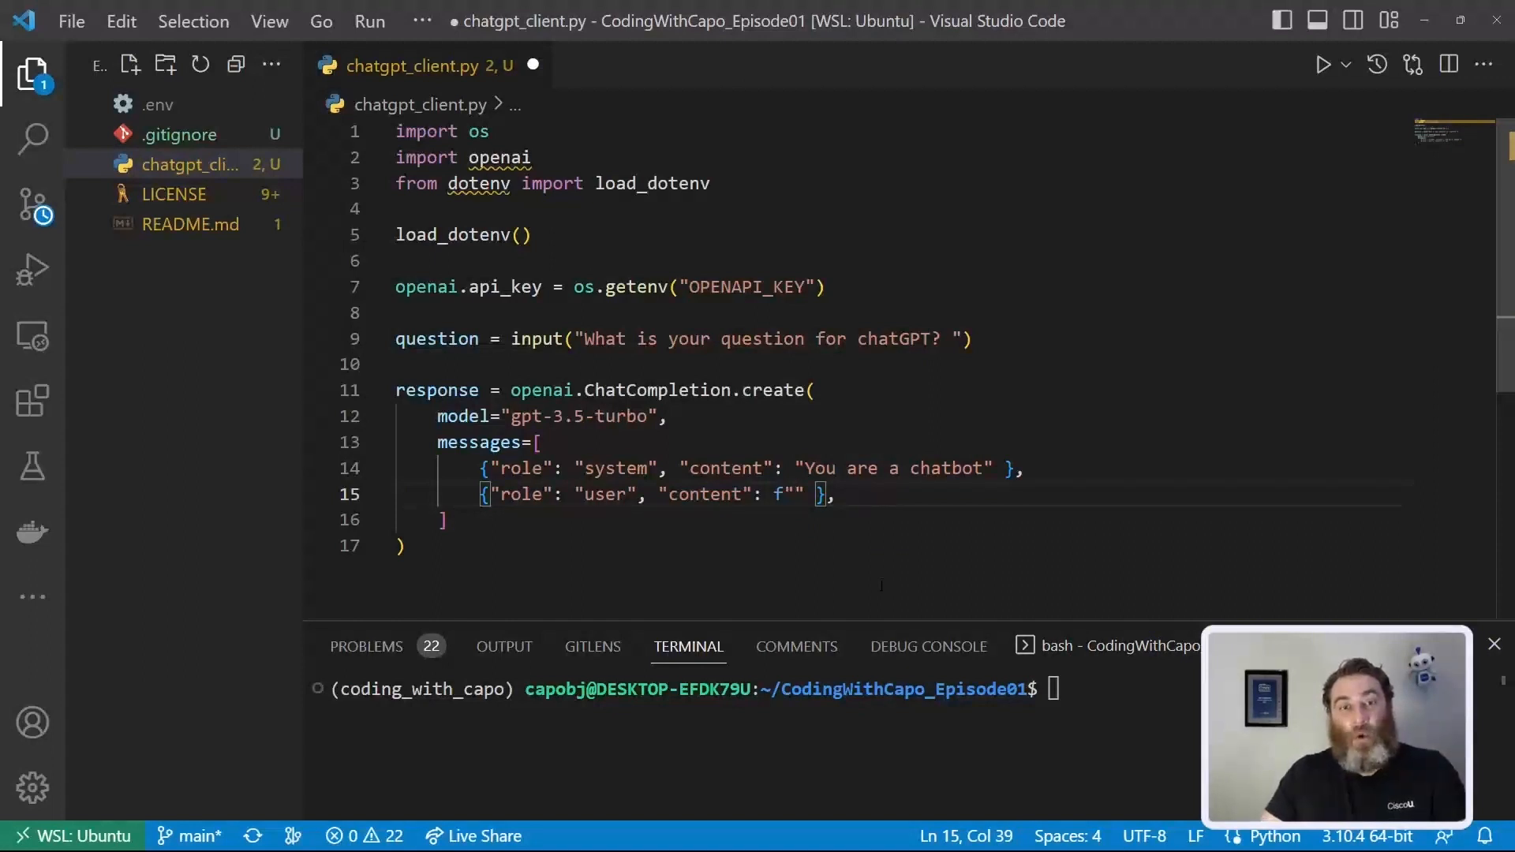
pyautogui.doubleClick(435, 338)
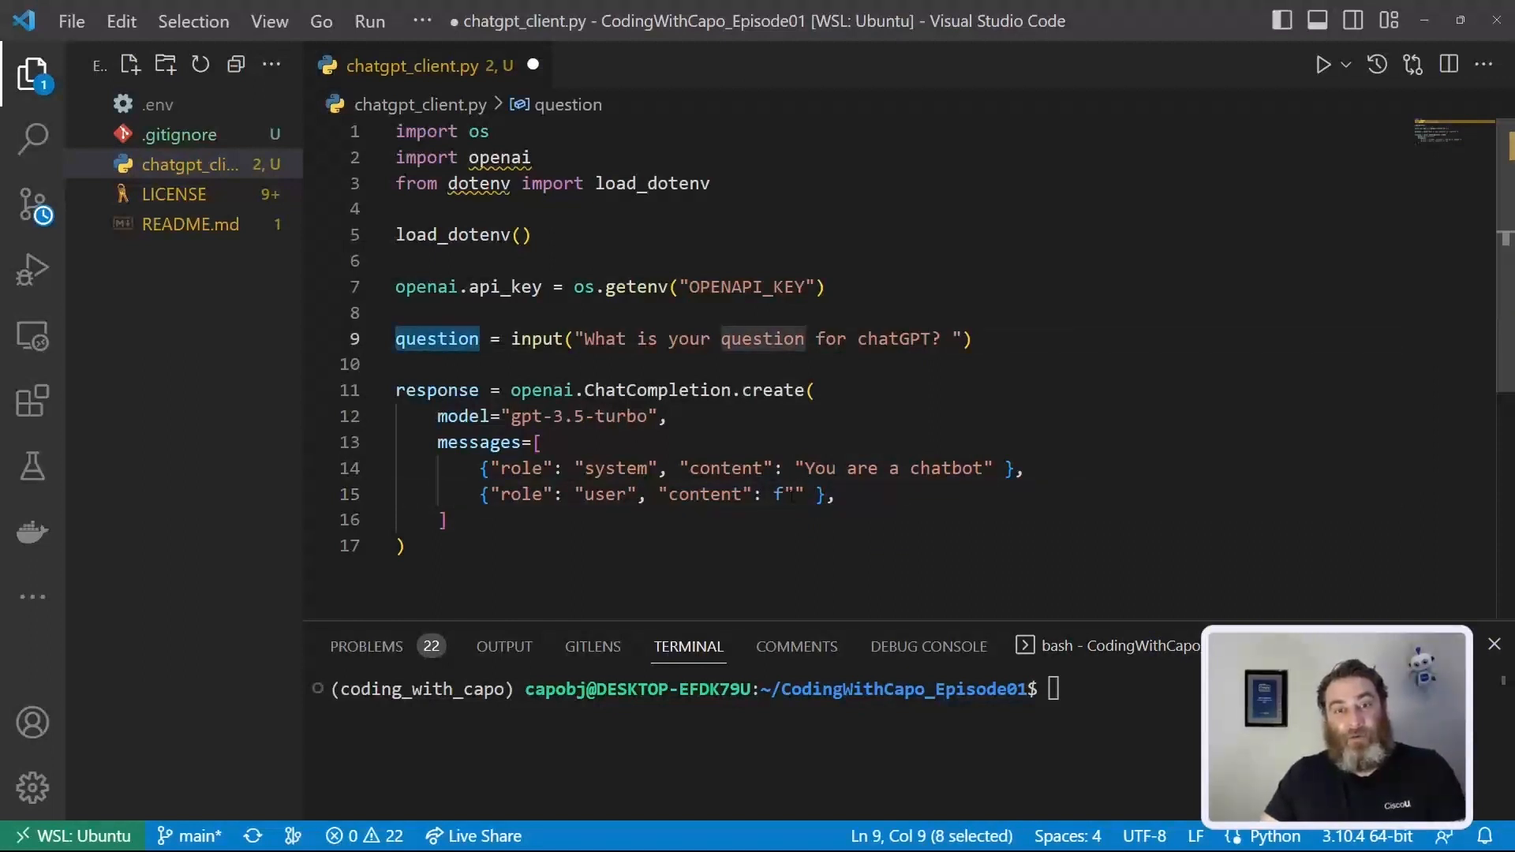
pyautogui.write('{question}')
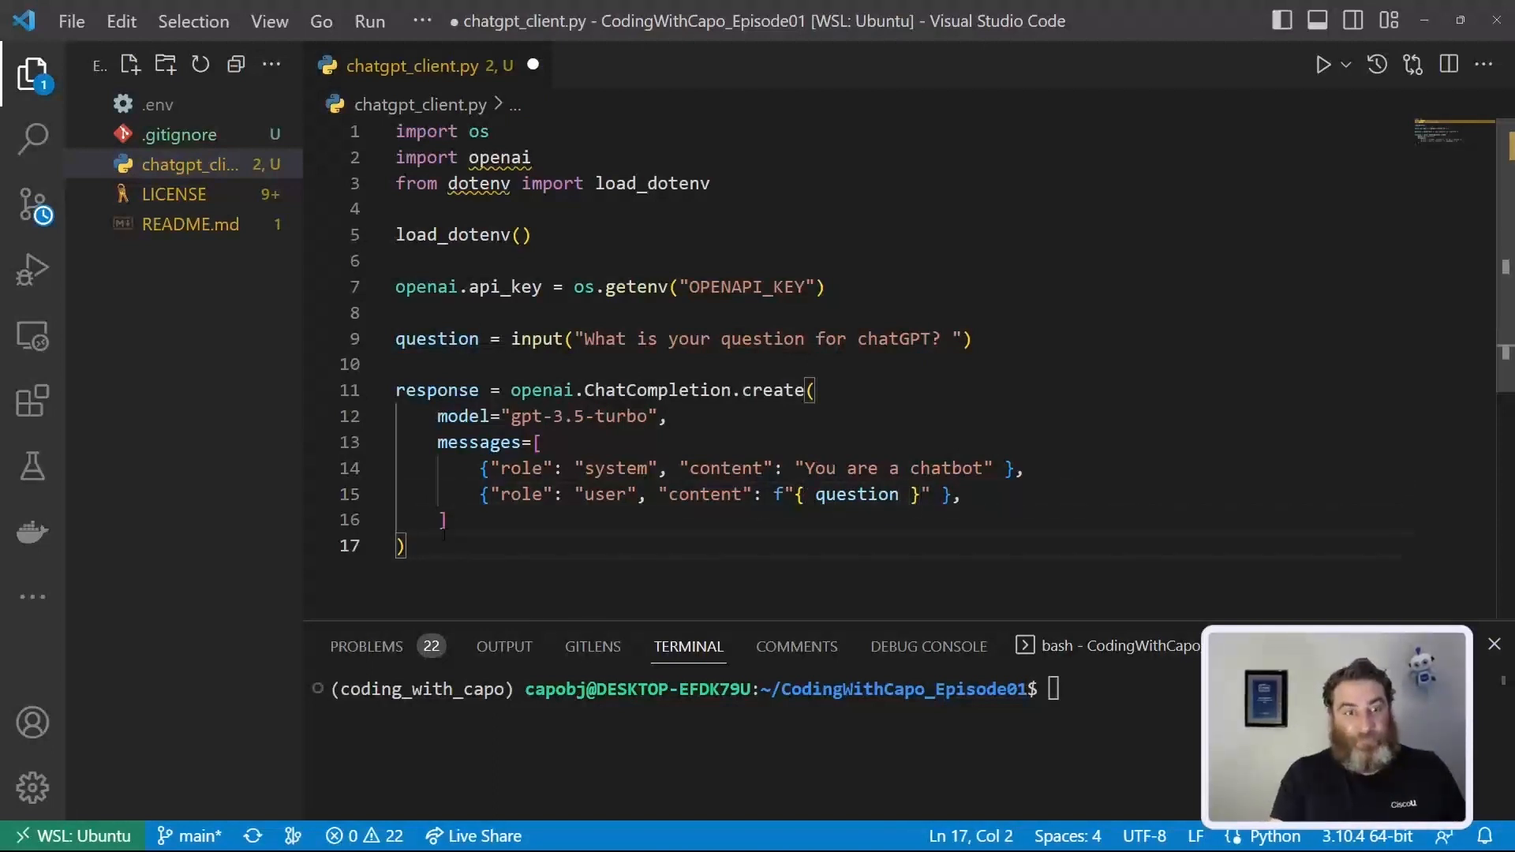
# Step: Loop over response.choices, appending each choice.message.content to result
pyautogui.press('Enter')
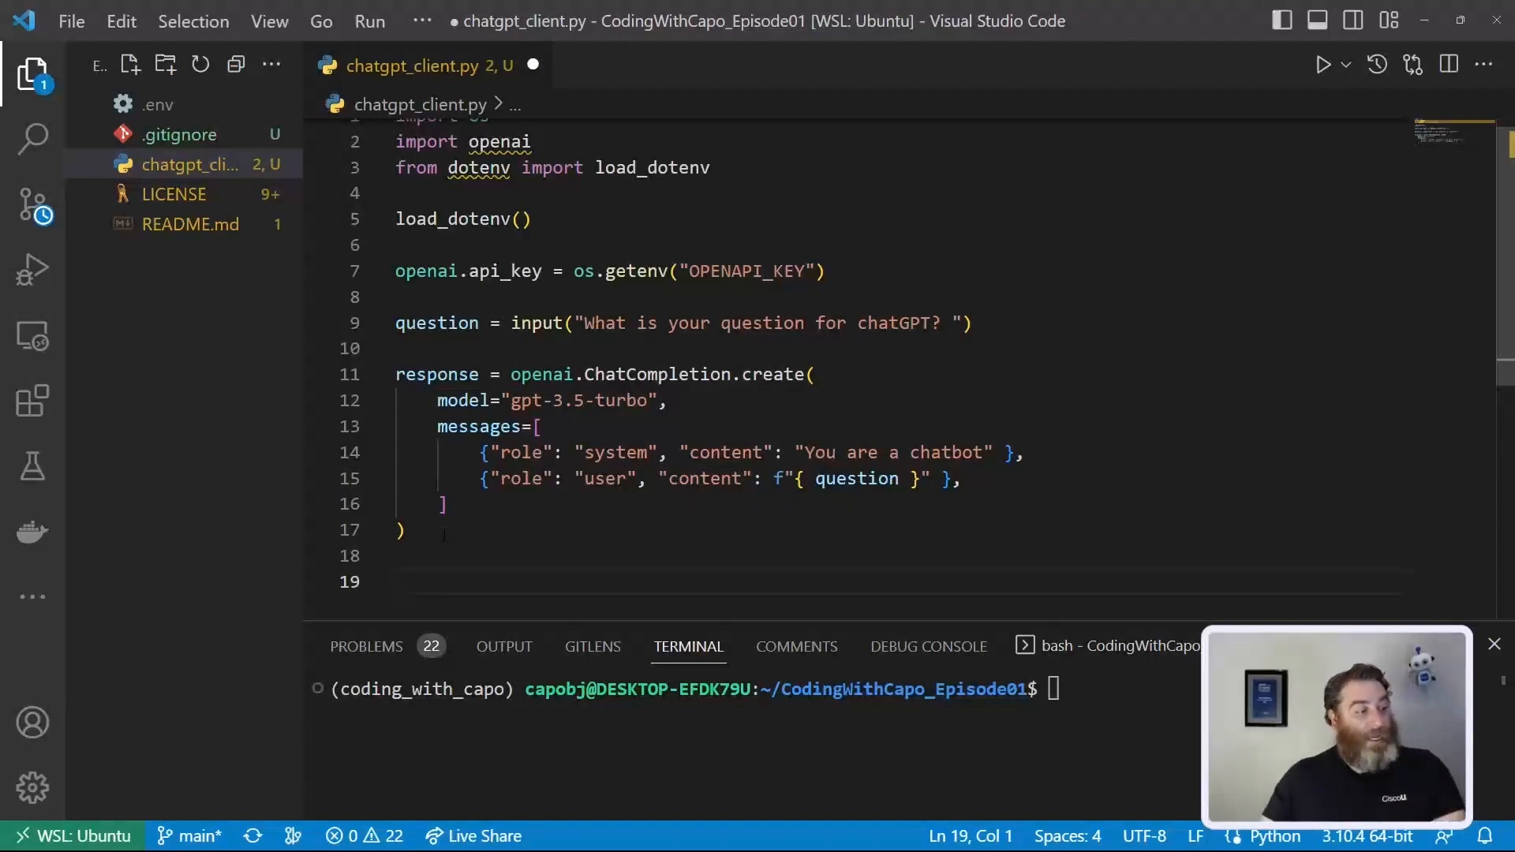
pyautogui.write('rers')
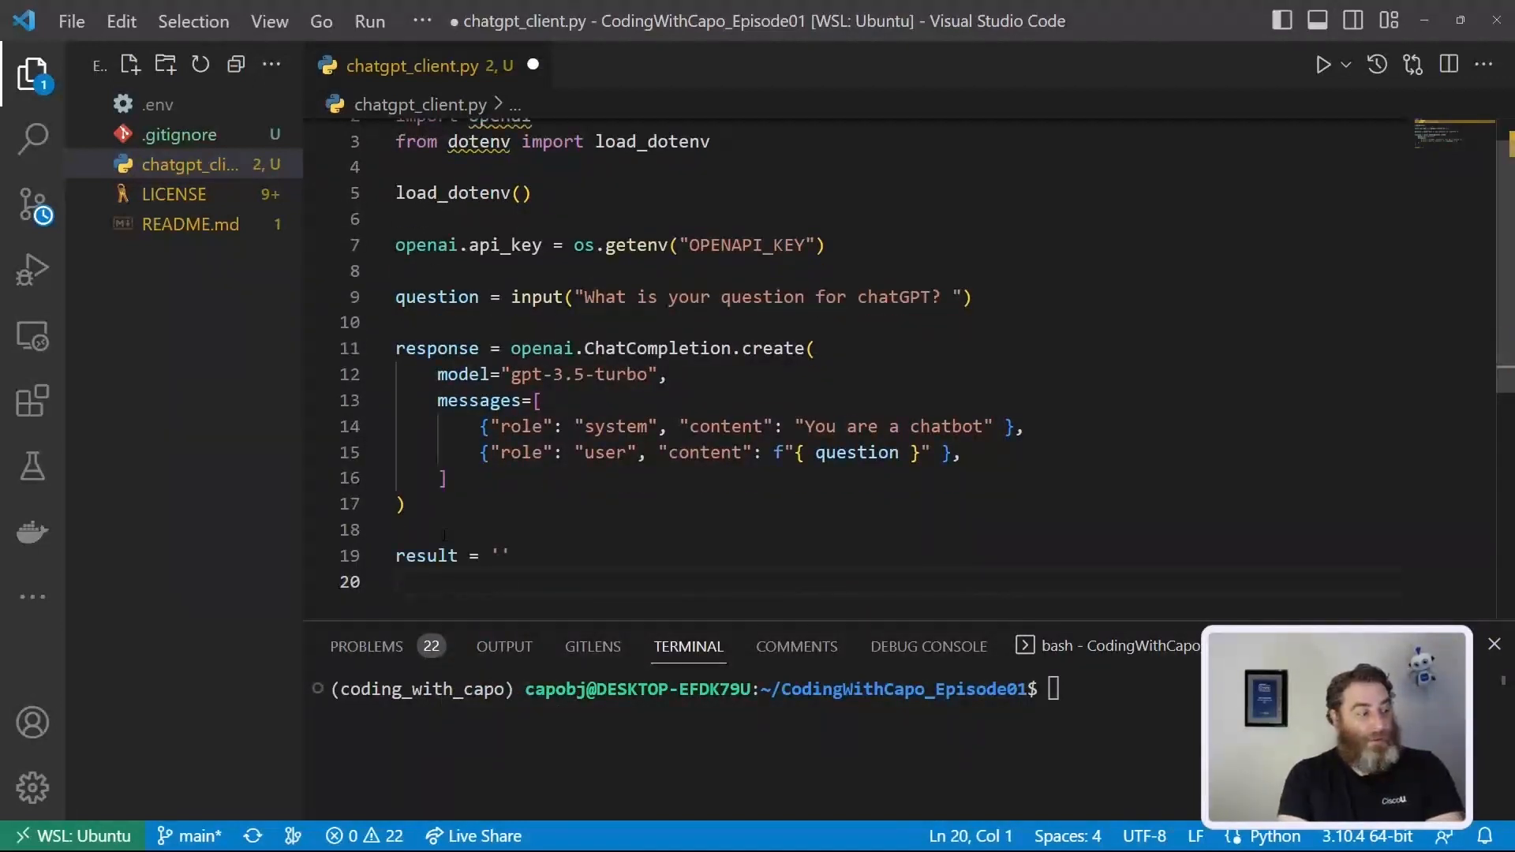
pyautogui.write('for choice in')
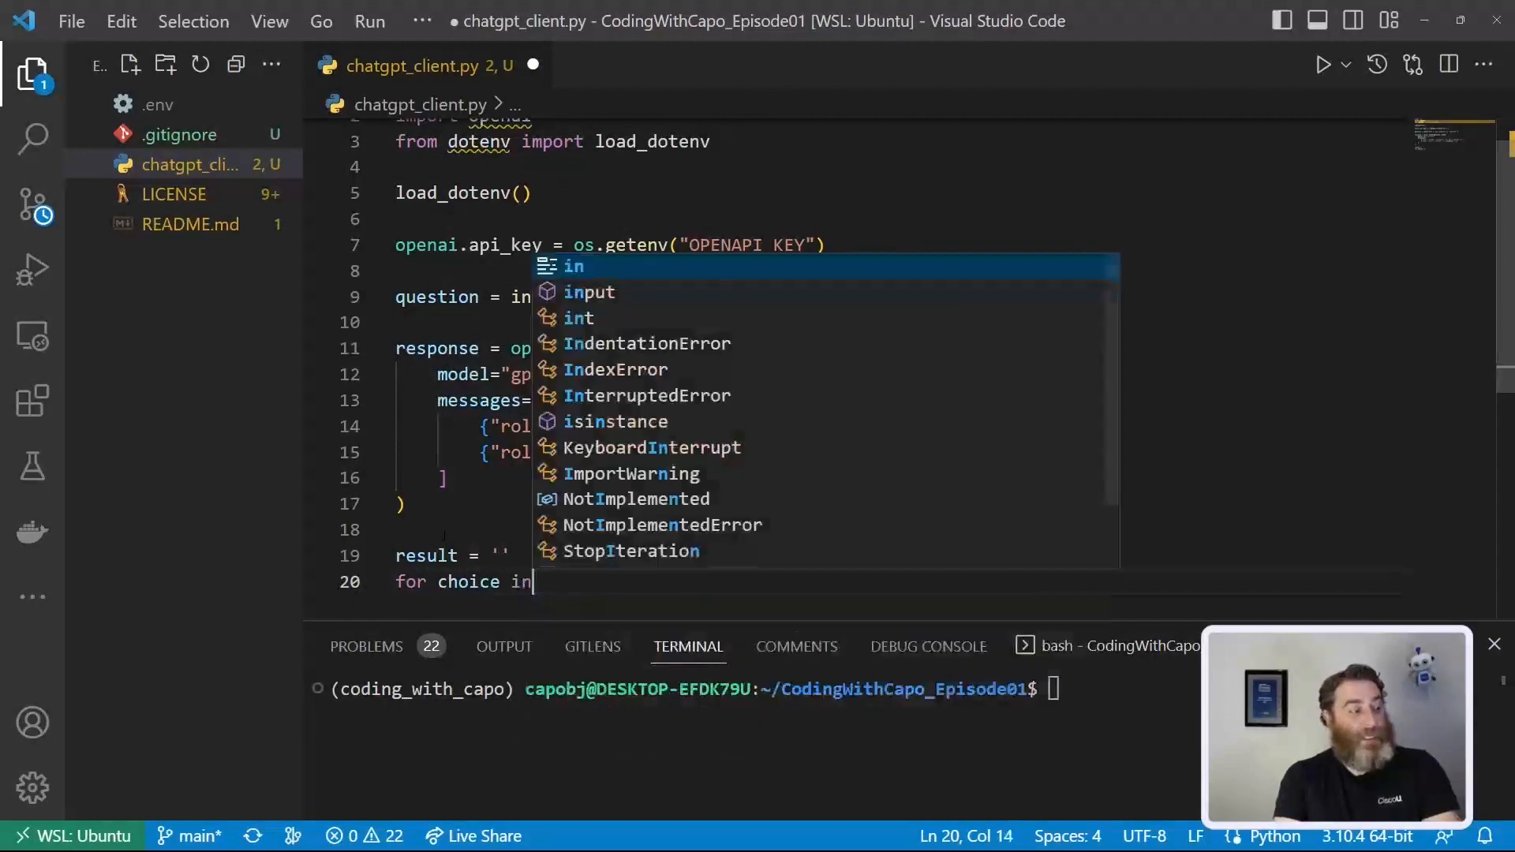
pyautogui.write('response.choices:')
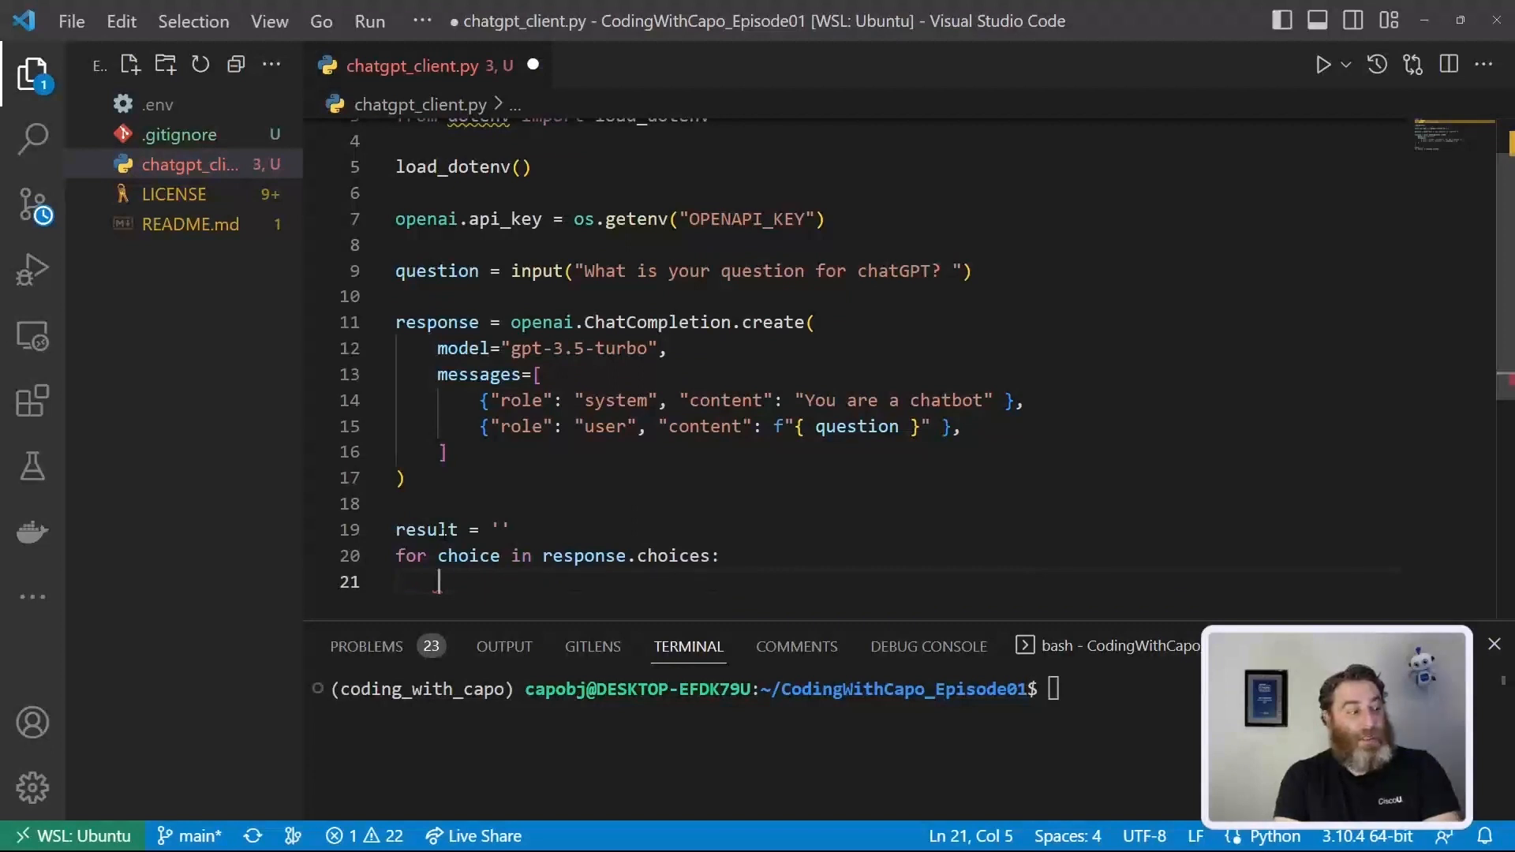
pyautogui.write('result +=')
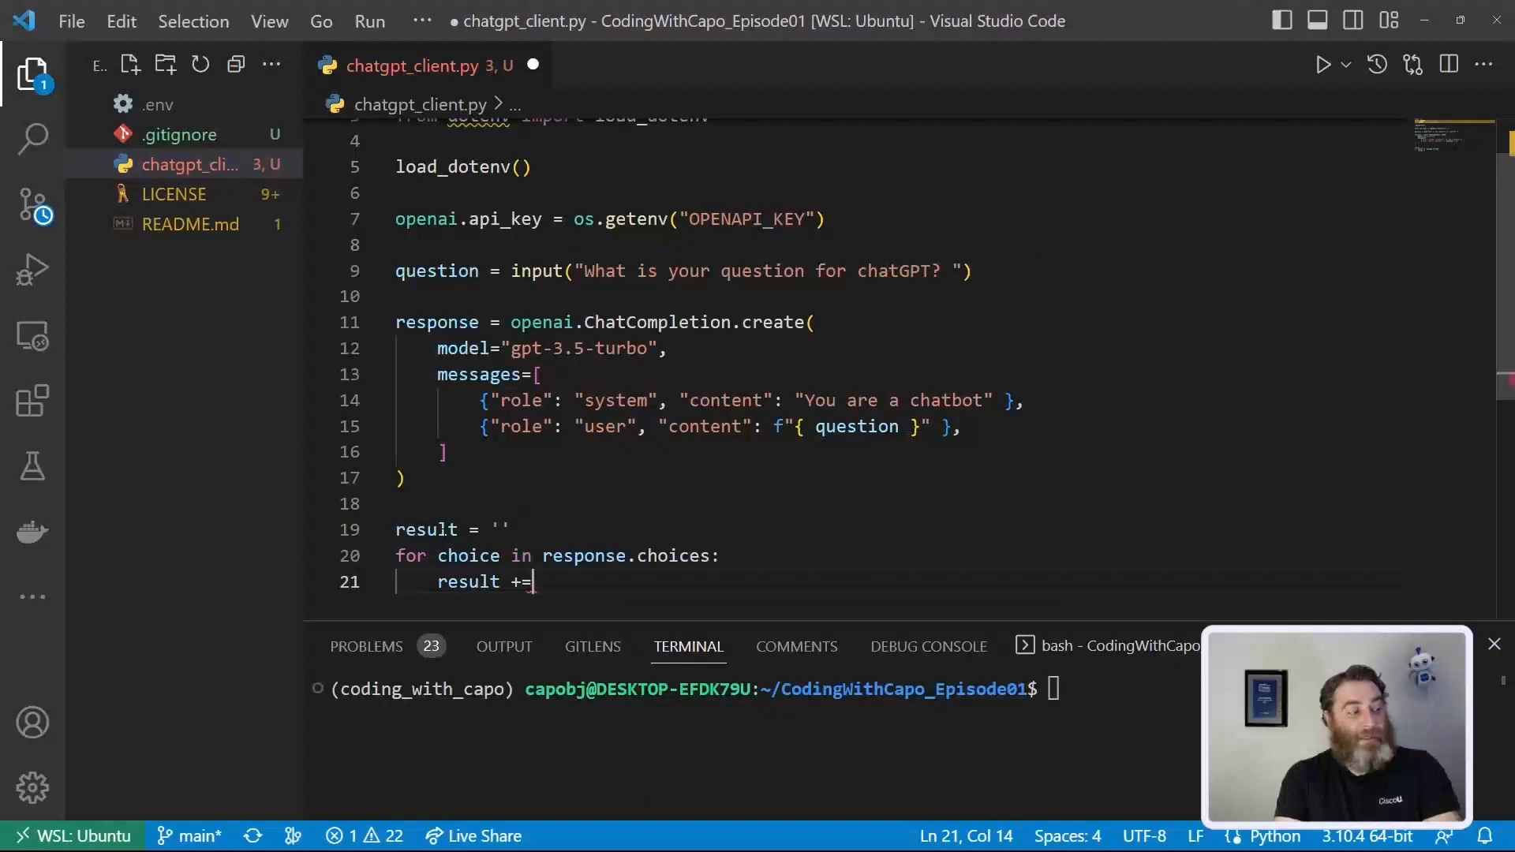
pyautogui.write('choice.mess')
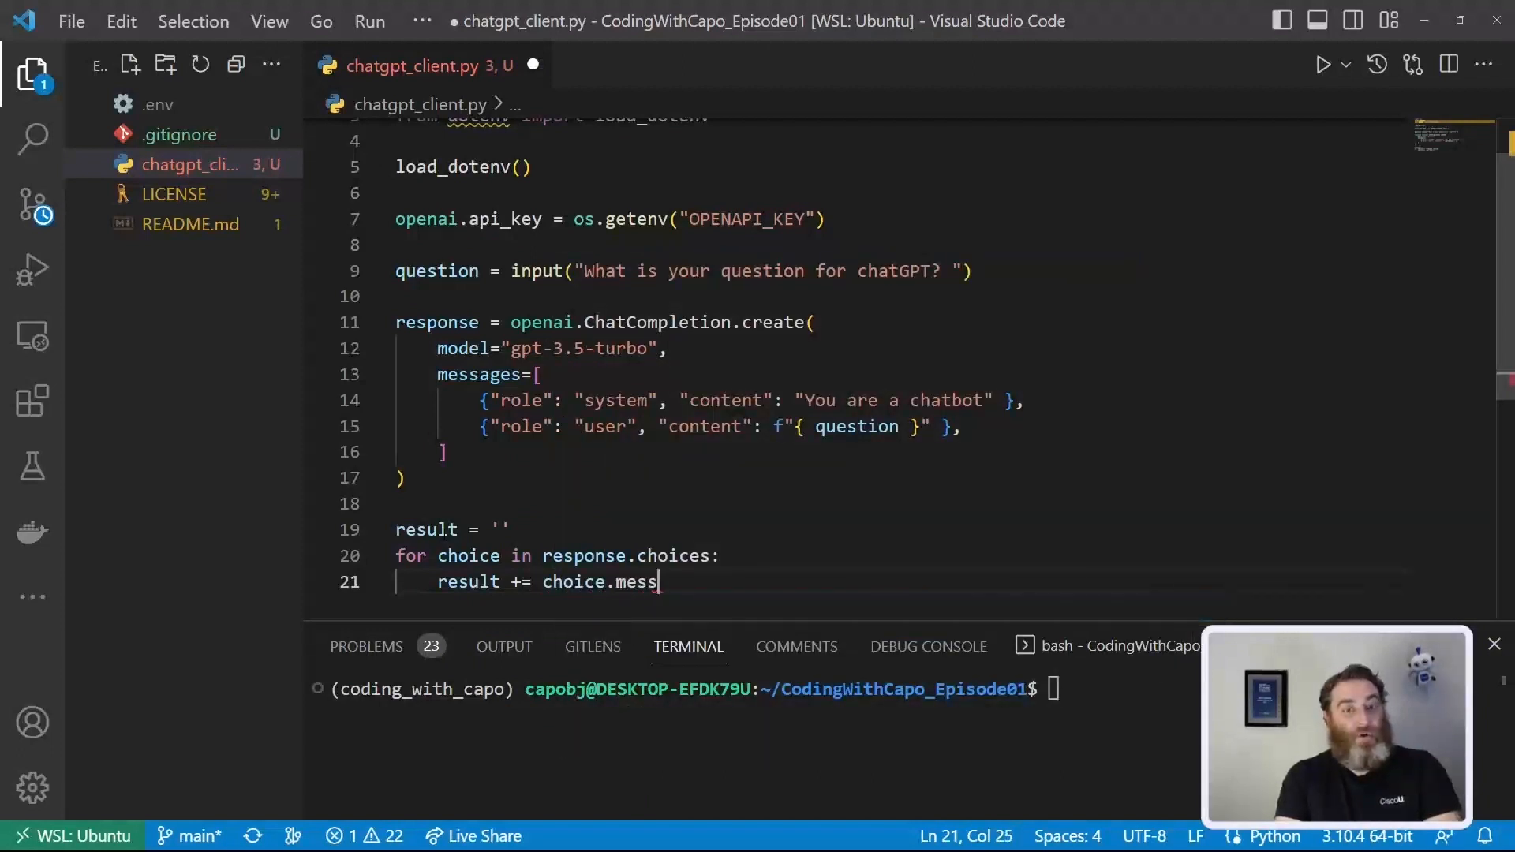
pyautogui.write('age.con')
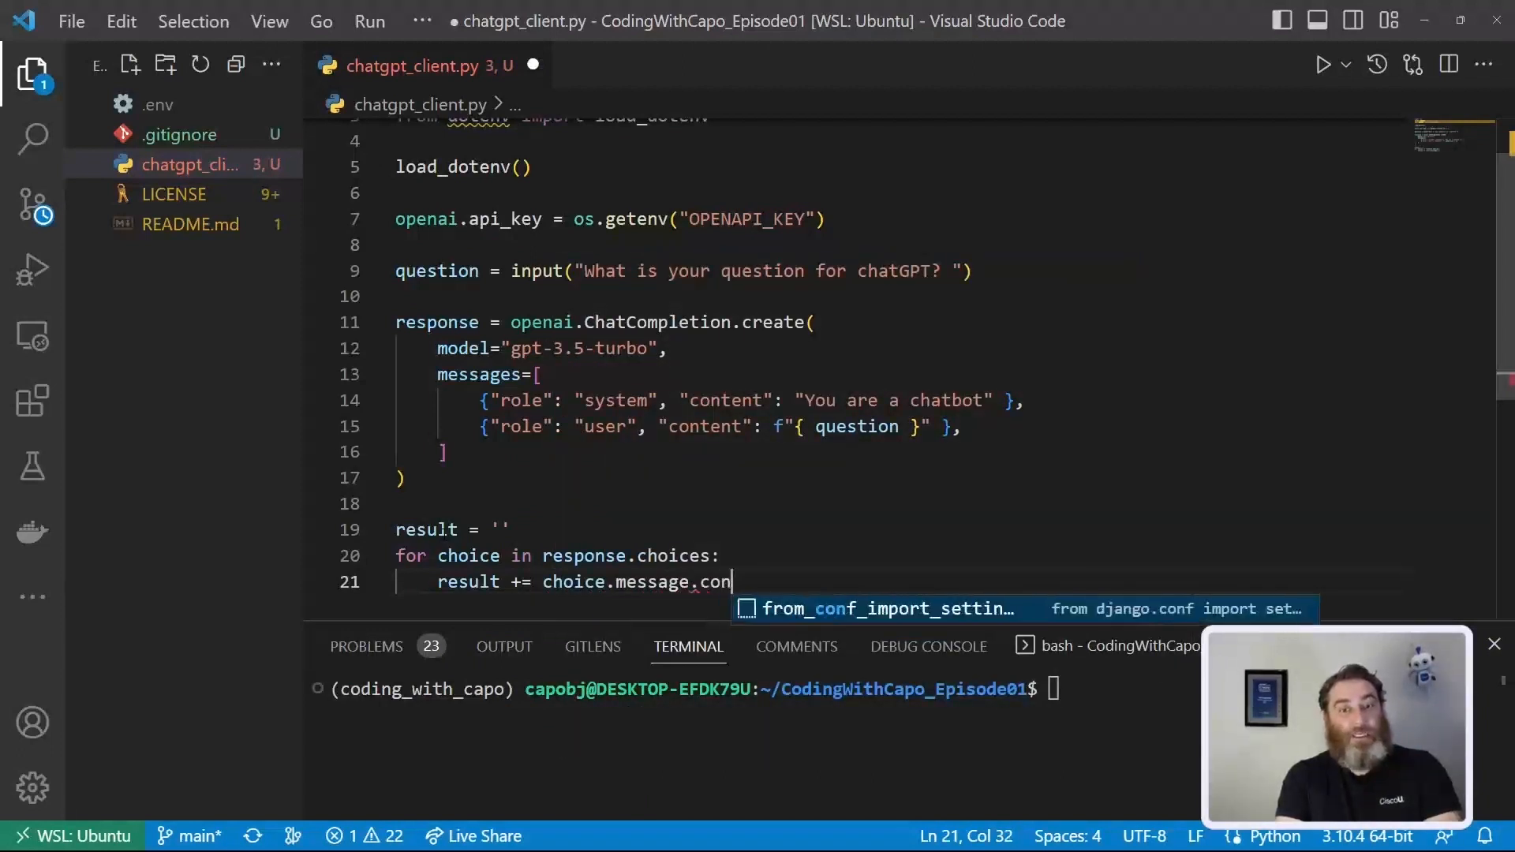
pyautogui.write('tent')
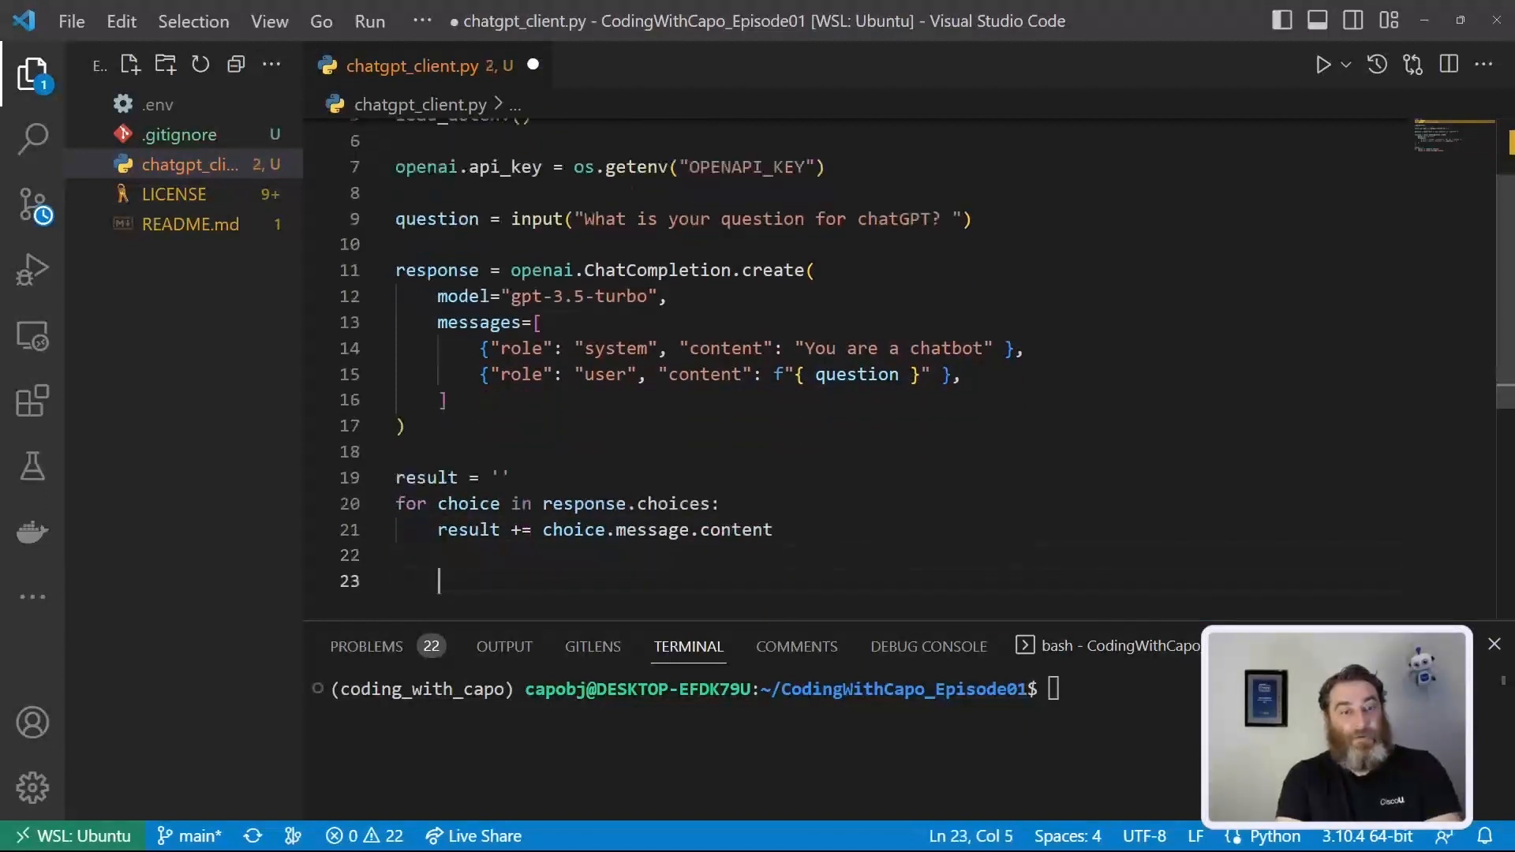
# Step: Print f"We asked chatGPT {question} - here is their response:" followed by print(result)
pyautogui.write('print')
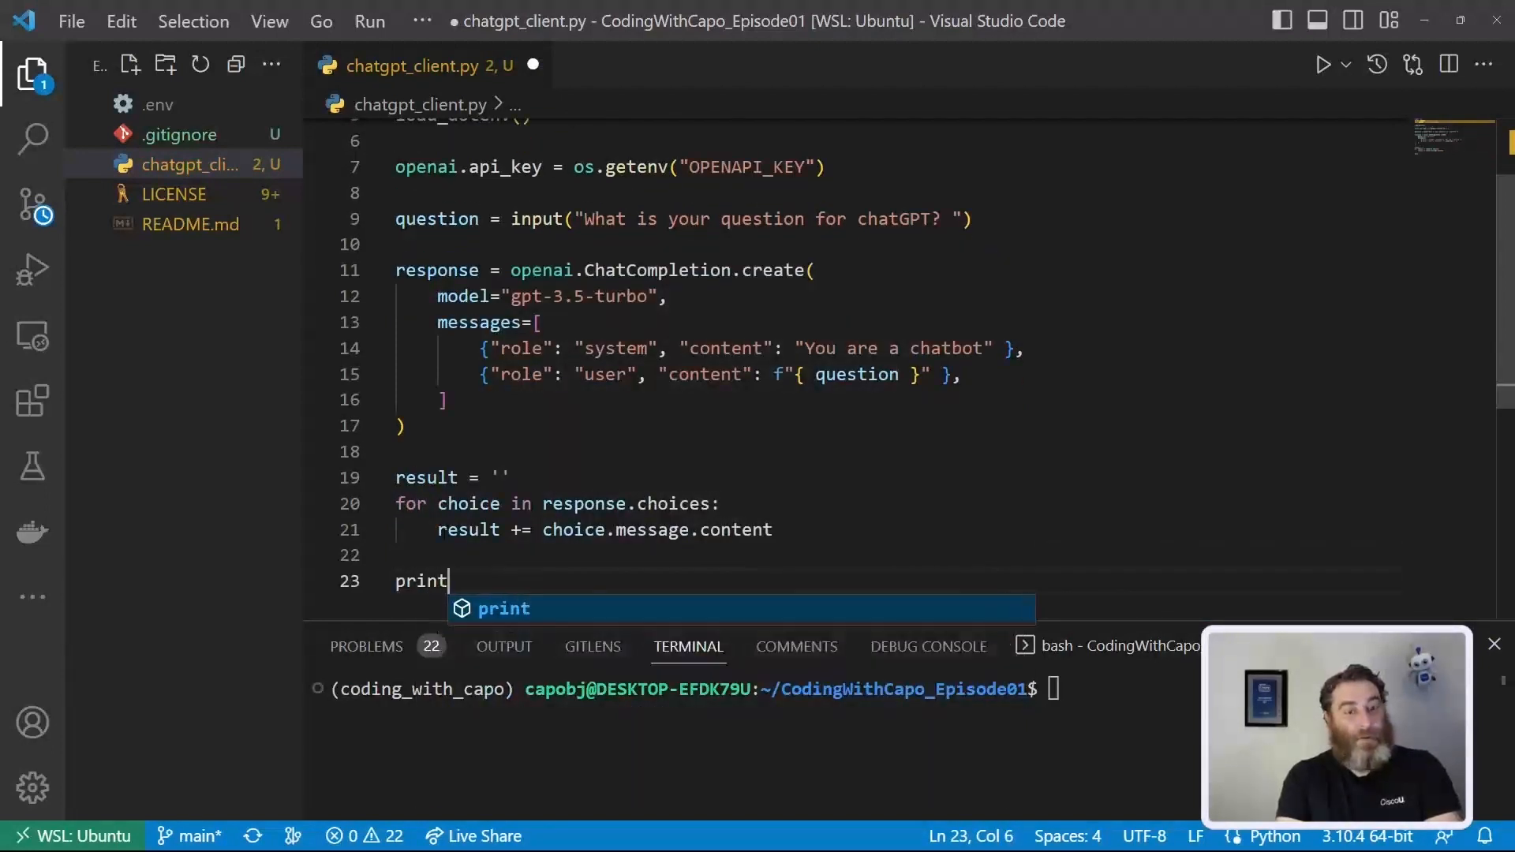
pyautogui.write('(f""')
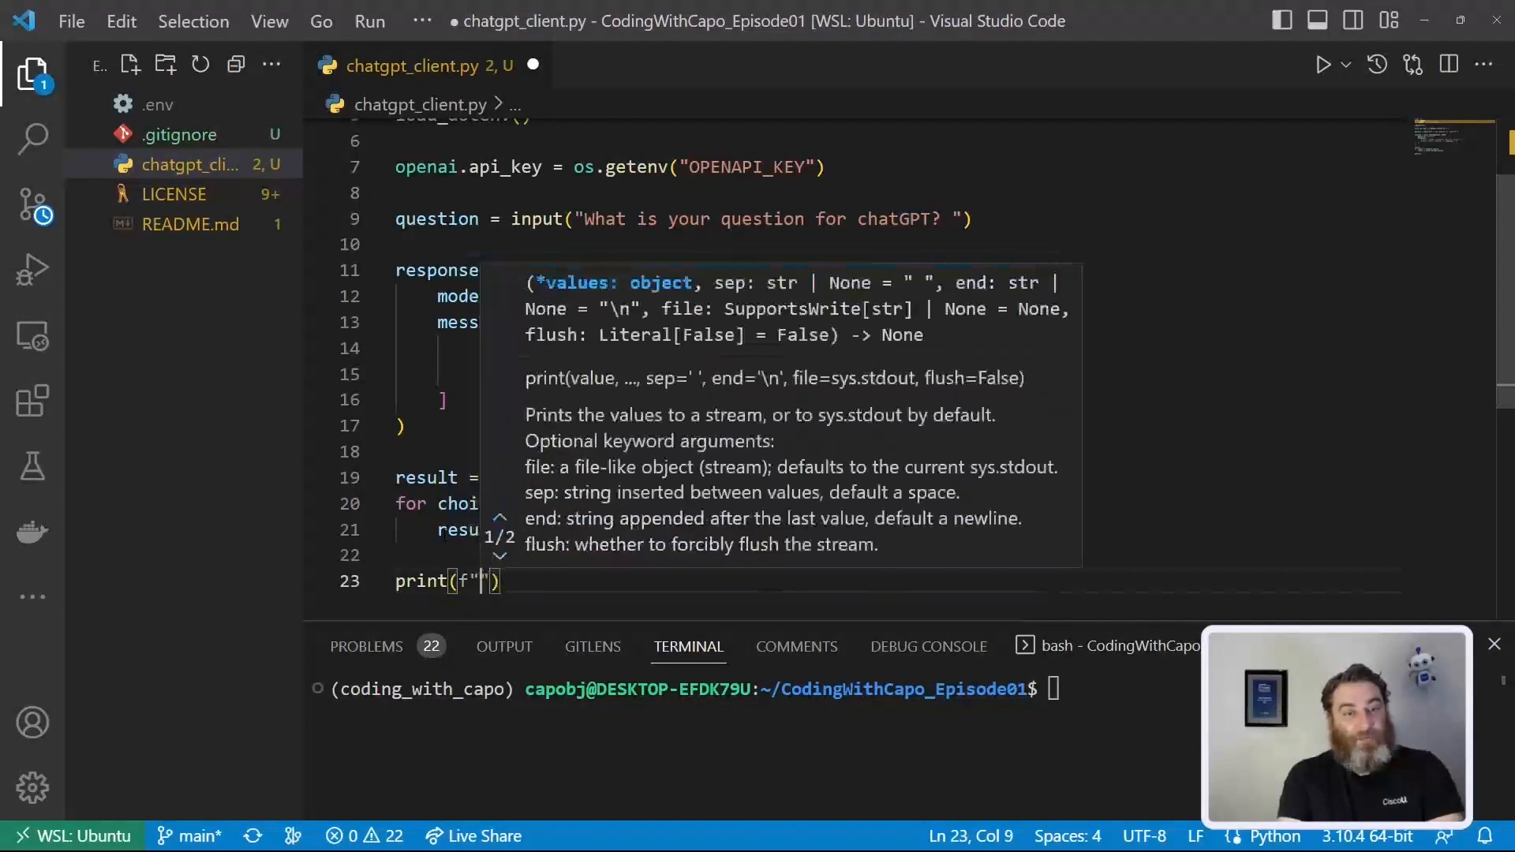
pyautogui.write('We')
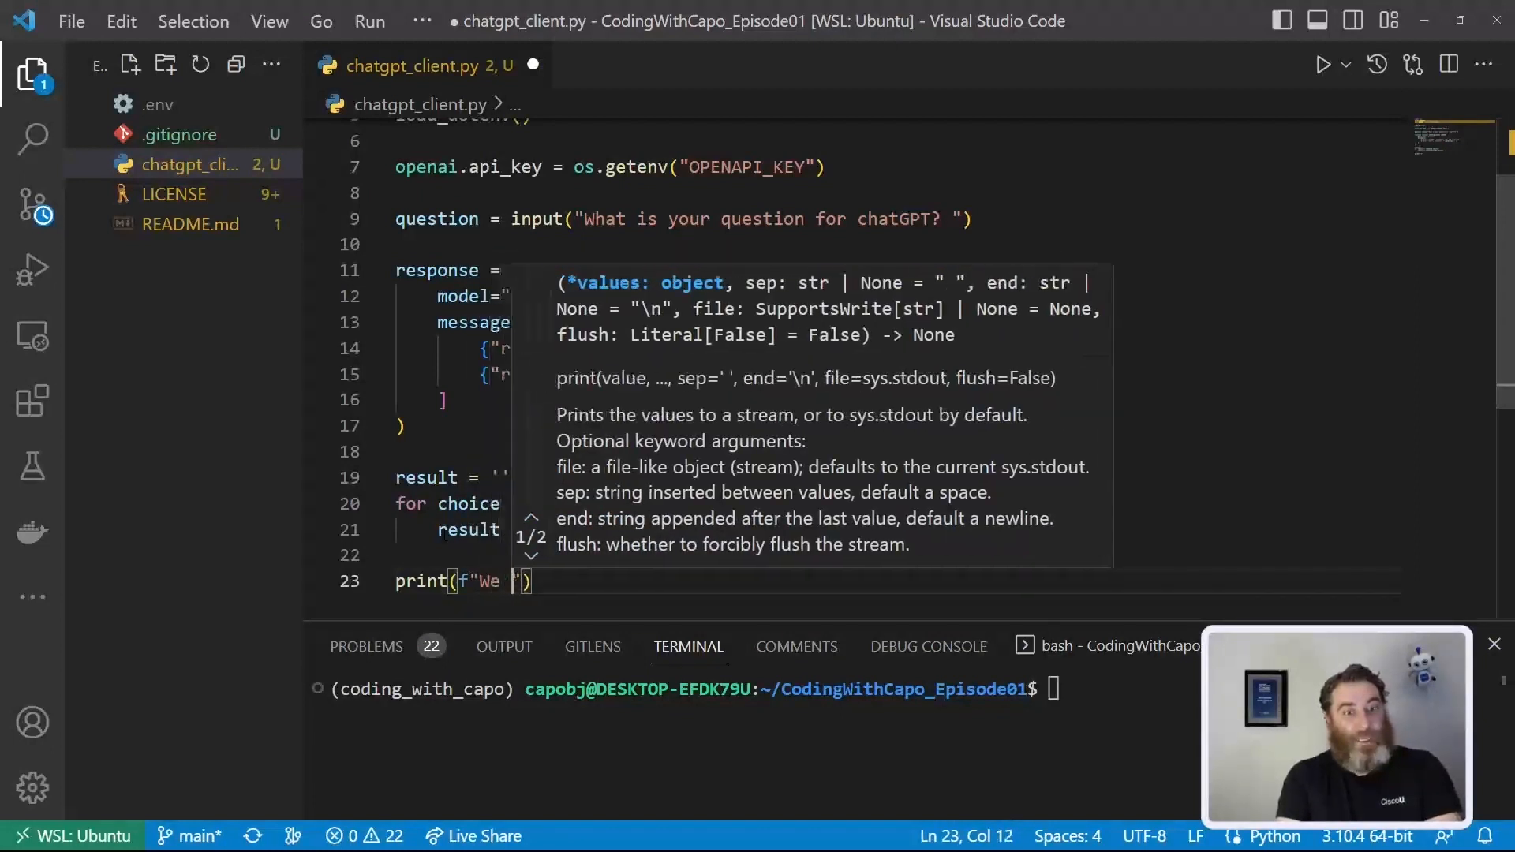
pyautogui.write('asked chatG')
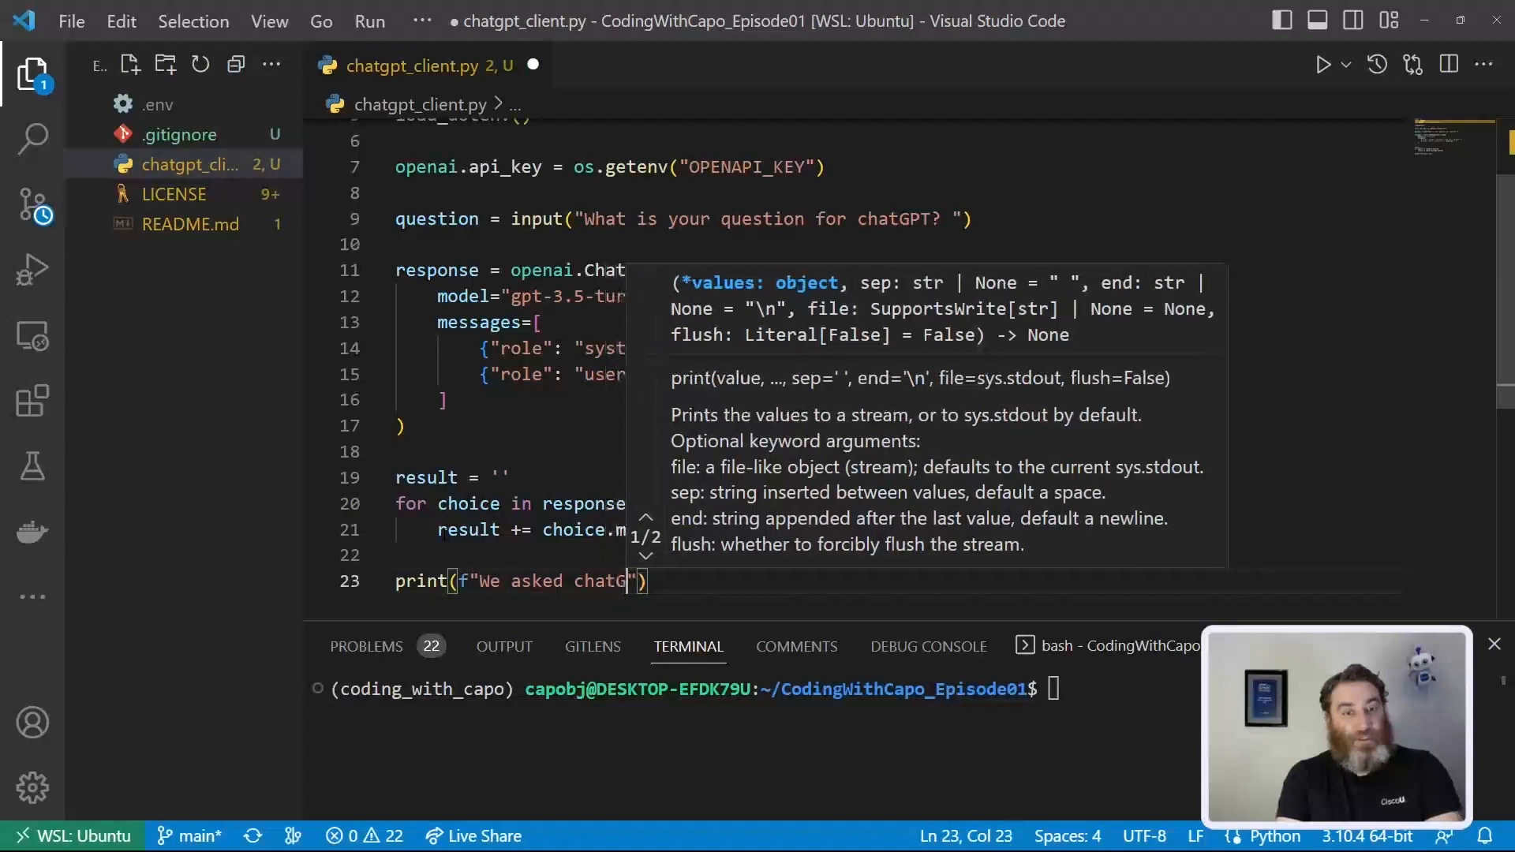
pyautogui.write('{}')
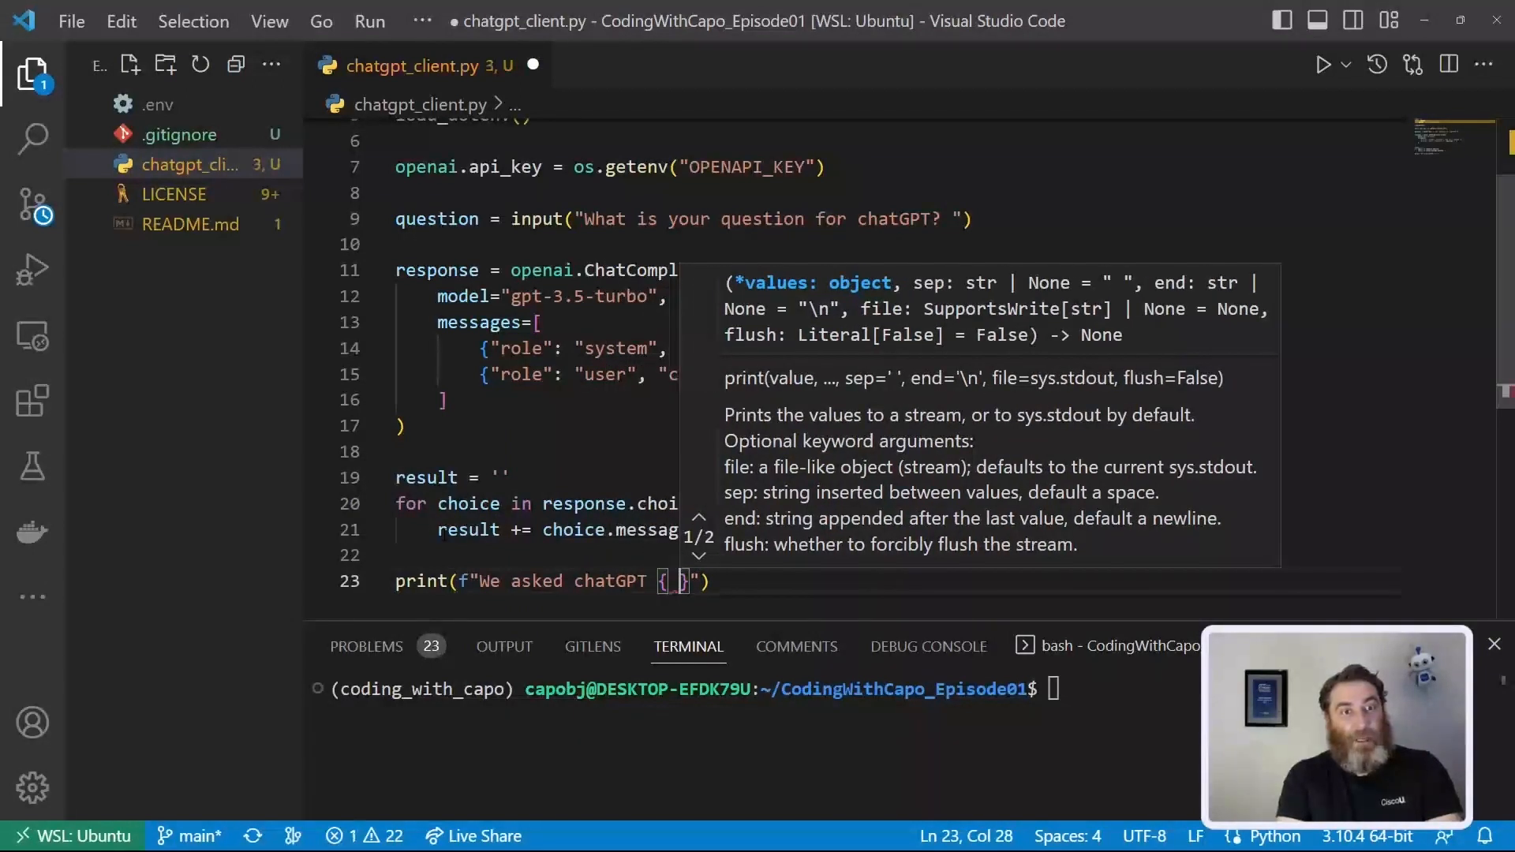
pyautogui.write('question')
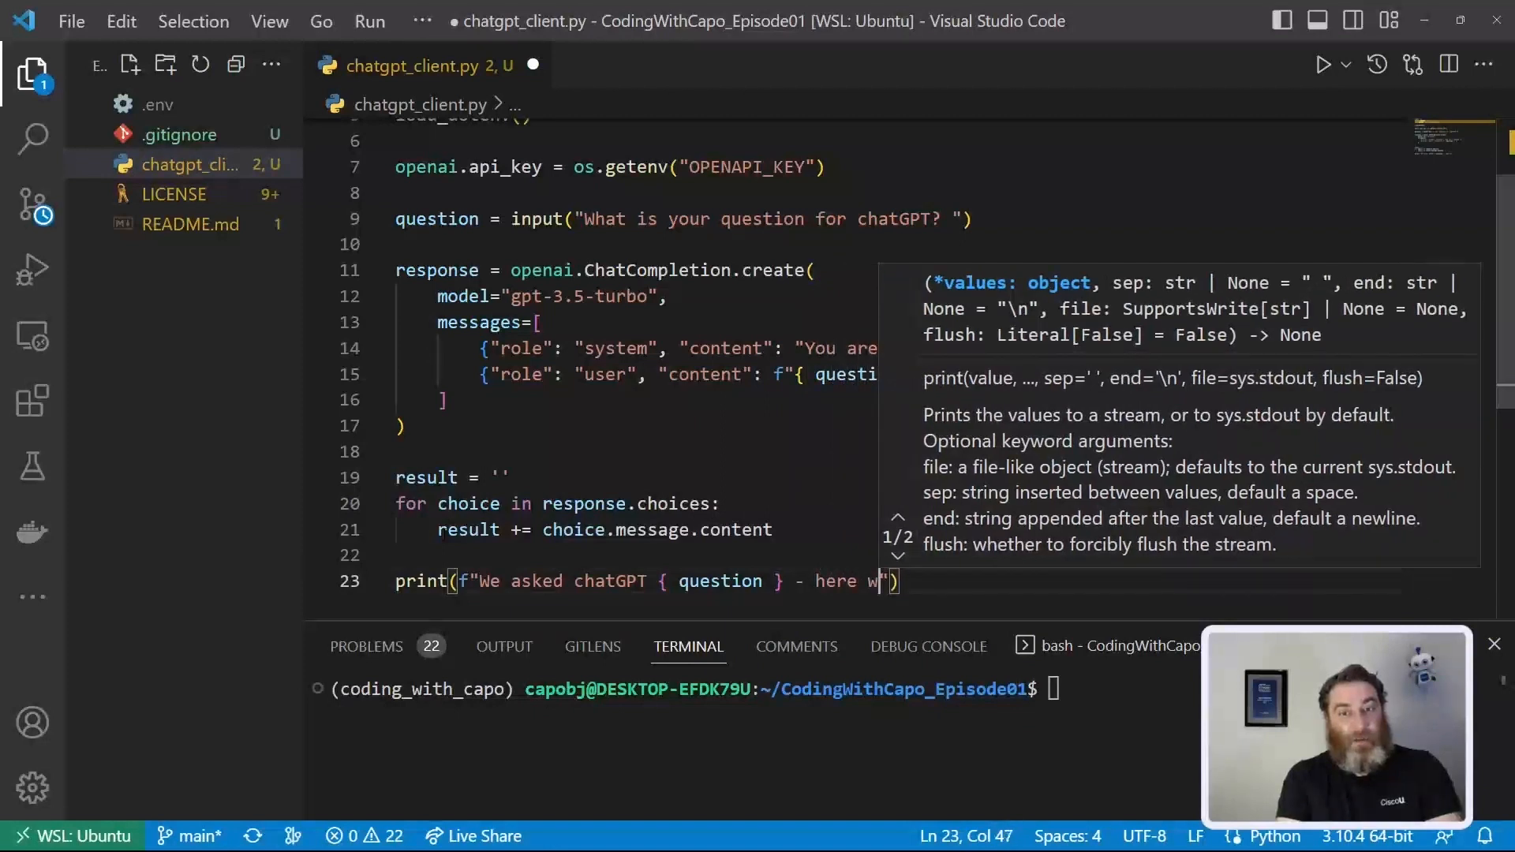
pyautogui.write('is t')
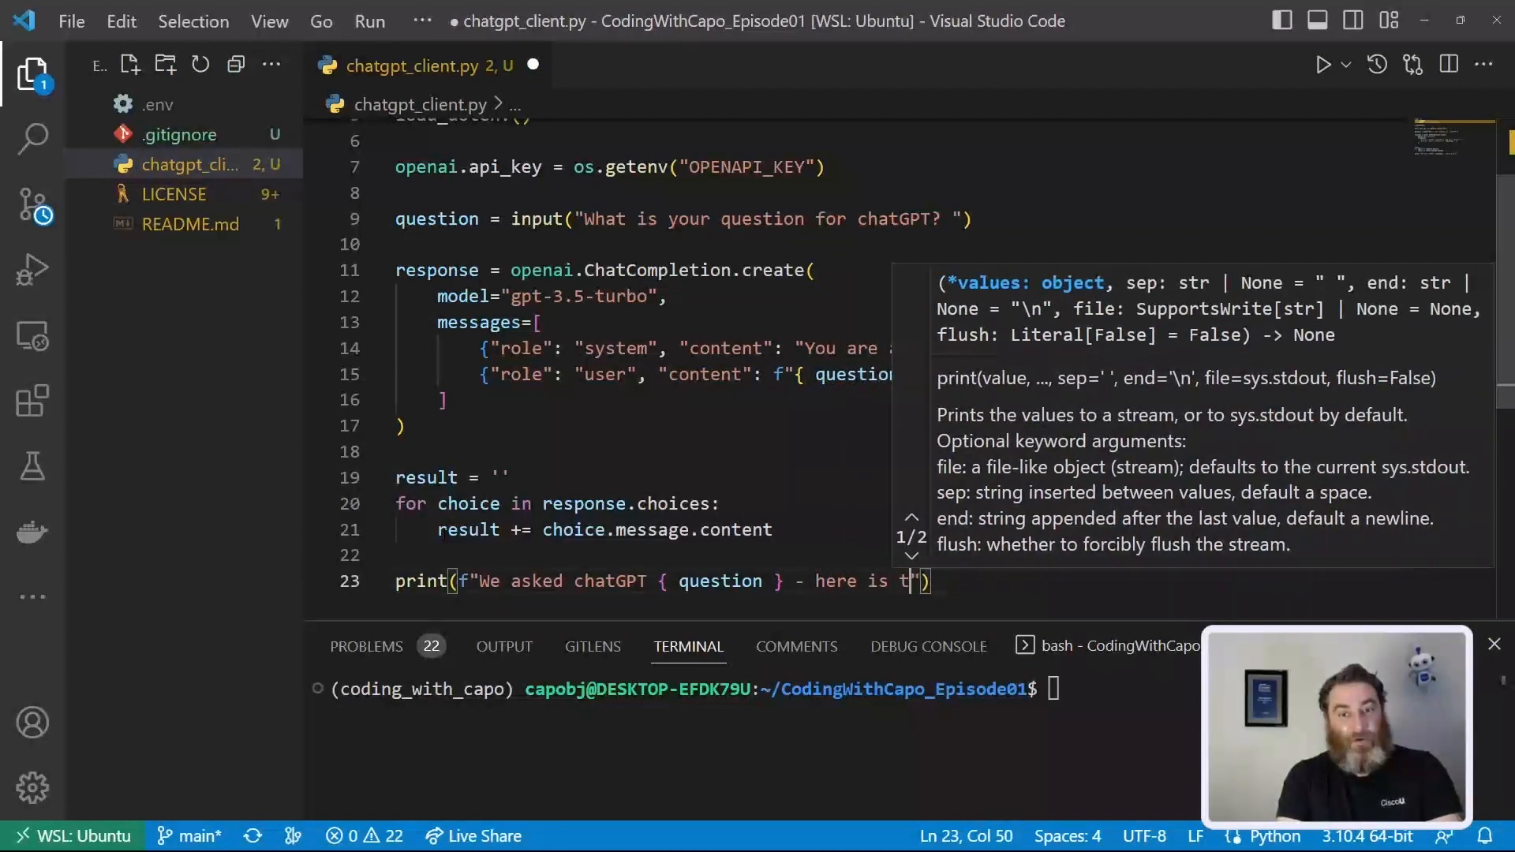
pyautogui.write('heir response:')
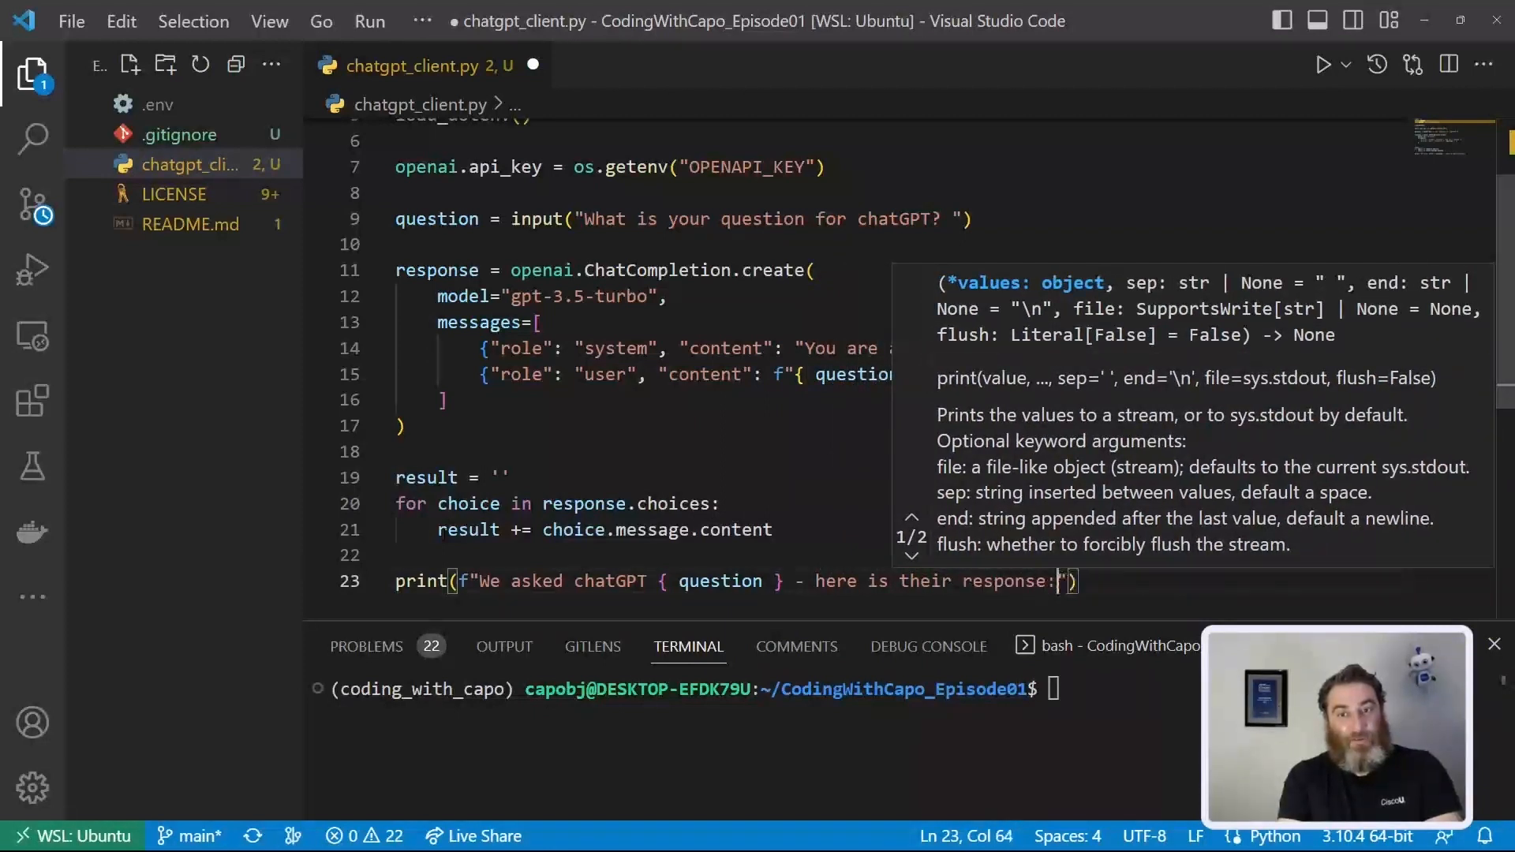
pyautogui.write('print')
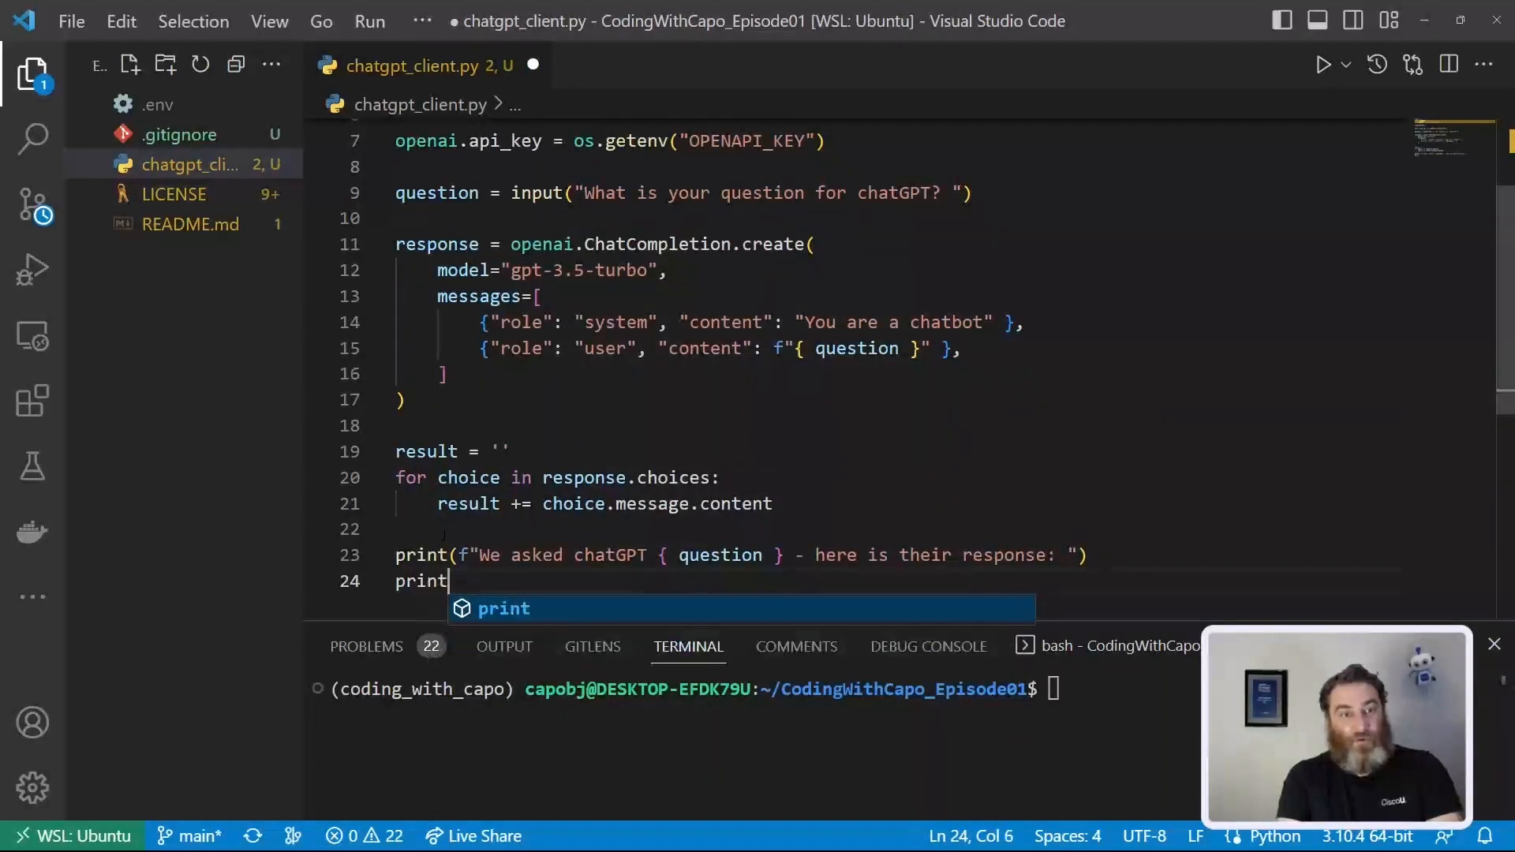
pyautogui.write('(resu')
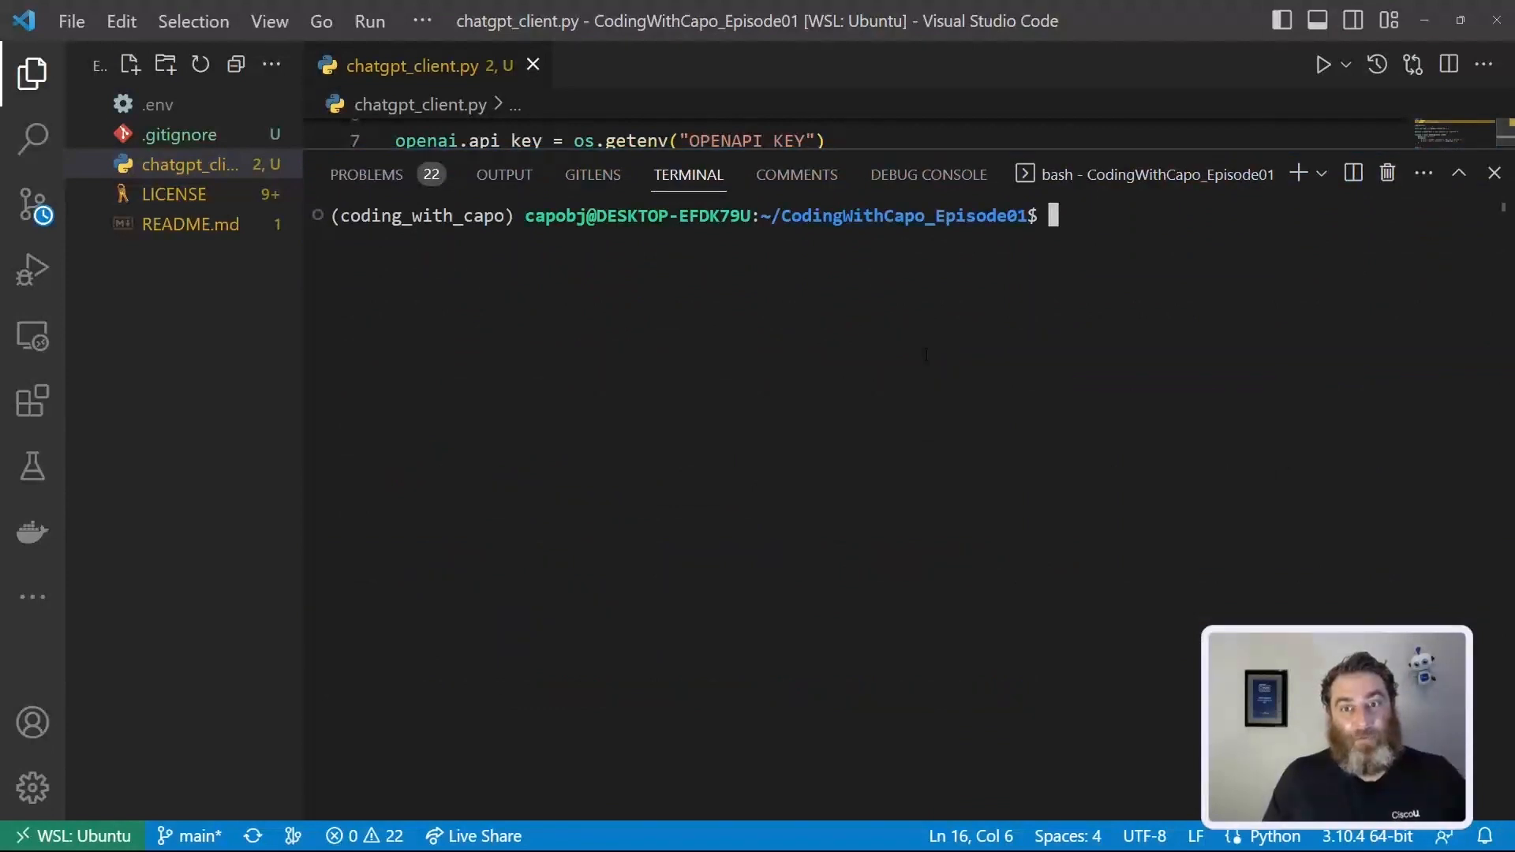
# Step: Run python chatgpt_client.py and ask how tall the CN Tower is
pyautogui.write('python')
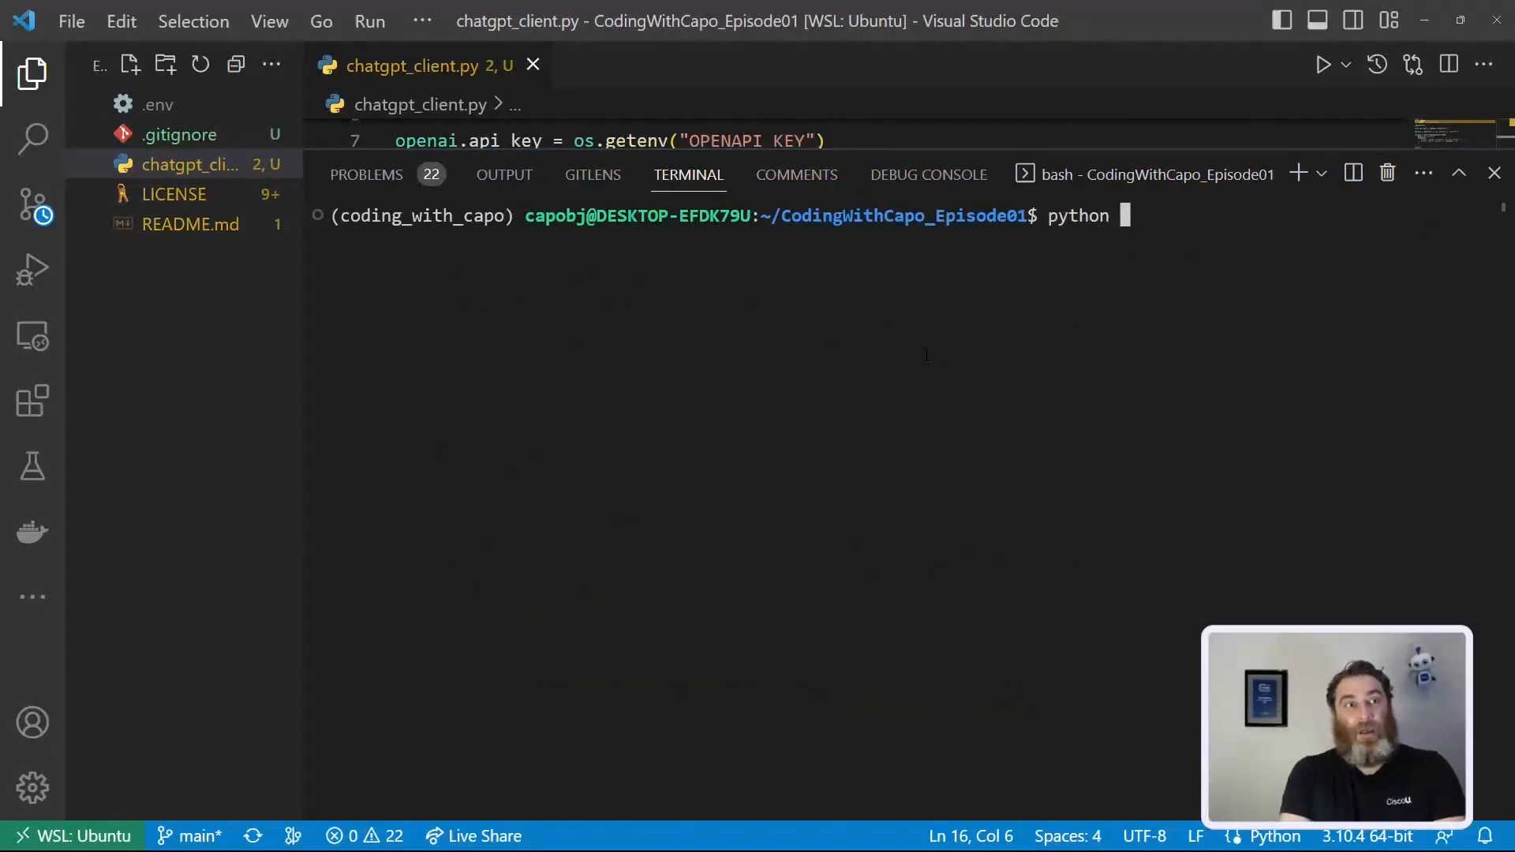
pyautogui.write('chatgpt_client.py')
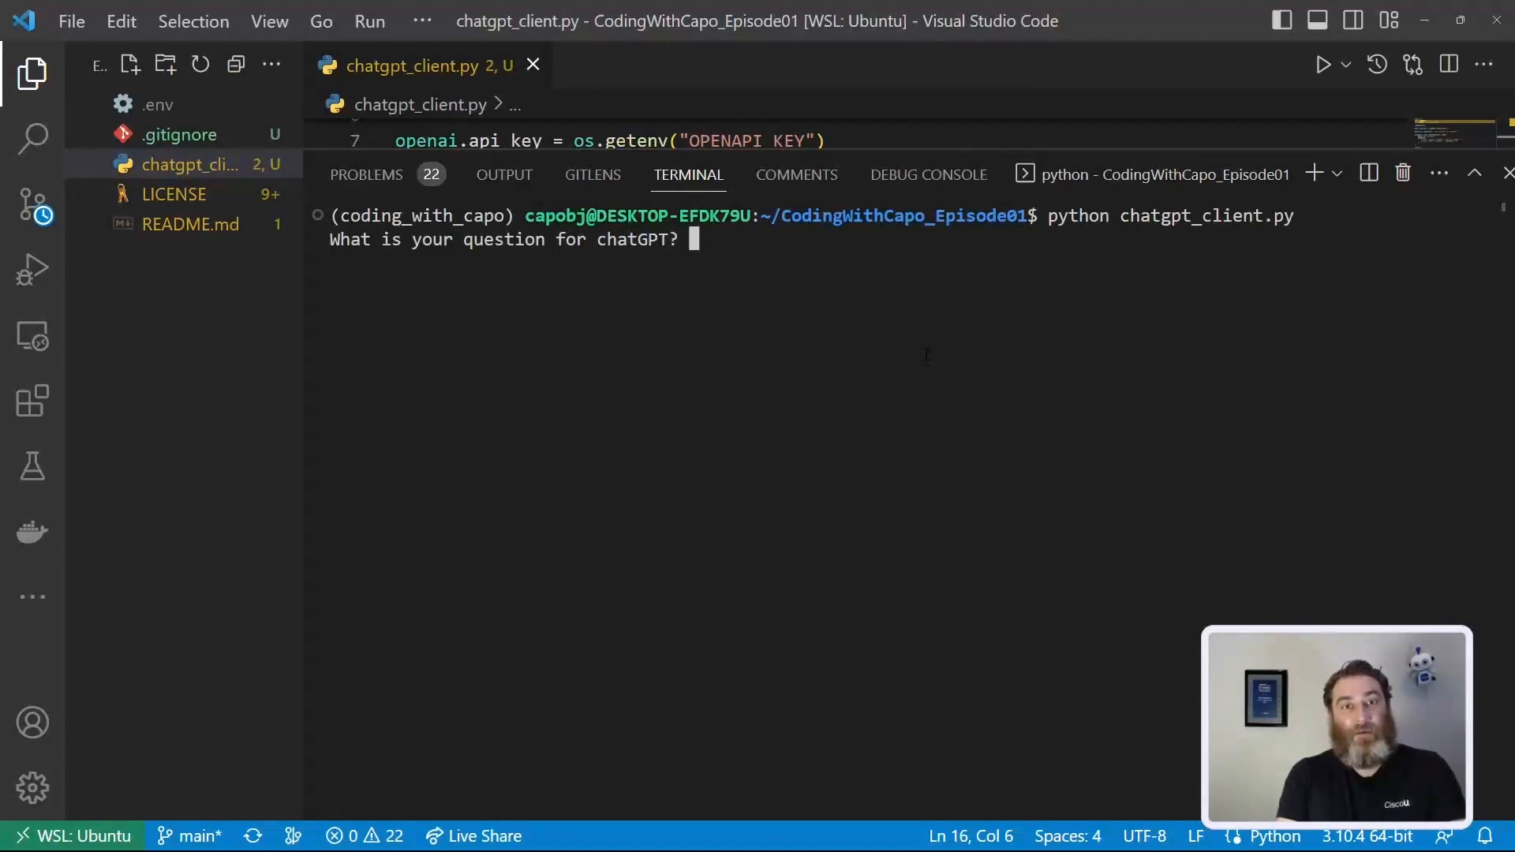
pyautogui.write('How Tall Is The CN Tower?')
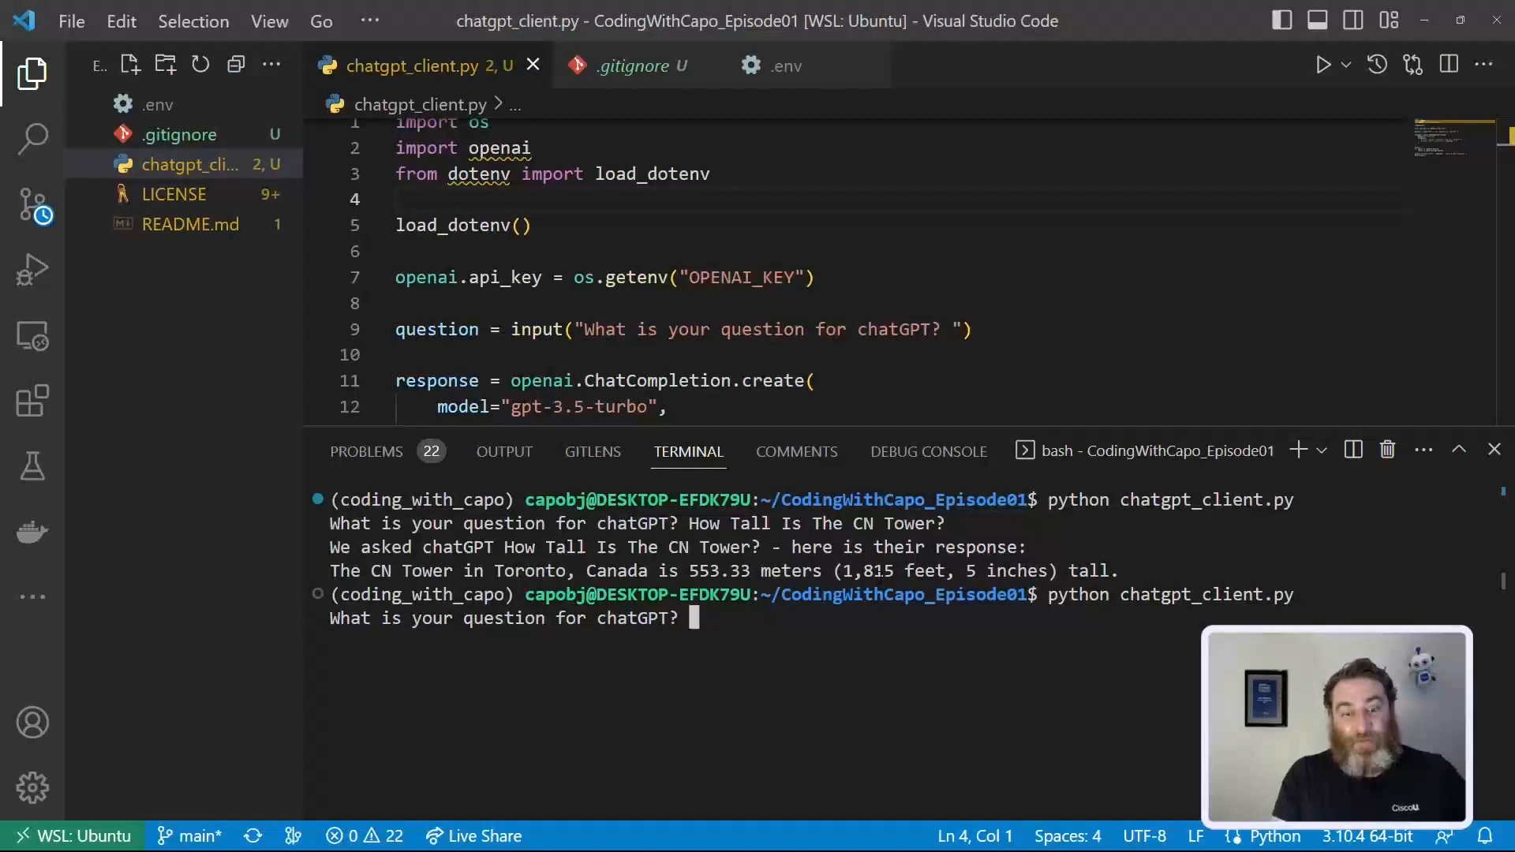
# Step: Run it again and ask who won the first World Series
pyautogui.write('W')
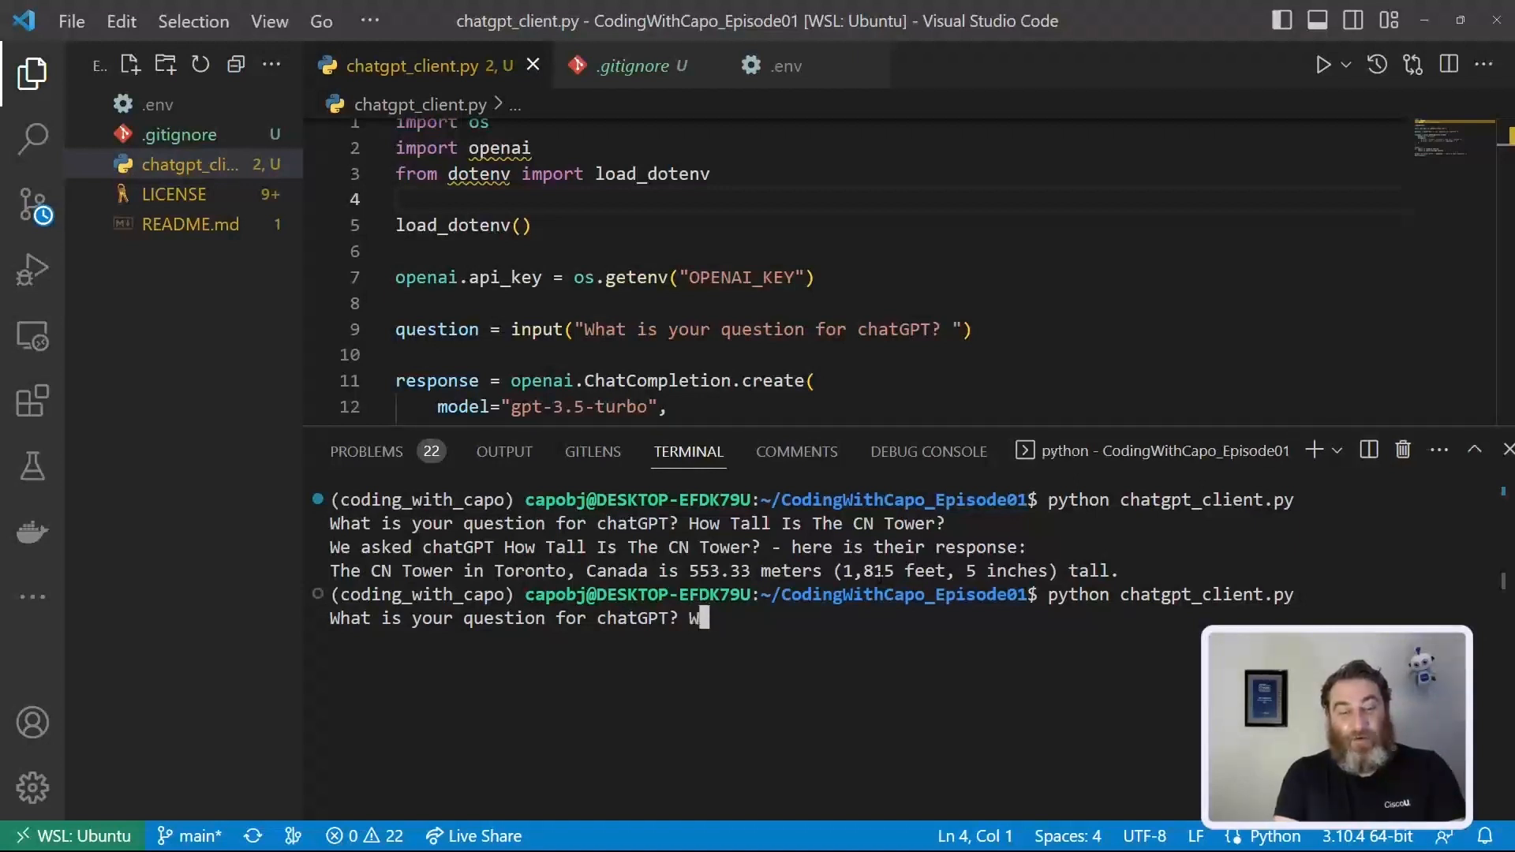
pyautogui.write('ho won the first w')
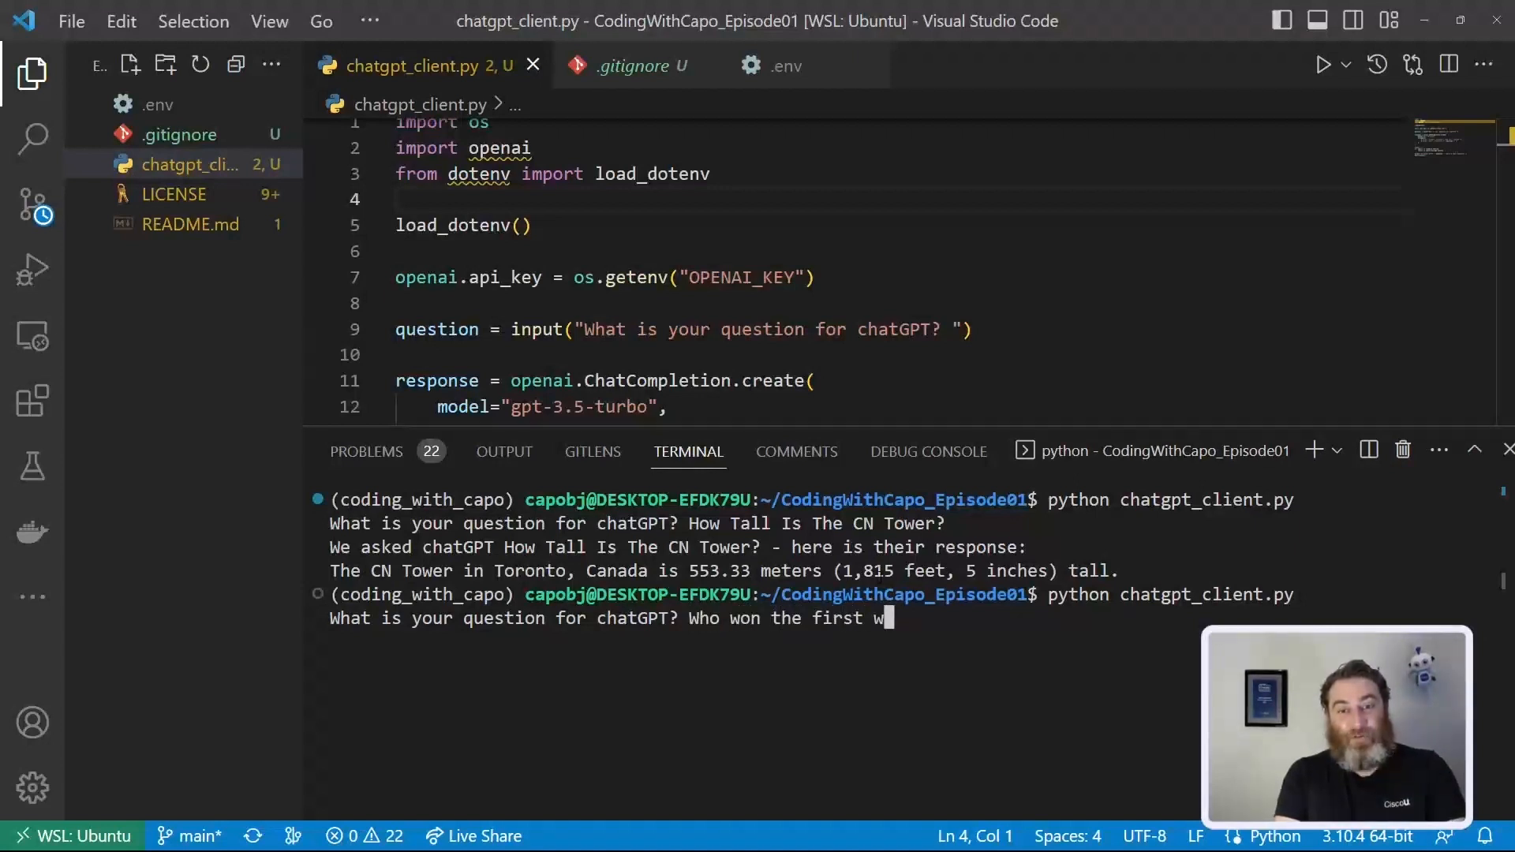
pyautogui.write('orld serie')
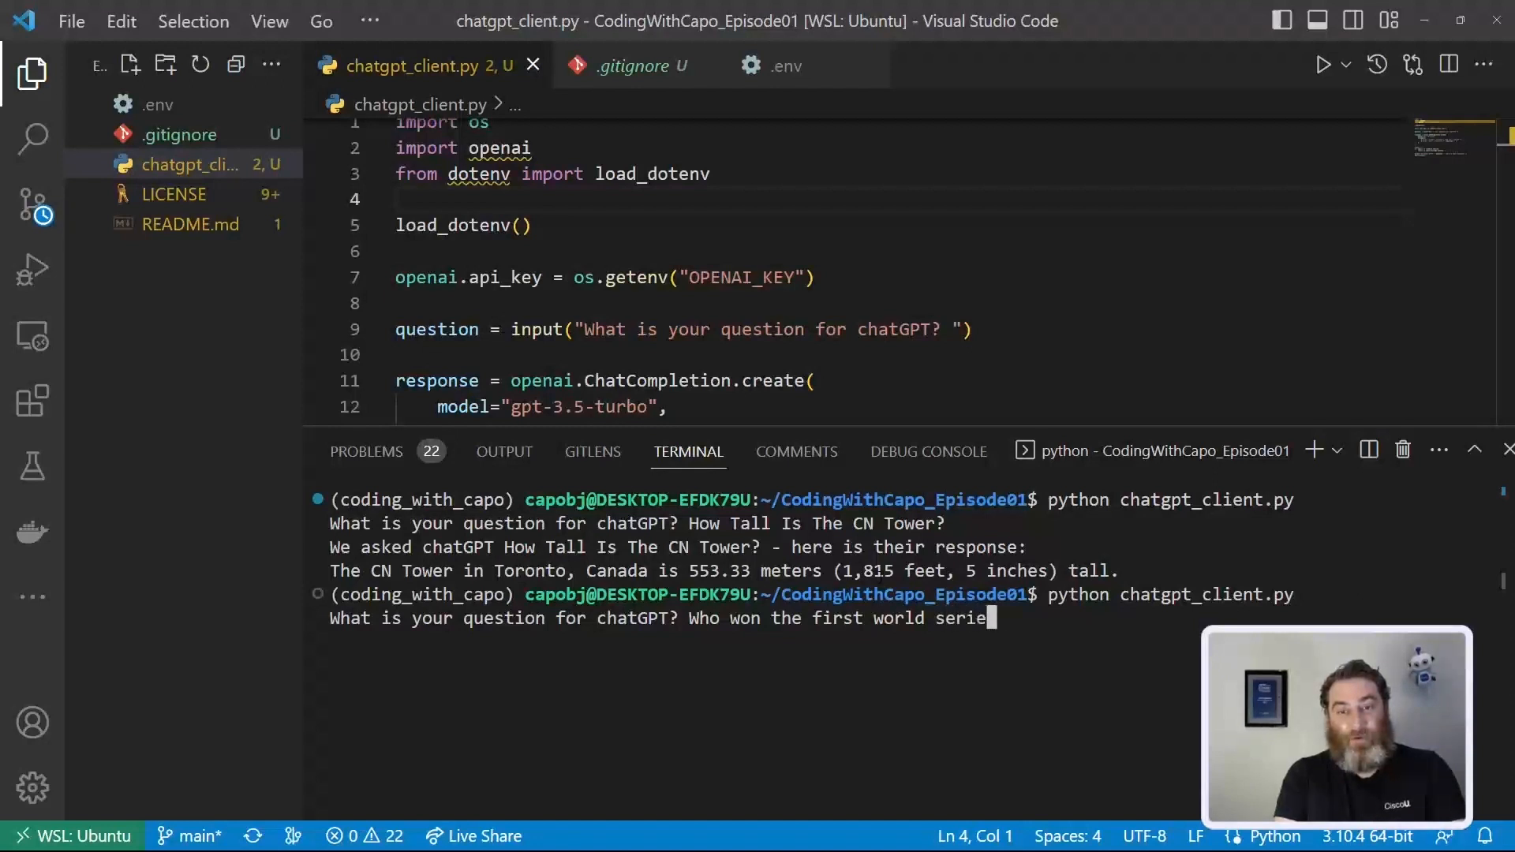
pyautogui.press('Enter')
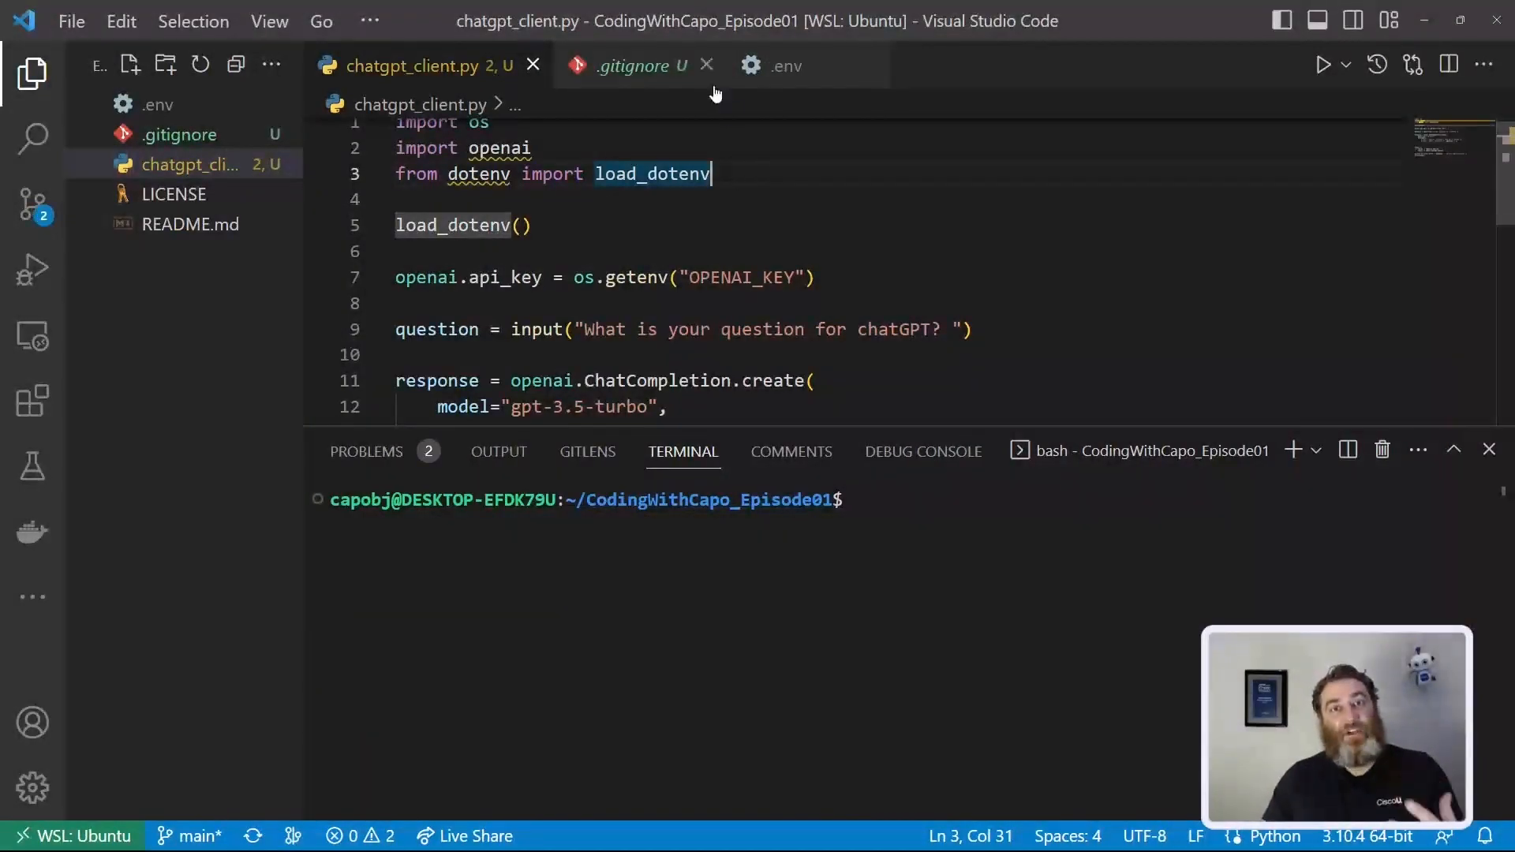
# Step: Close the editor tabs and review the .gitignore and chatgpt_client.py diffs in Source Control
pyautogui.click(707, 67)
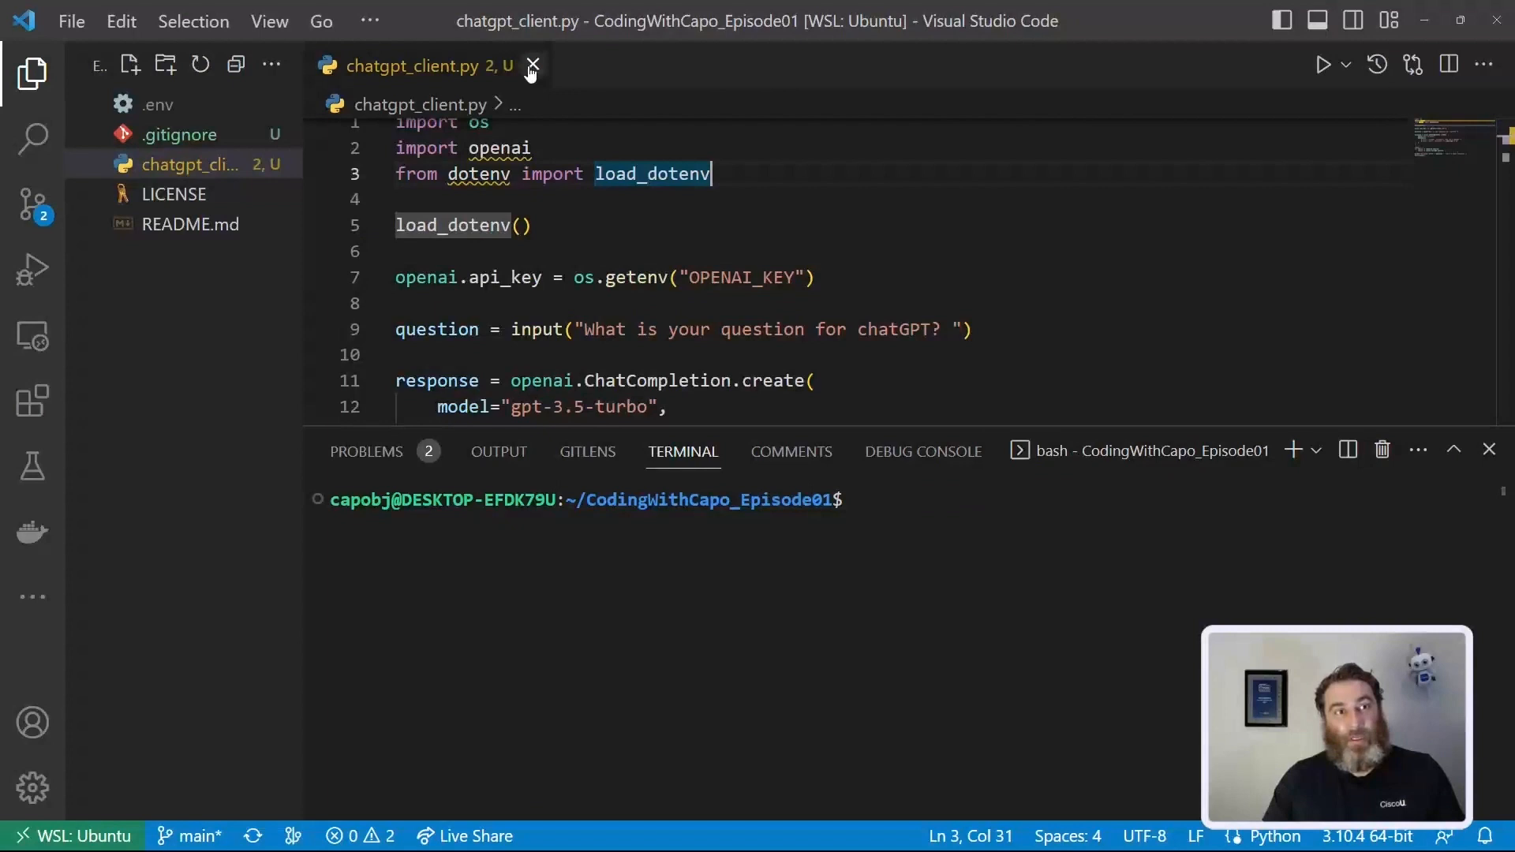
pyautogui.click(533, 64)
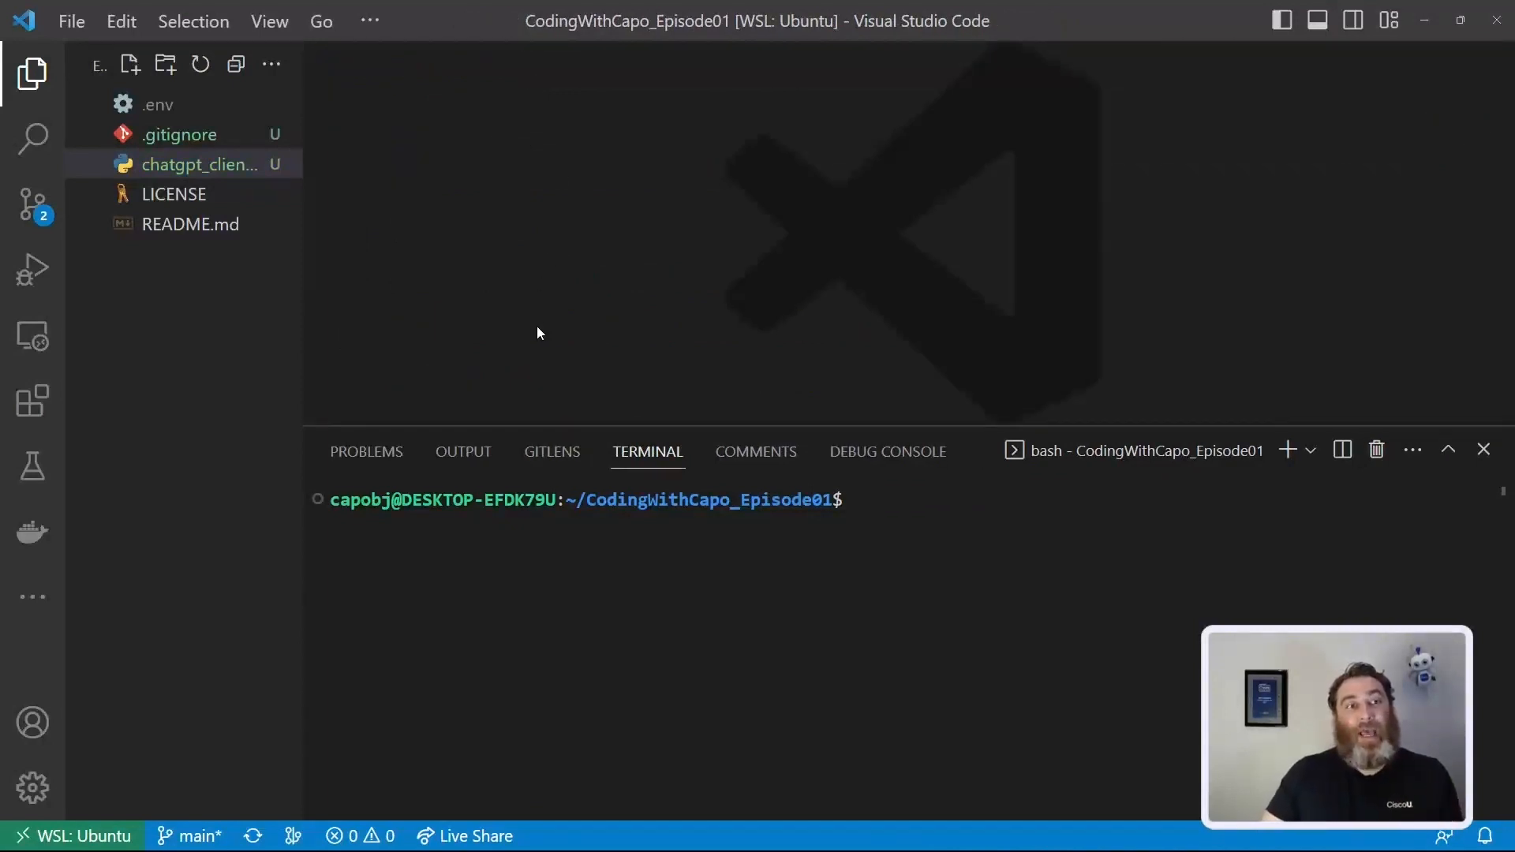
pyautogui.moveTo(32, 203)
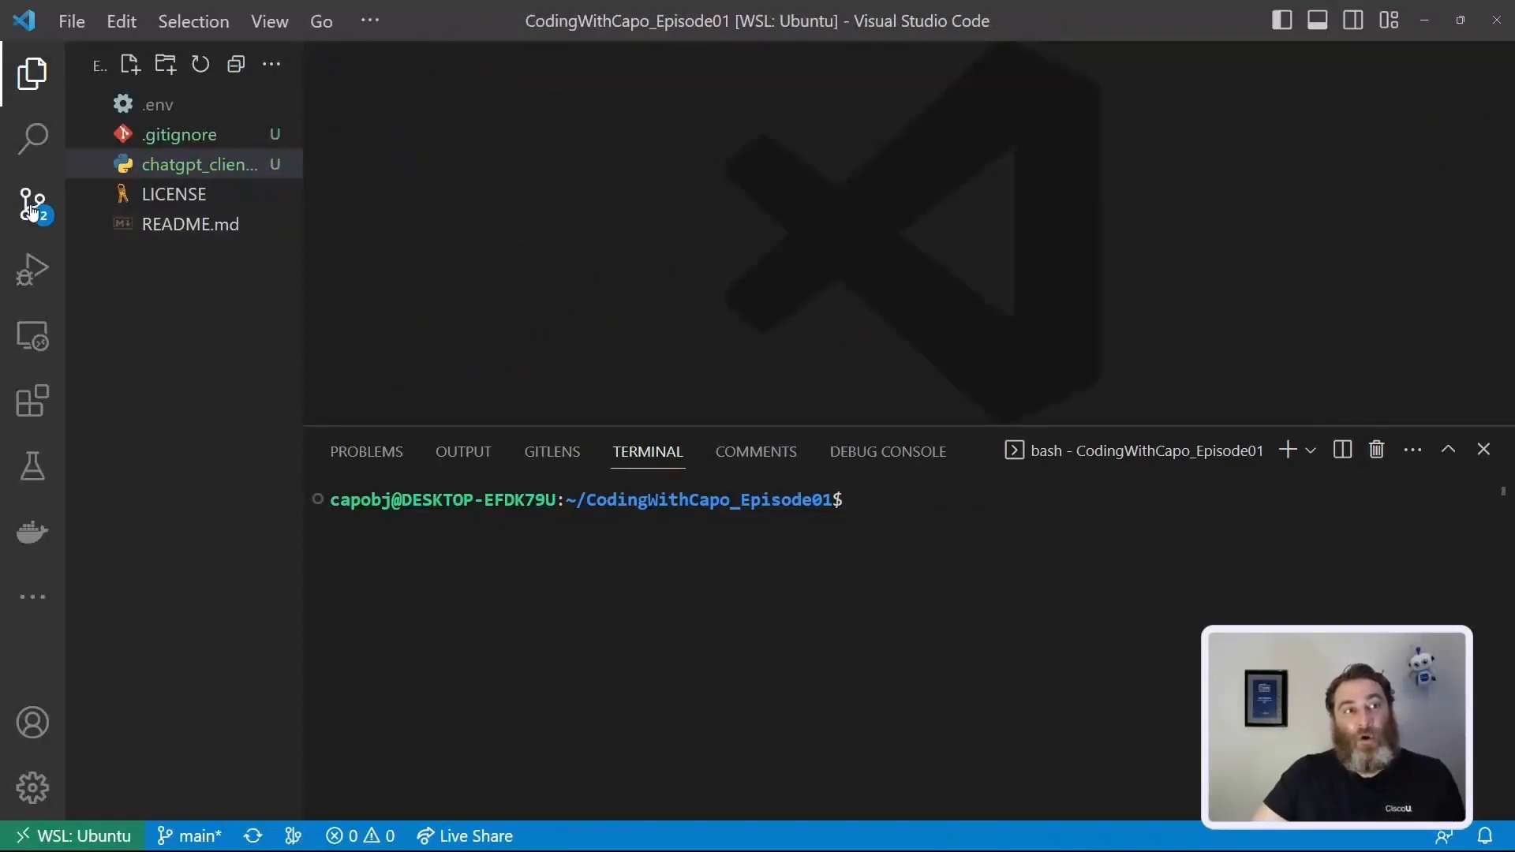
pyautogui.click(29, 198)
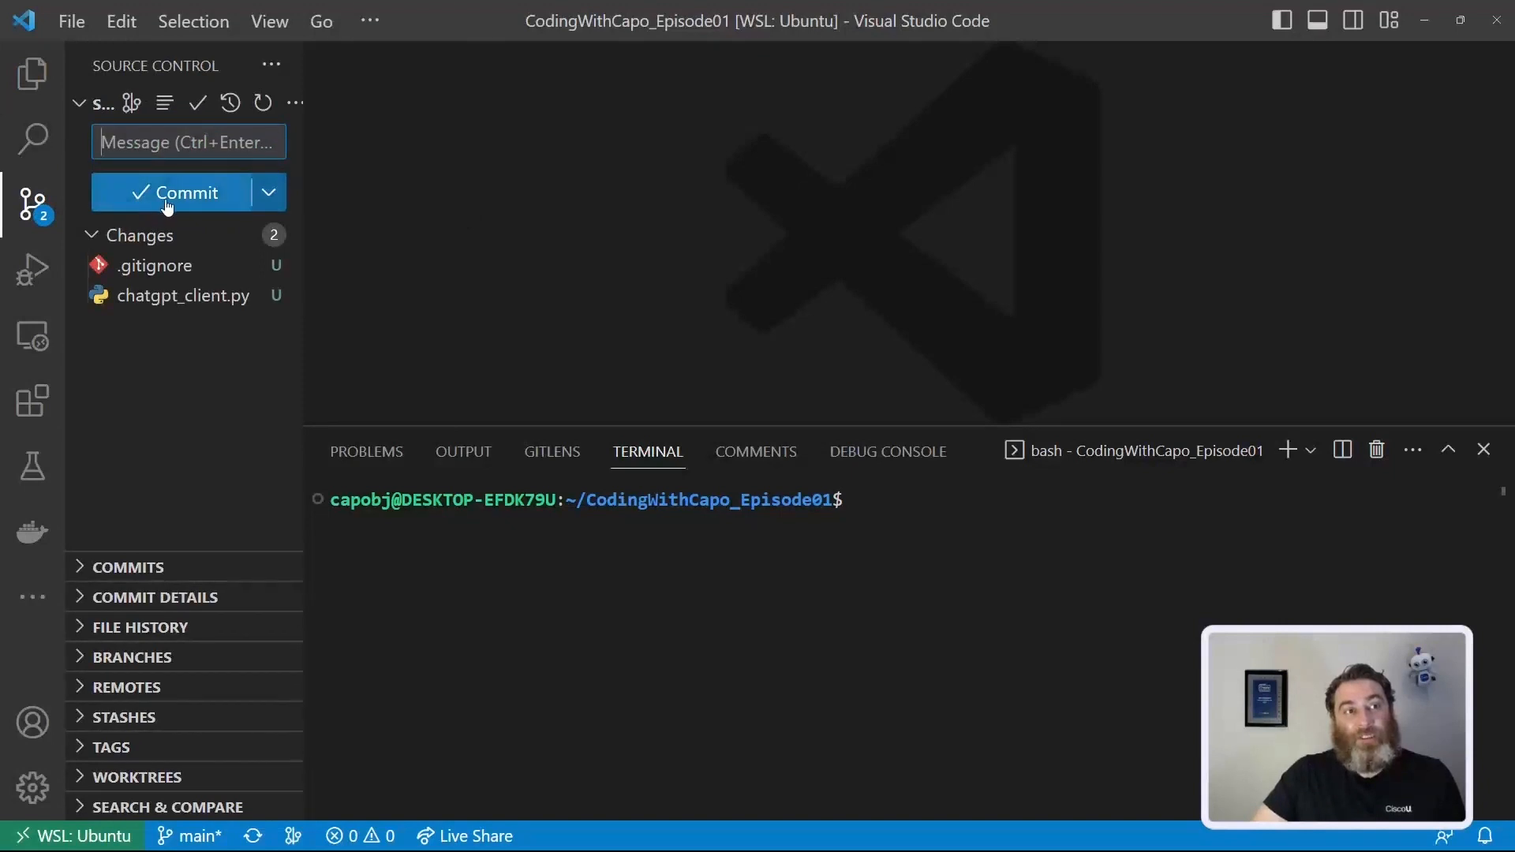
pyautogui.click(157, 295)
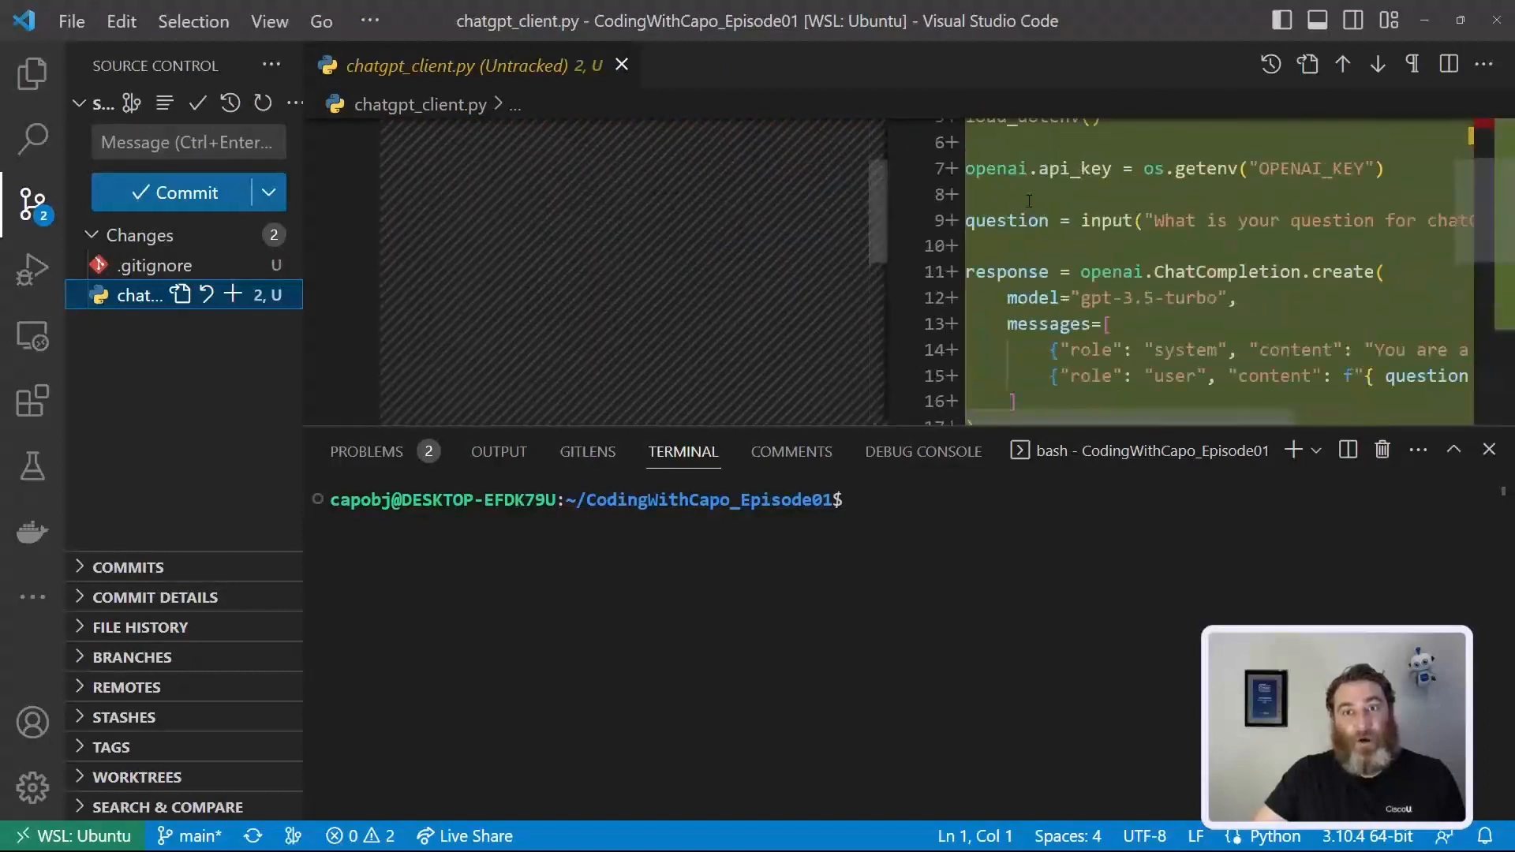
pyautogui.click(157, 266)
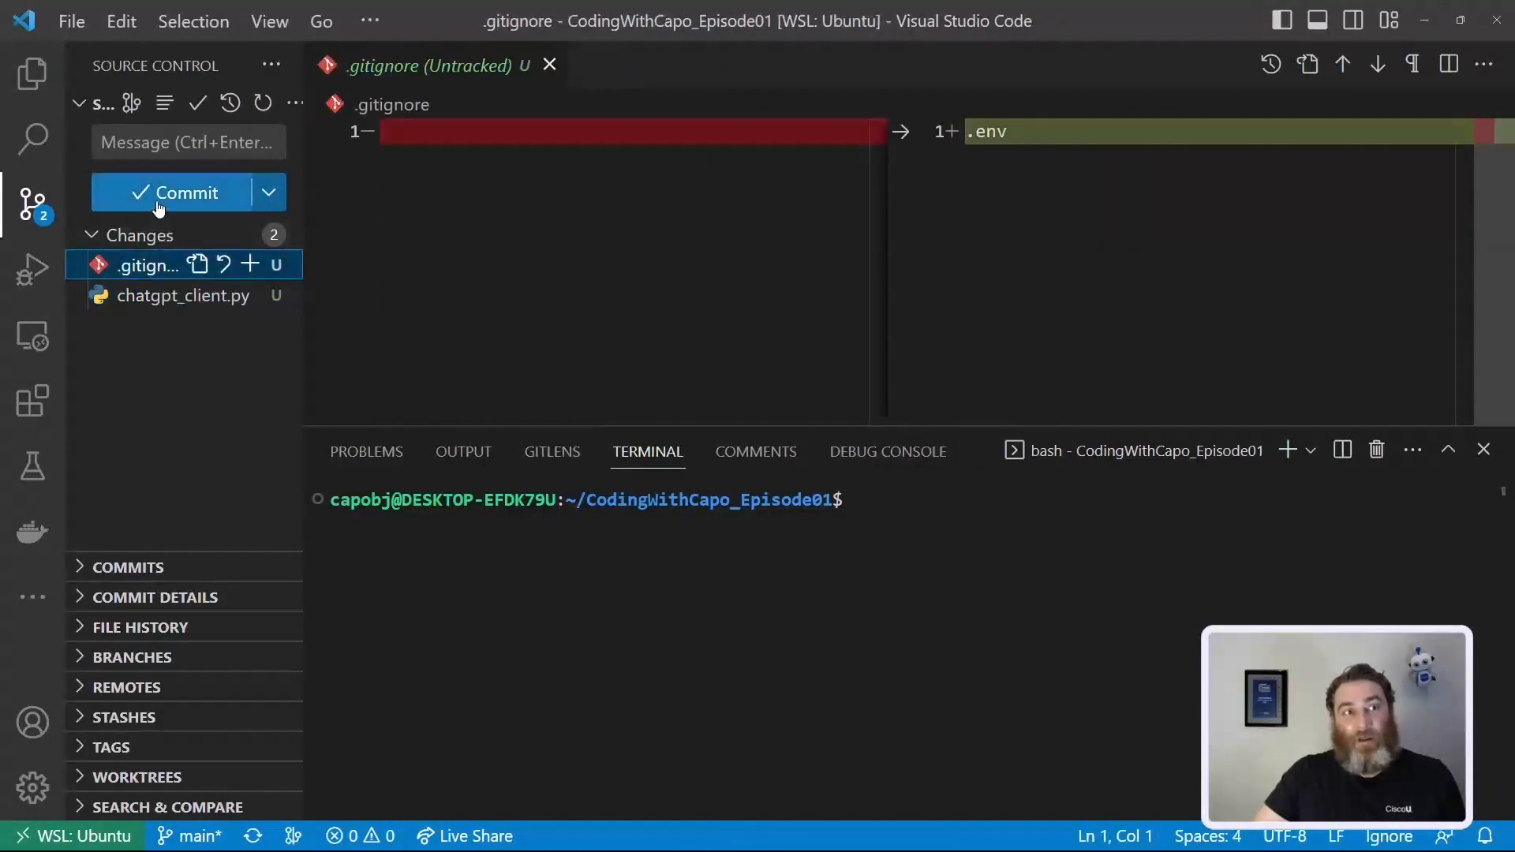
# Step: Commit both files with the message 'initial commit working alpha'
pyautogui.click(172, 191)
pyautogui.write('initial commit worki')
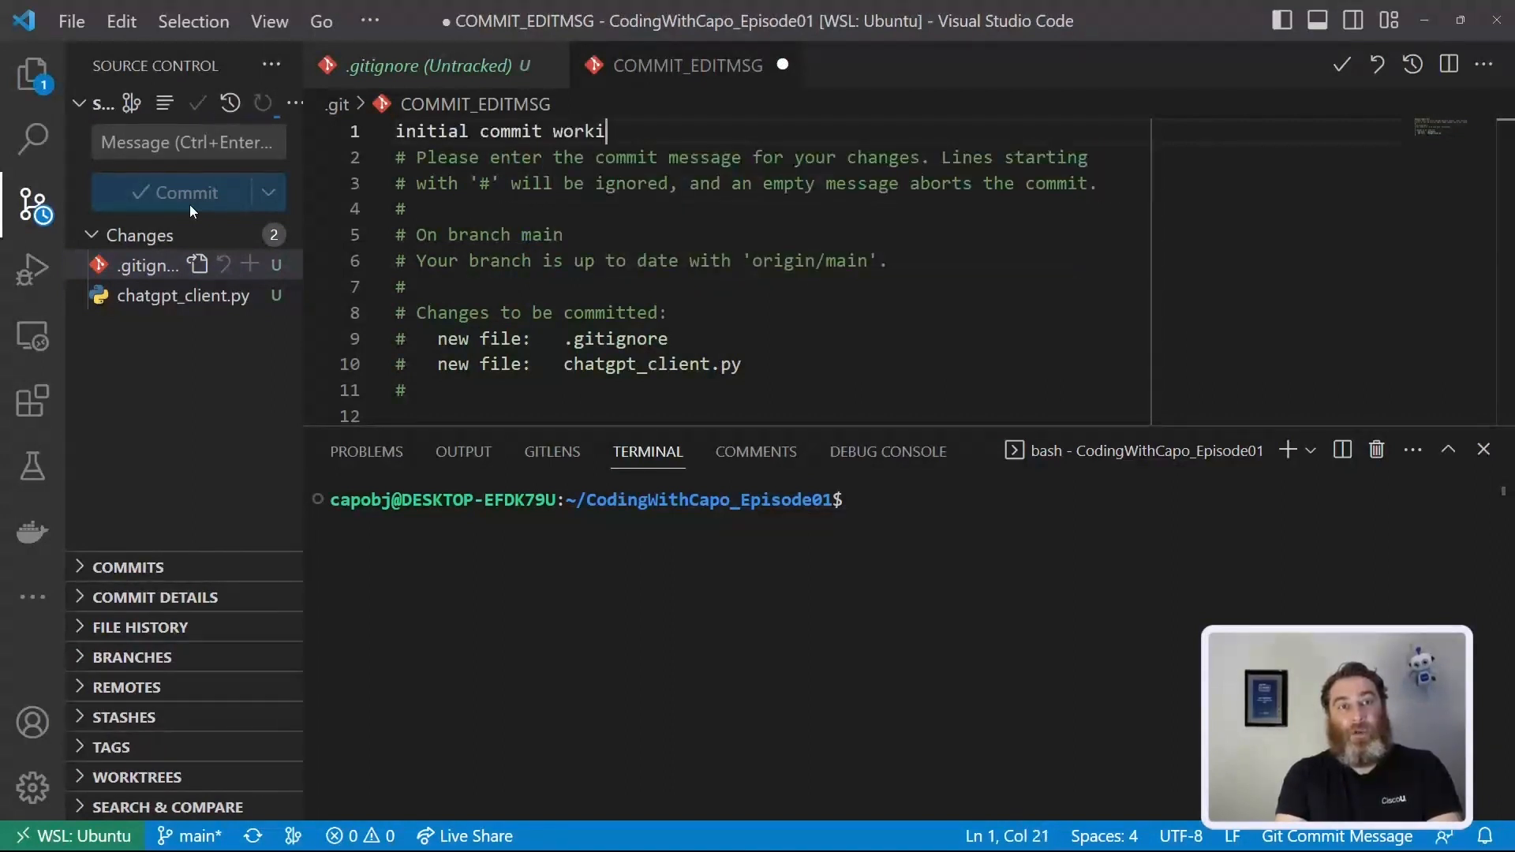
pyautogui.write('ng alpha')
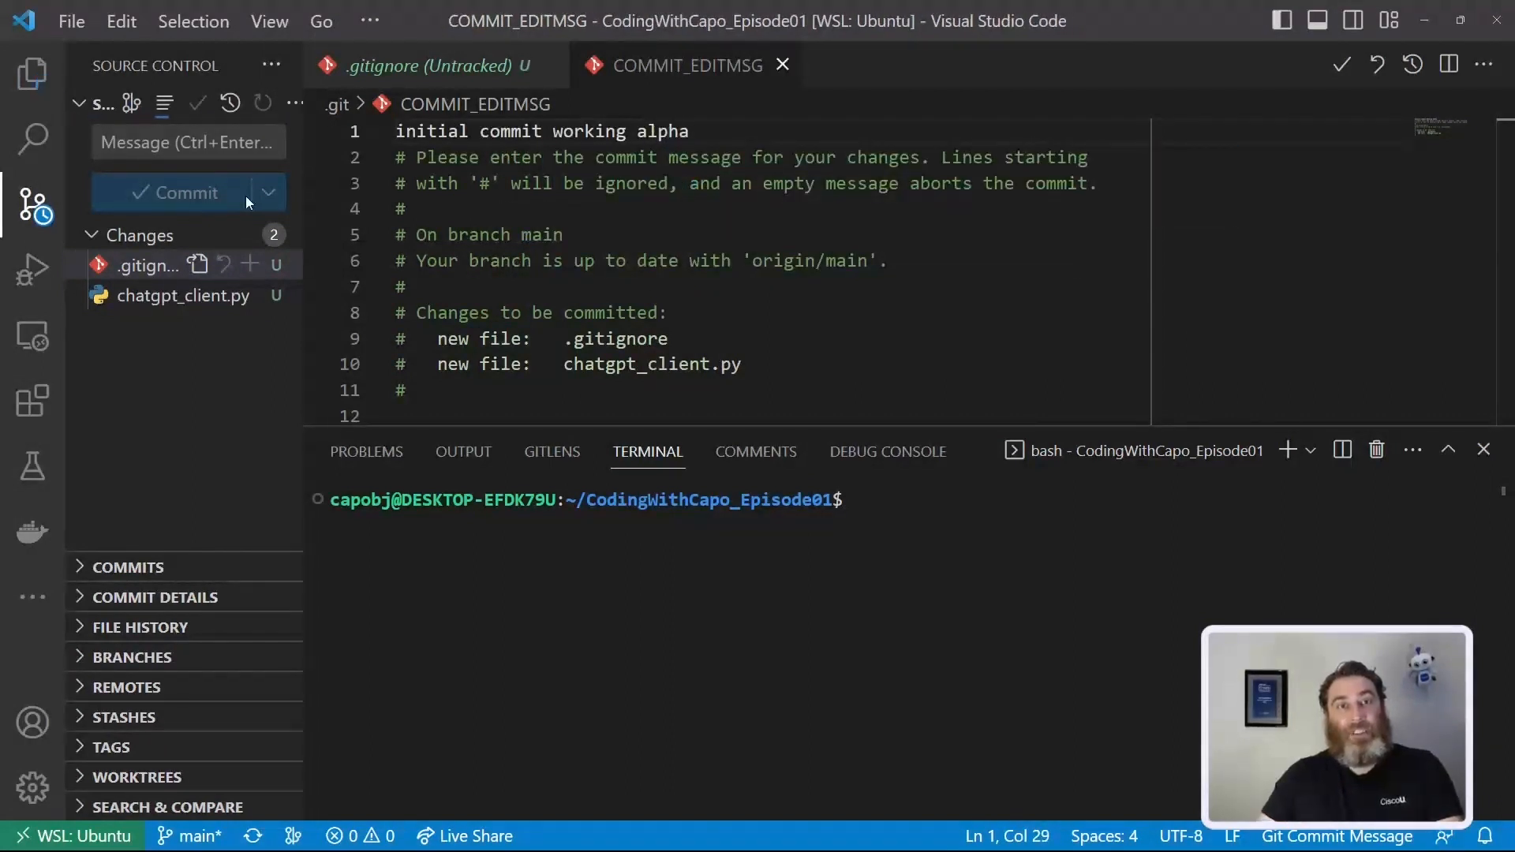
pyautogui.click(170, 191)
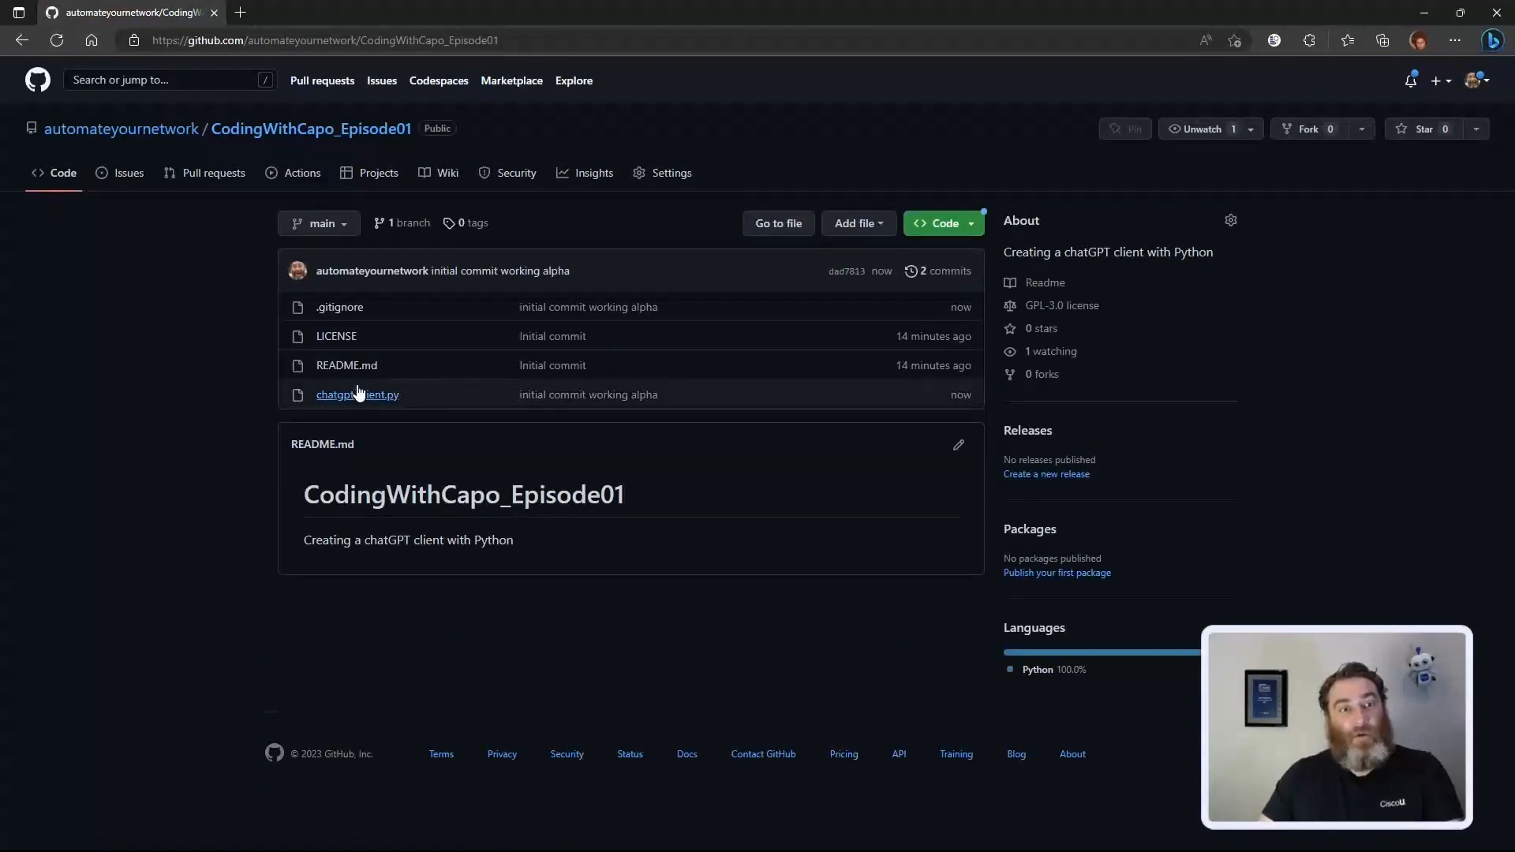
# Step: Open chatgpt_client.py from the GitHub repository's file list
pyautogui.click(357, 395)
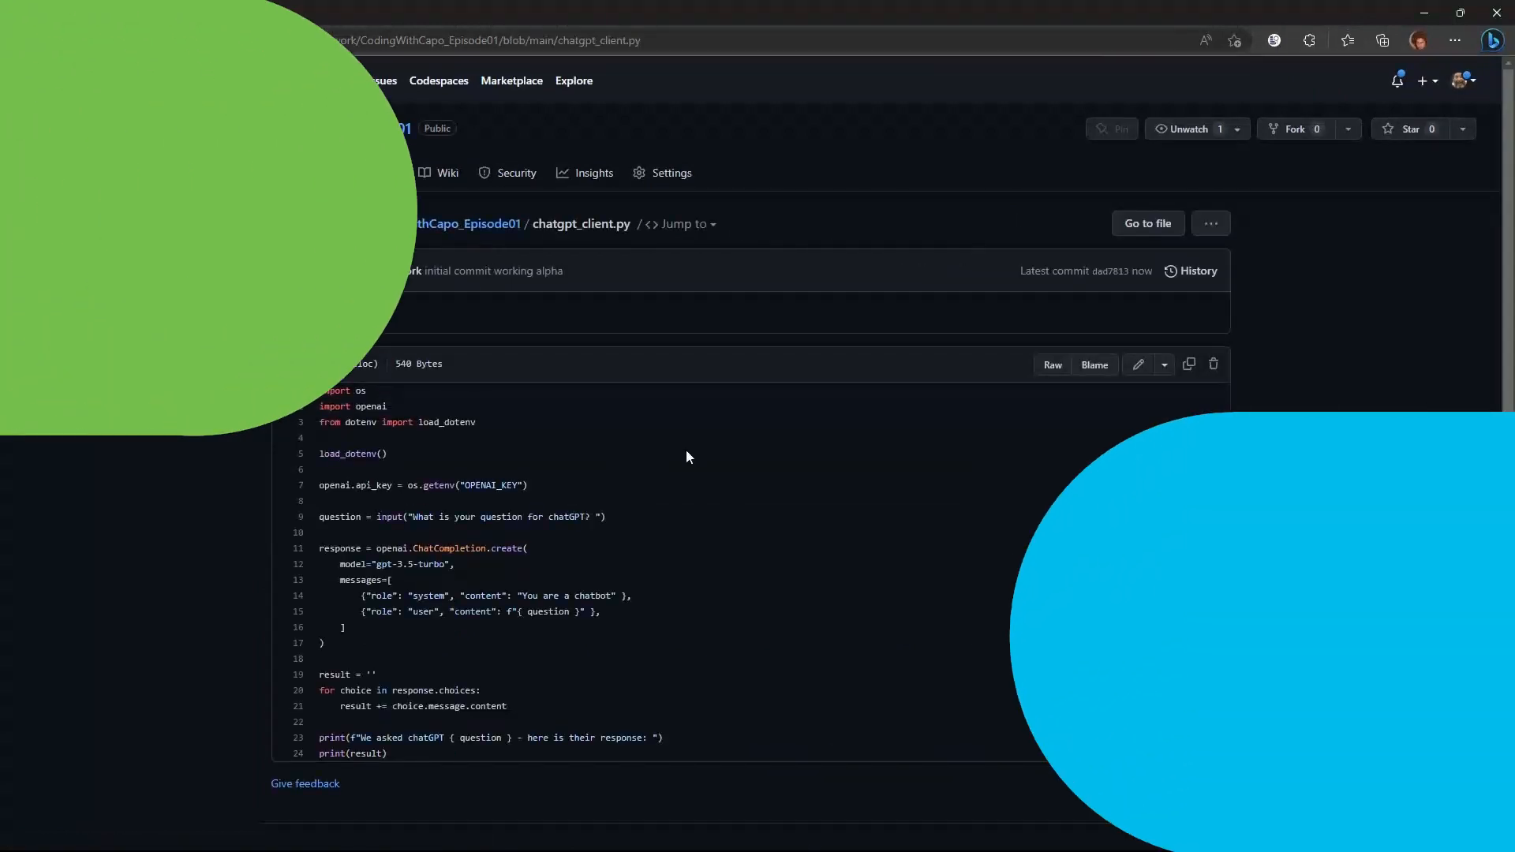